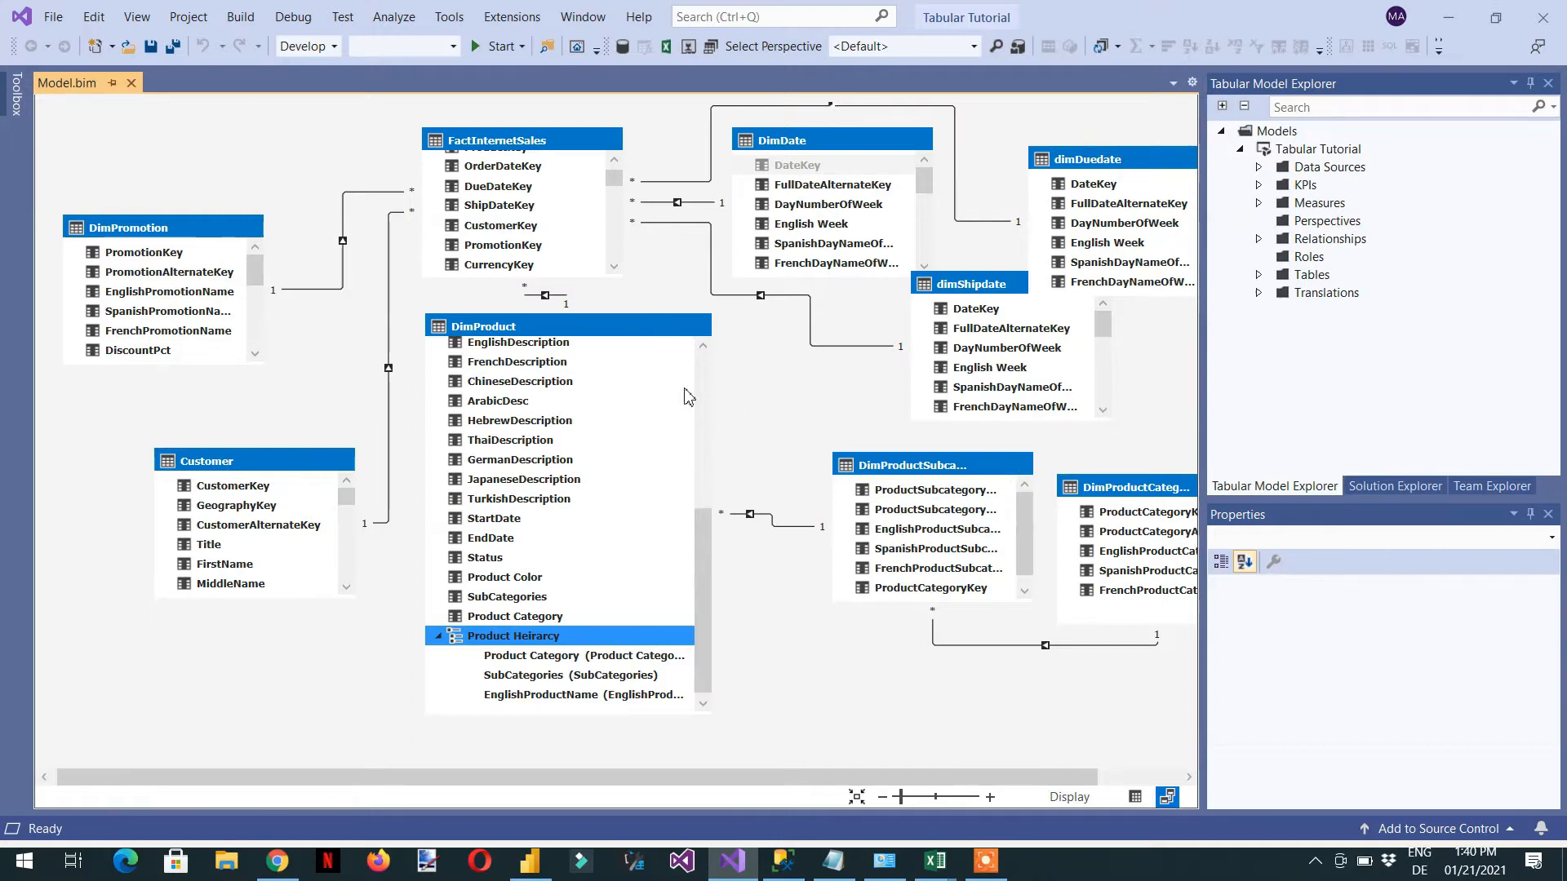
{"action": "mouse_move", "coordinate": [553, 204]}
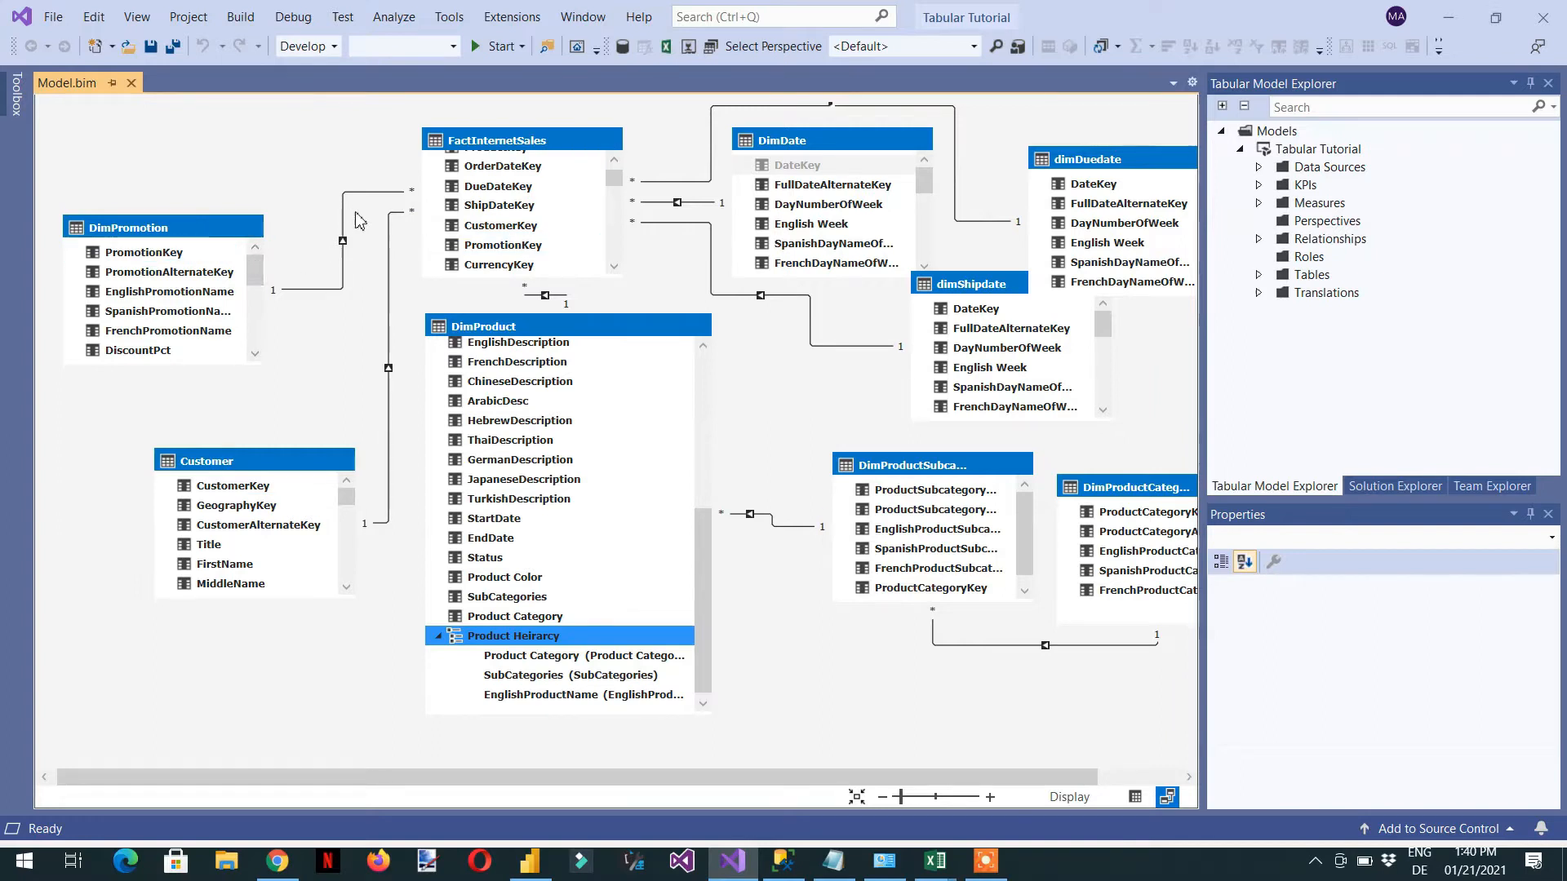
{"action": "mouse_move", "coordinate": [494, 140]}
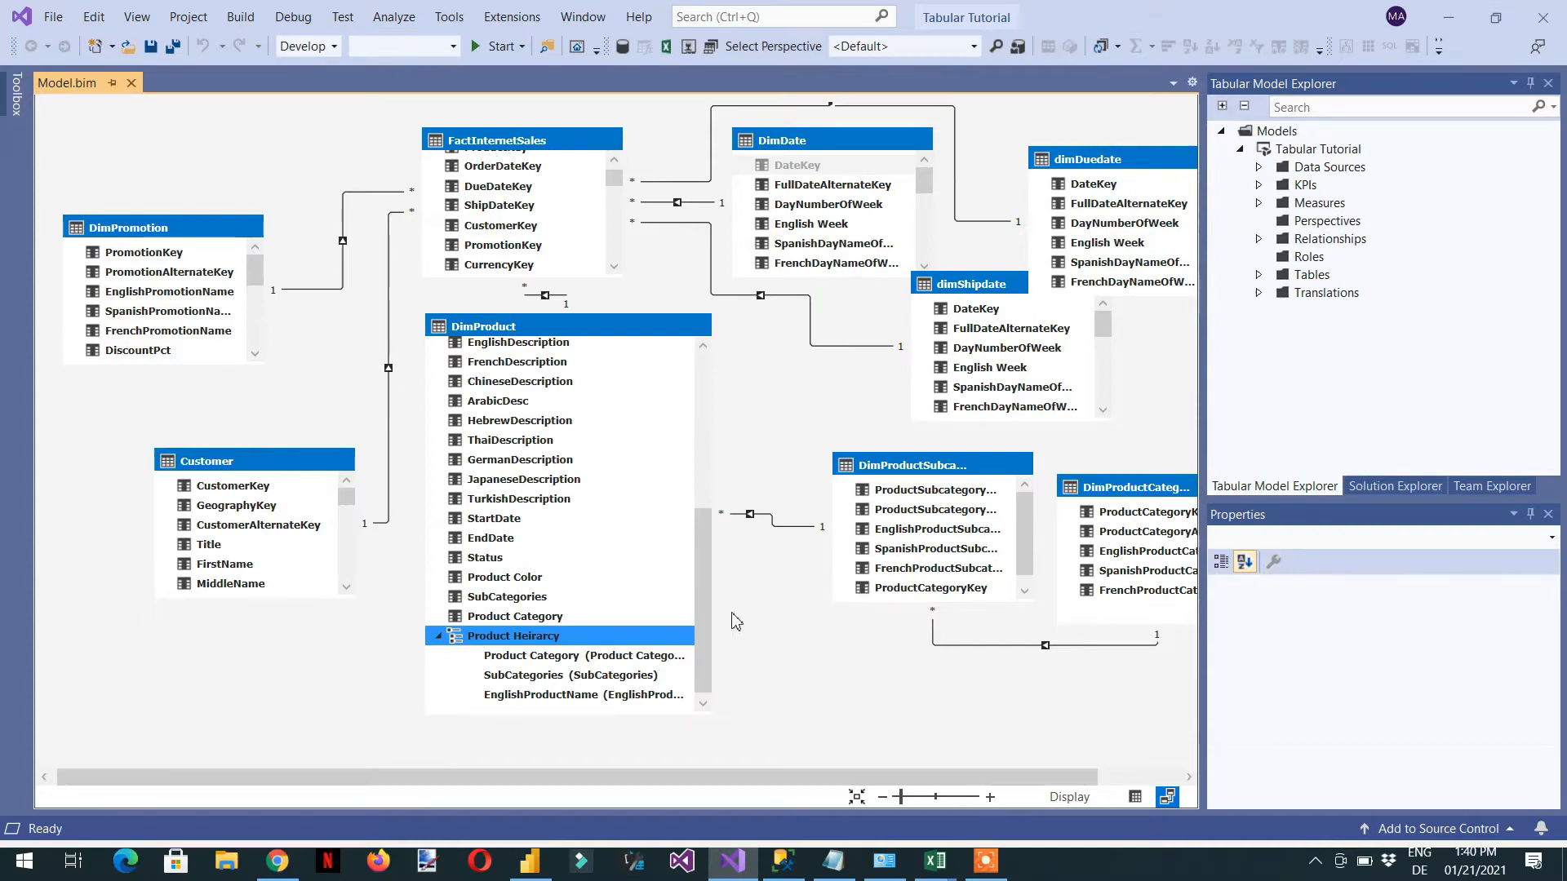
Step: View the Customer table's data grid and list the distinct EnglishOccupation values, then return to Management Studio
{"action": "left_click", "coordinate": [1134, 796]}
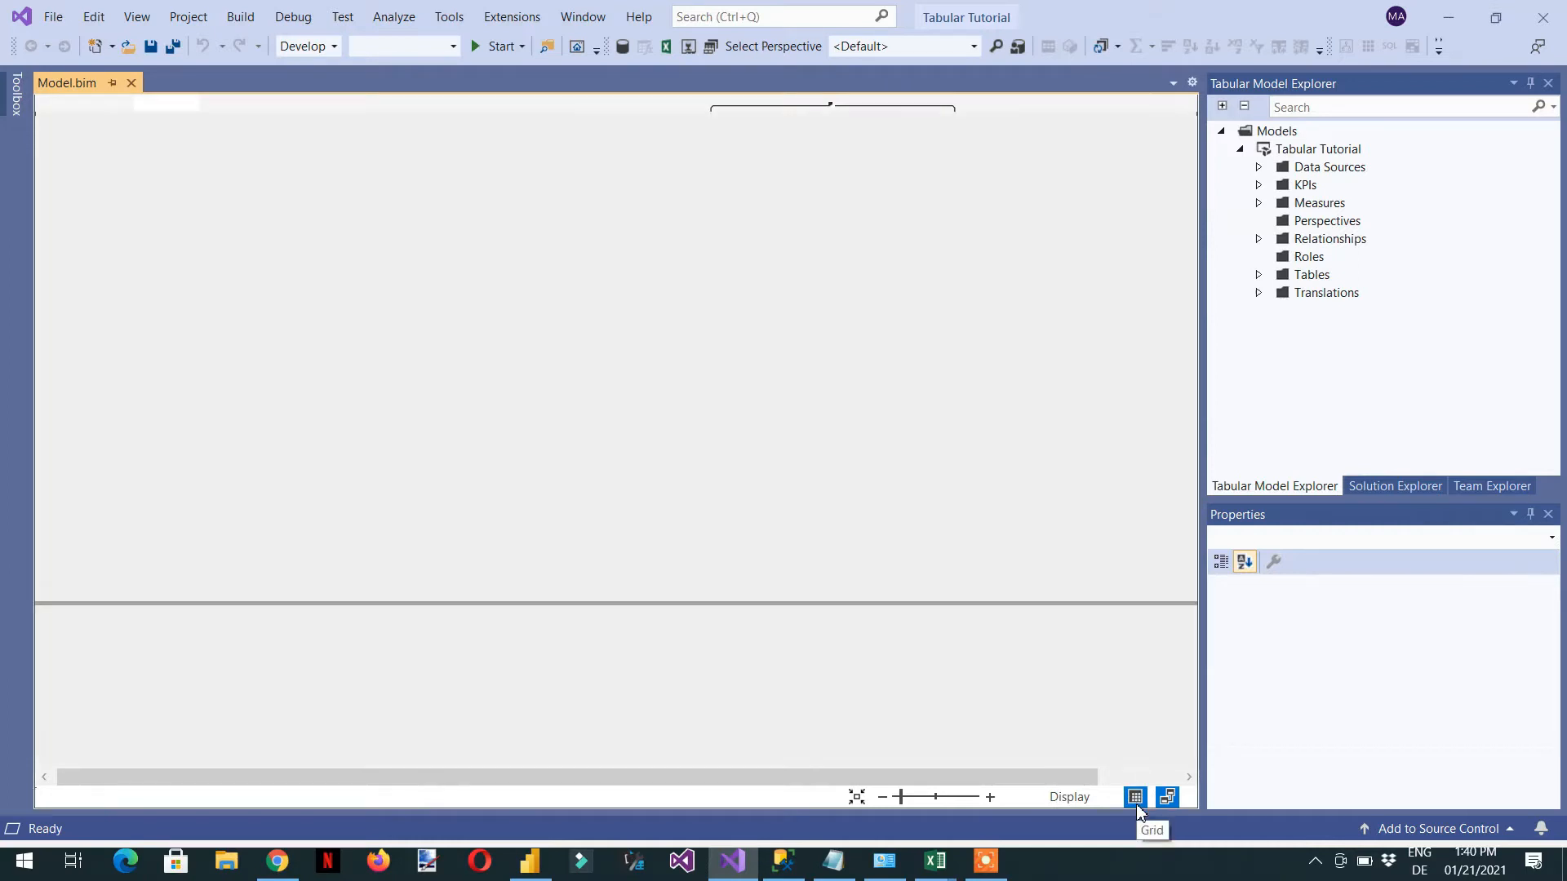
{"action": "left_click", "coordinate": [1134, 796]}
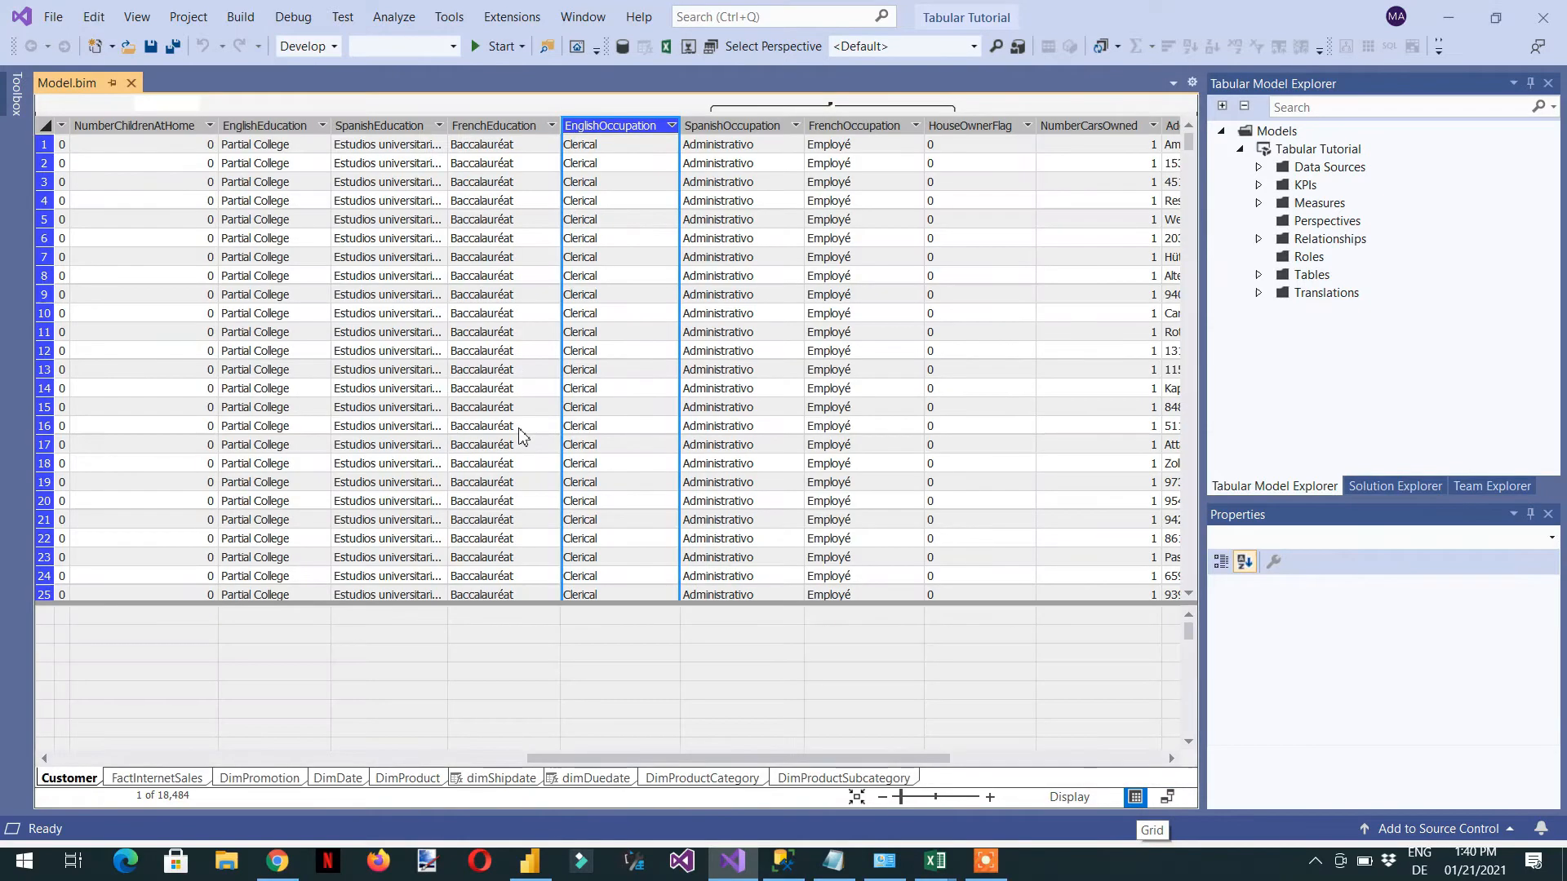
{"action": "left_click", "coordinate": [611, 126]}
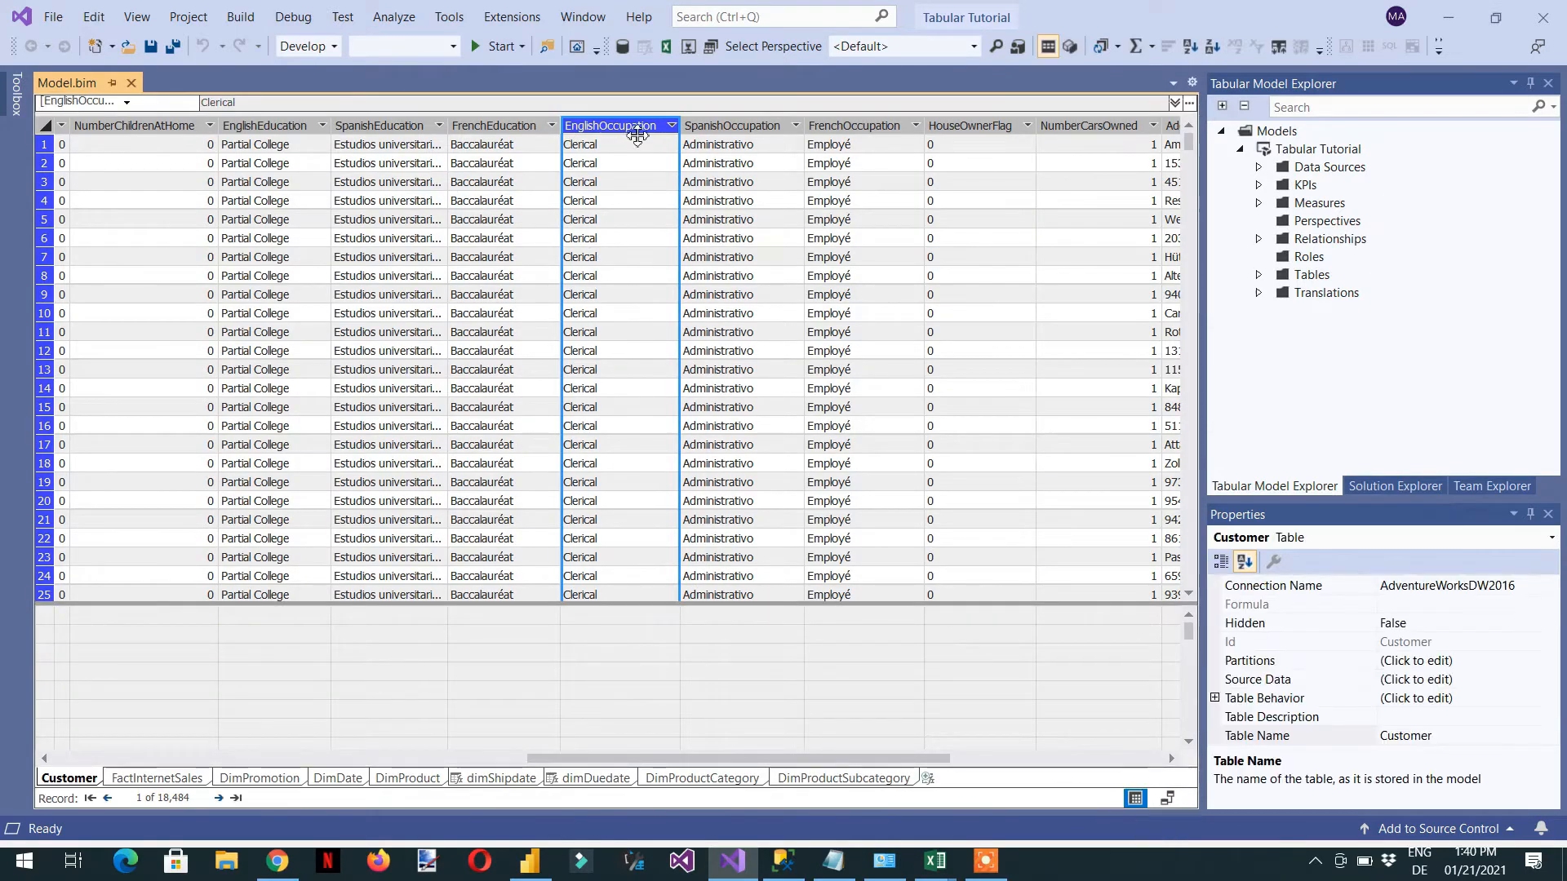
{"action": "left_click", "coordinate": [671, 126]}
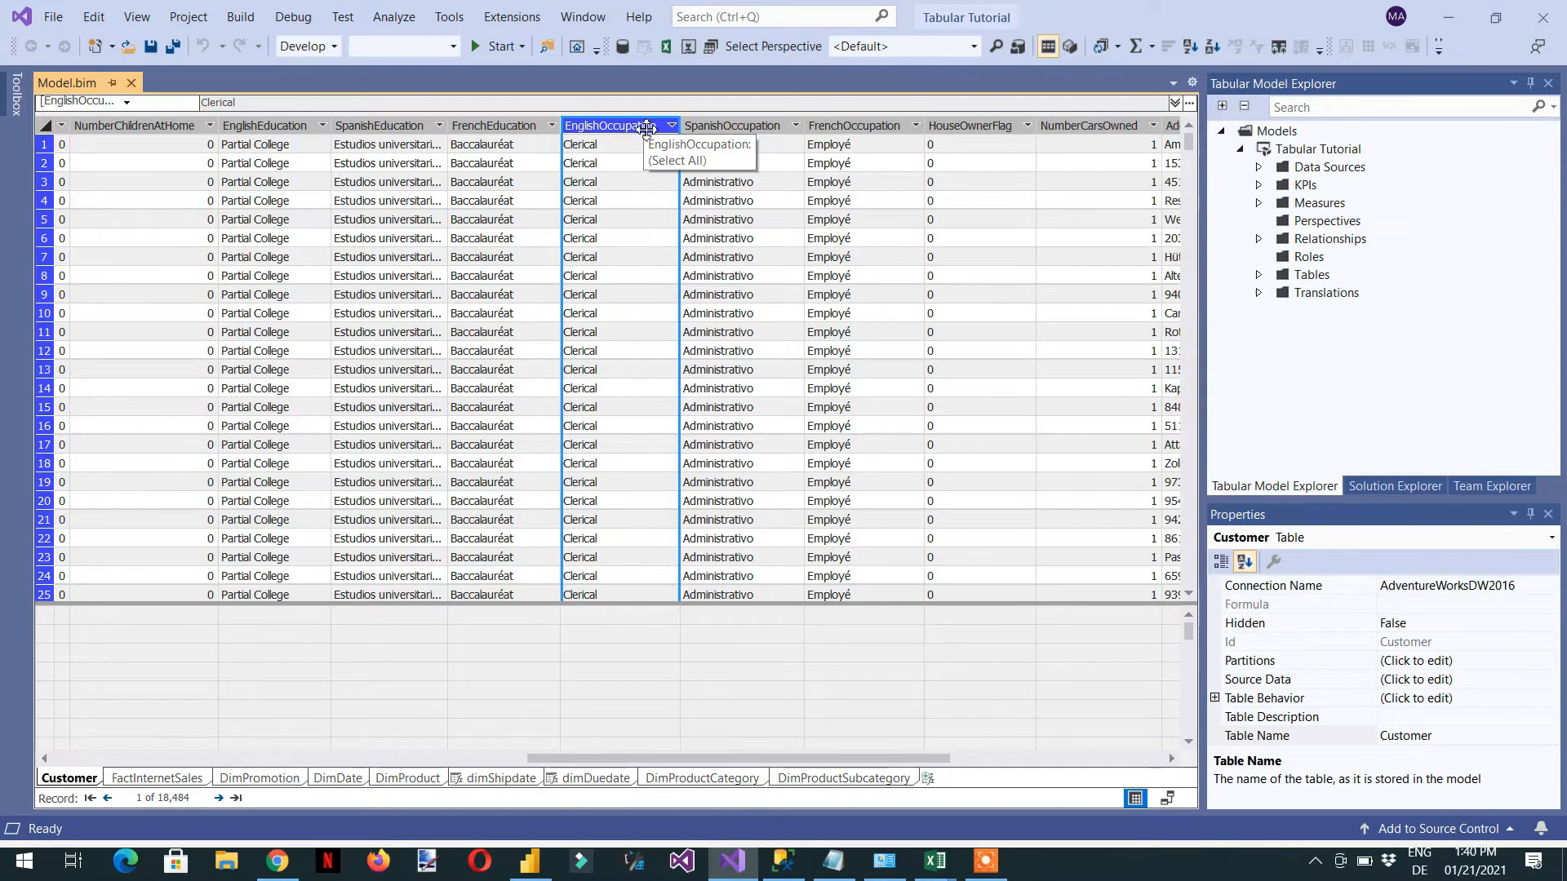
{"action": "left_click", "coordinate": [671, 125]}
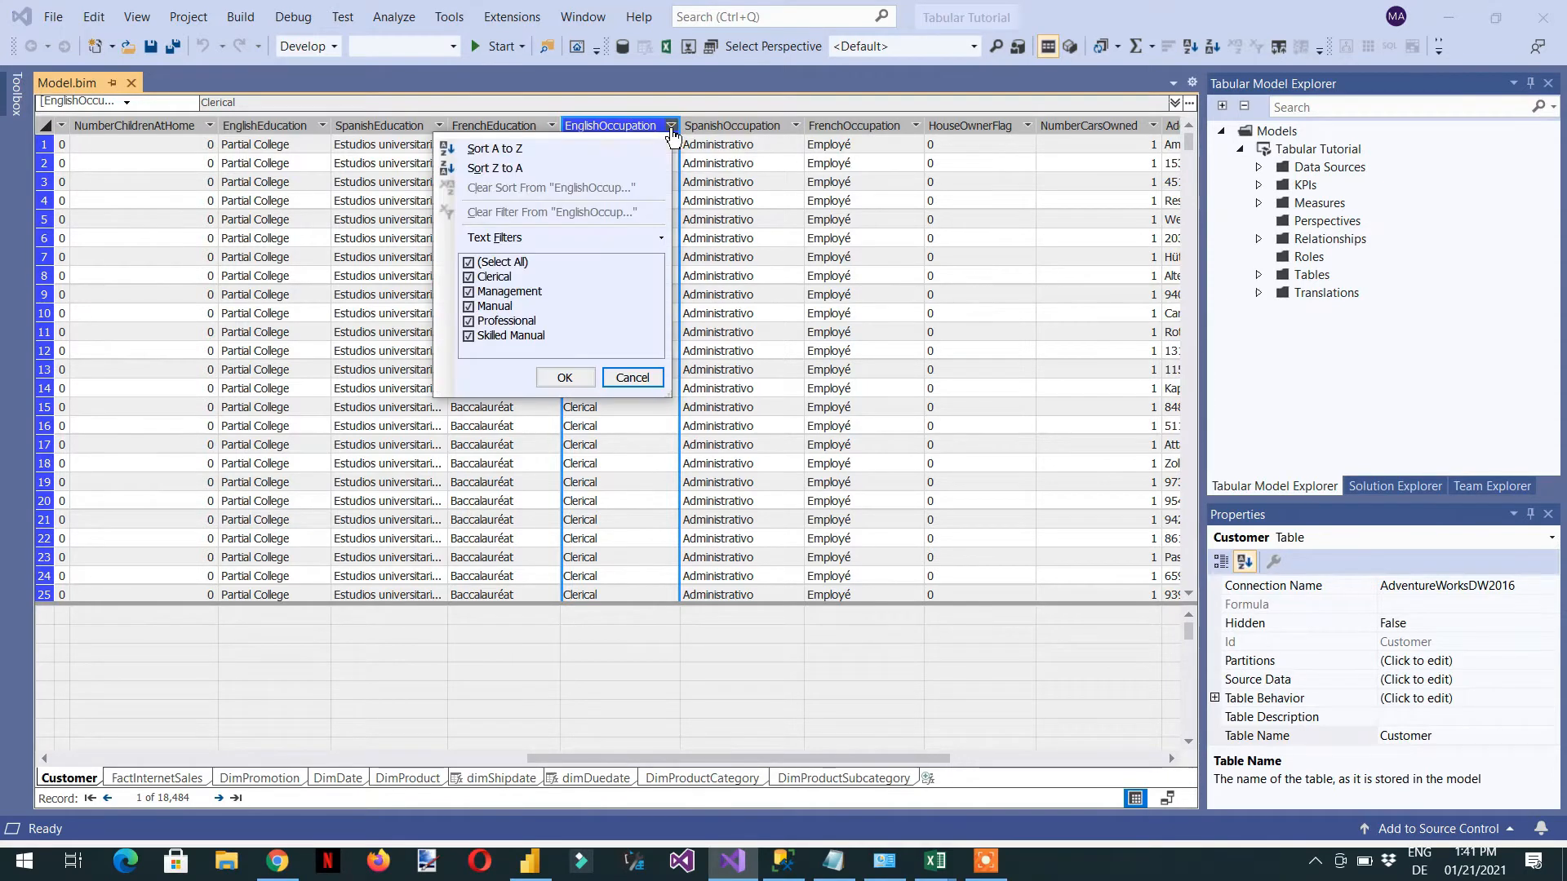
{"action": "mouse_move", "coordinate": [547, 288]}
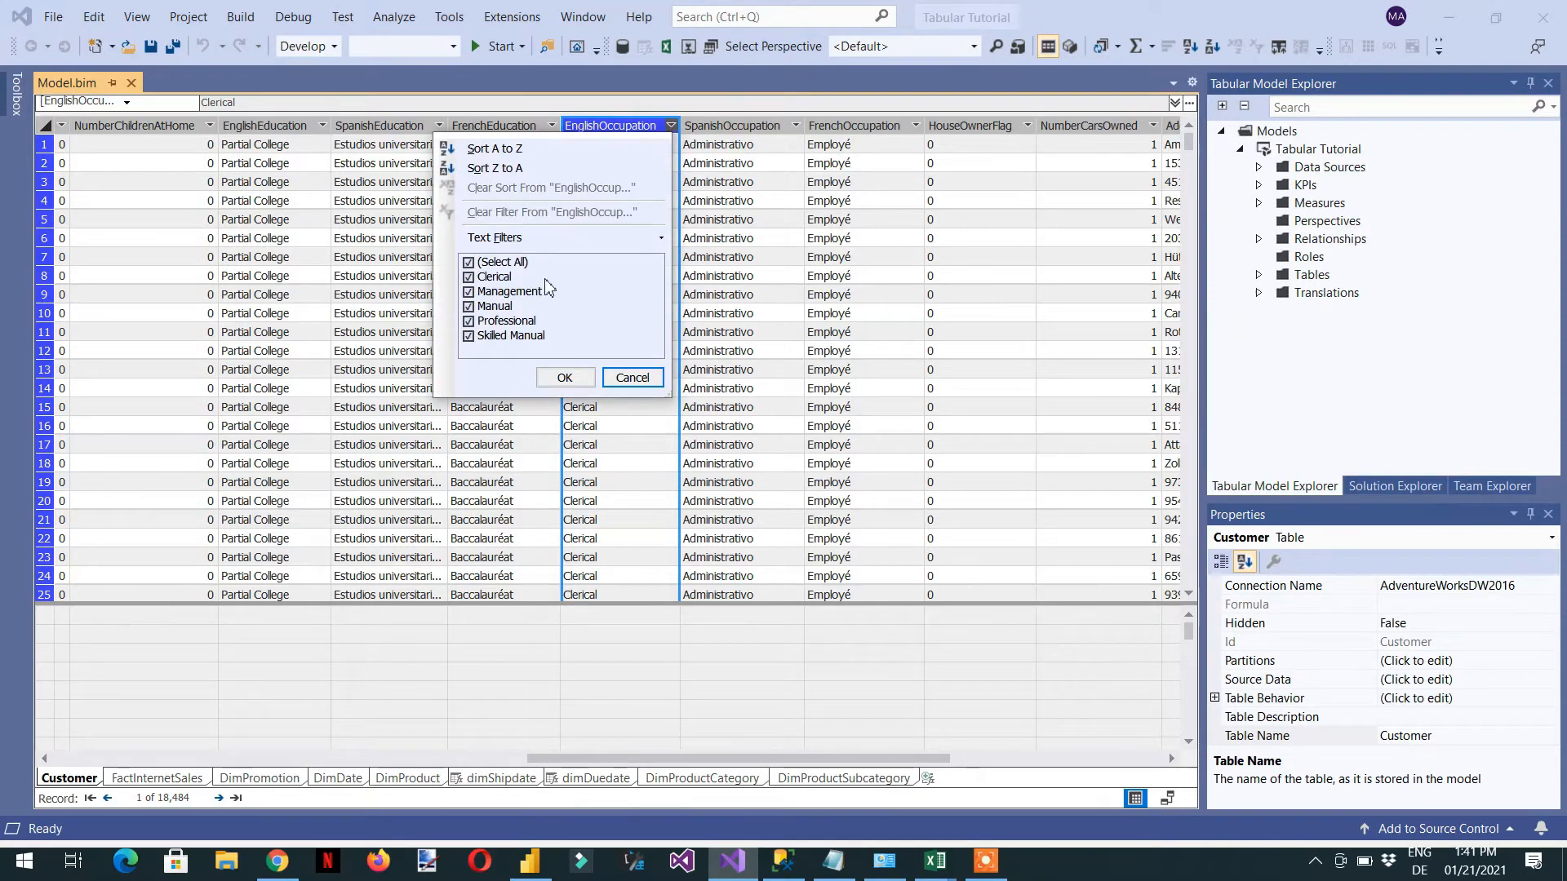
{"action": "mouse_move", "coordinate": [622, 352]}
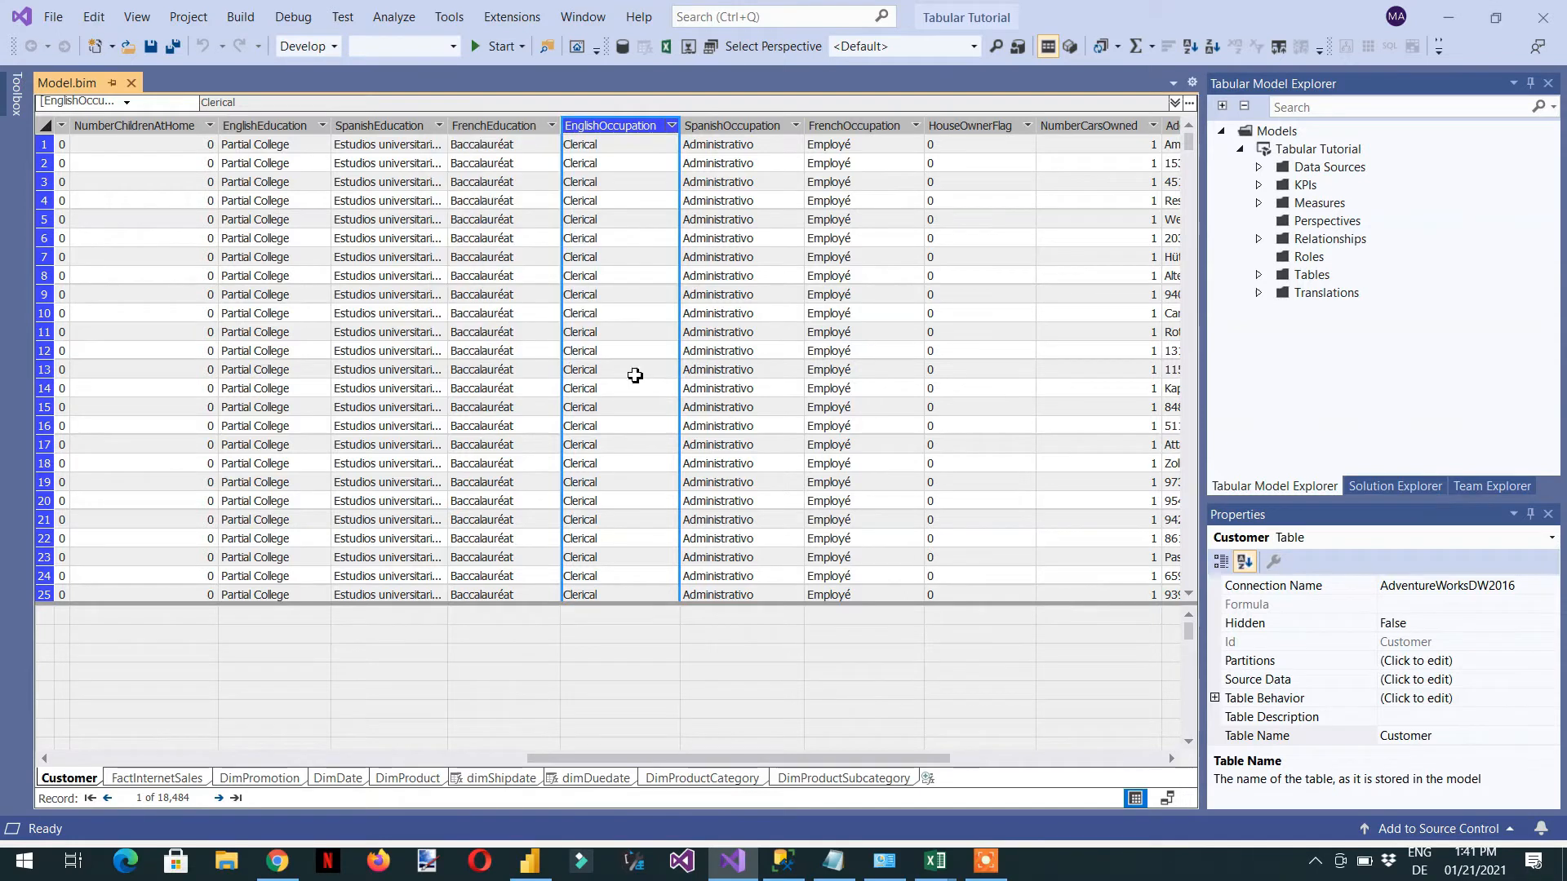
{"action": "mouse_move", "coordinate": [769, 744]}
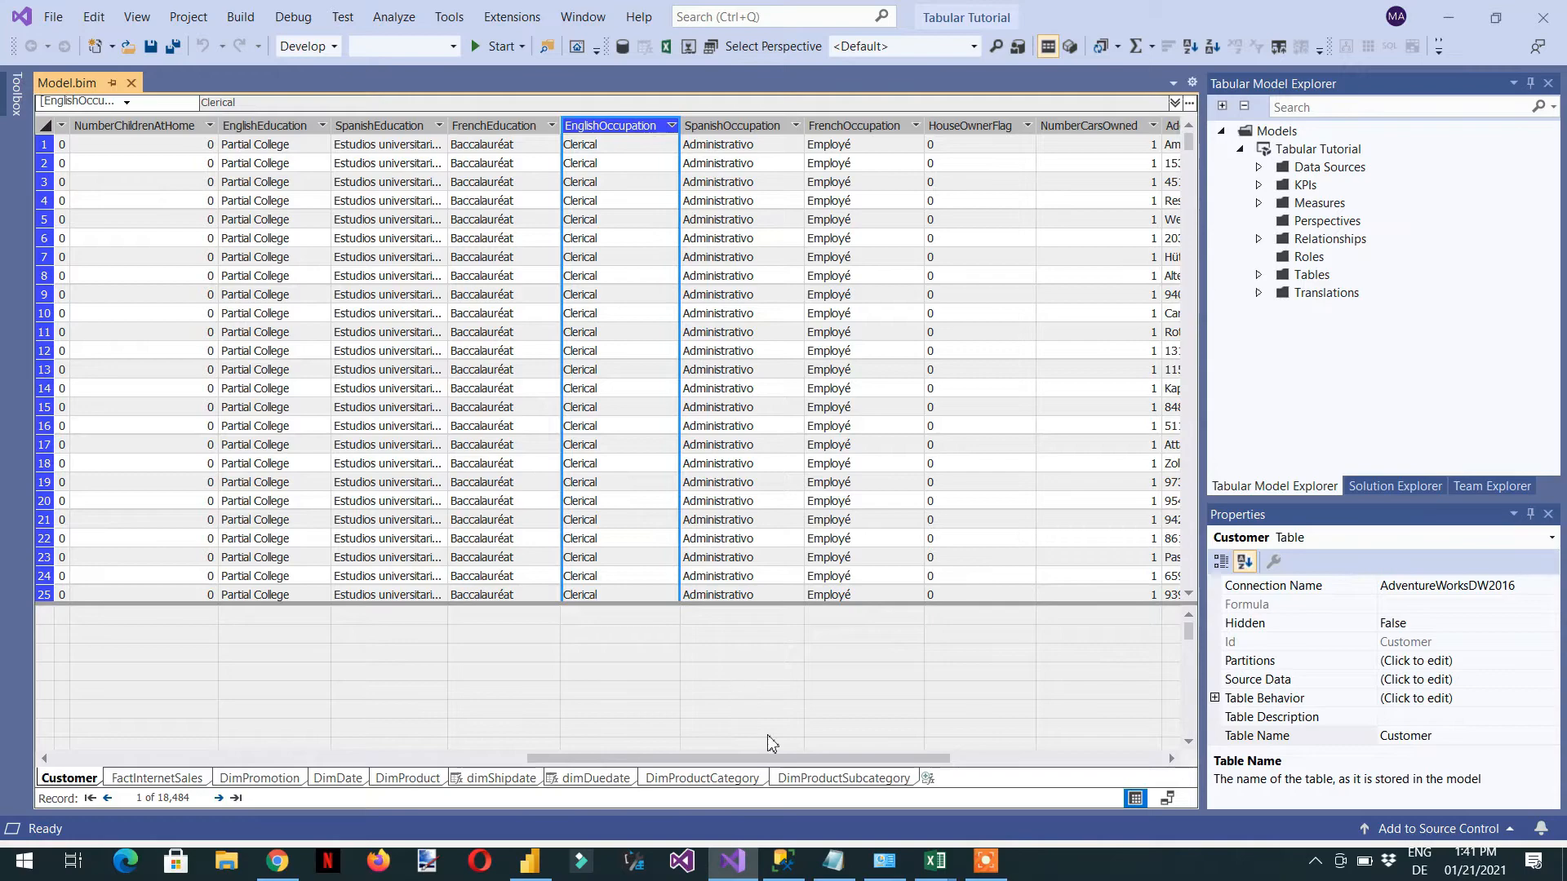
{"action": "left_click", "coordinate": [781, 860]}
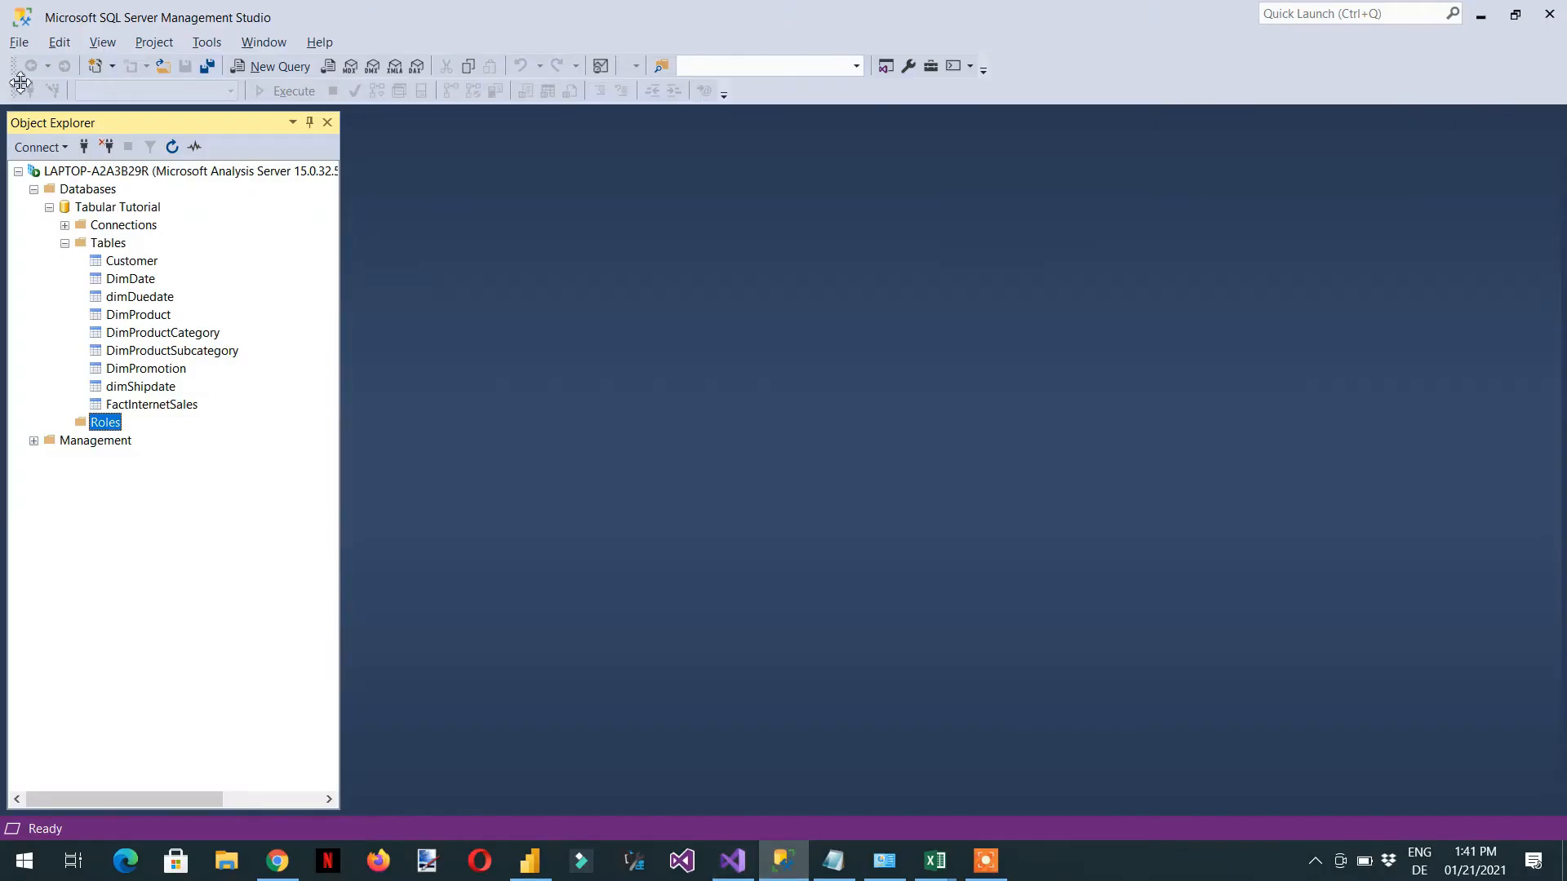
{"action": "mouse_move", "coordinate": [130, 239]}
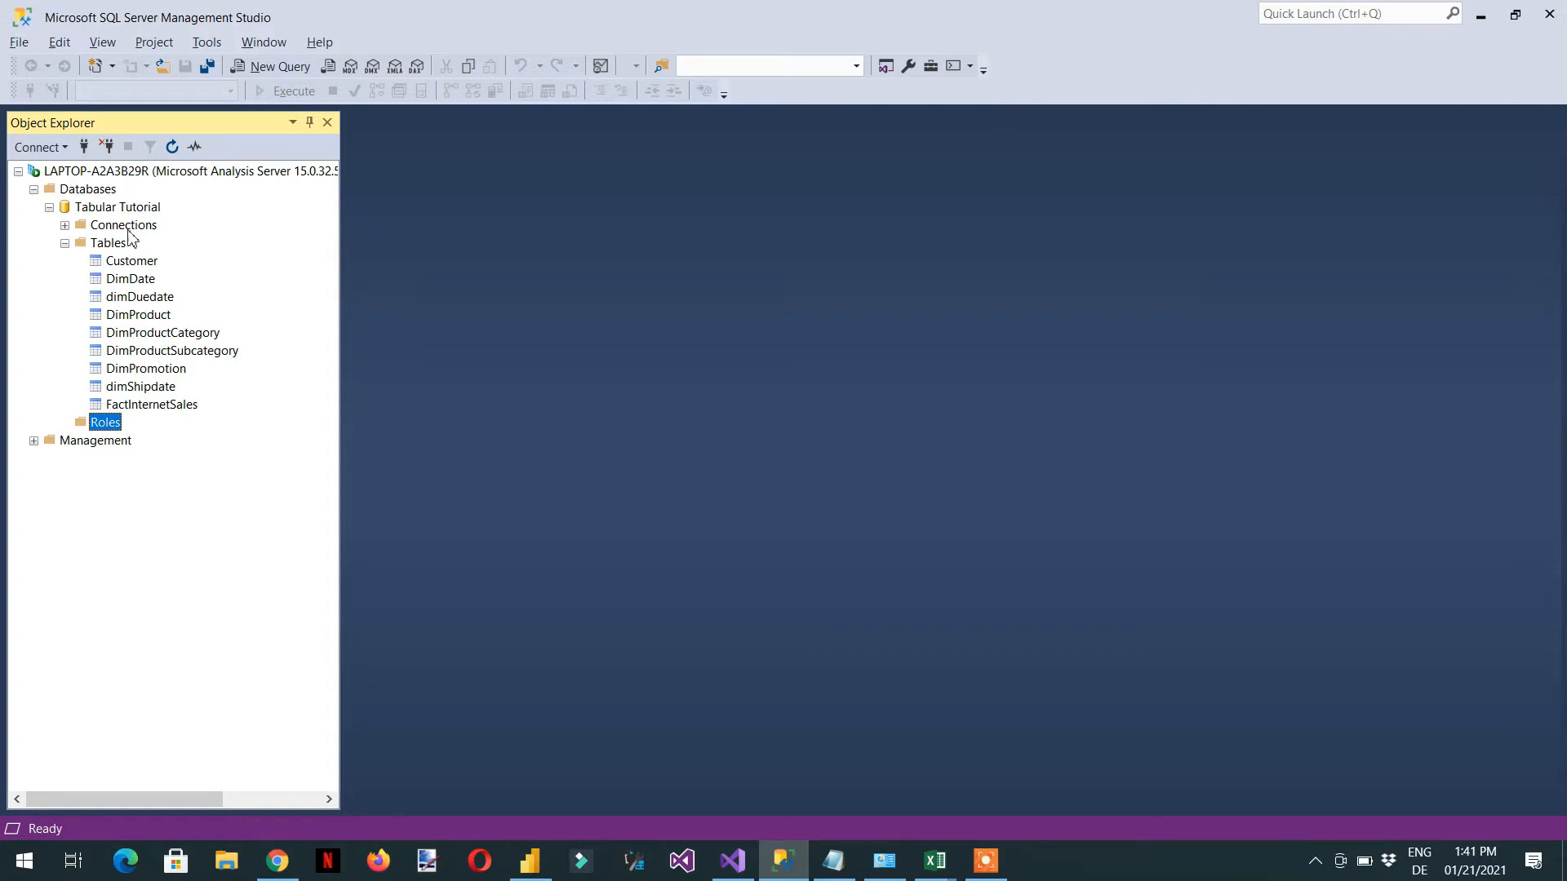
{"action": "mouse_move", "coordinate": [105, 372]}
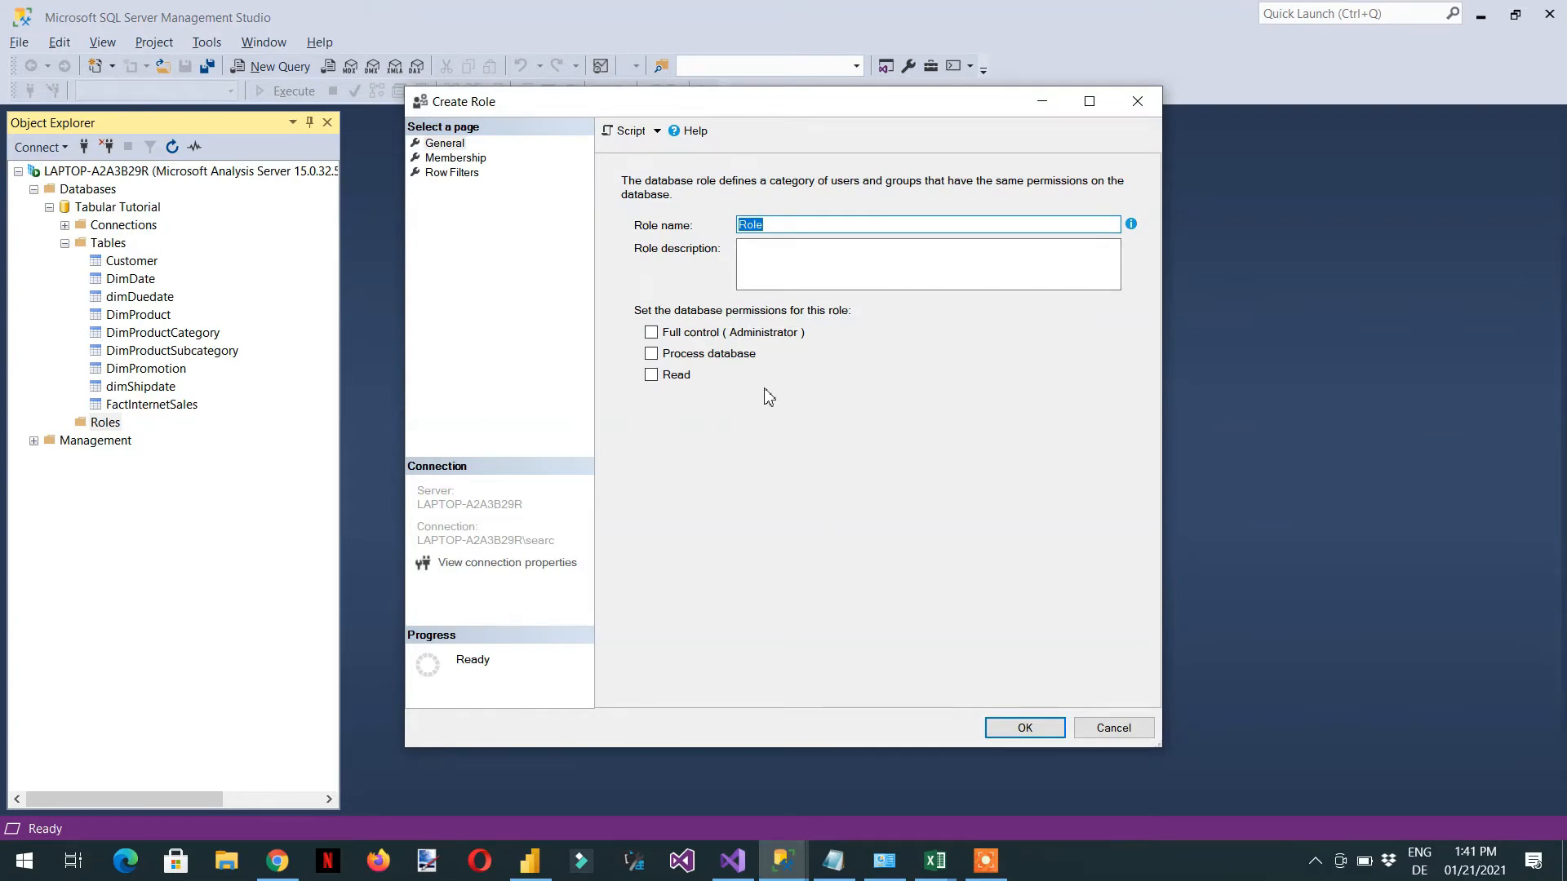
Step: Name the role 'Manual Role' and grant it Read permission on the database
{"action": "type", "text": "Manu"}
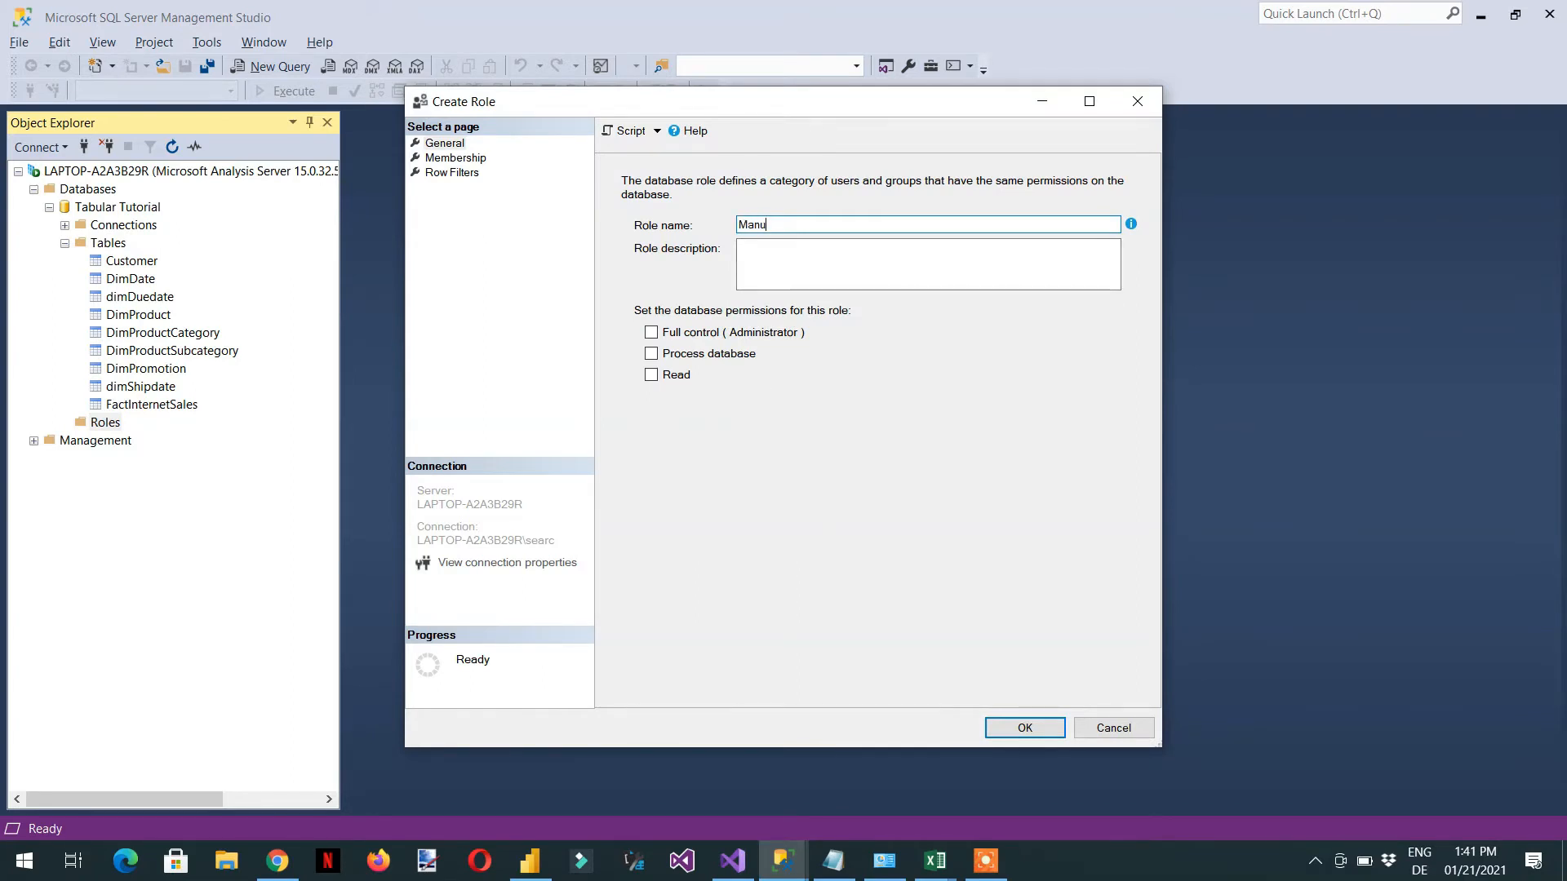
{"action": "type", "text": "al"}
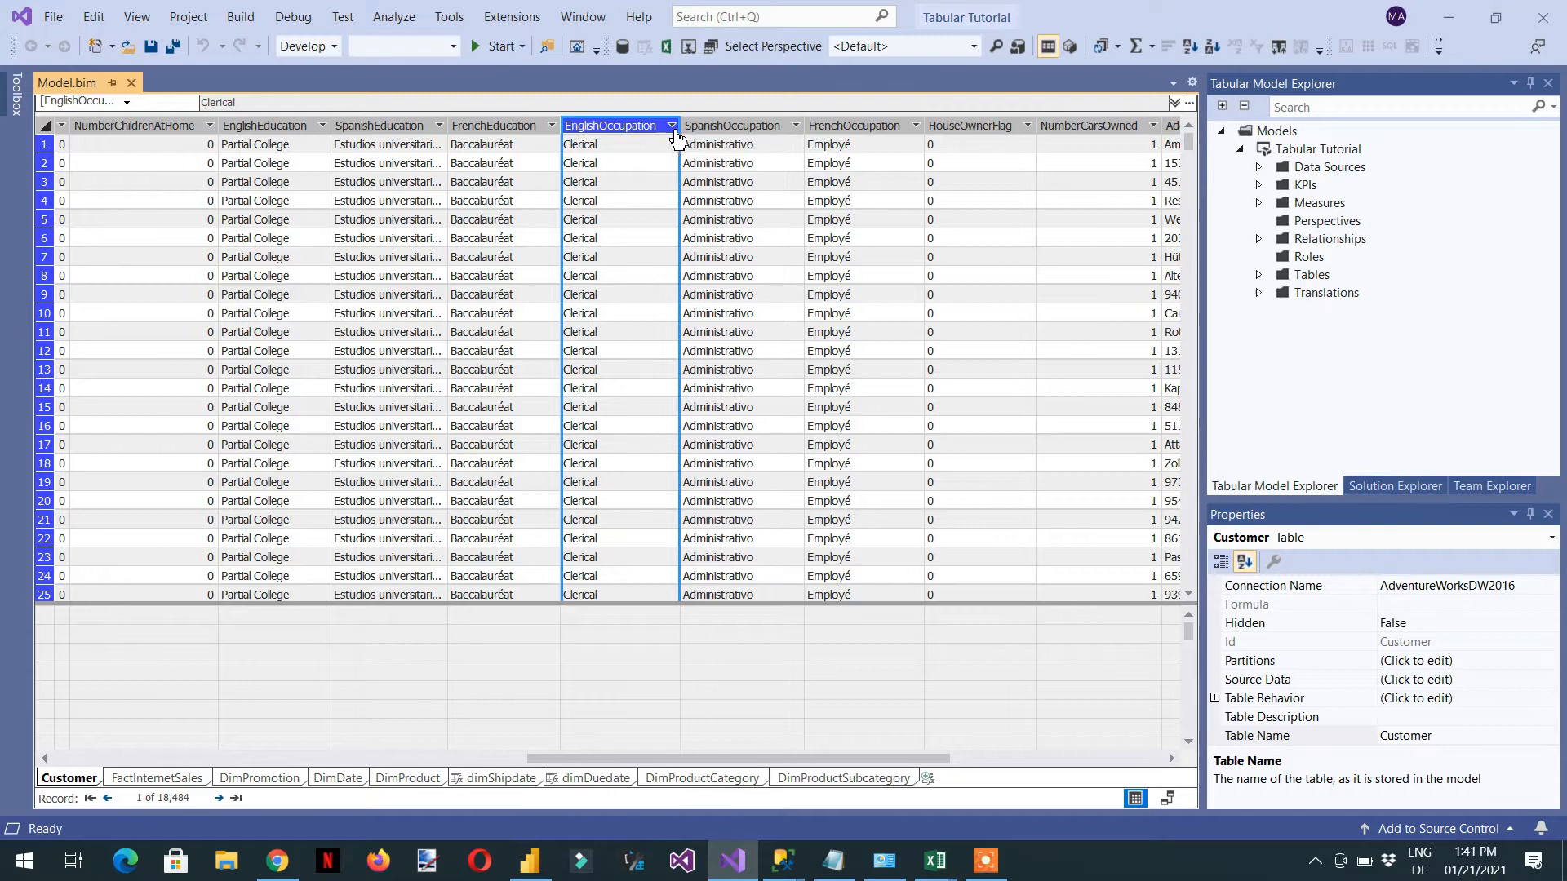
{"action": "left_click", "coordinate": [671, 126]}
{"action": "type", "text": "Manual"}
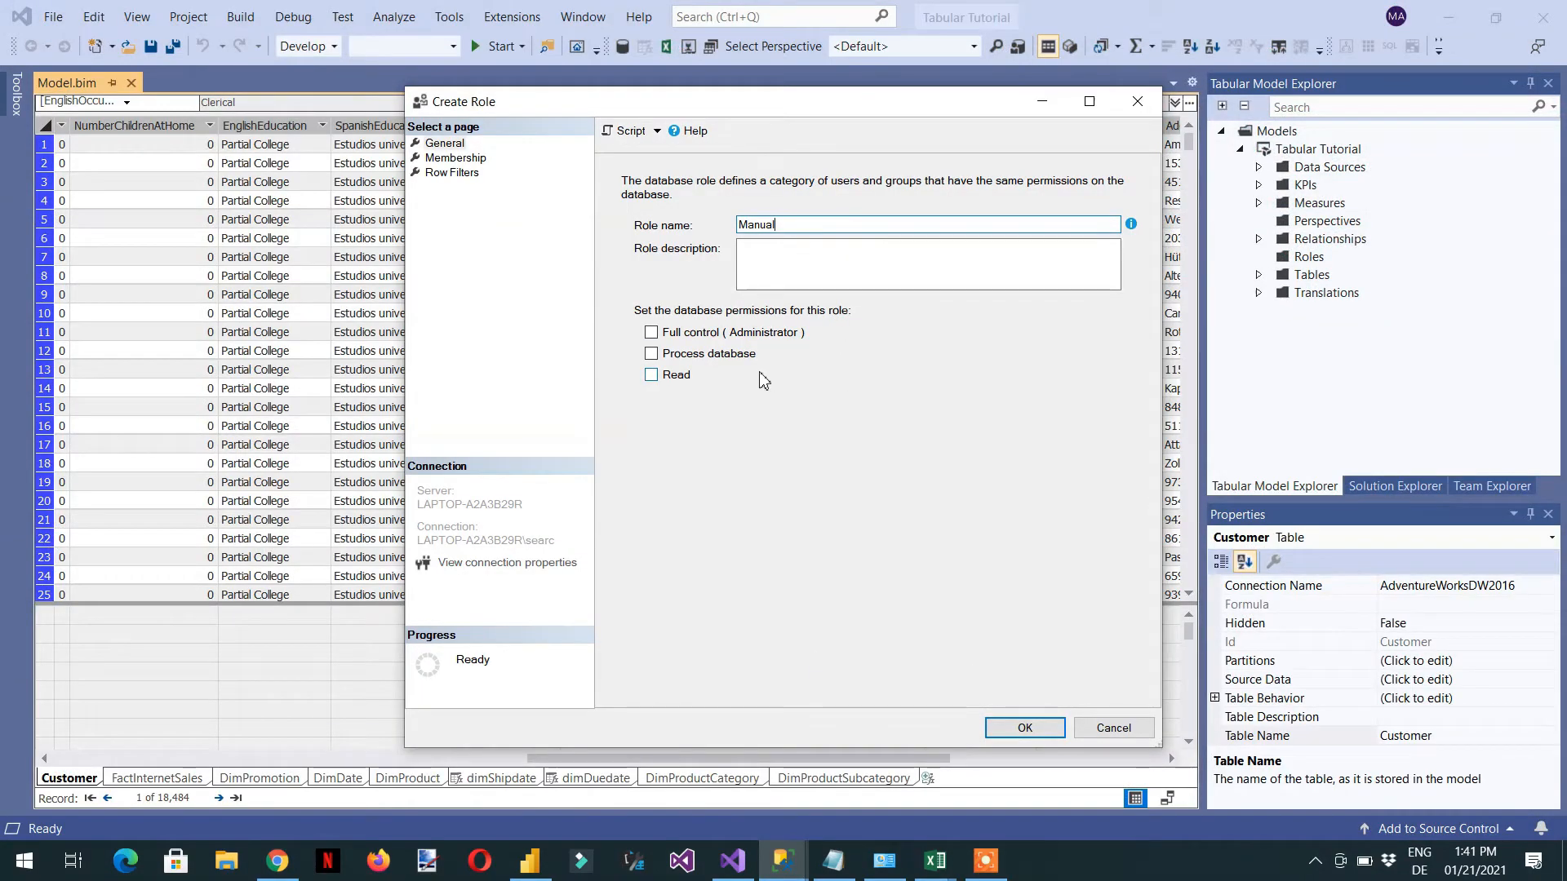
{"action": "type", "text": "Role"}
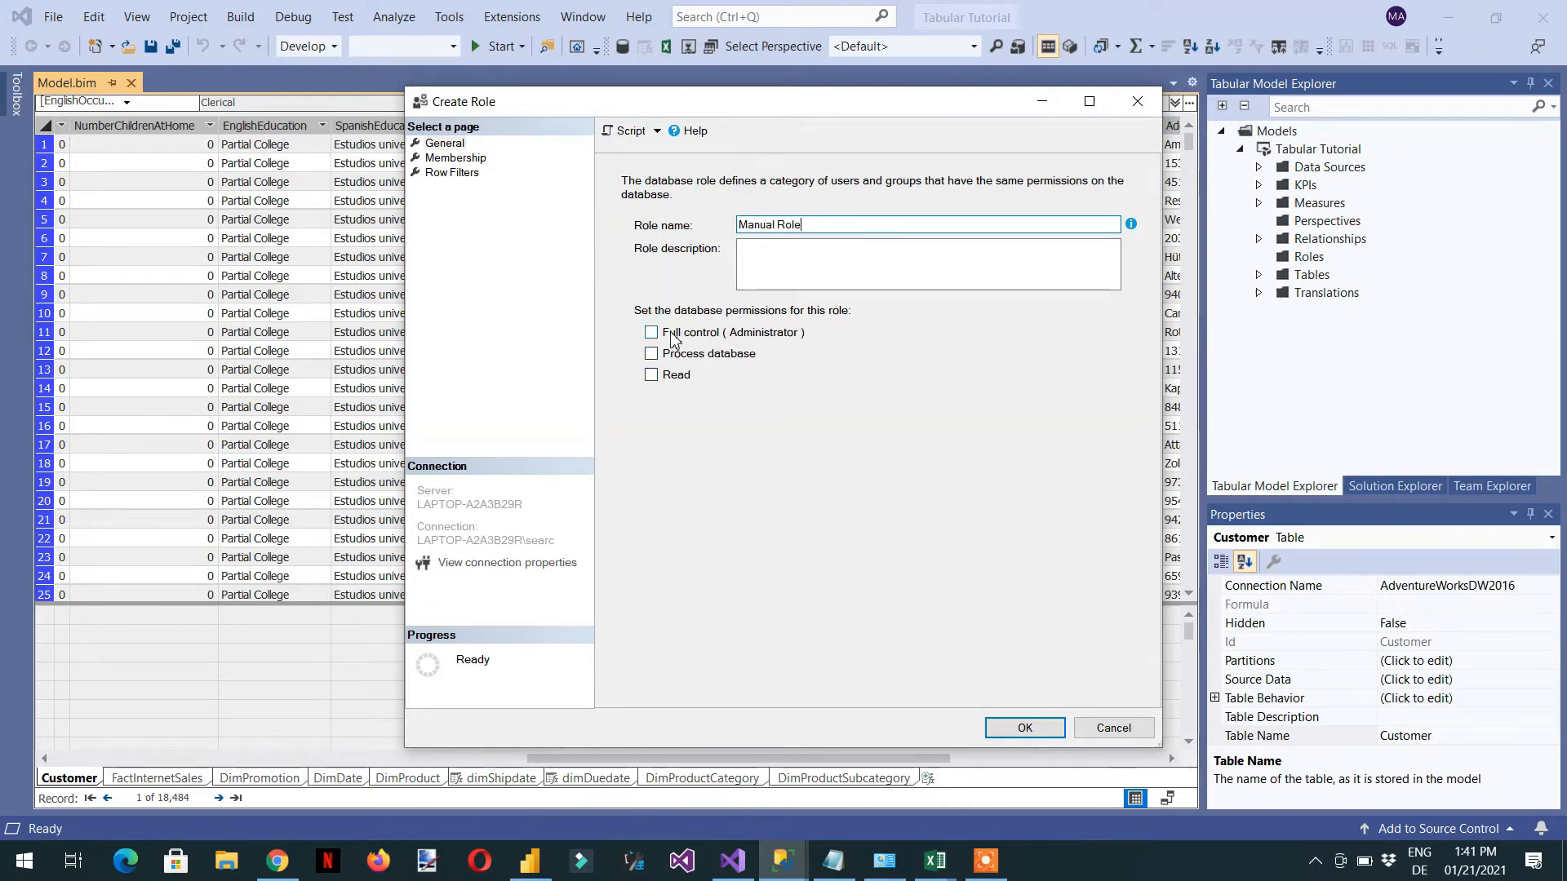
{"action": "mouse_move", "coordinate": [745, 320]}
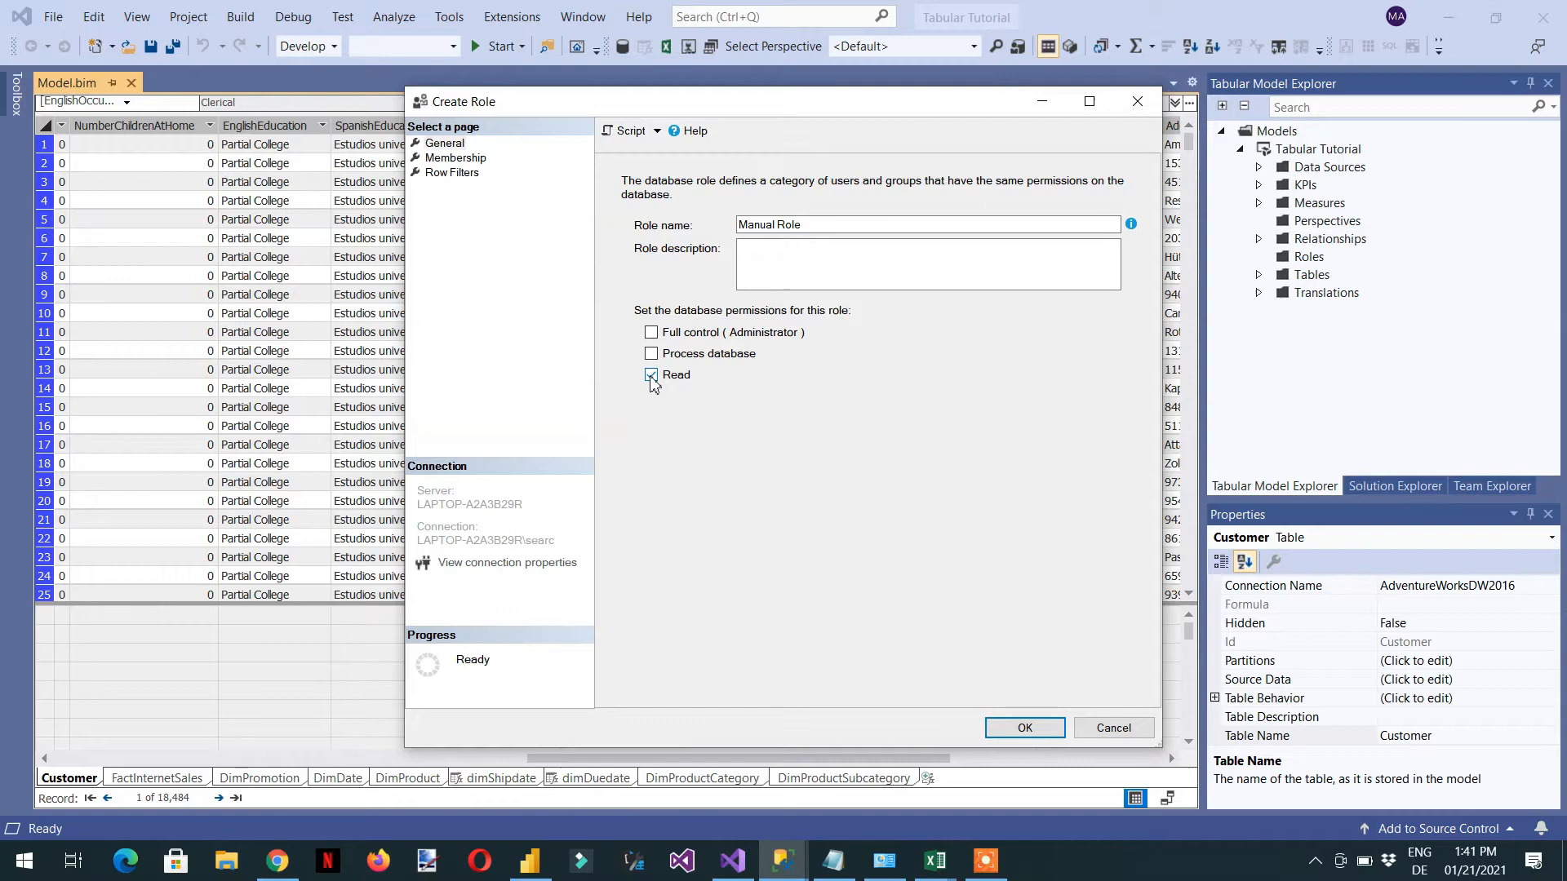
{"action": "left_click", "coordinate": [651, 374]}
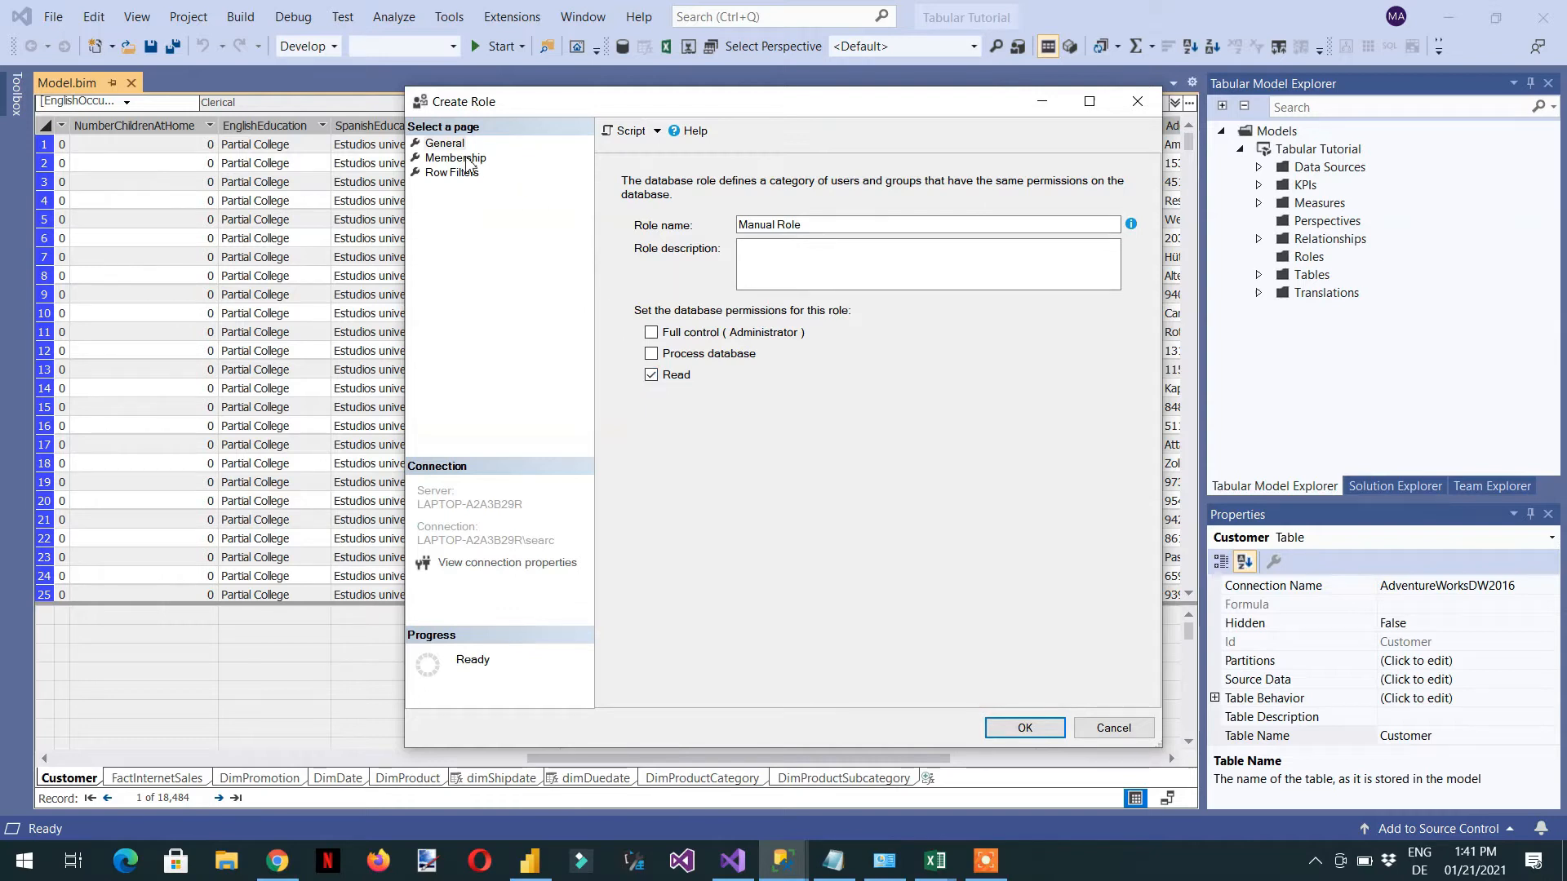
Step: Show the role's Membership page, still empty of users and groups
{"action": "left_click", "coordinate": [455, 158]}
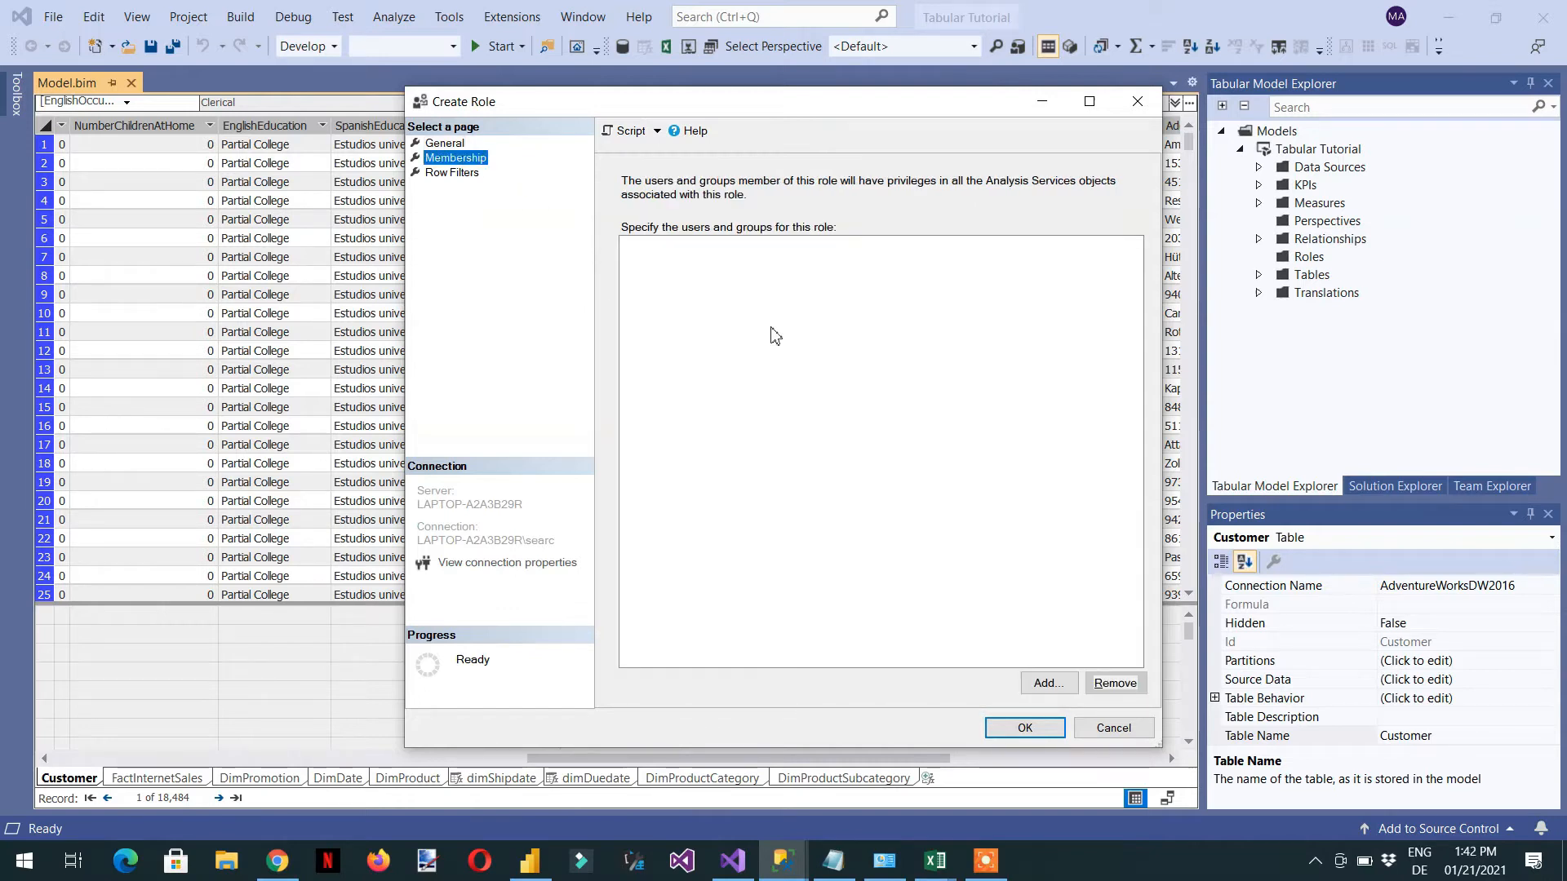
{"action": "mouse_move", "coordinate": [782, 346]}
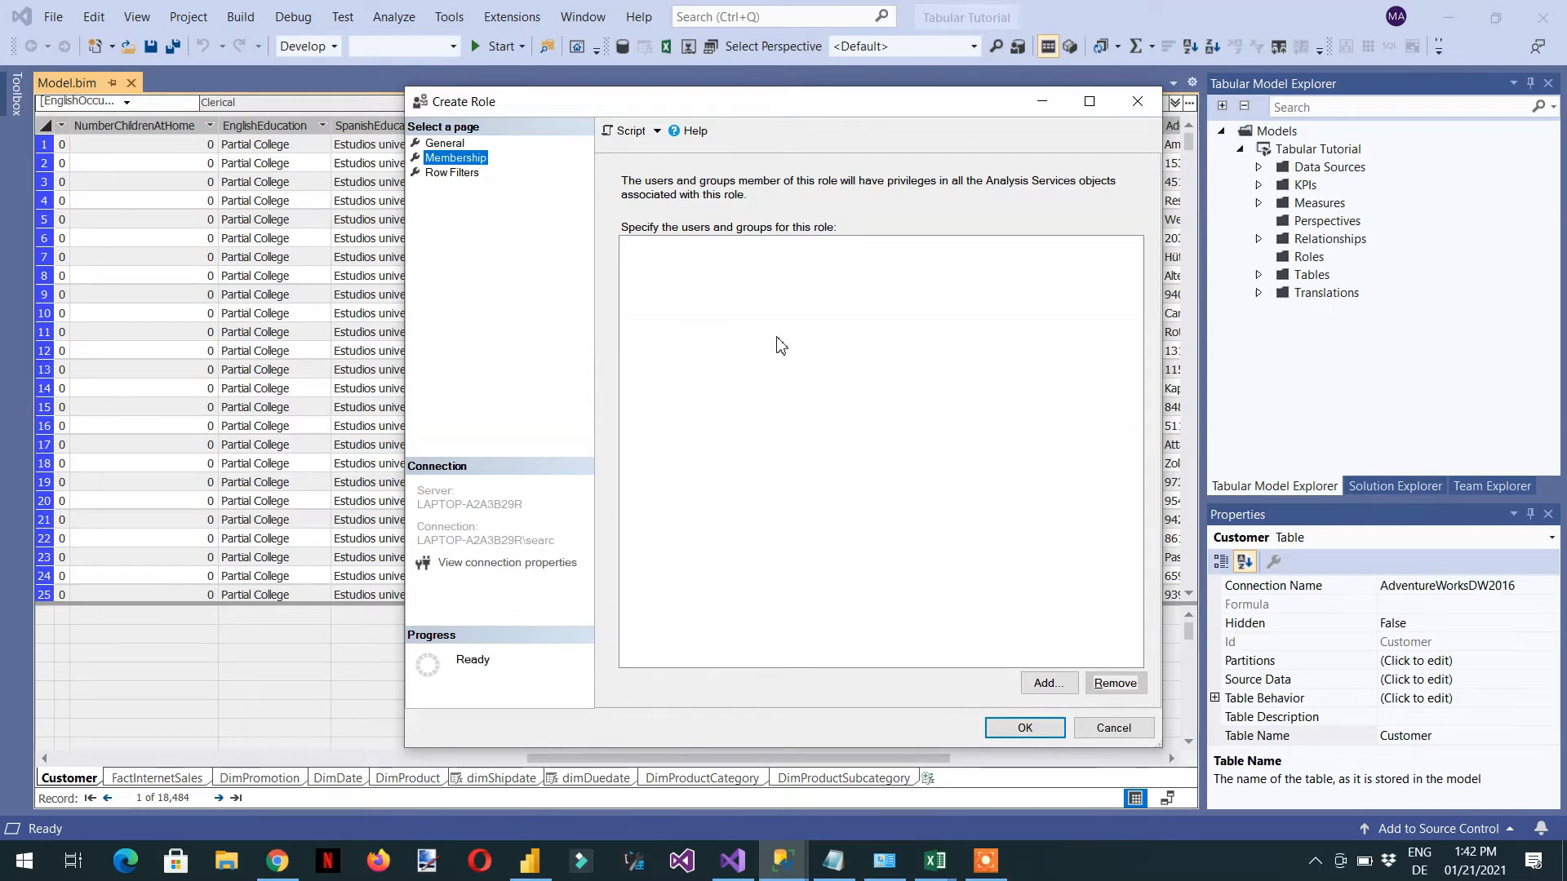
{"action": "mouse_move", "coordinate": [808, 364]}
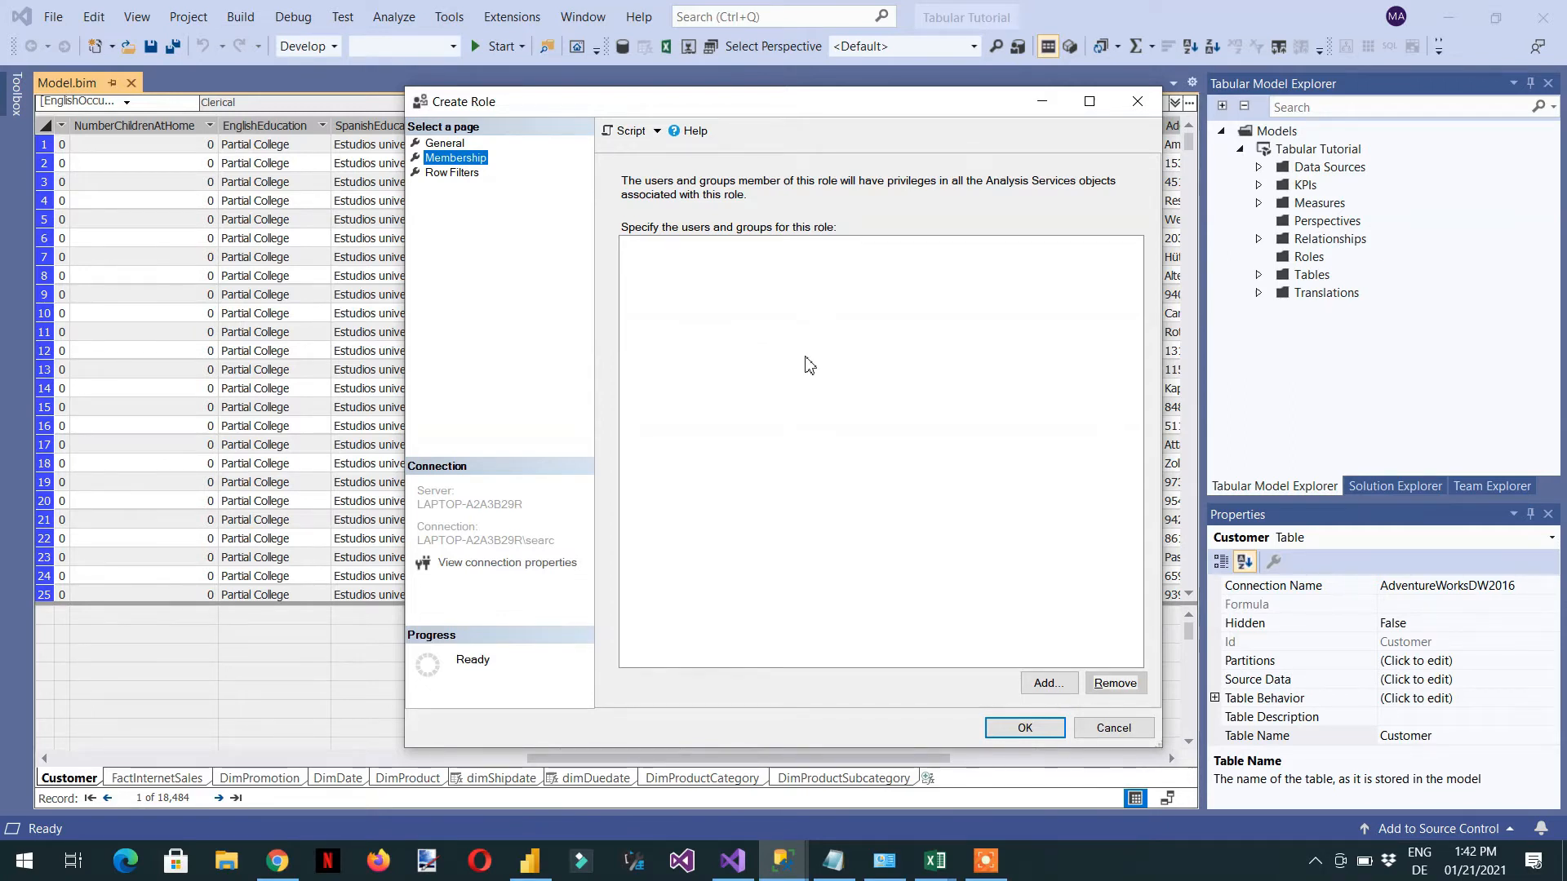
{"action": "mouse_move", "coordinate": [992, 599]}
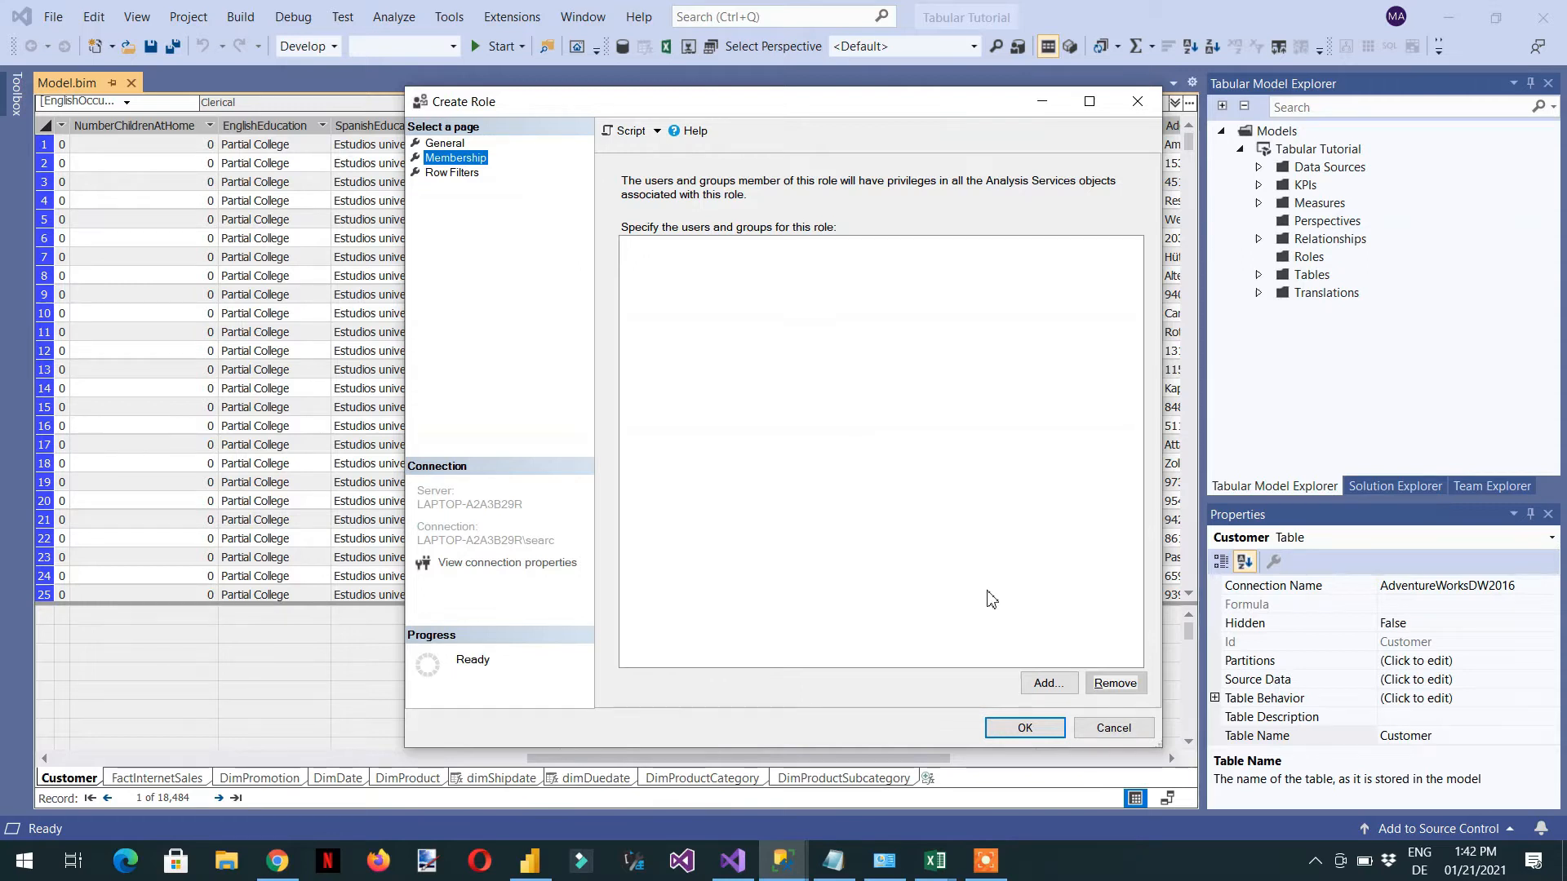
Step: Begin adding a member and try resolving a first searched name to a local user
{"action": "left_click", "coordinate": [1048, 682]}
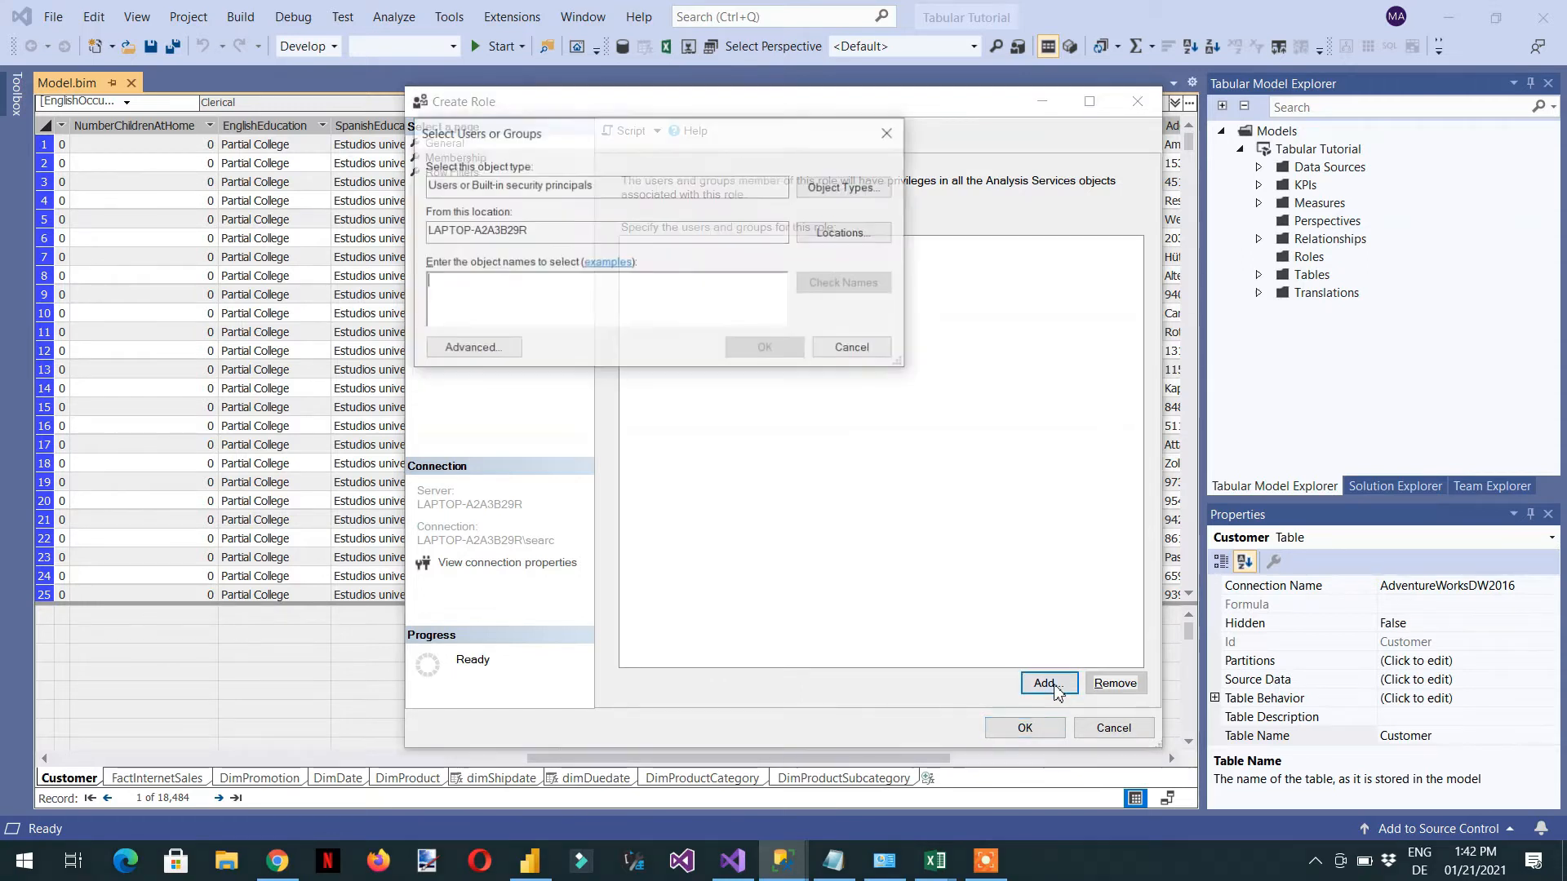
{"action": "type", "text": "s"}
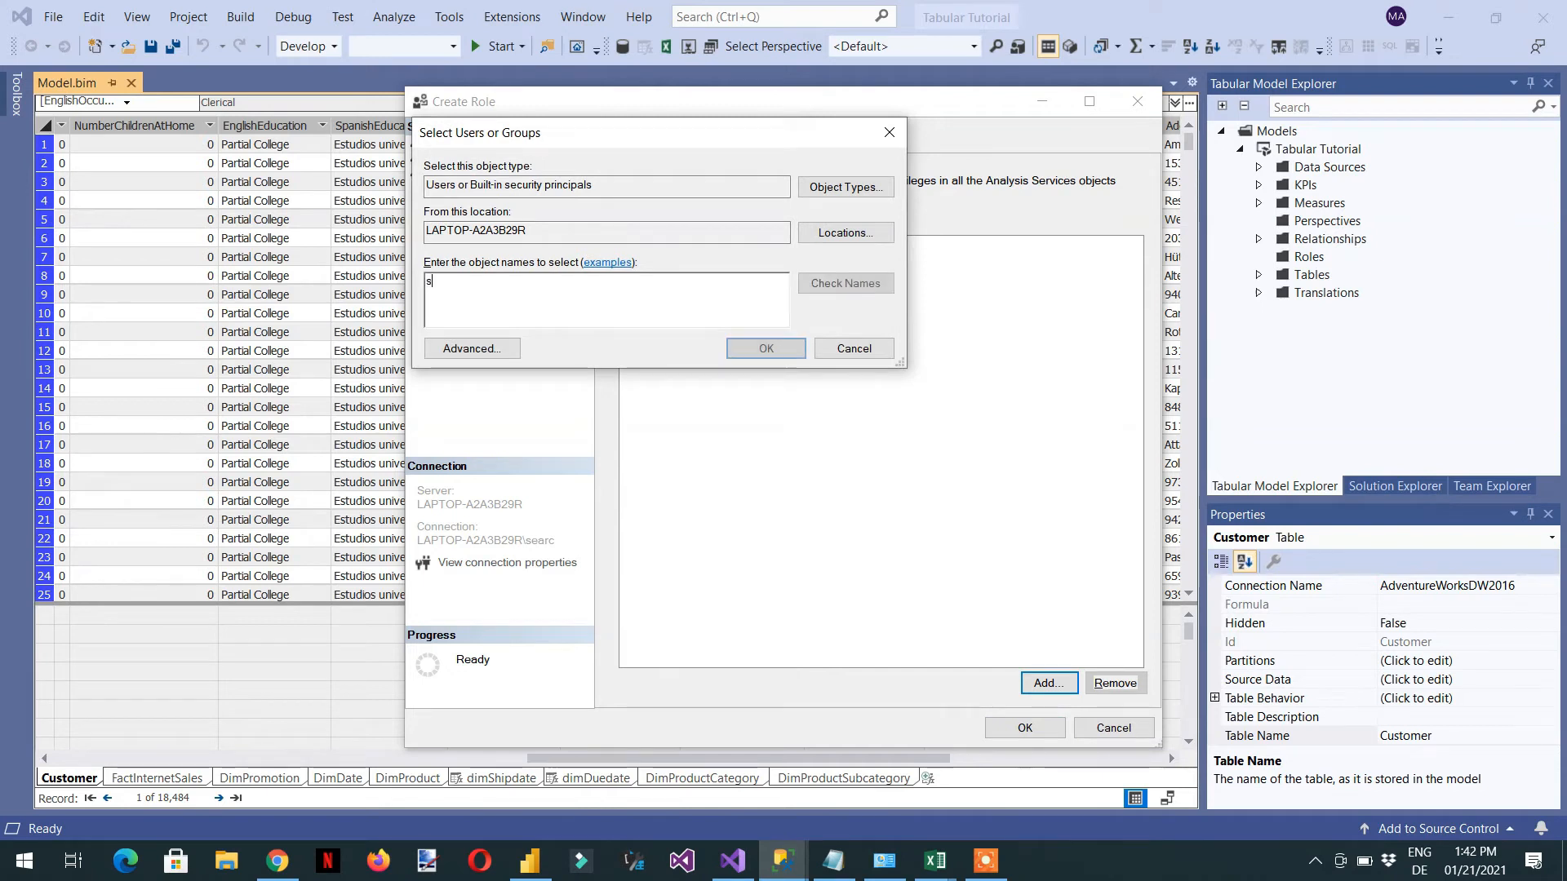
{"action": "type", "text": "earc"}
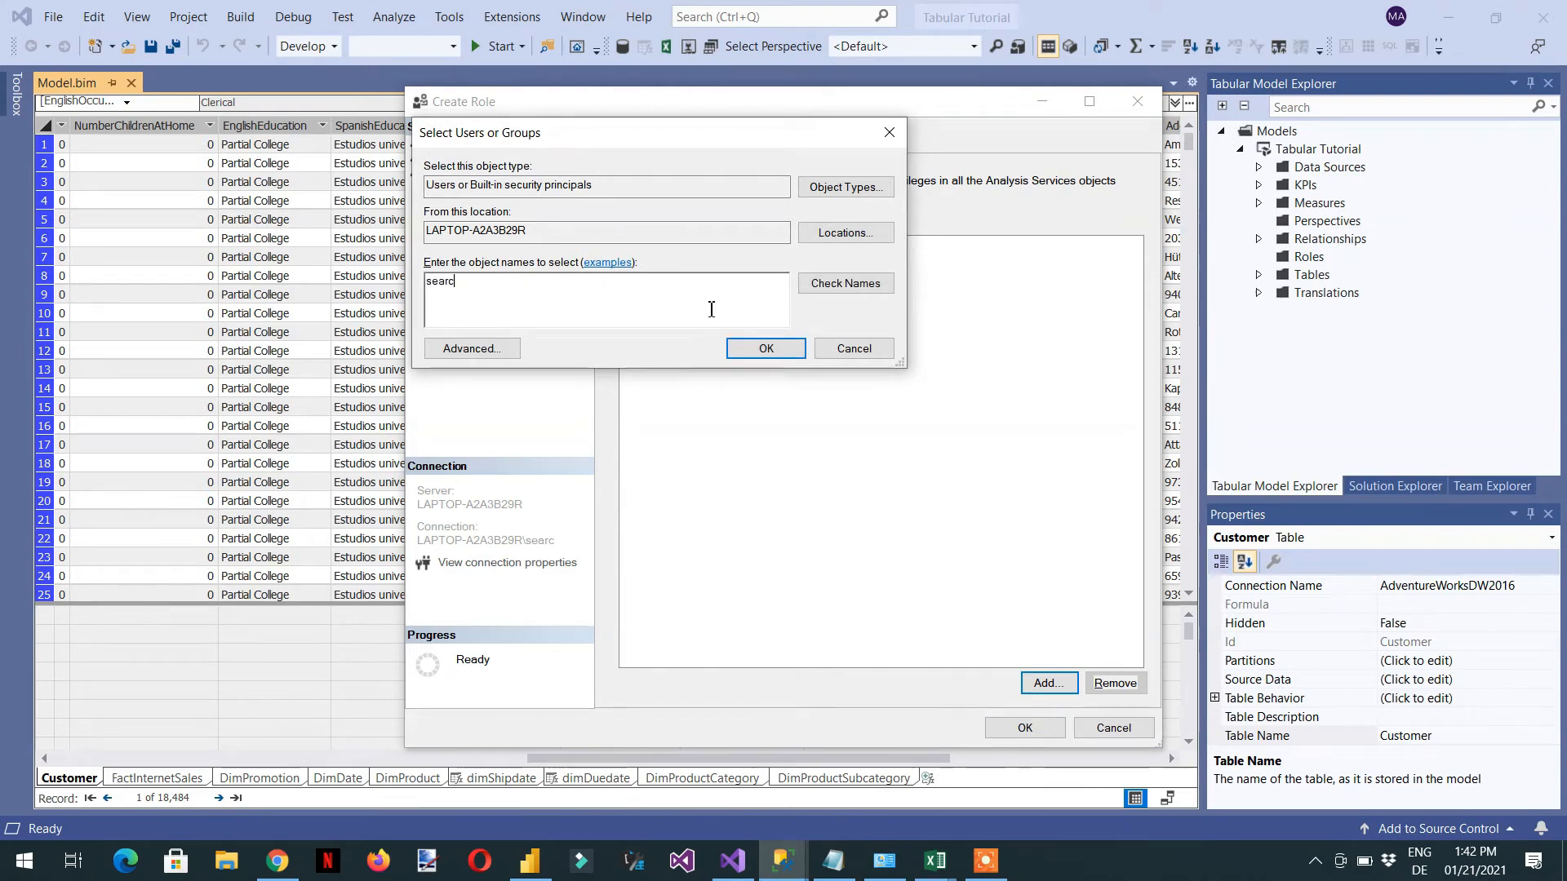
{"action": "mouse_move", "coordinate": [844, 283]}
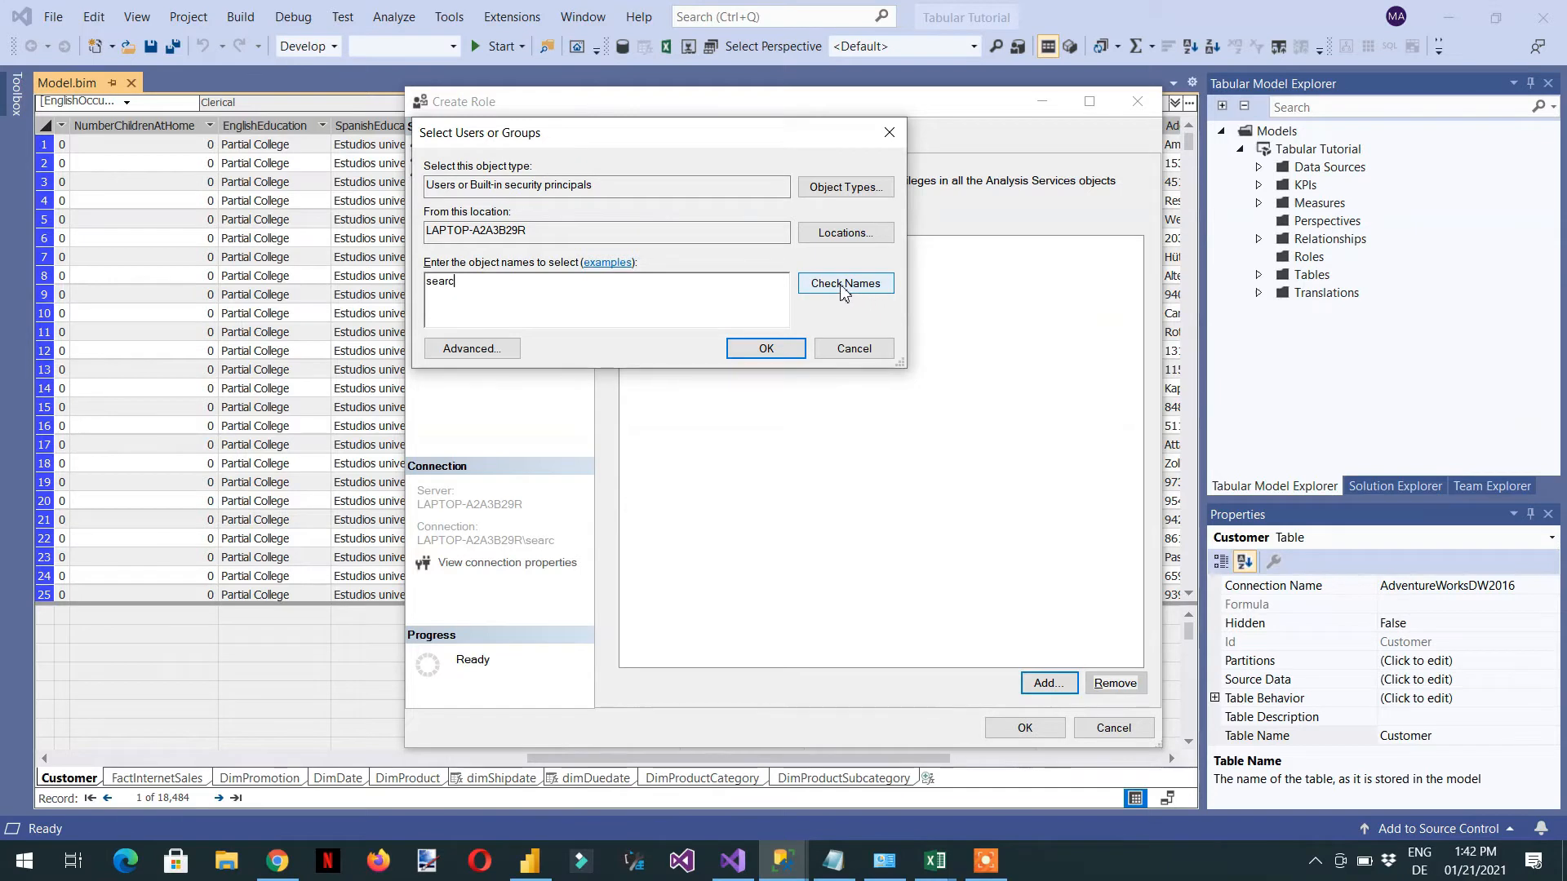
{"action": "left_click", "coordinate": [844, 283]}
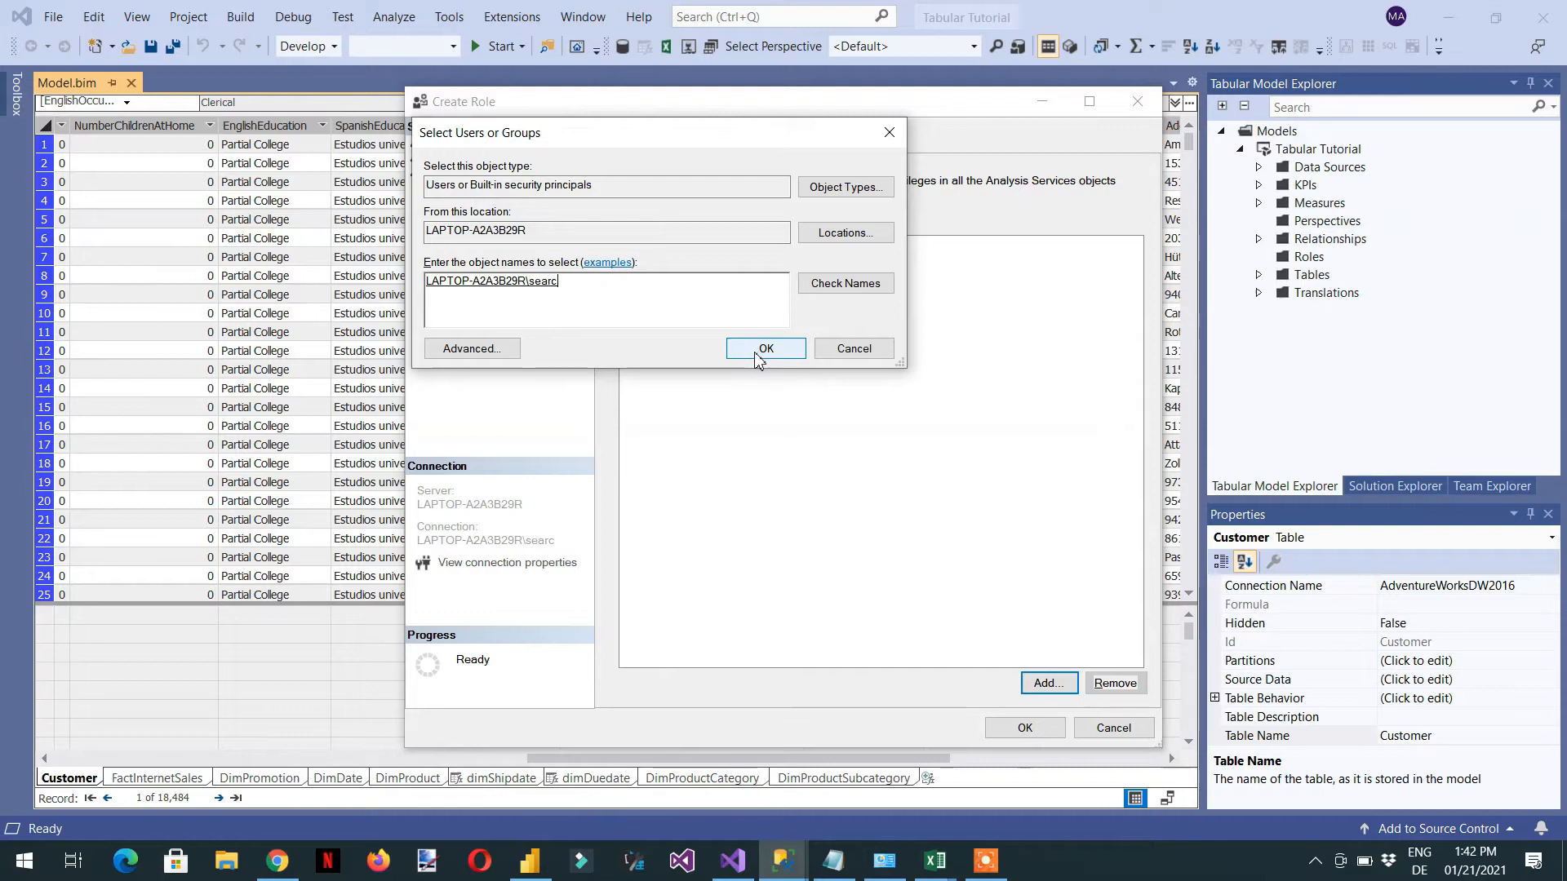
{"action": "mouse_move", "coordinate": [684, 326]}
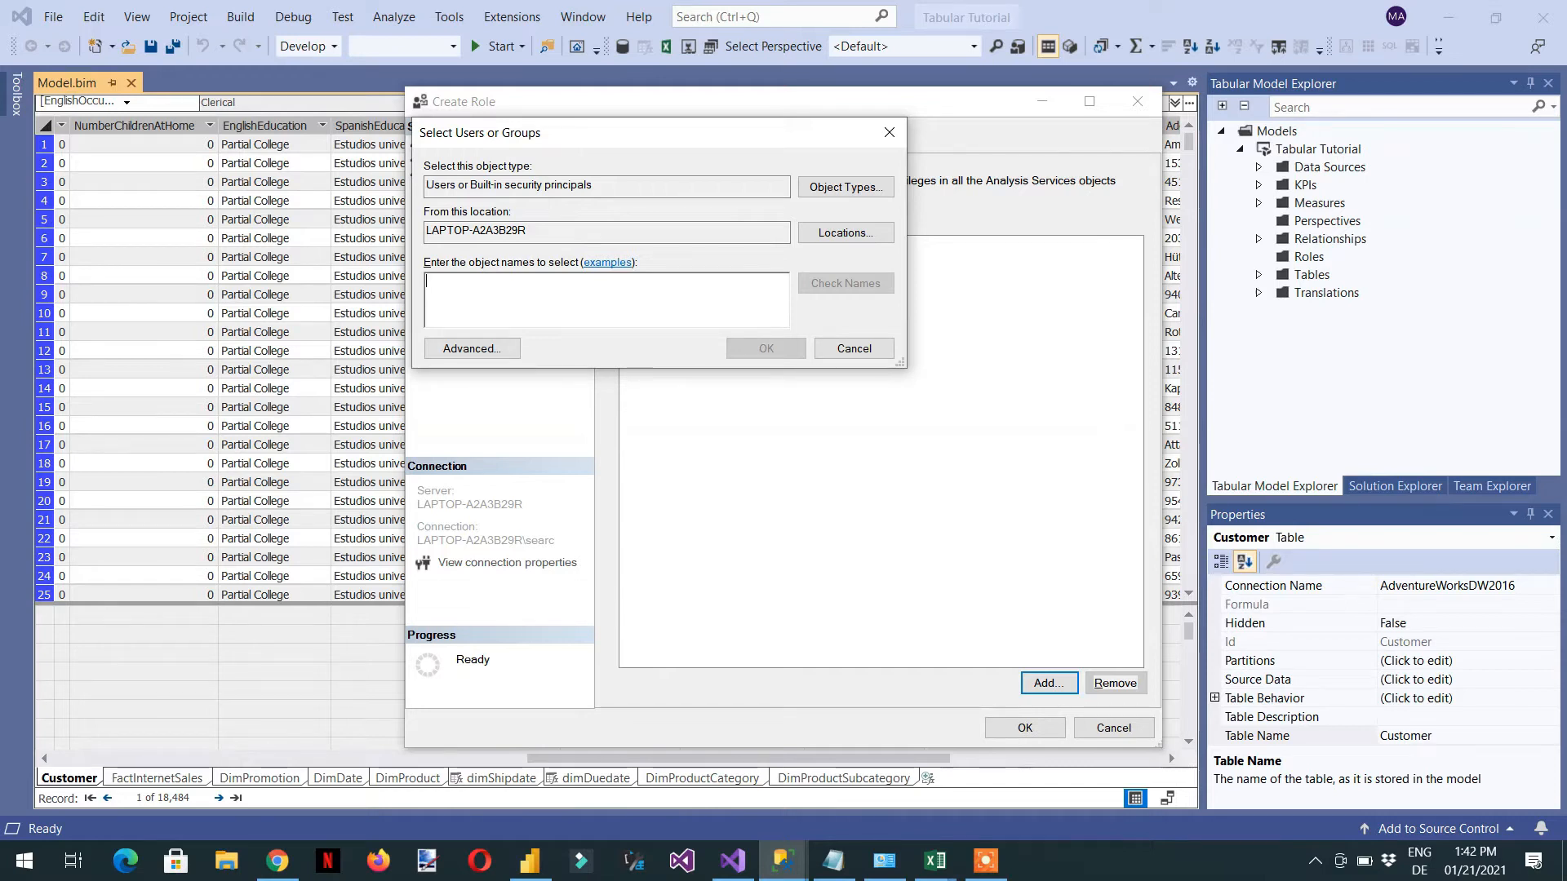
Step: Resolve 'TestUser' to the full local account name and add it to the role's membership
{"action": "type", "text": "T"}
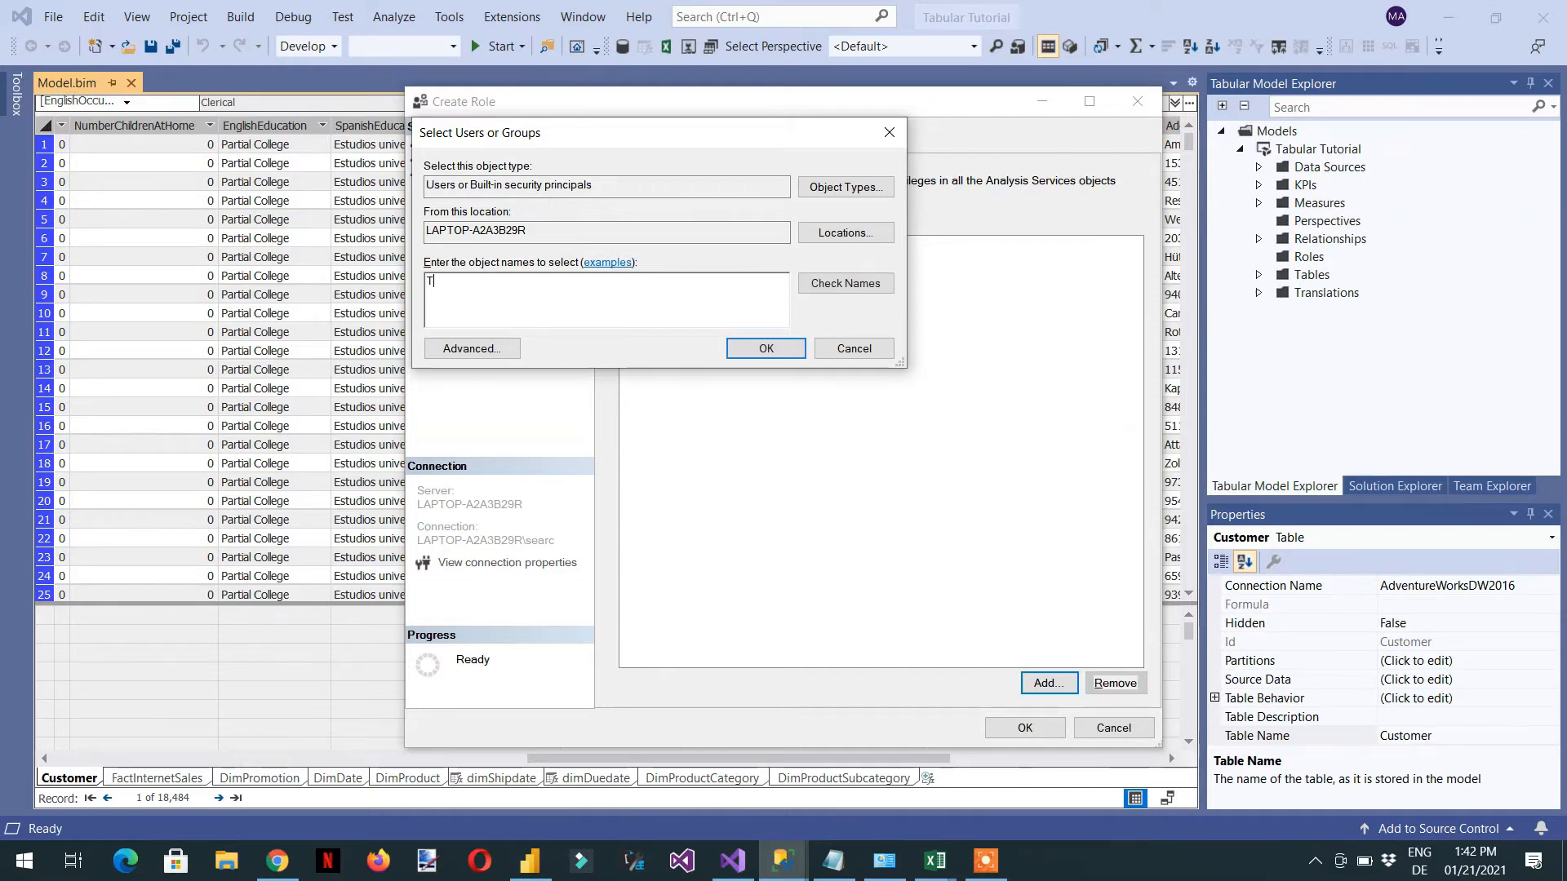
{"action": "type", "text": "estU"}
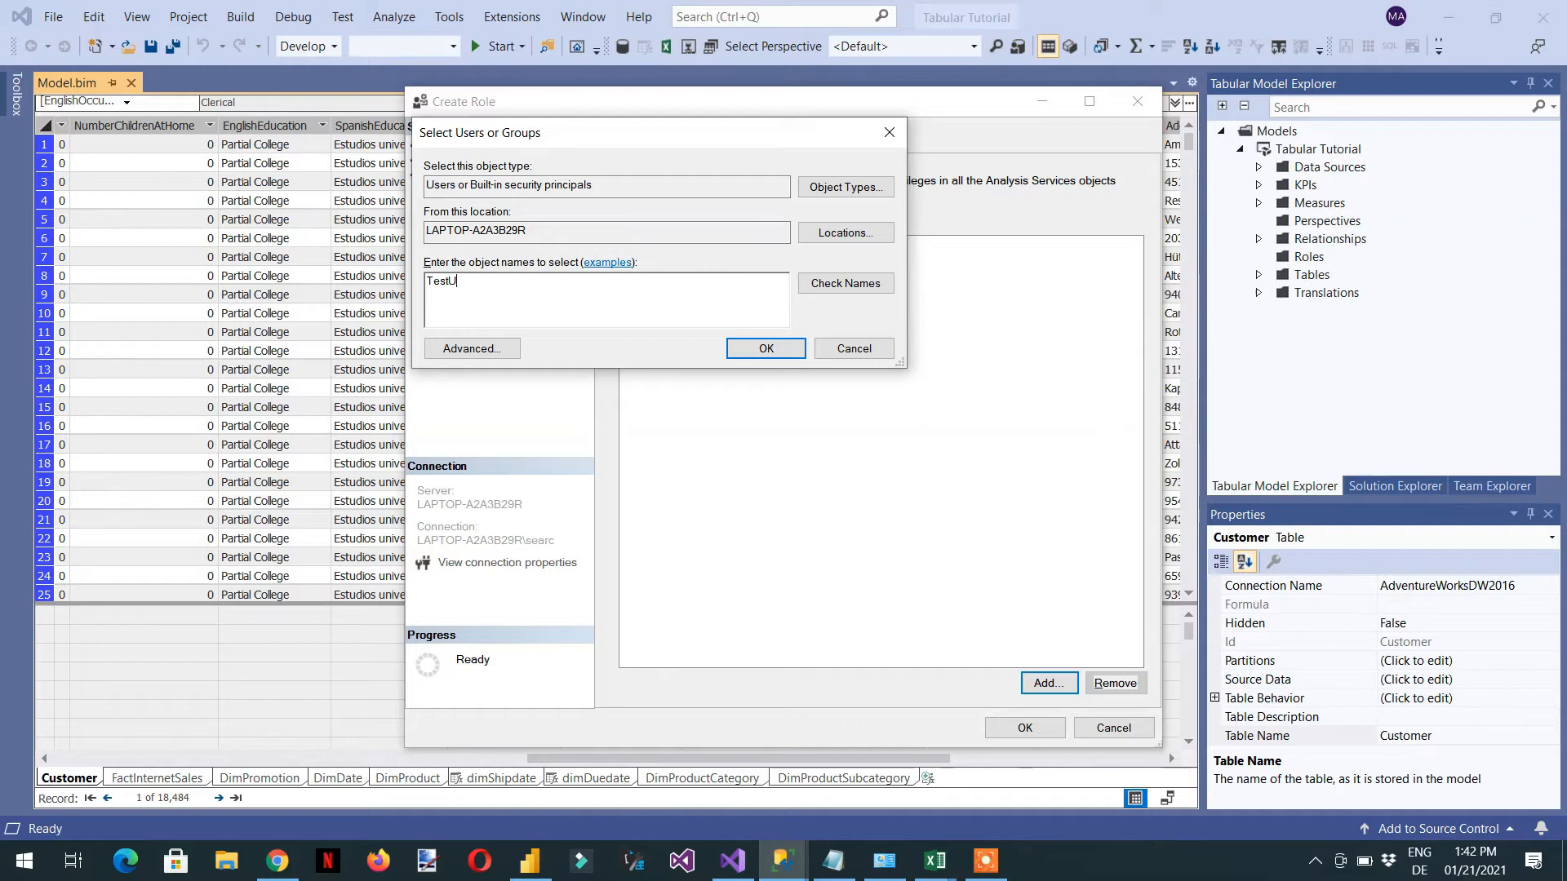
{"action": "type", "text": "ser"}
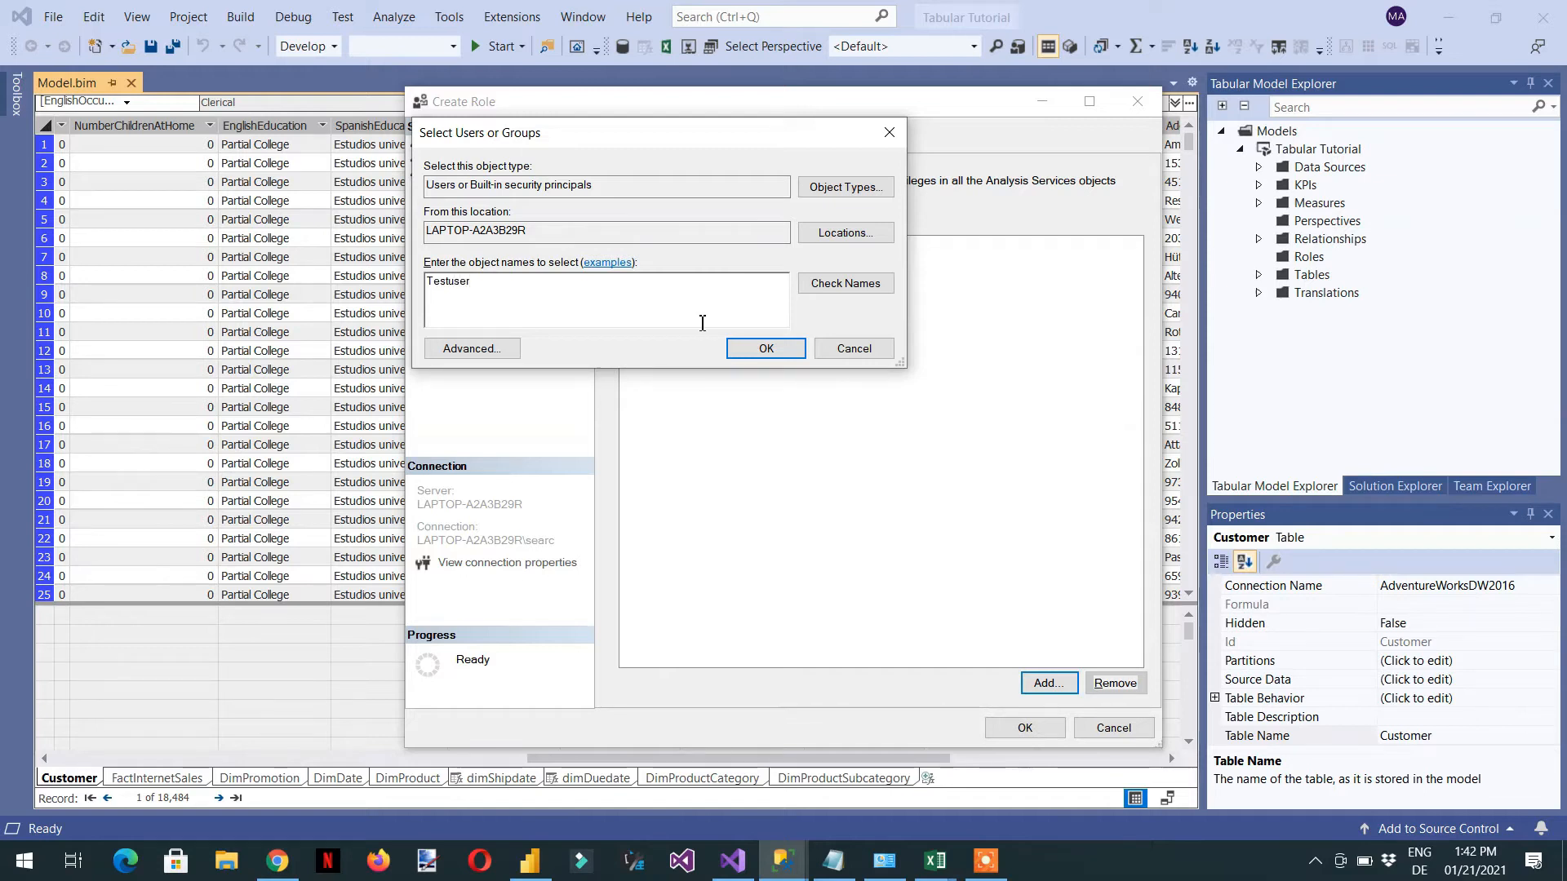
{"action": "left_click", "coordinate": [844, 282]}
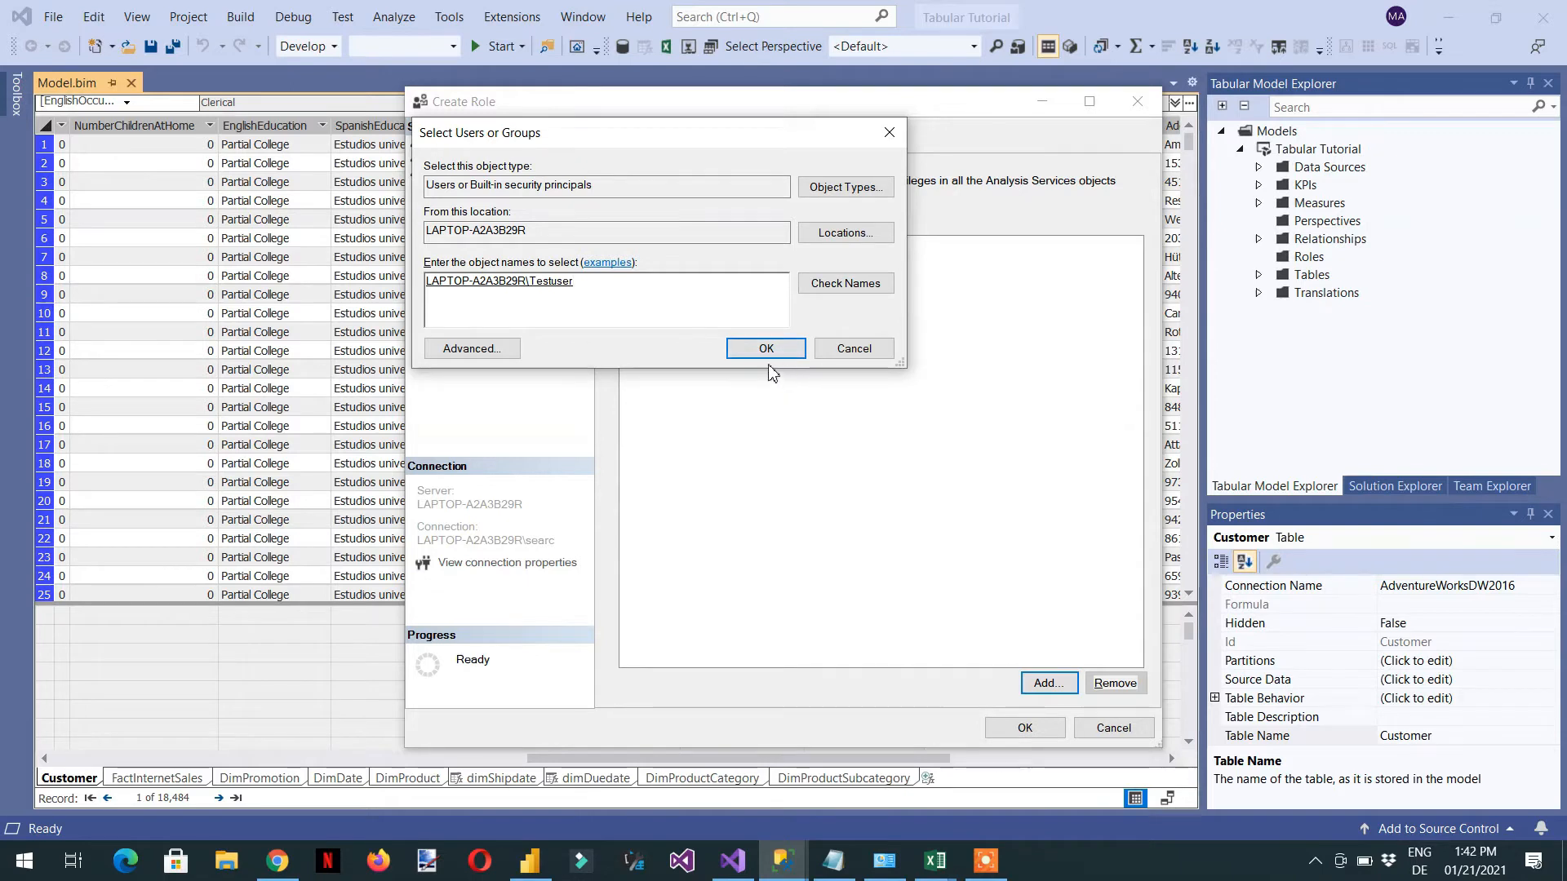
{"action": "left_click", "coordinate": [765, 347]}
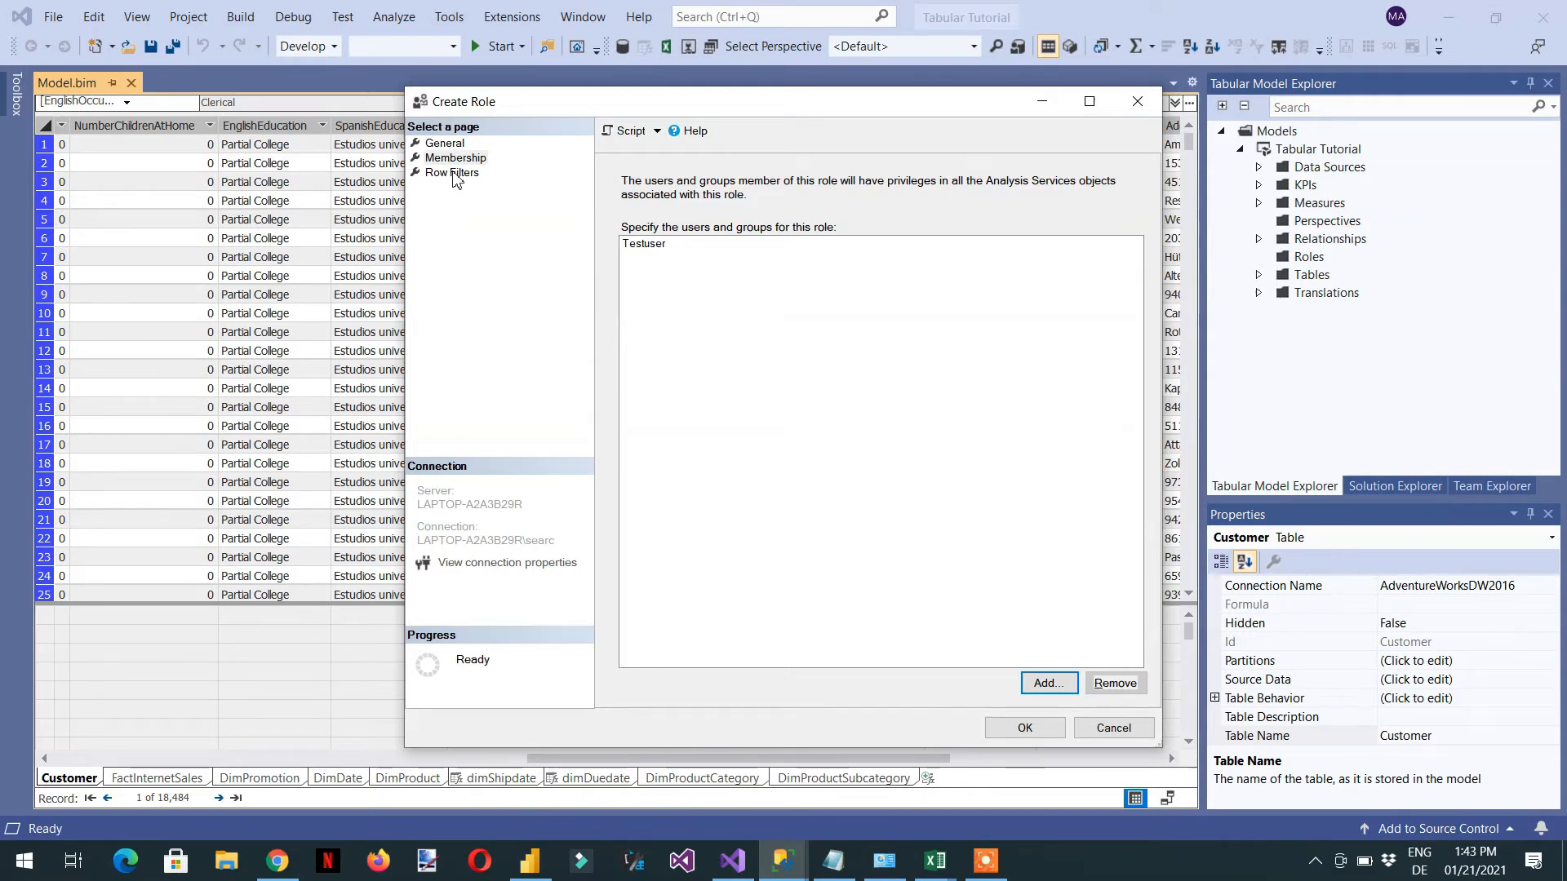
{"action": "mouse_move", "coordinate": [489, 163]}
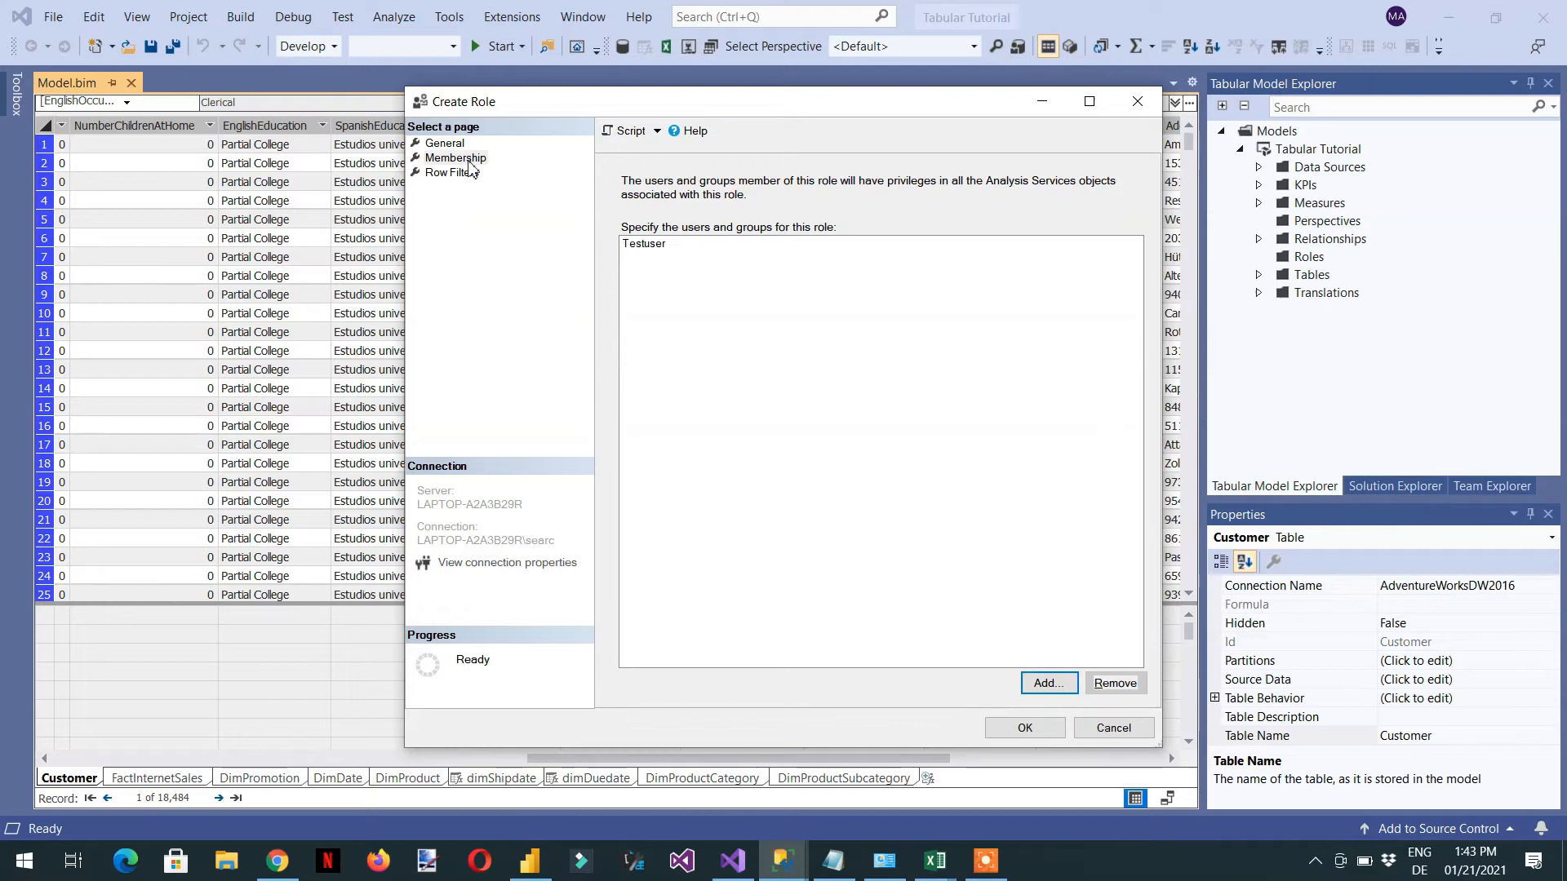
Step: Set the Customer row filter =Customer[EnglishOccupation]="Manual" and finish creating the role
{"action": "left_click", "coordinate": [452, 171]}
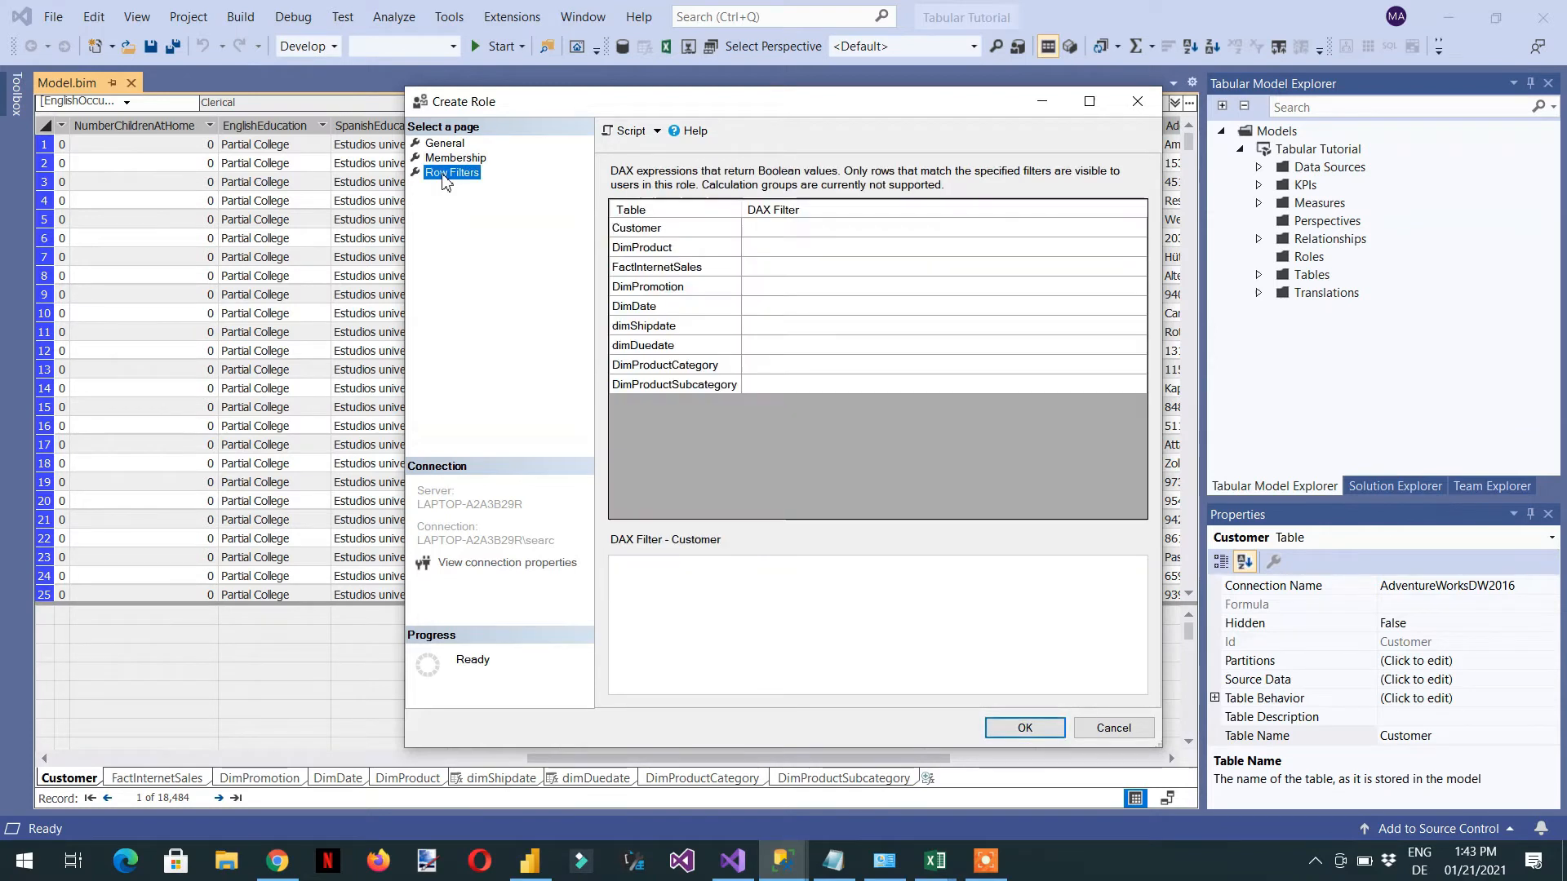
{"action": "mouse_move", "coordinate": [447, 189]}
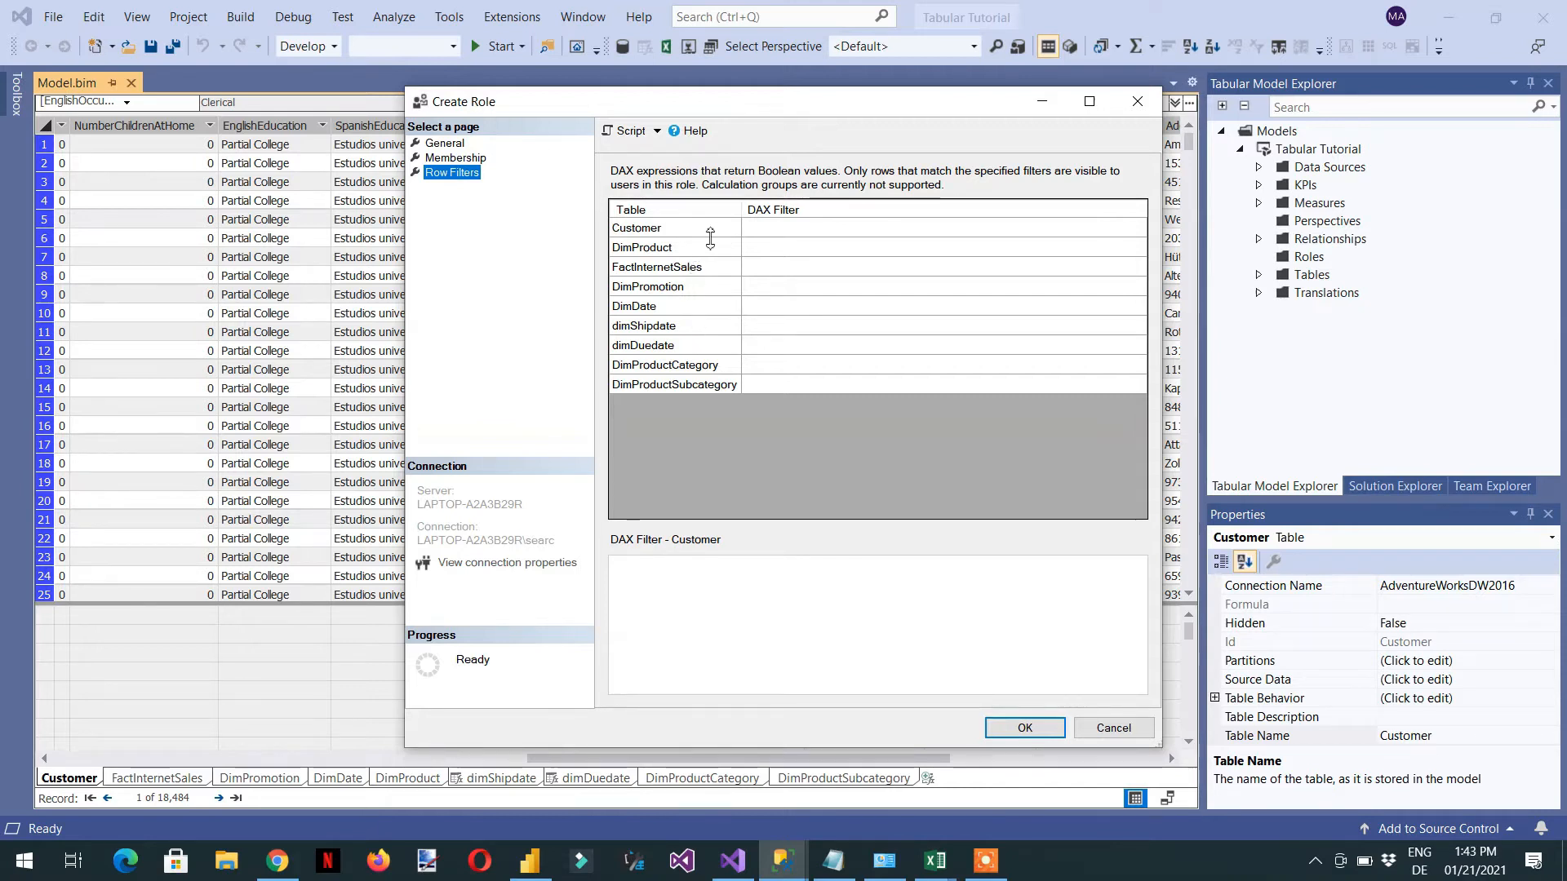
{"action": "mouse_move", "coordinate": [763, 240]}
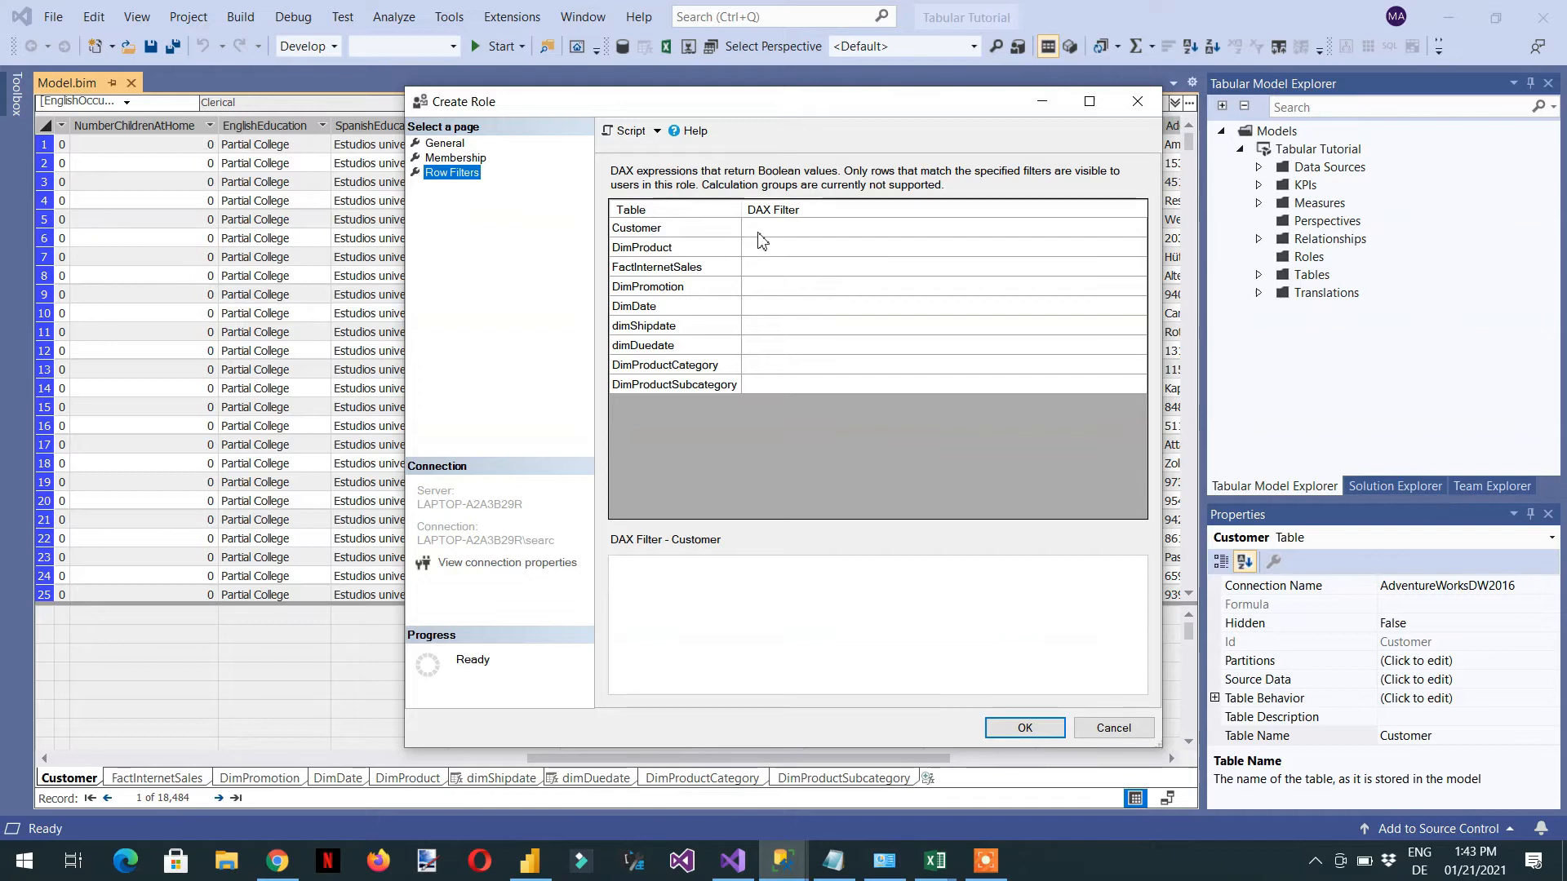
{"action": "left_click", "coordinate": [637, 228]}
{"action": "type", "text": "="}
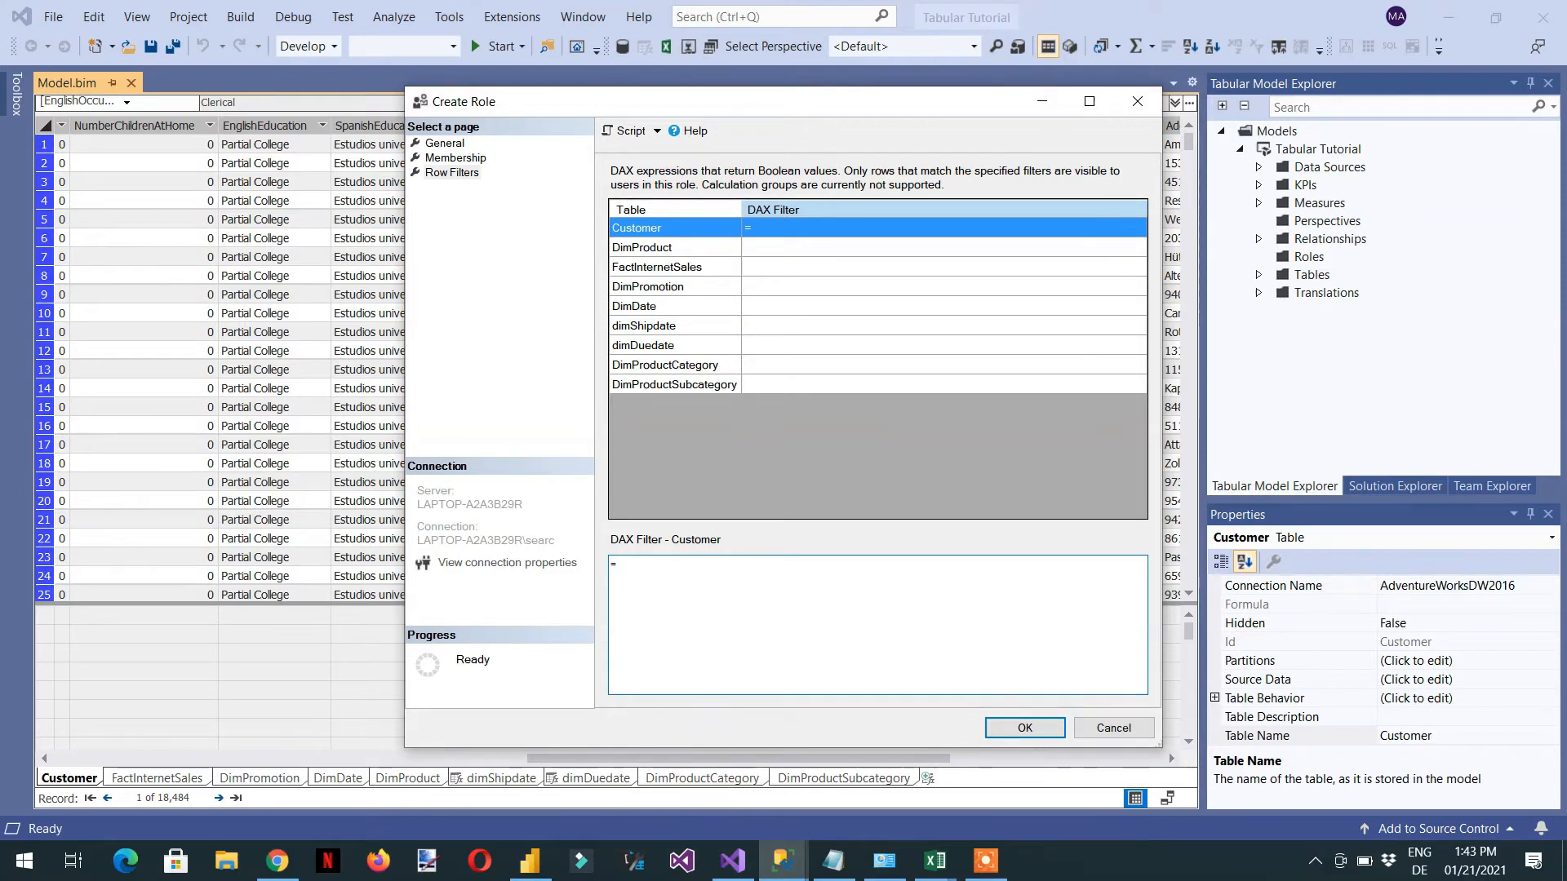
{"action": "type", "text": "C"}
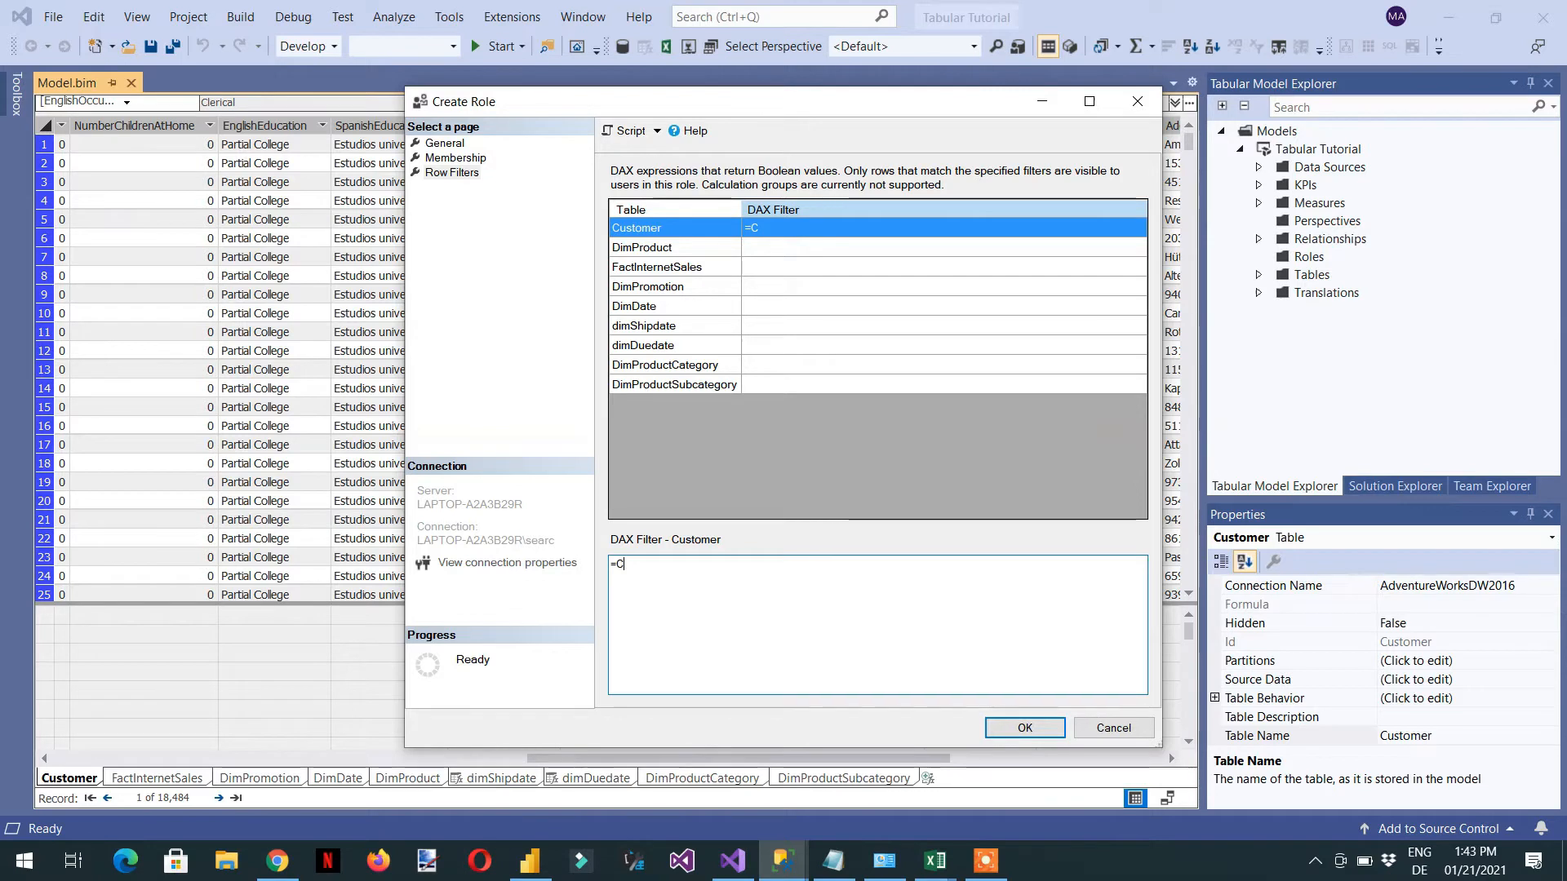
{"action": "type", "text": "ustomer"}
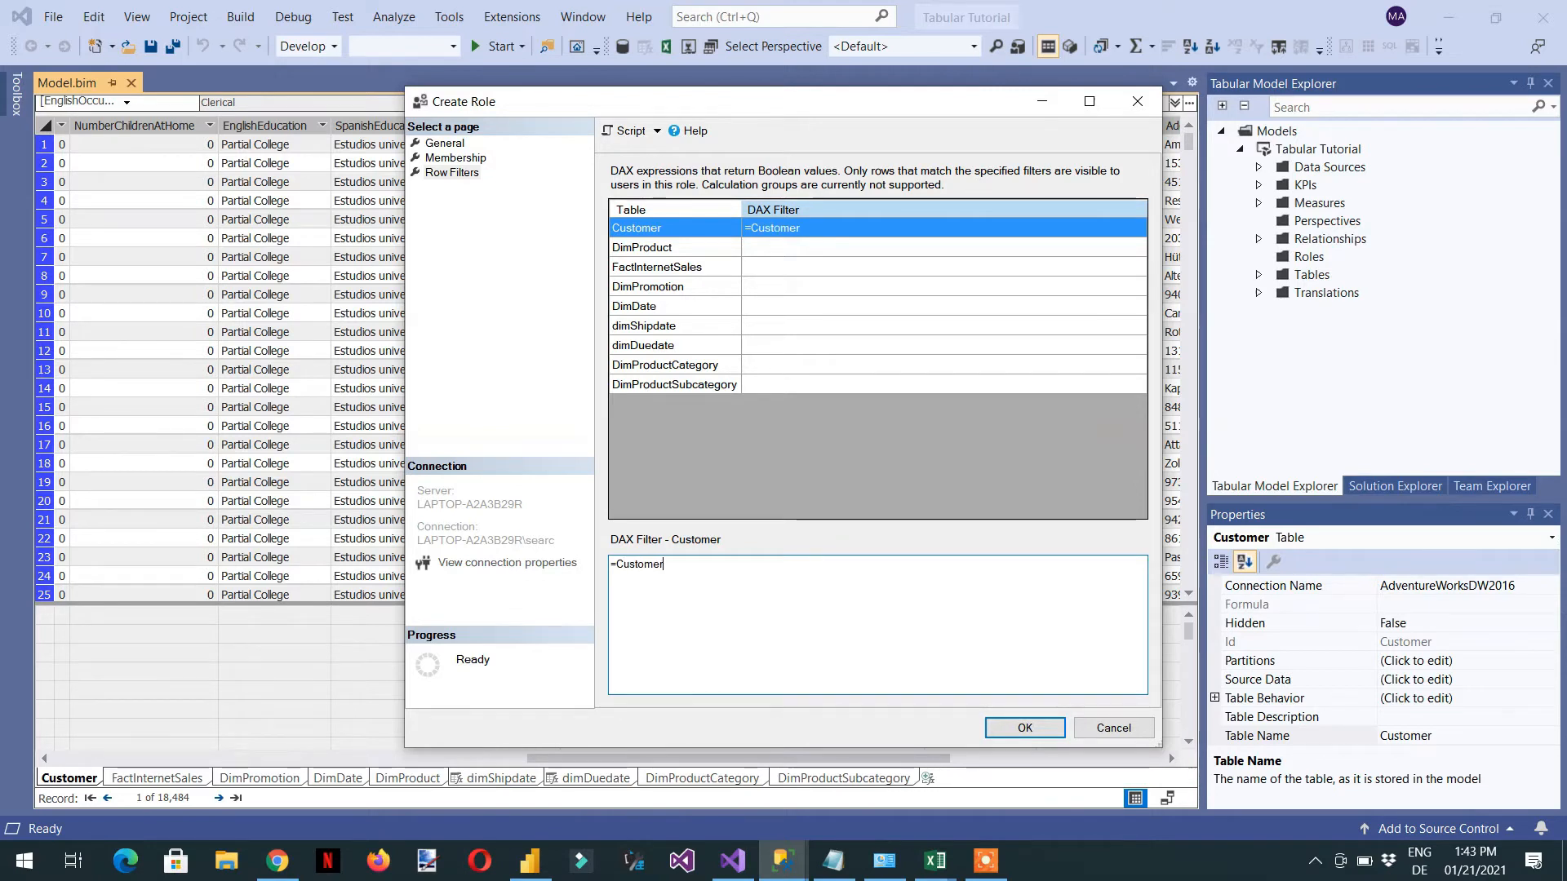
{"action": "type", "text": "["}
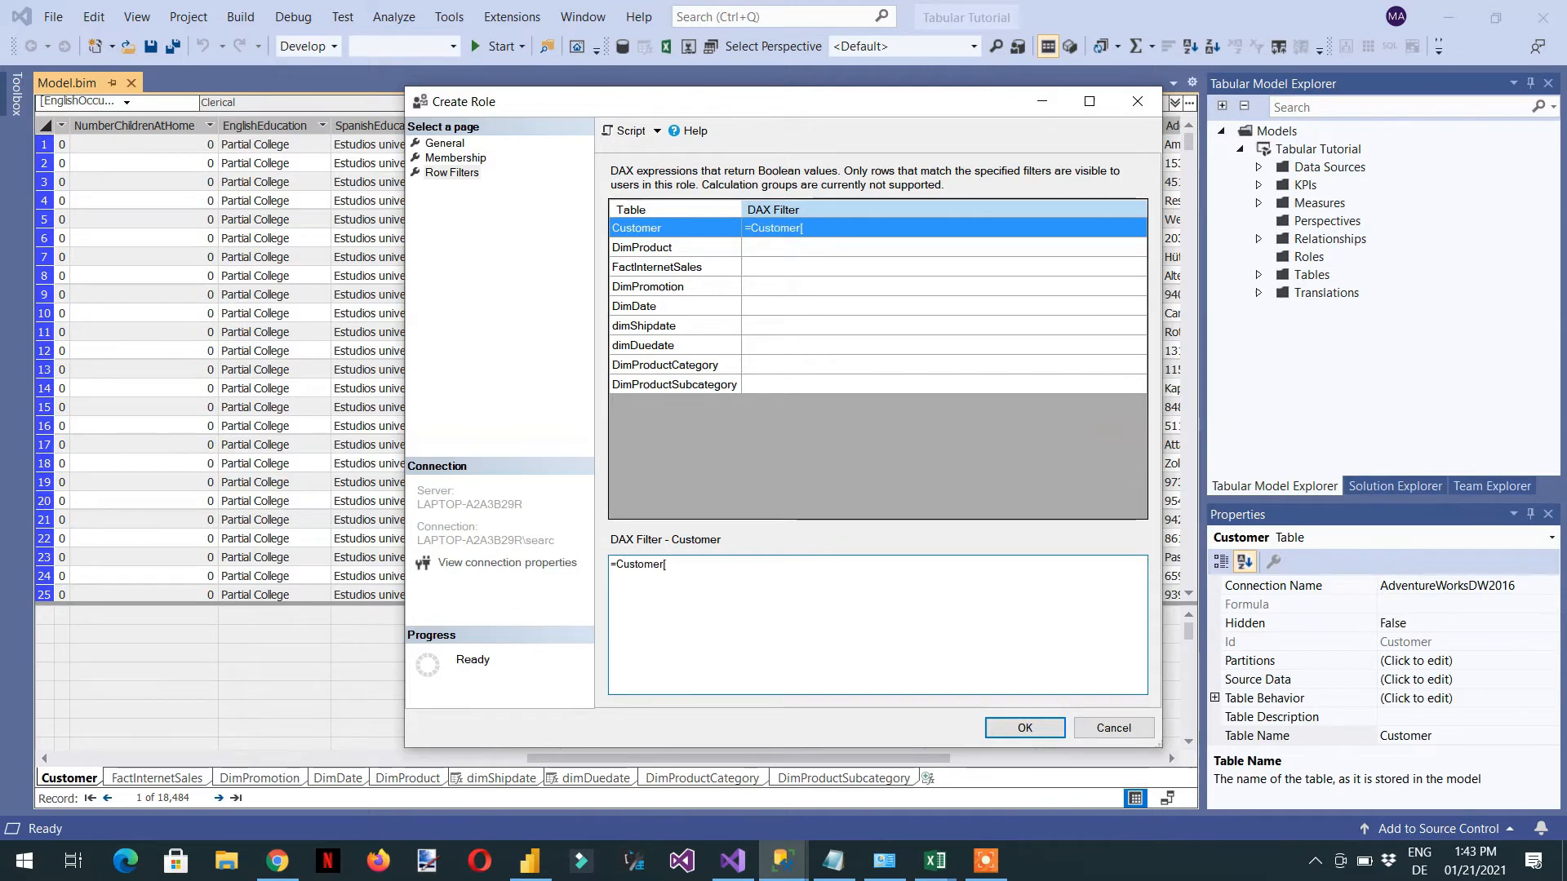
{"action": "type", "text": "EnglishOccup"}
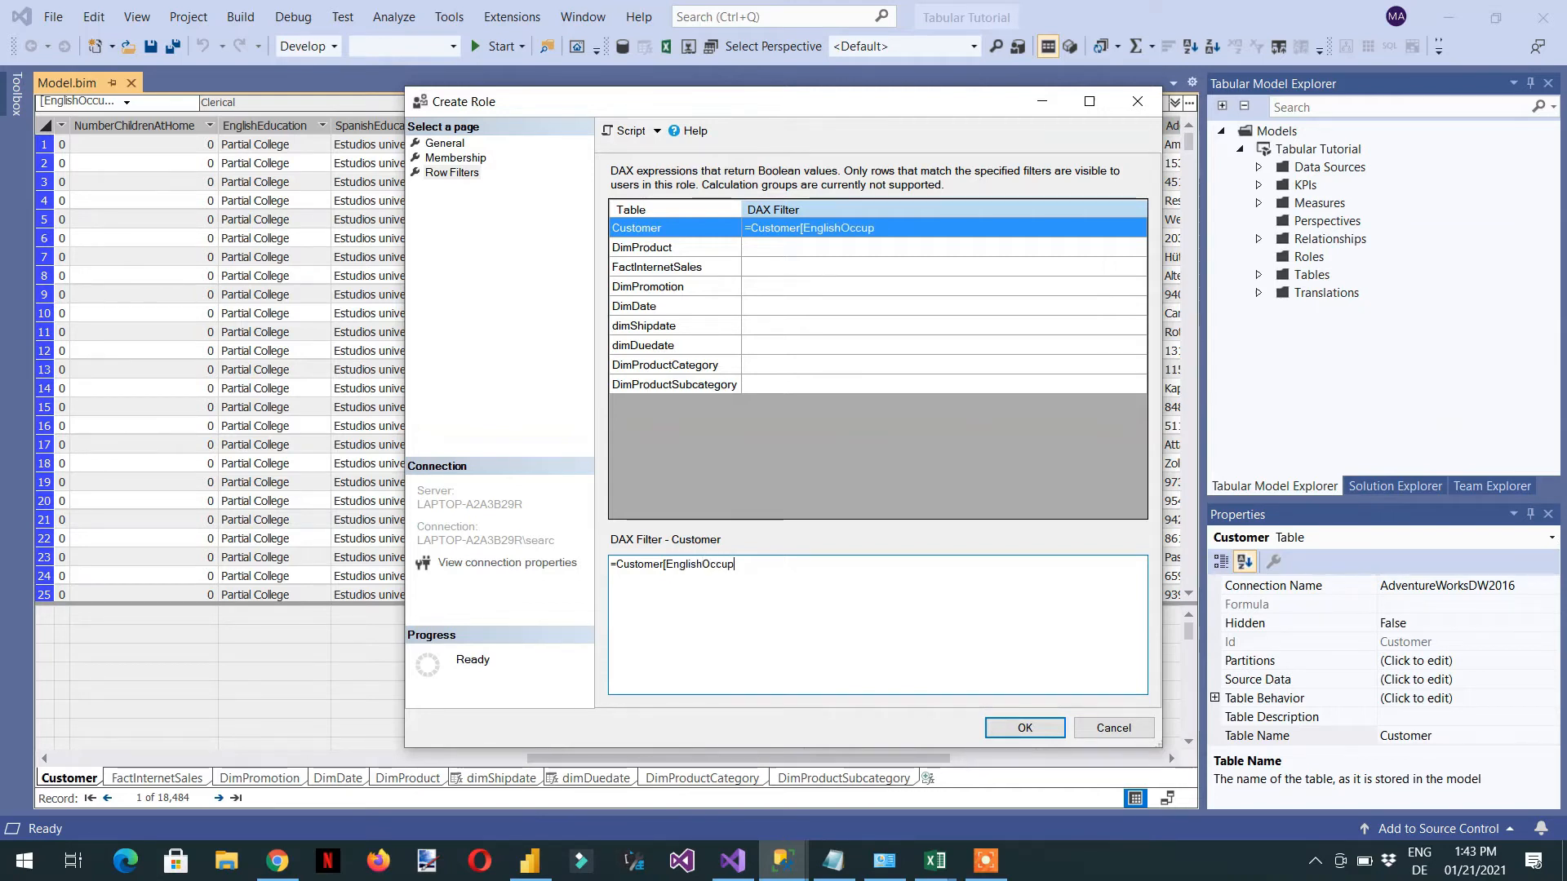
{"action": "type", "text": "ation"}
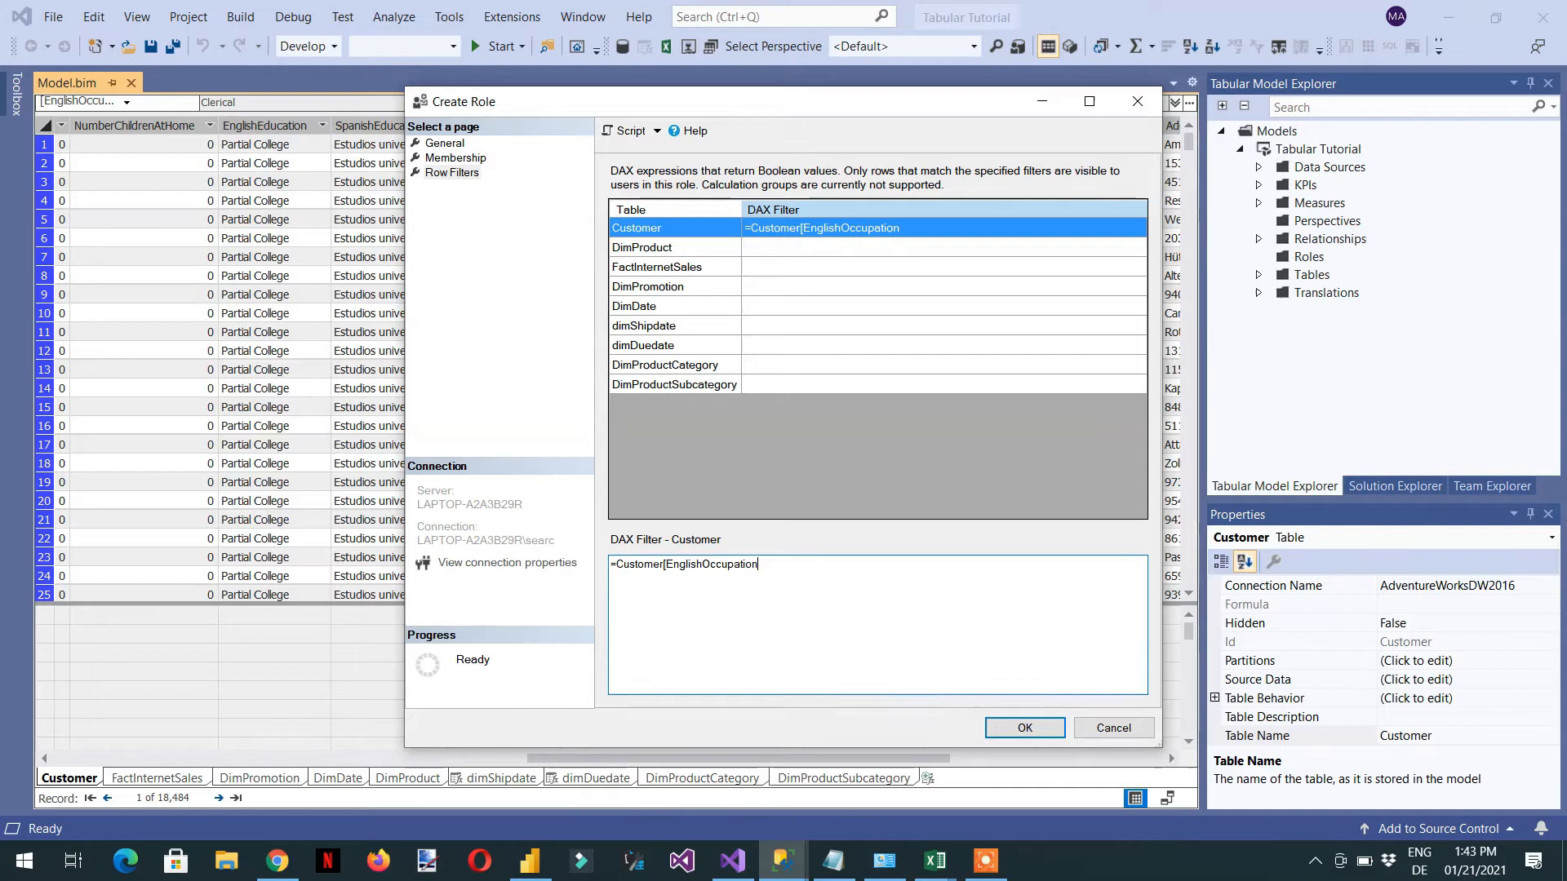
{"action": "type", "text": "]"}
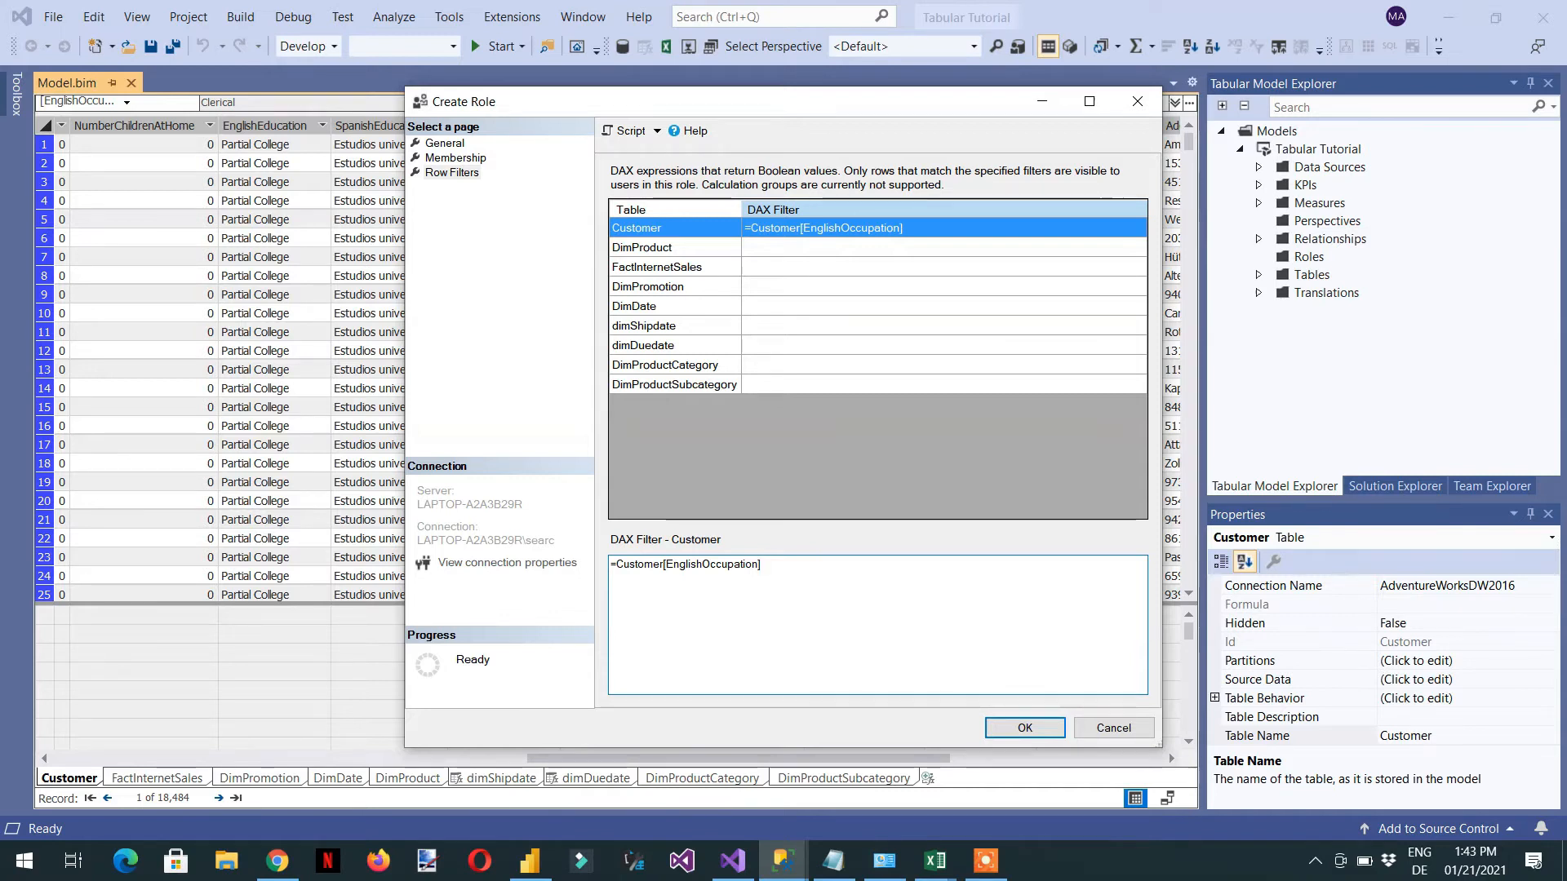
{"action": "type", "text": "=\"\""}
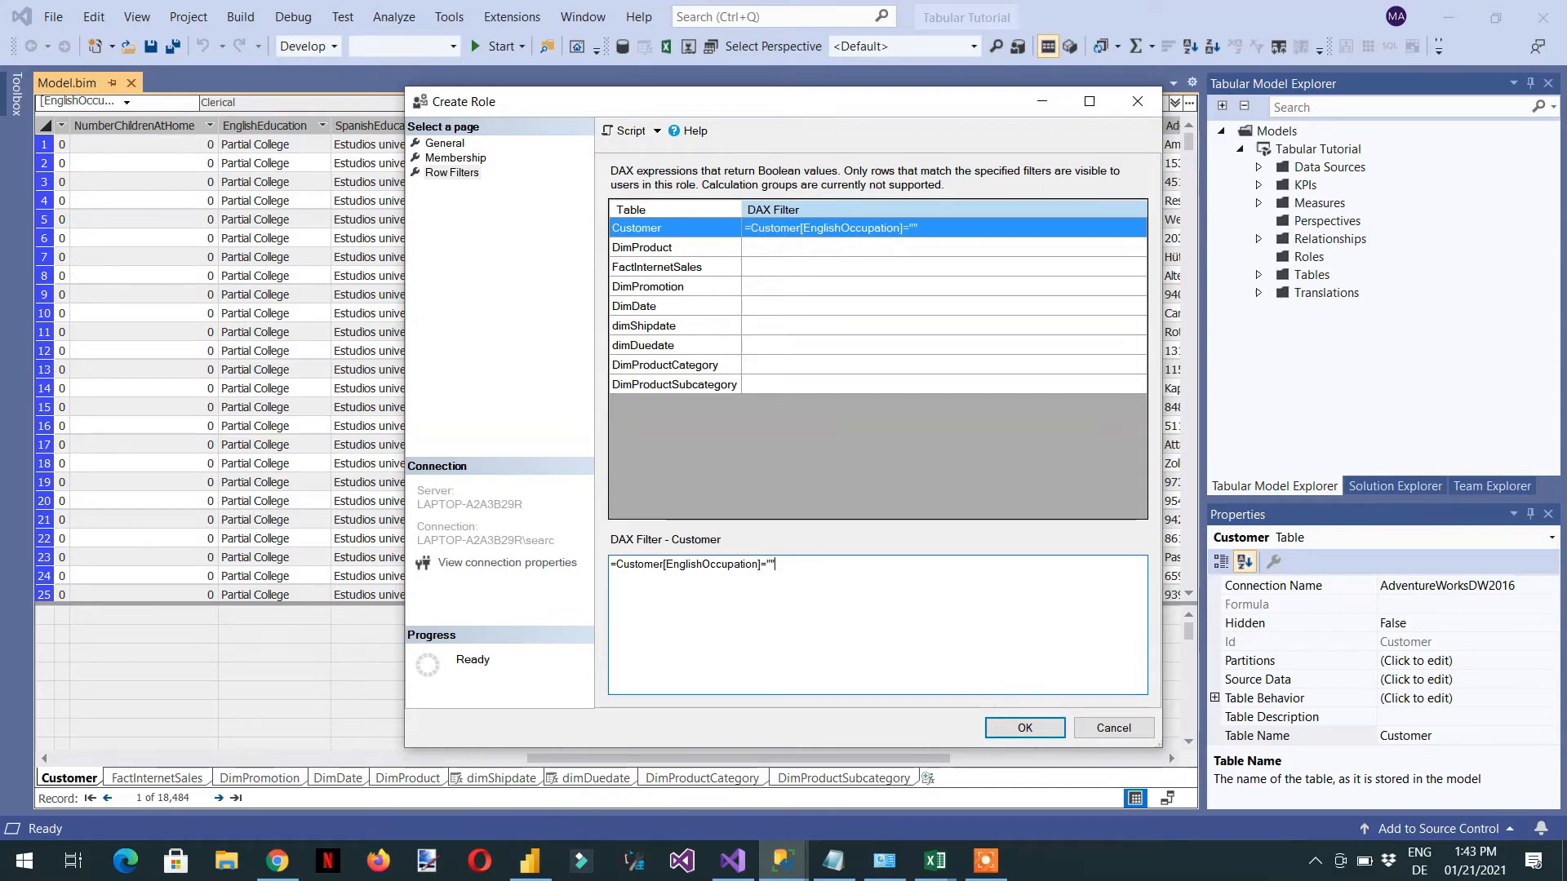
{"action": "type", "text": "Man"}
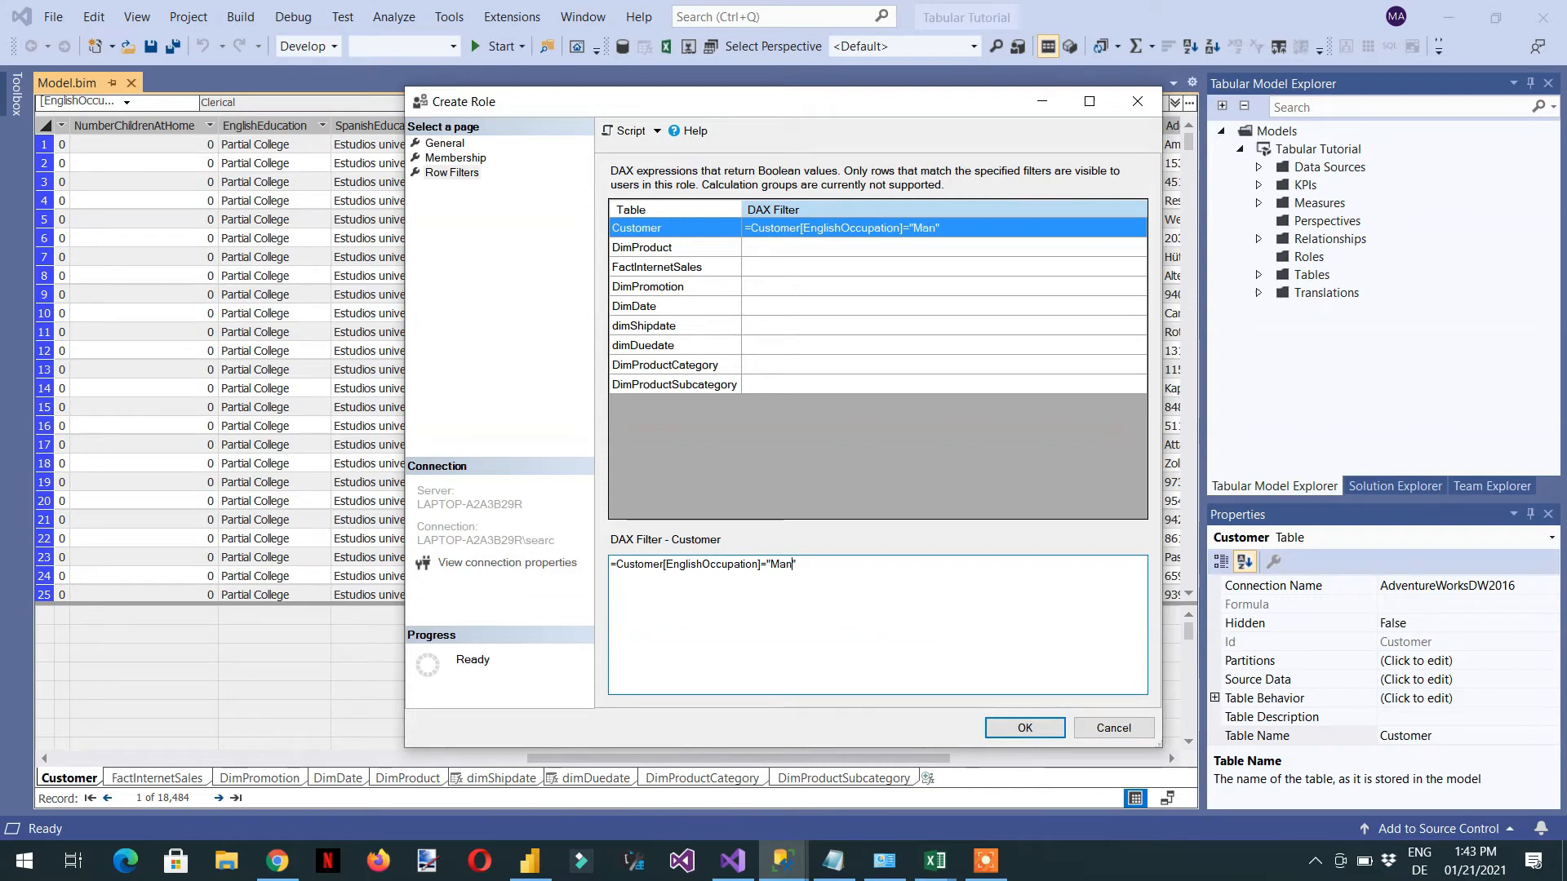
{"action": "type", "text": "ual"}
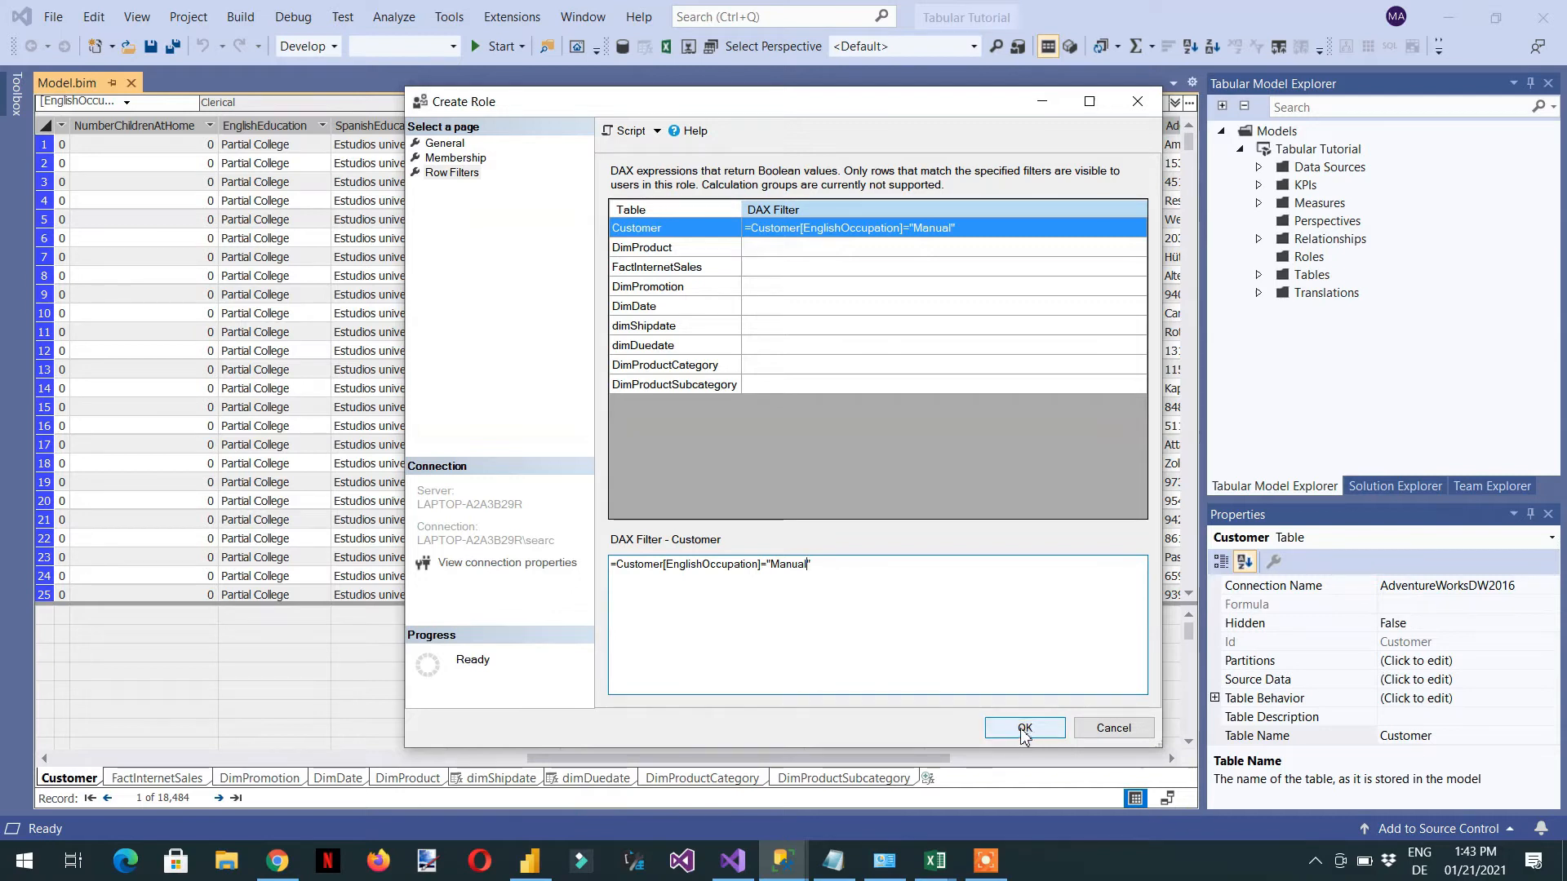
{"action": "left_click", "coordinate": [1023, 728]}
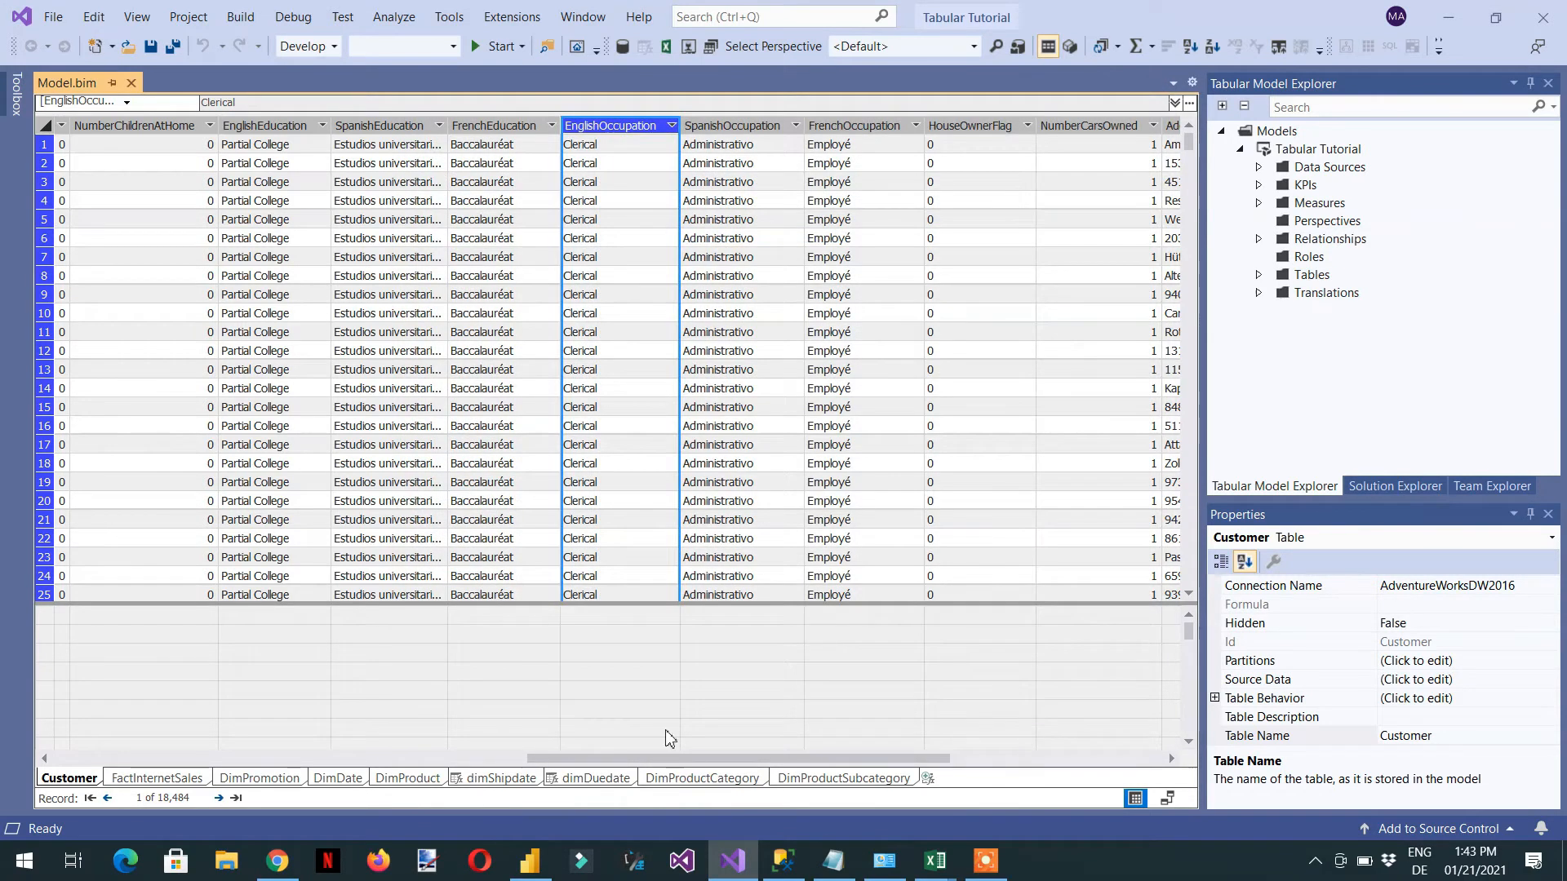
{"action": "mouse_move", "coordinate": [509, 687]}
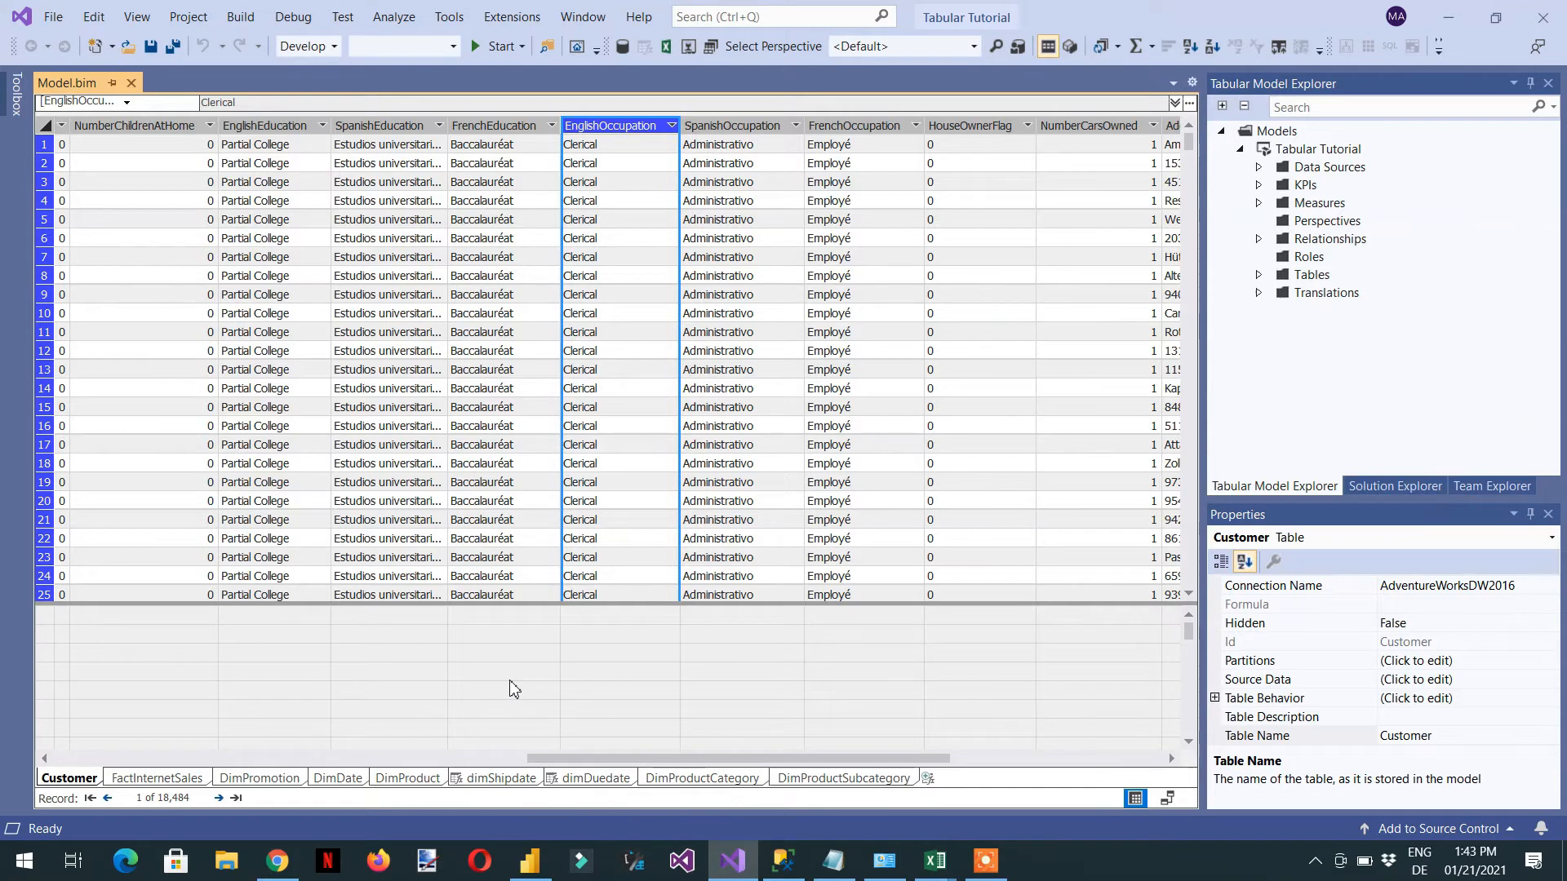
{"action": "mouse_move", "coordinate": [341, 684]}
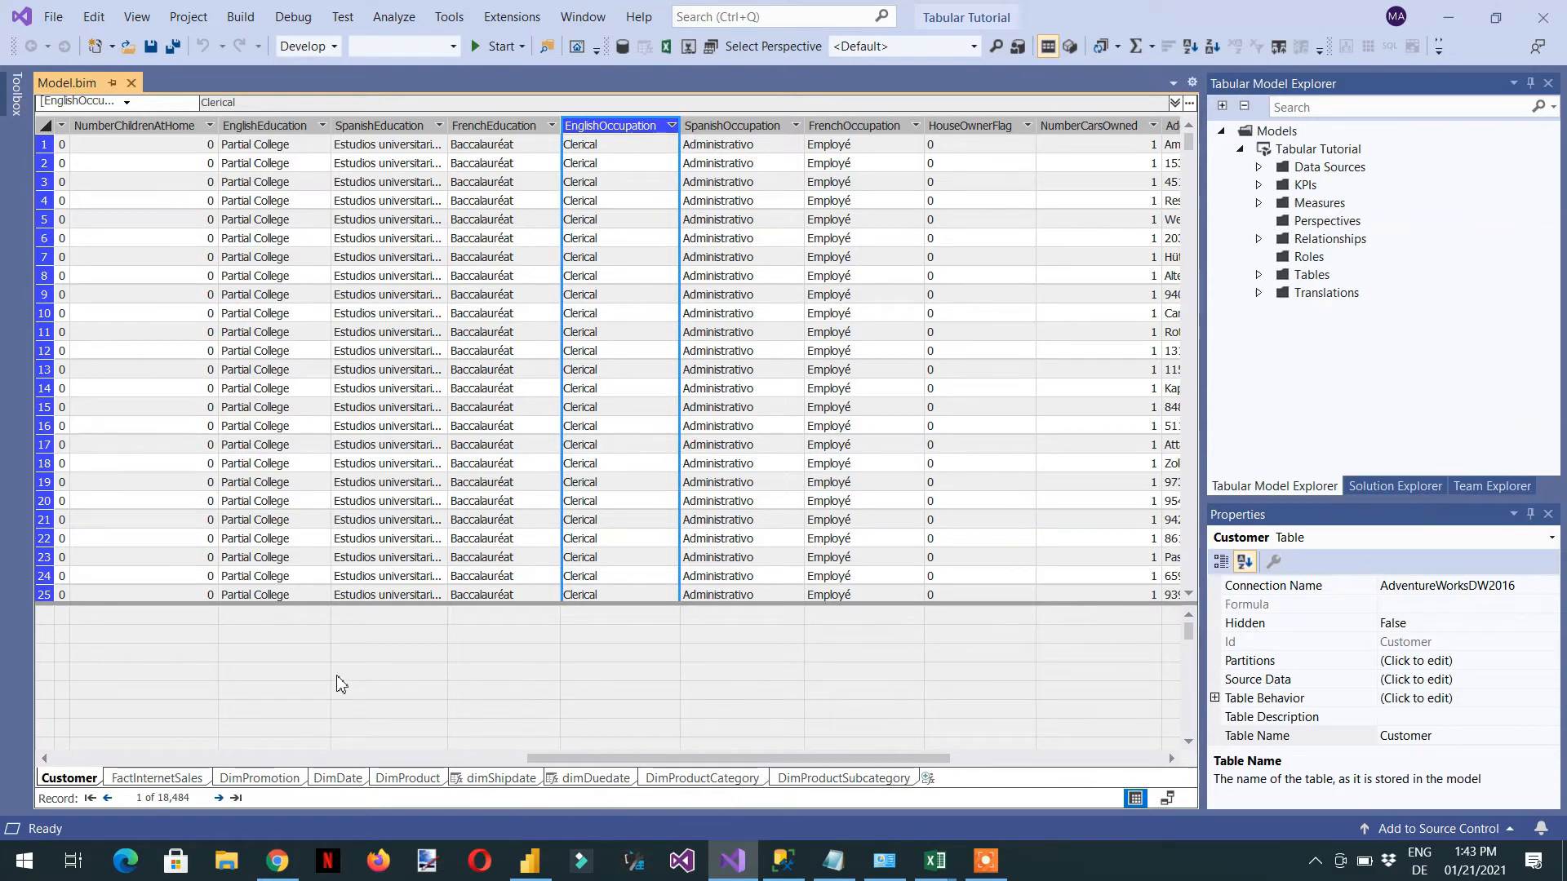
{"action": "mouse_move", "coordinate": [627, 674]}
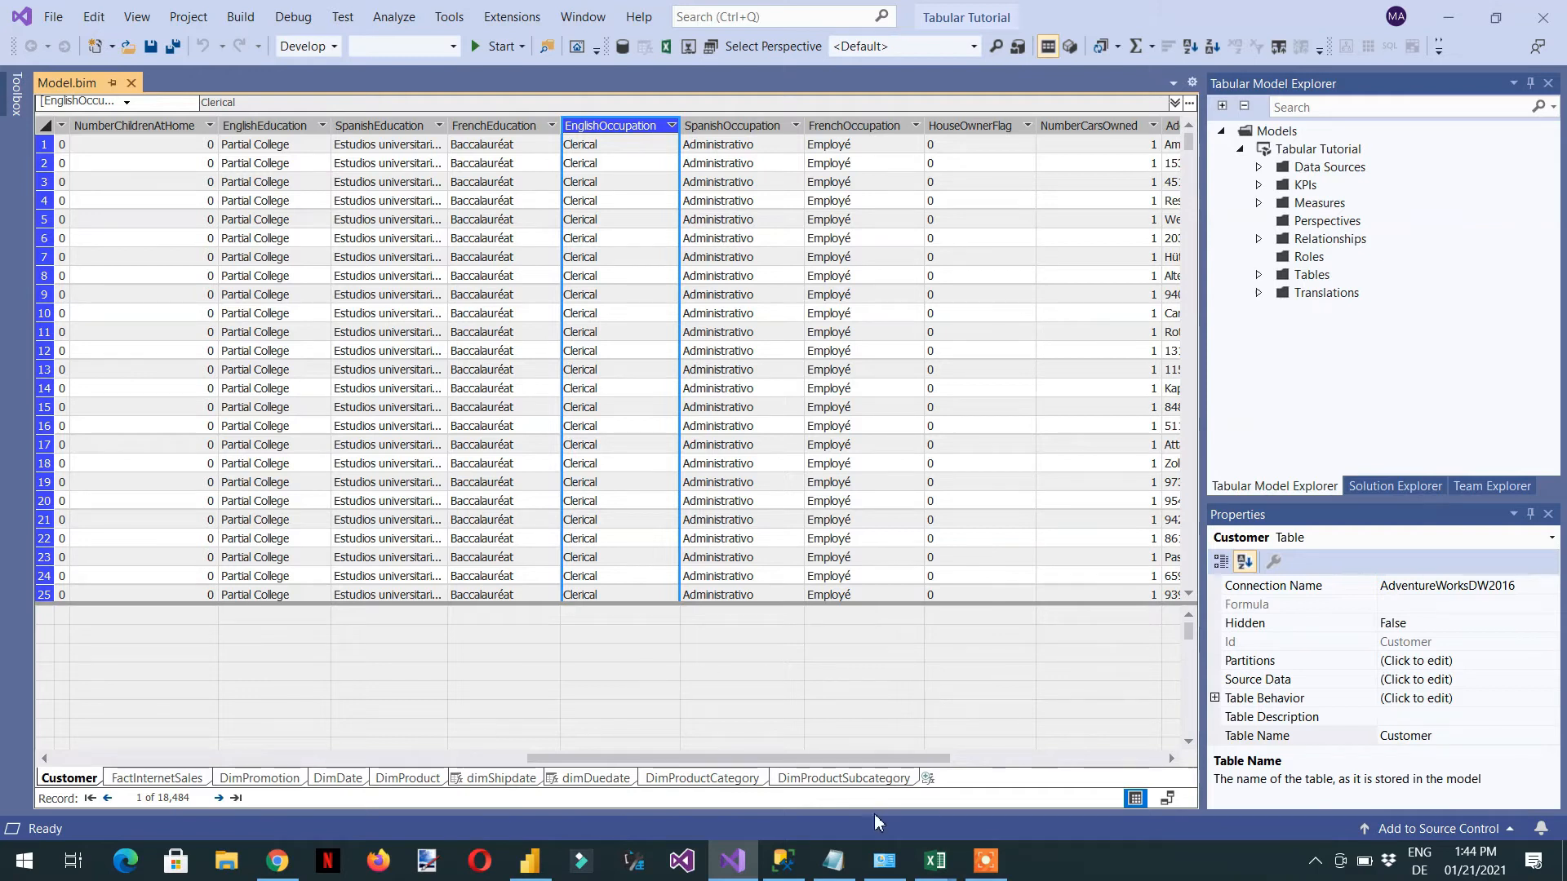
{"action": "mouse_move", "coordinate": [883, 860]}
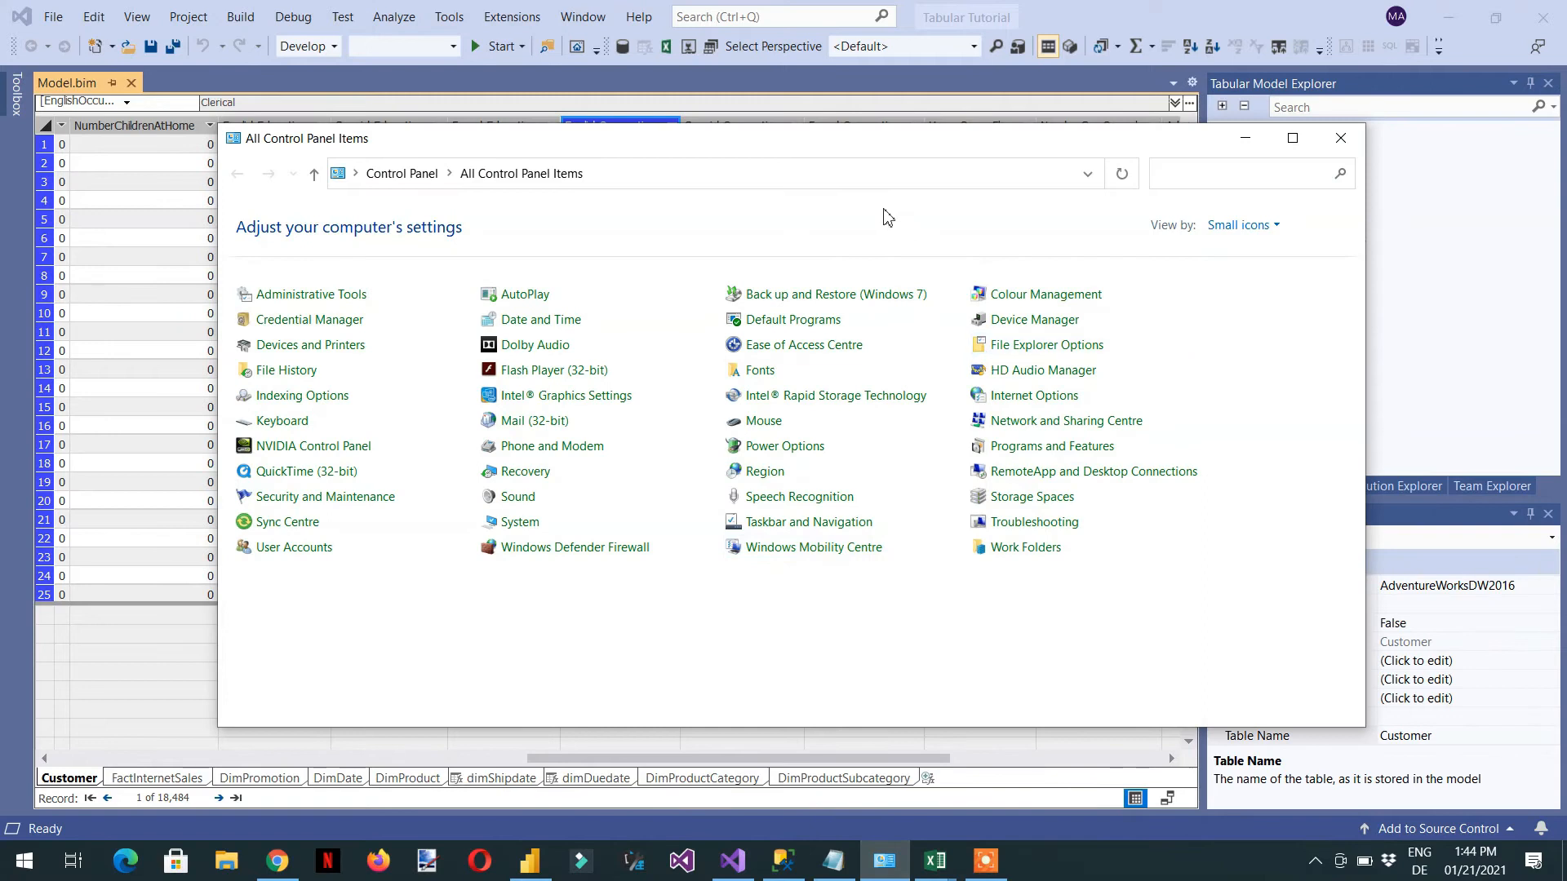
Step: Search Control Panel for 'user' and show the Manage Accounts list including Testuser
{"action": "type", "text": "user"}
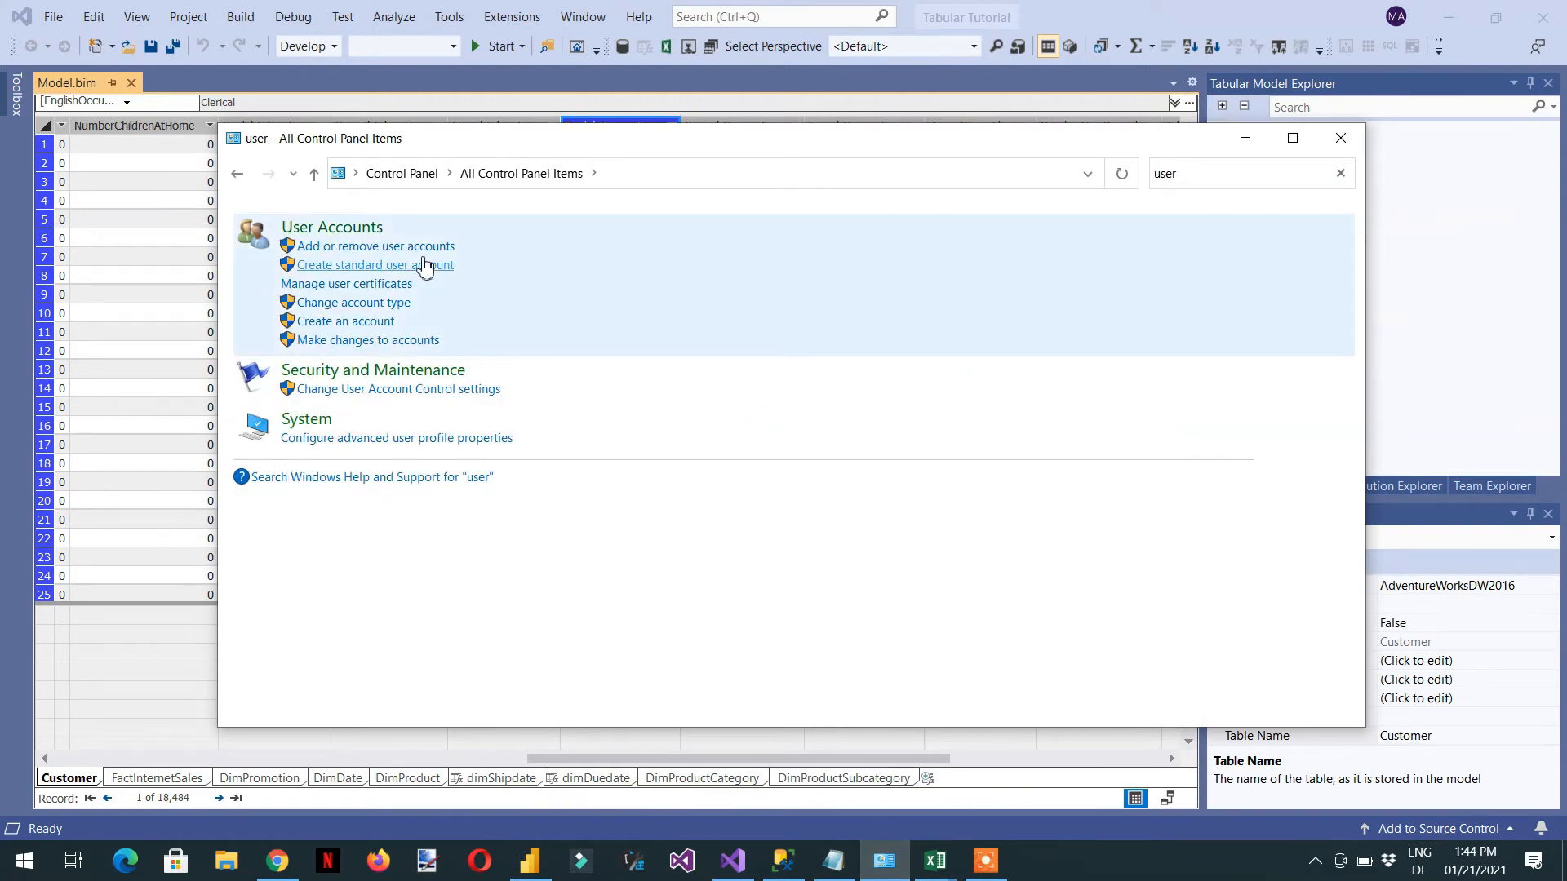
{"action": "mouse_move", "coordinate": [375, 246]}
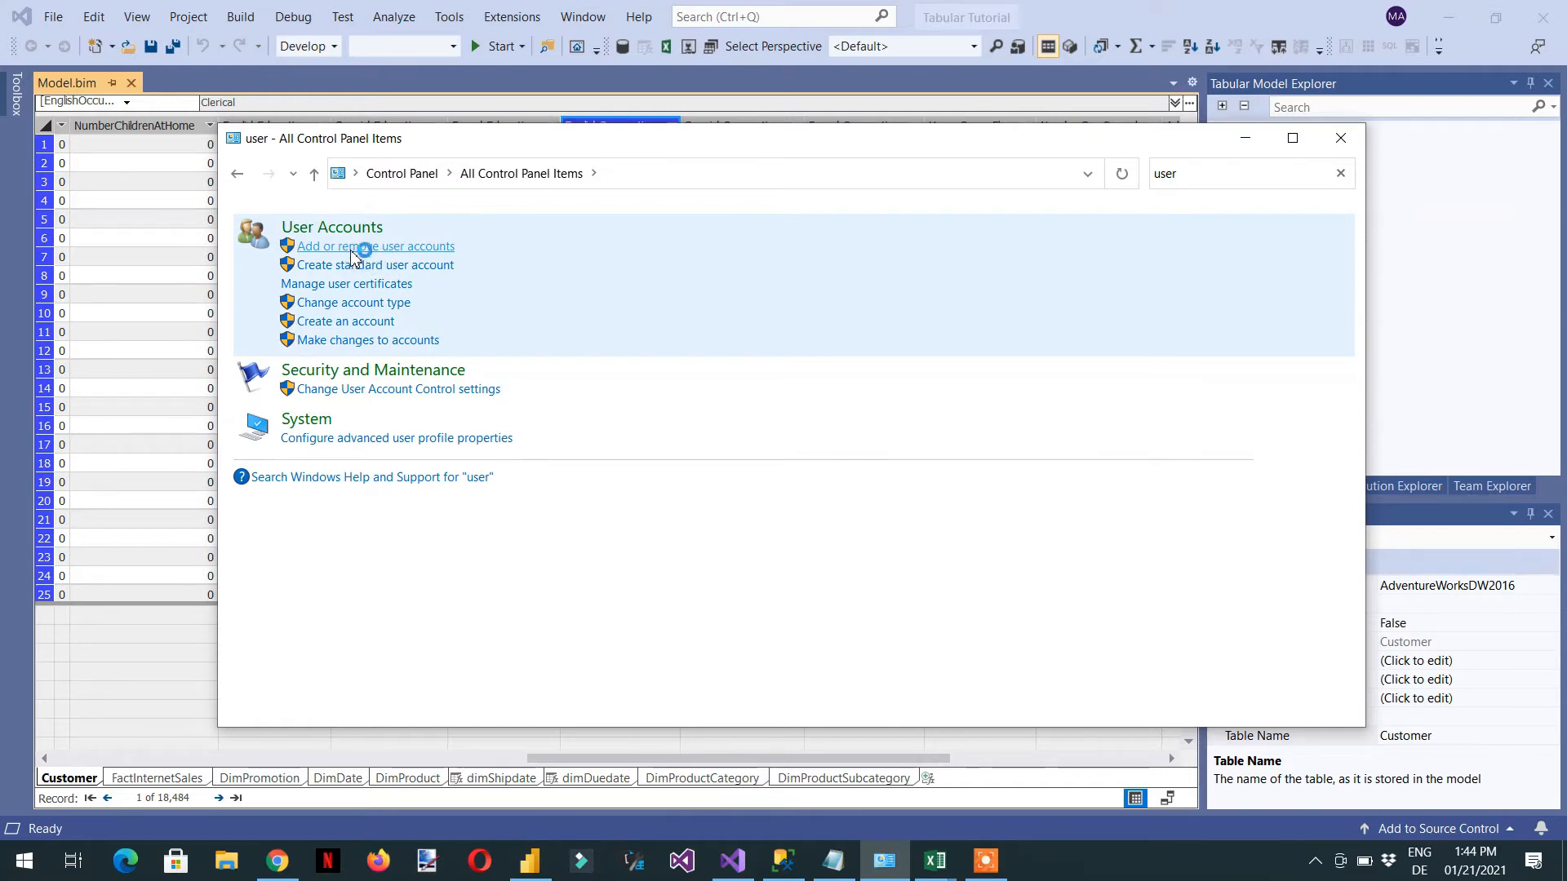
{"action": "left_click", "coordinate": [376, 246]}
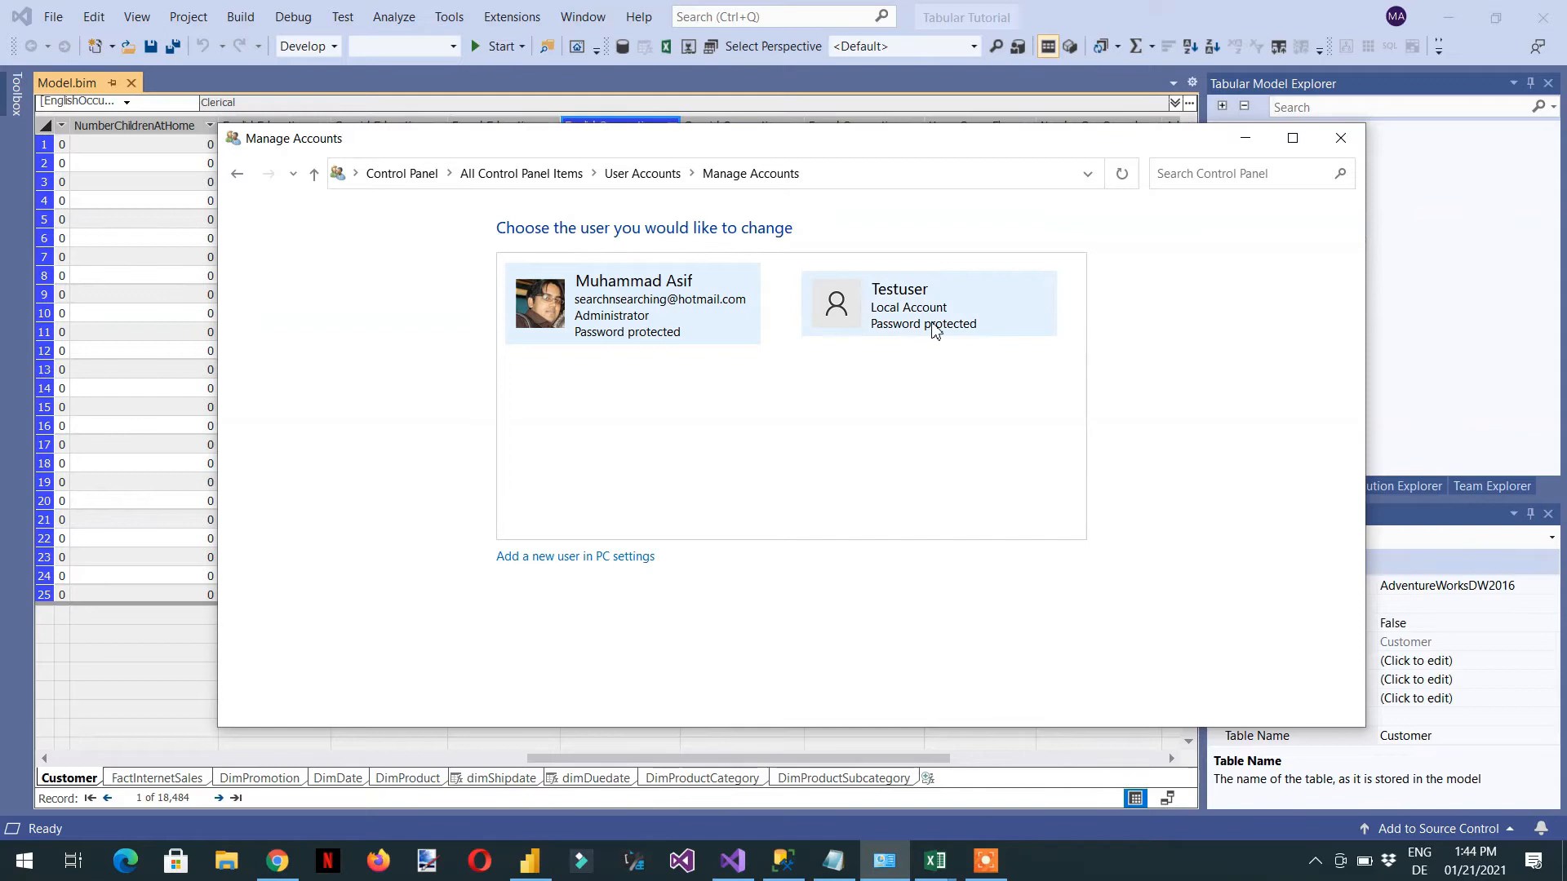
{"action": "mouse_move", "coordinate": [911, 331]}
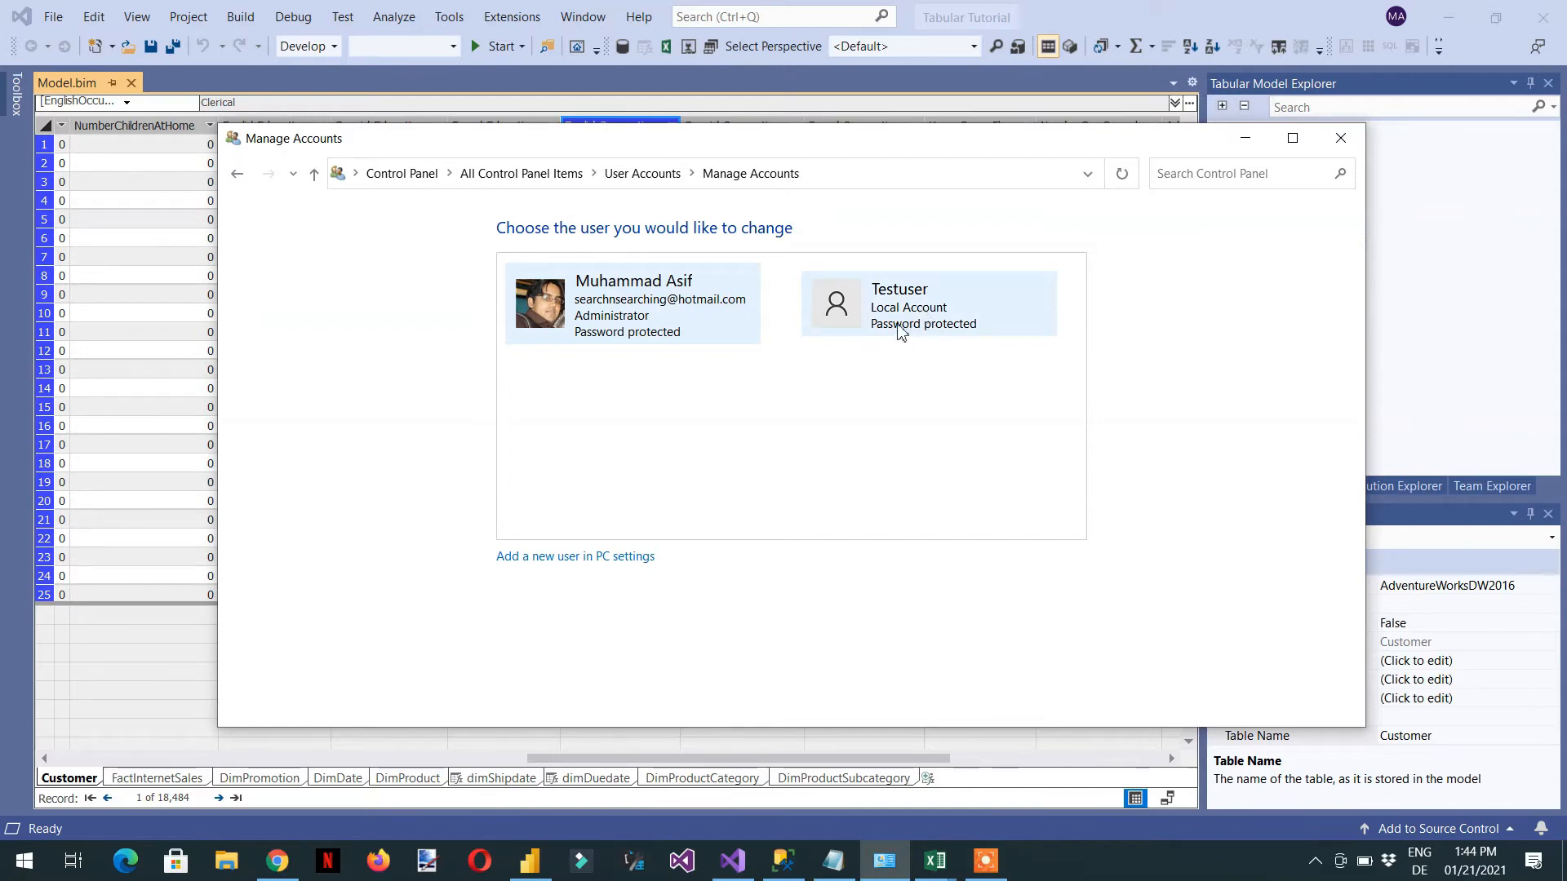
{"action": "mouse_move", "coordinate": [554, 570]}
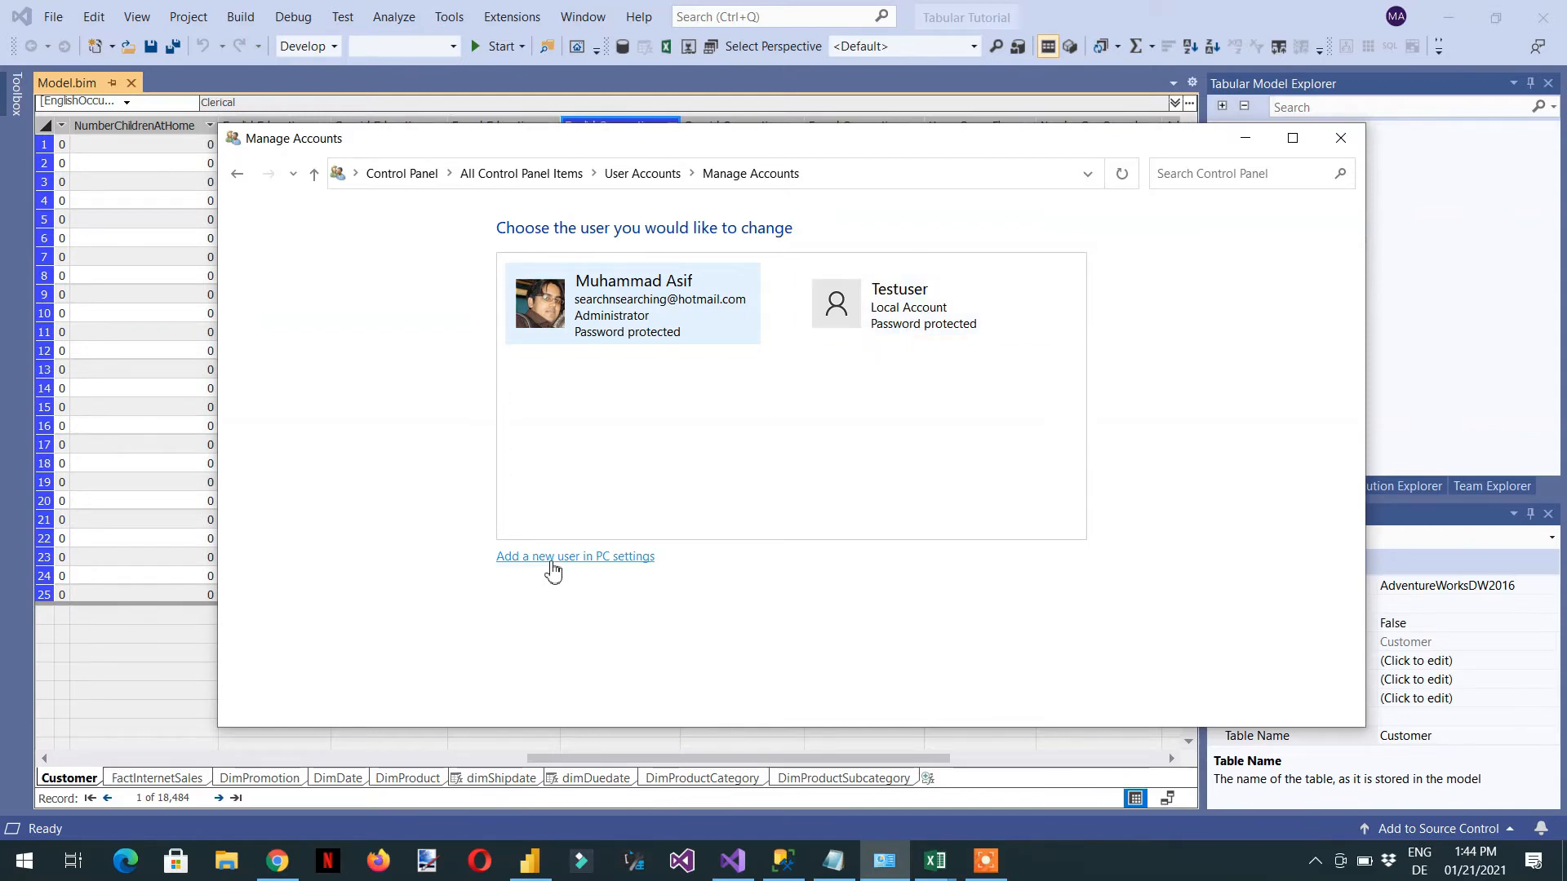
Step: Start adding a user without a Microsoft account in Settings, then close the form unfilled
{"action": "left_click", "coordinate": [574, 557]}
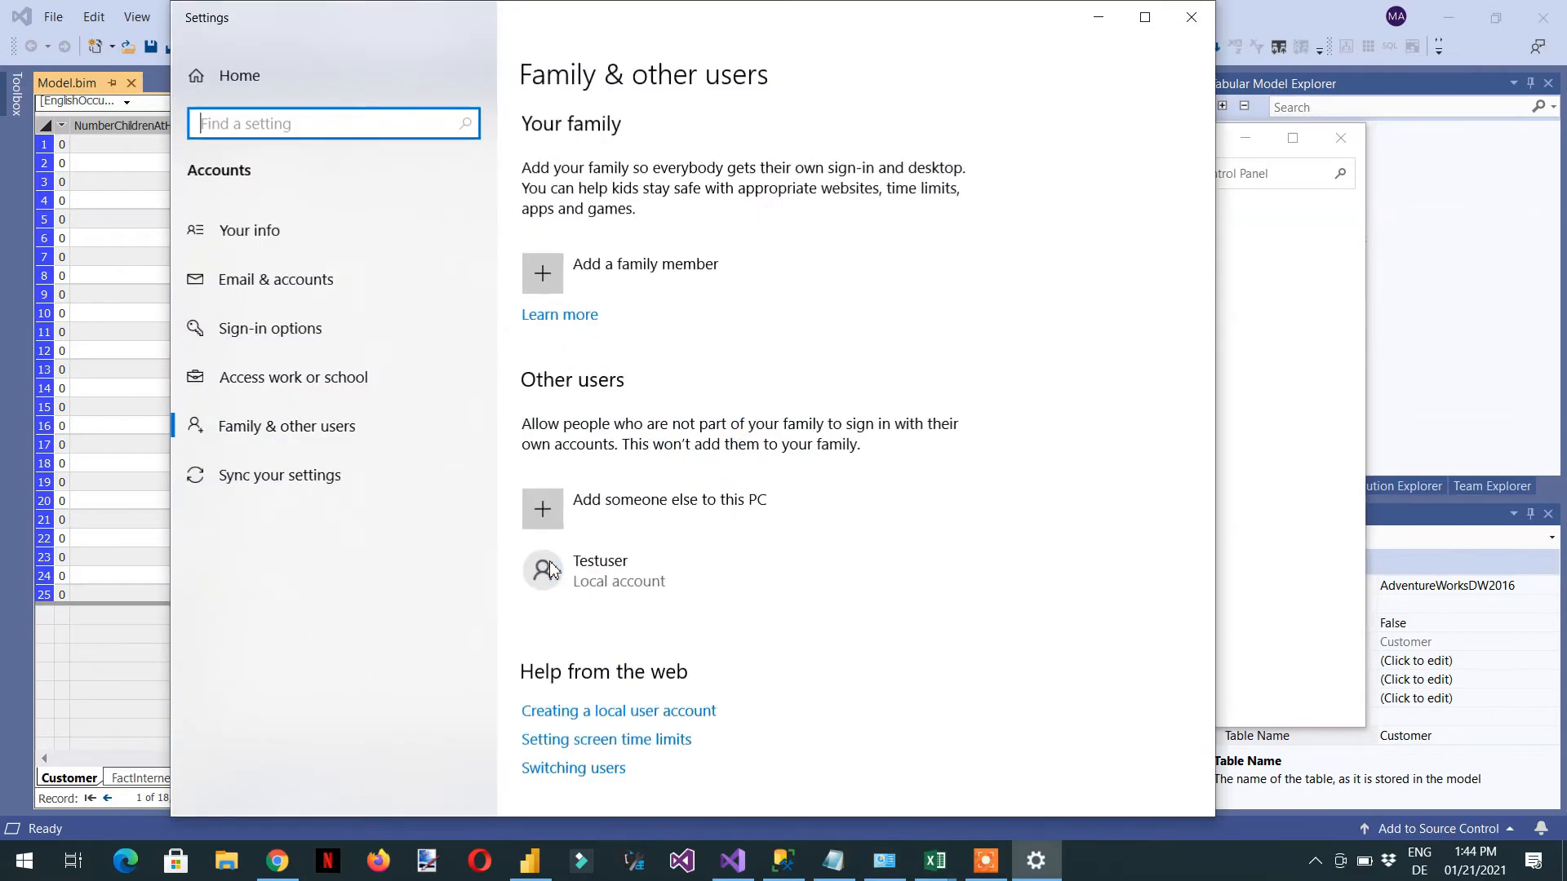
{"action": "mouse_move", "coordinate": [462, 539]}
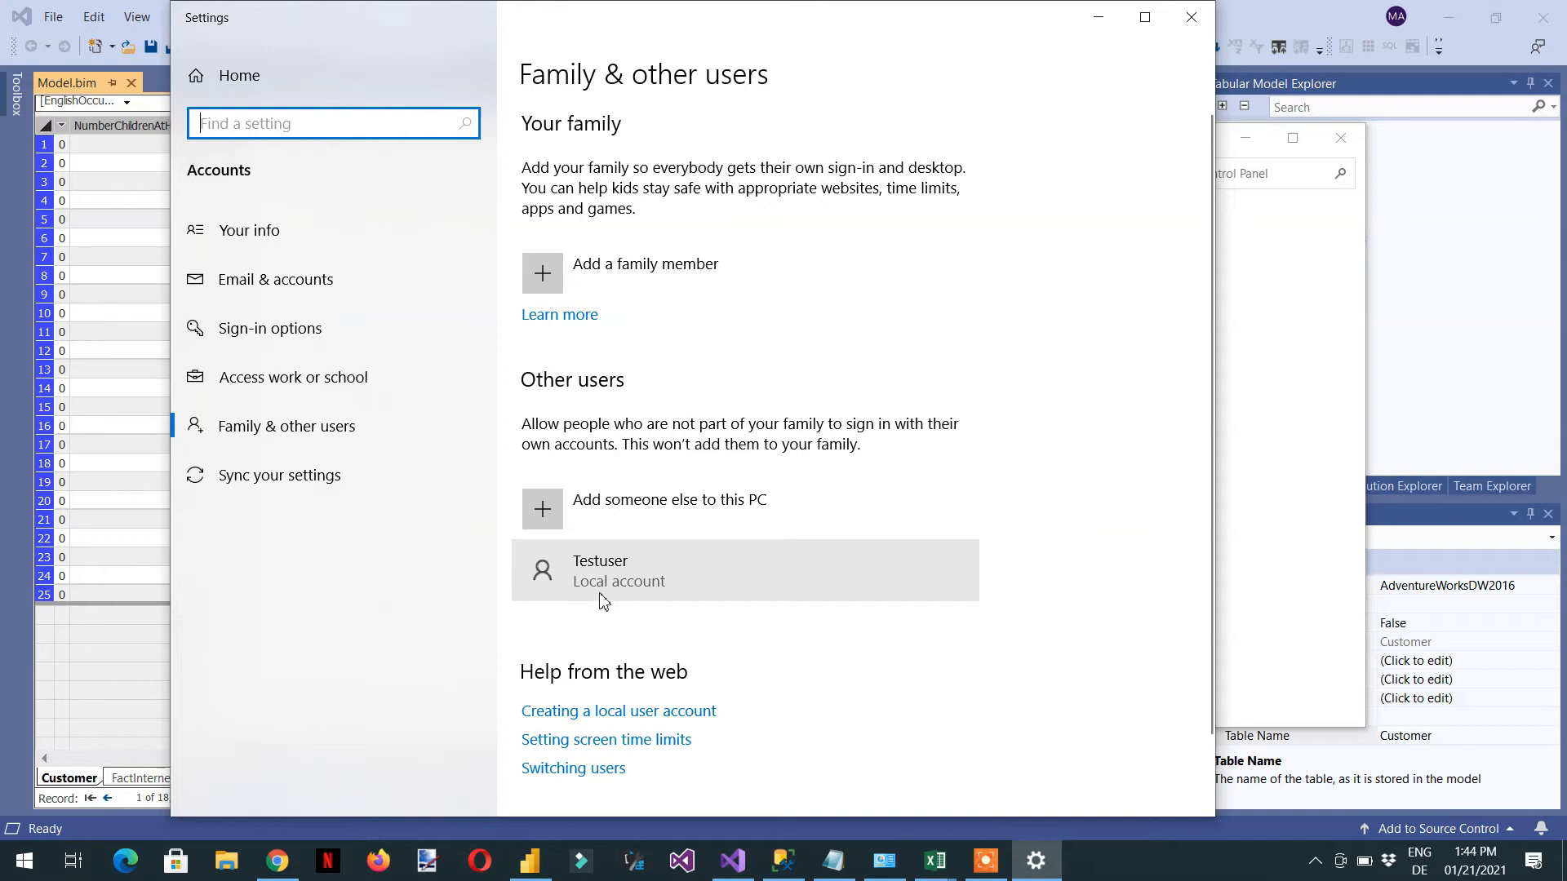
{"action": "mouse_move", "coordinate": [614, 522]}
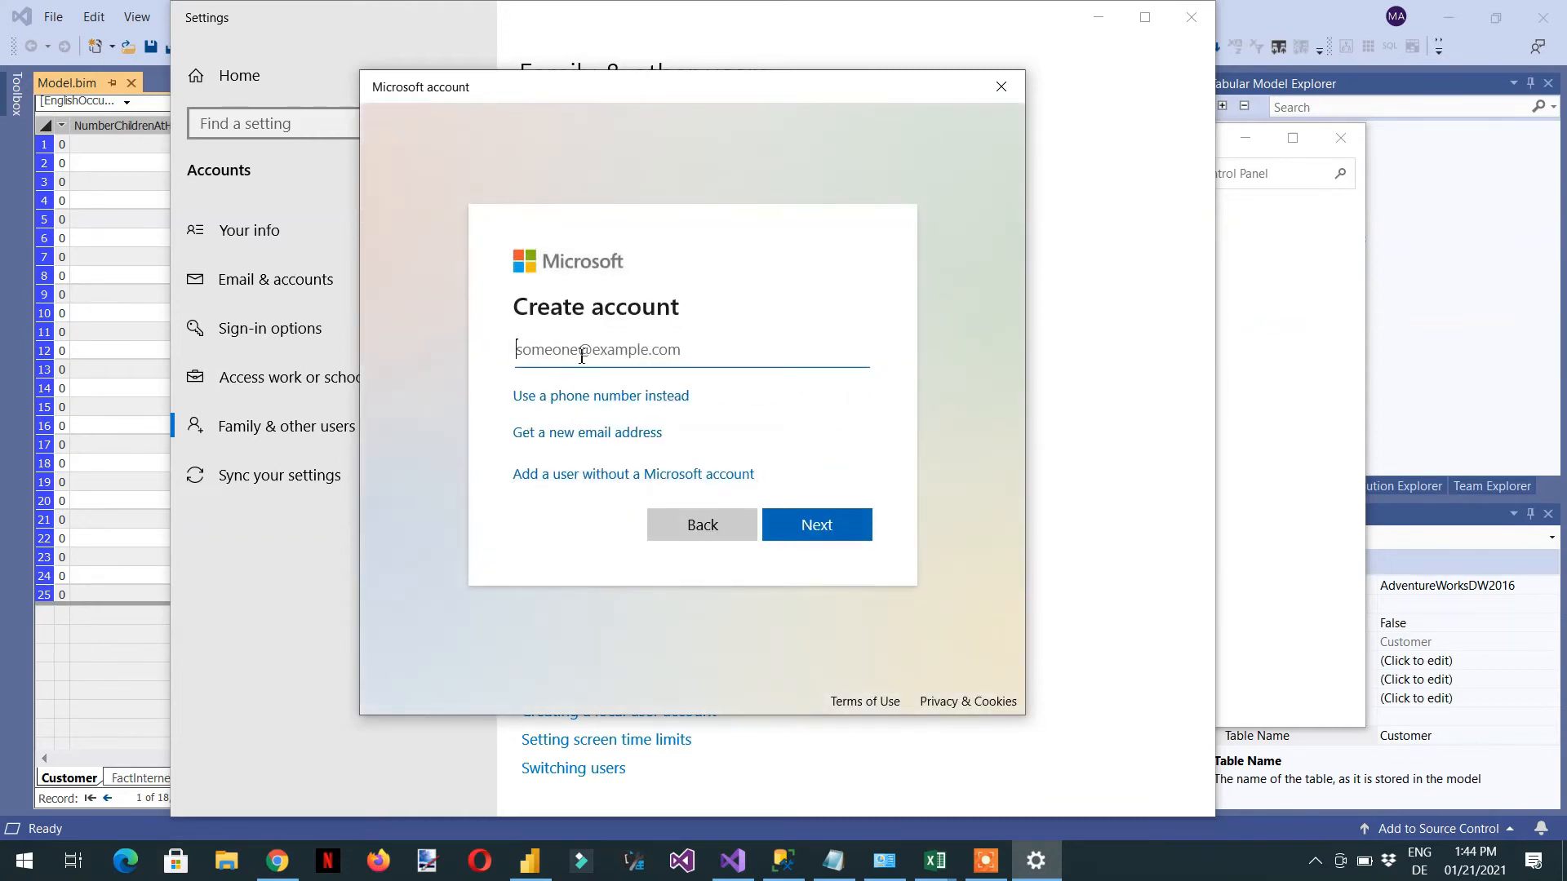
{"action": "mouse_move", "coordinate": [509, 446]}
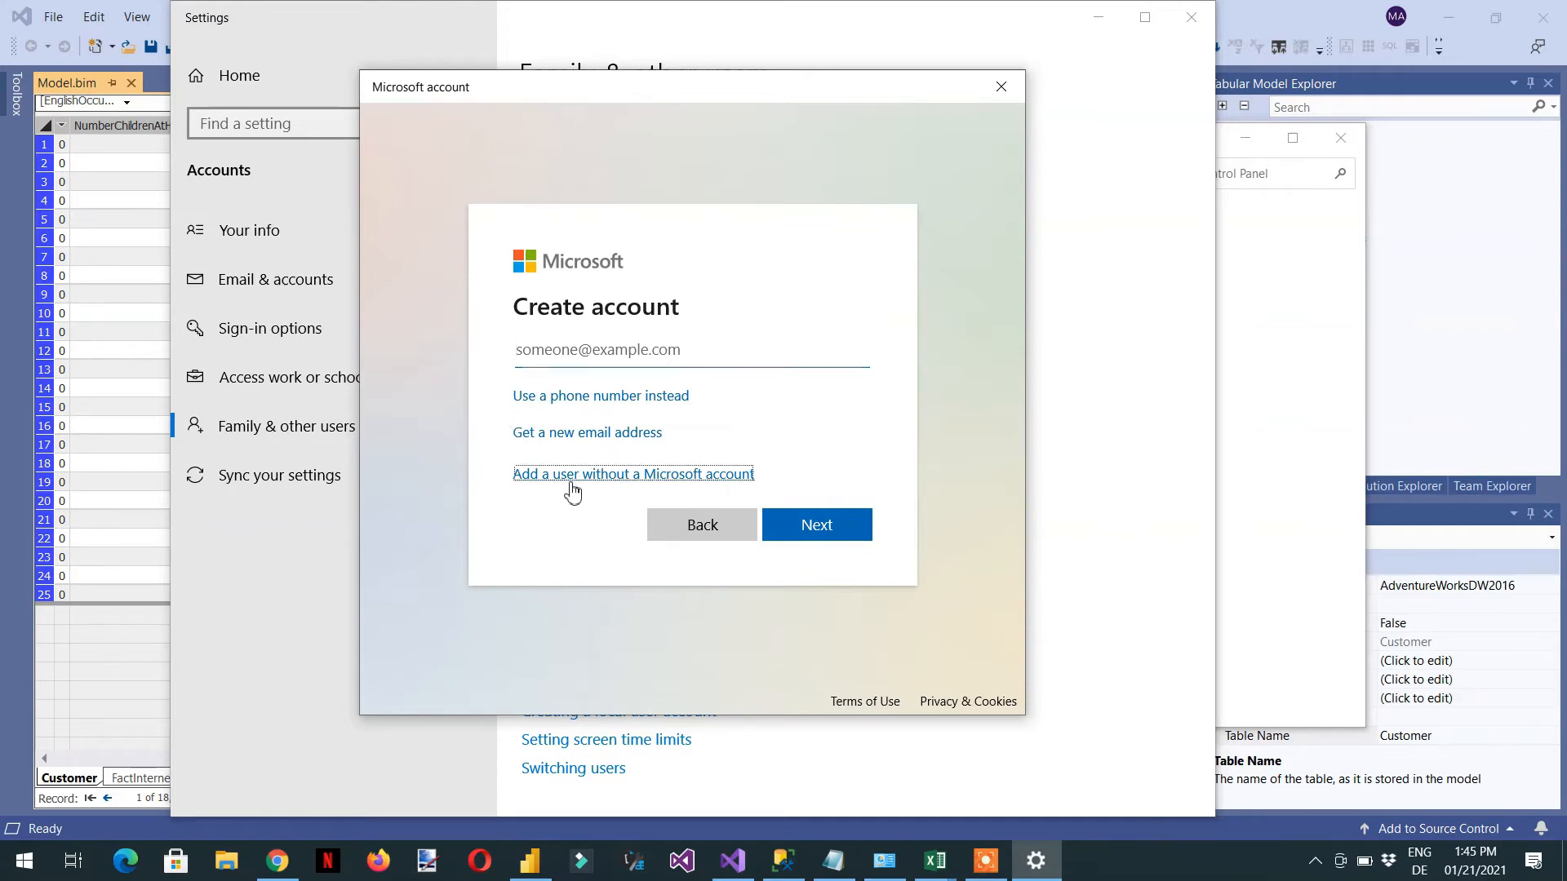
{"action": "left_click", "coordinate": [634, 473]}
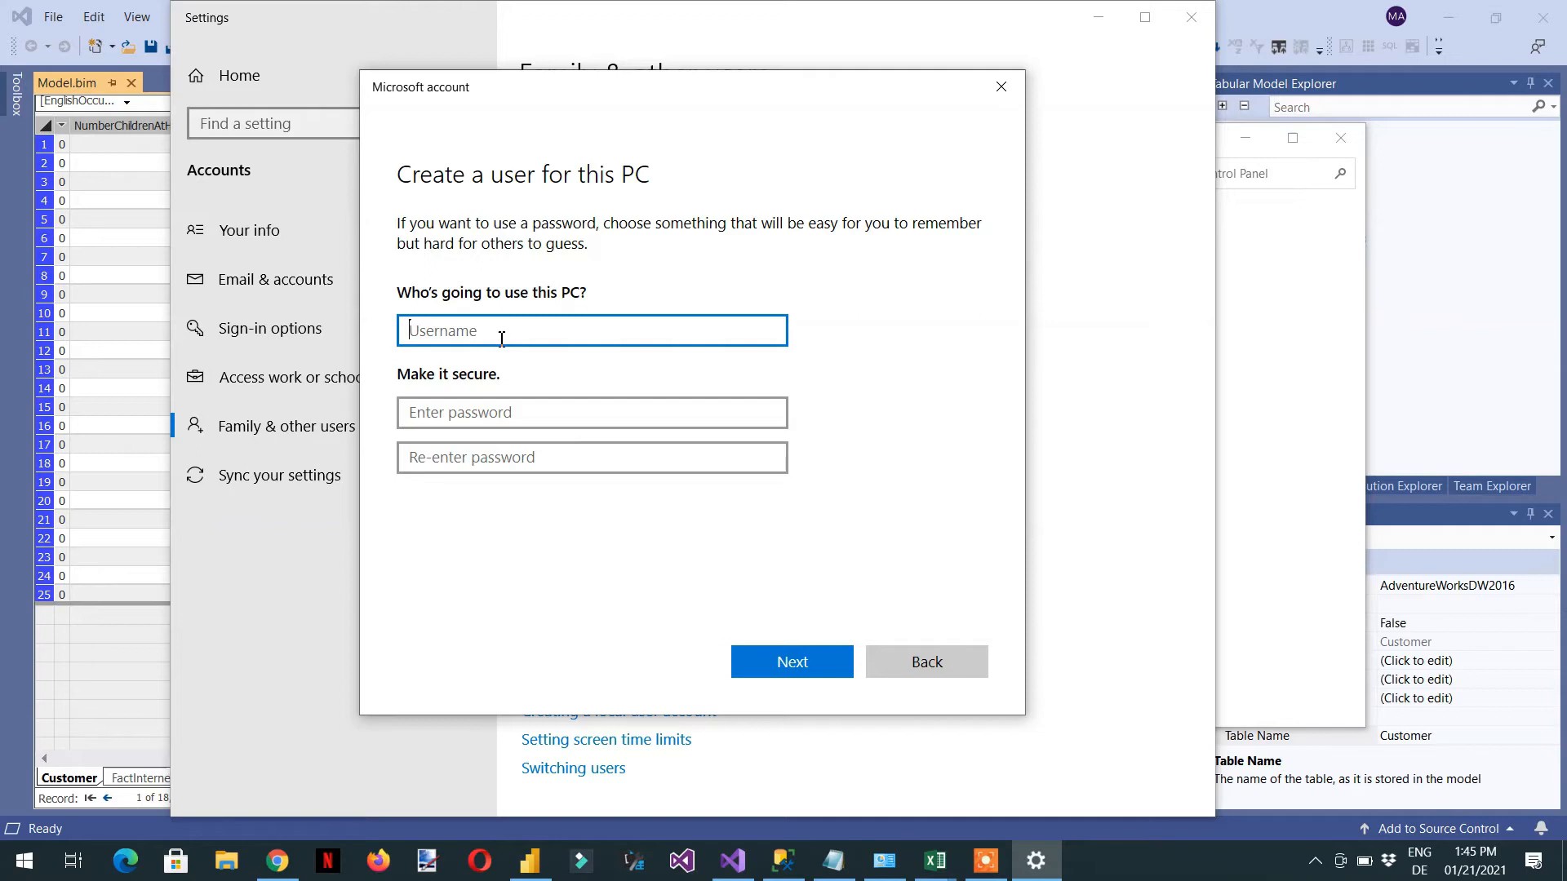
{"action": "left_click", "coordinate": [591, 411]}
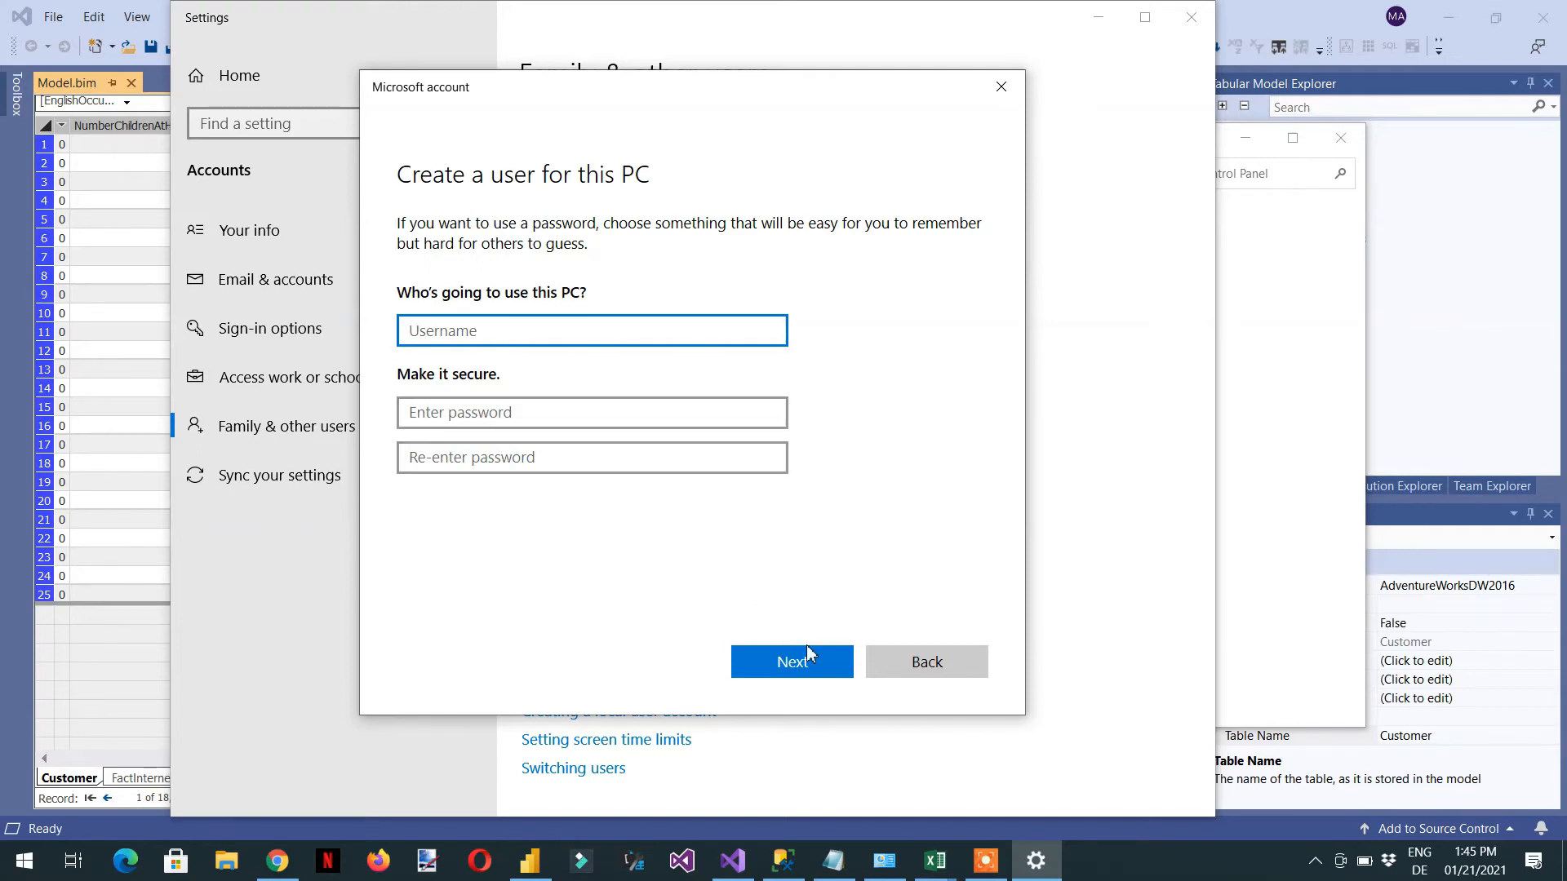
{"action": "mouse_move", "coordinate": [987, 265]}
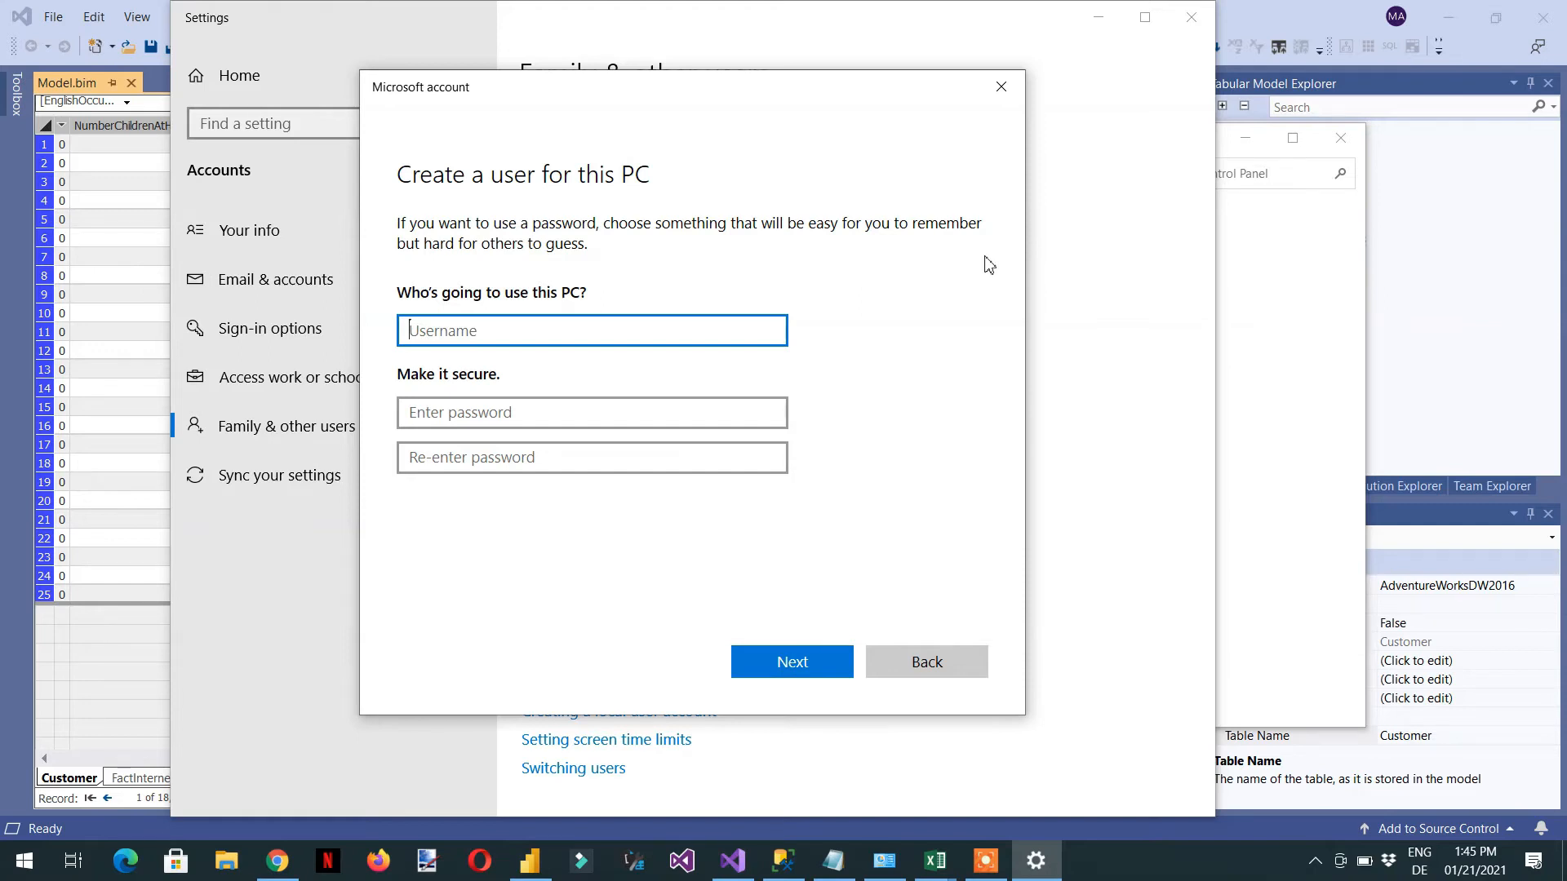
{"action": "left_click", "coordinate": [1001, 86]}
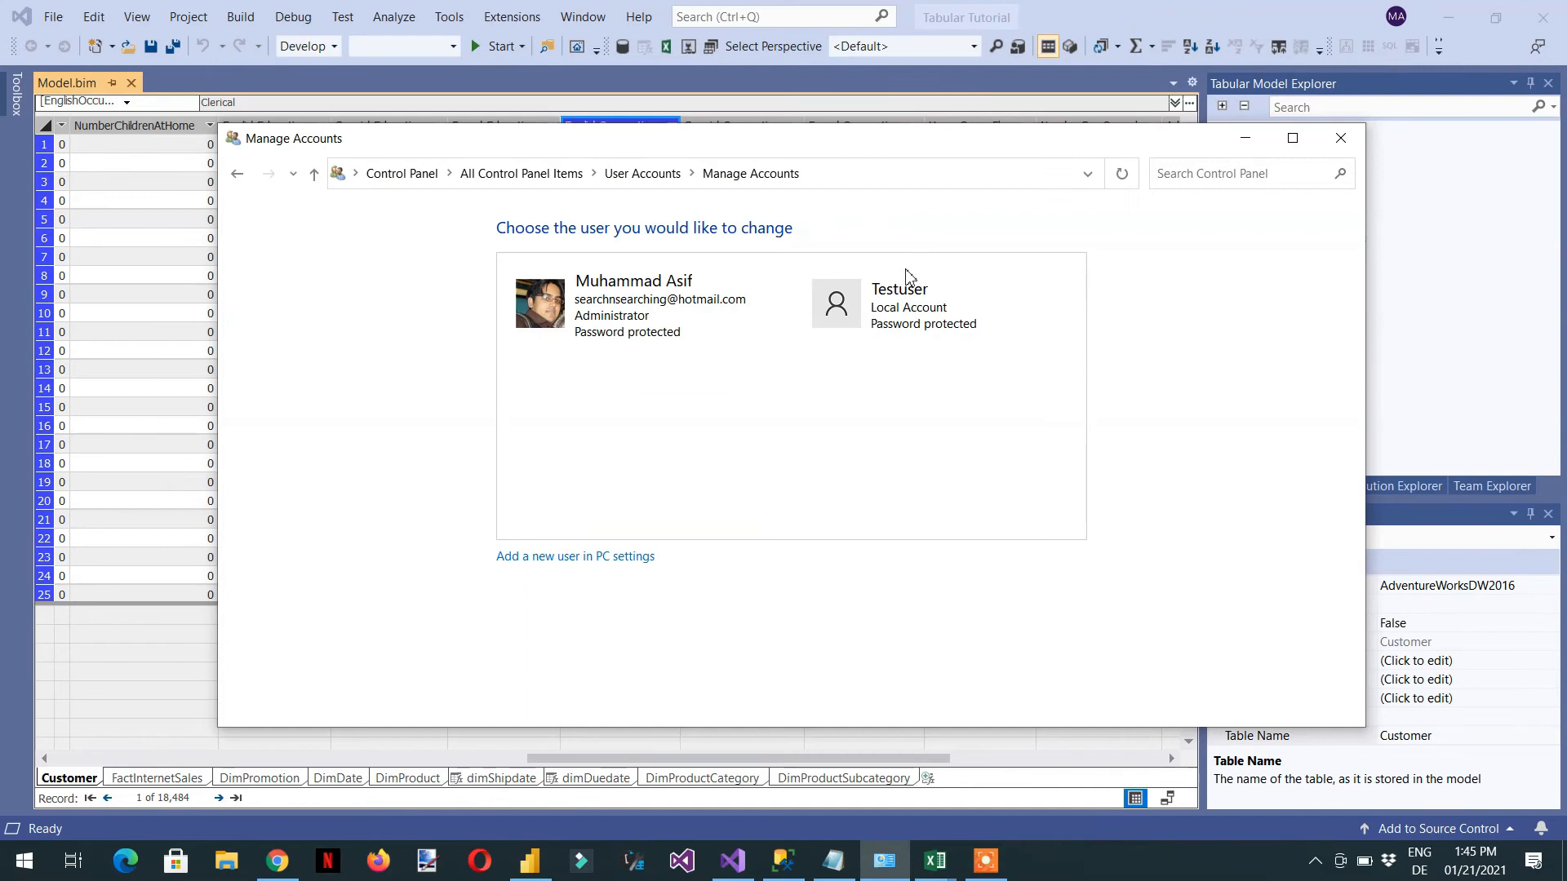
{"action": "mouse_move", "coordinate": [1342, 138]}
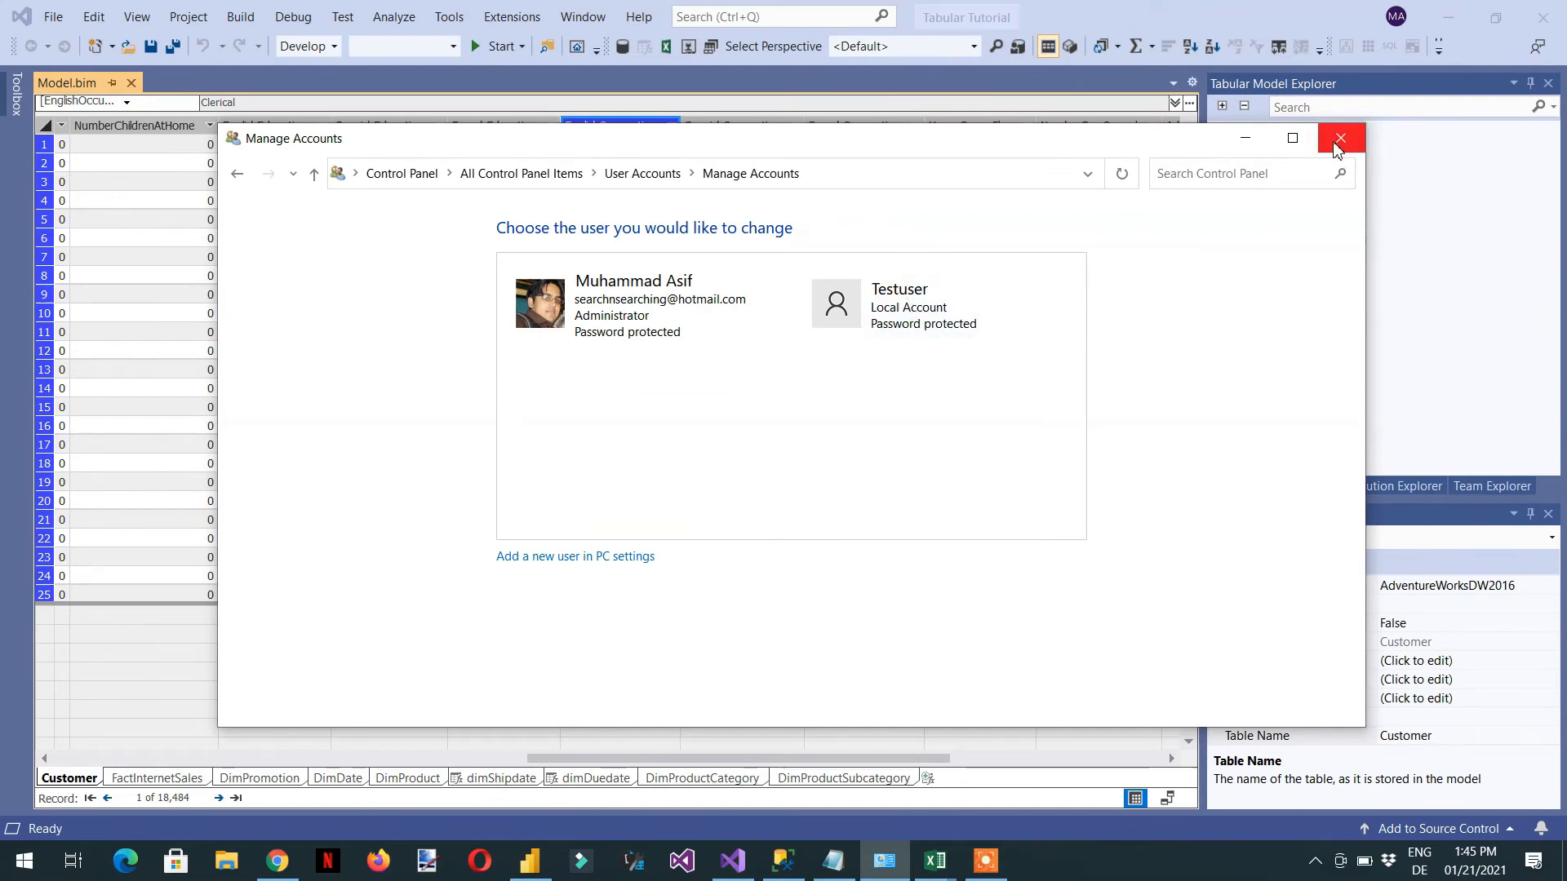
Step: Close the Manage Accounts window after confirming Testuser is a local account
{"action": "left_click", "coordinate": [1338, 138]}
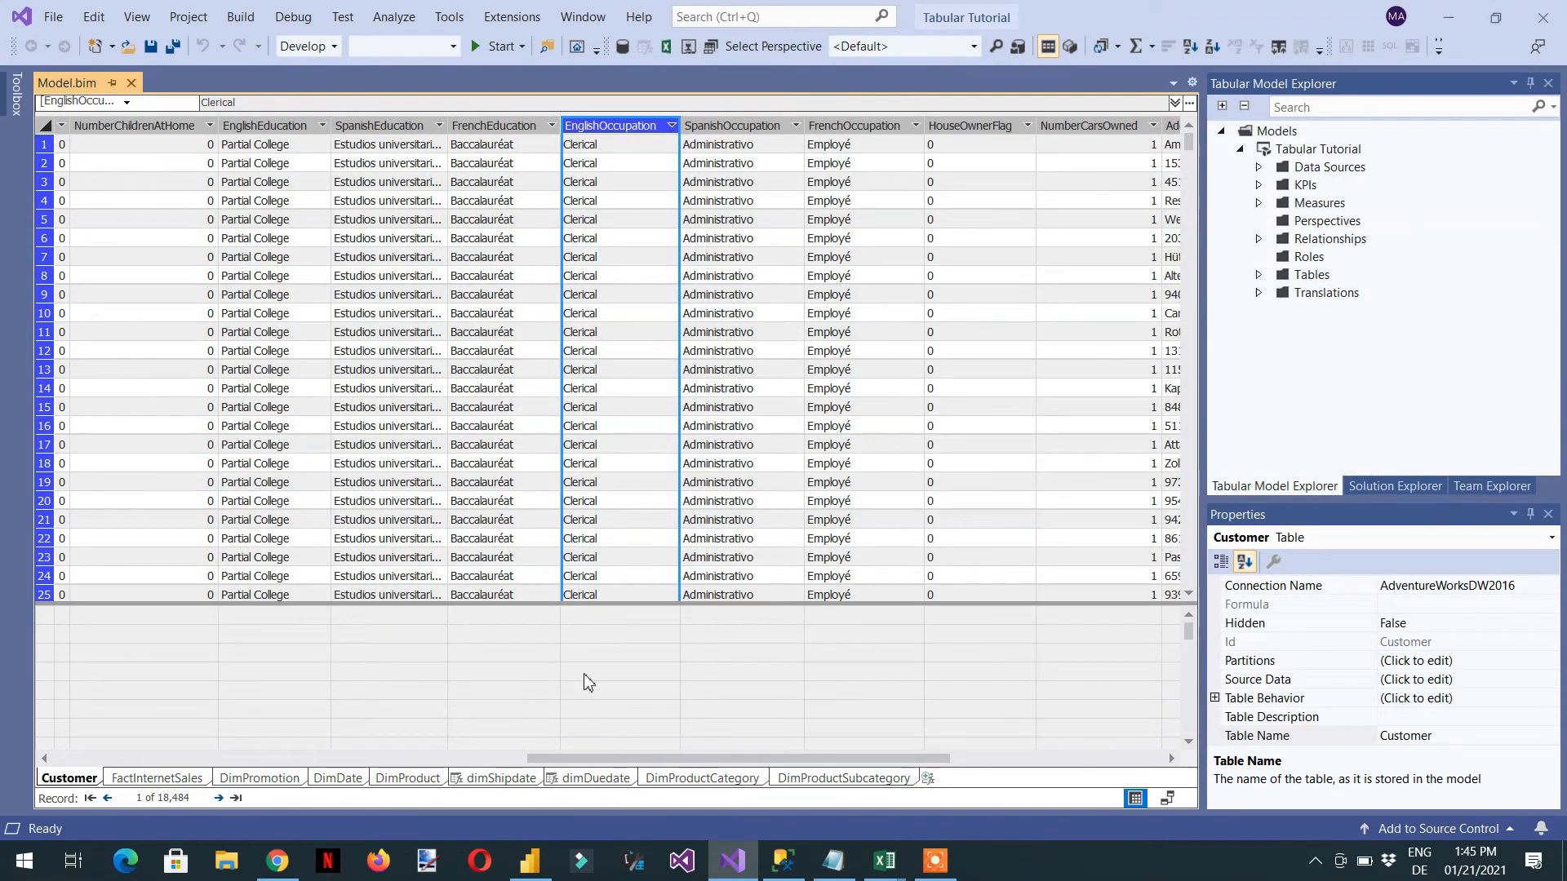
{"action": "mouse_move", "coordinate": [836, 674]}
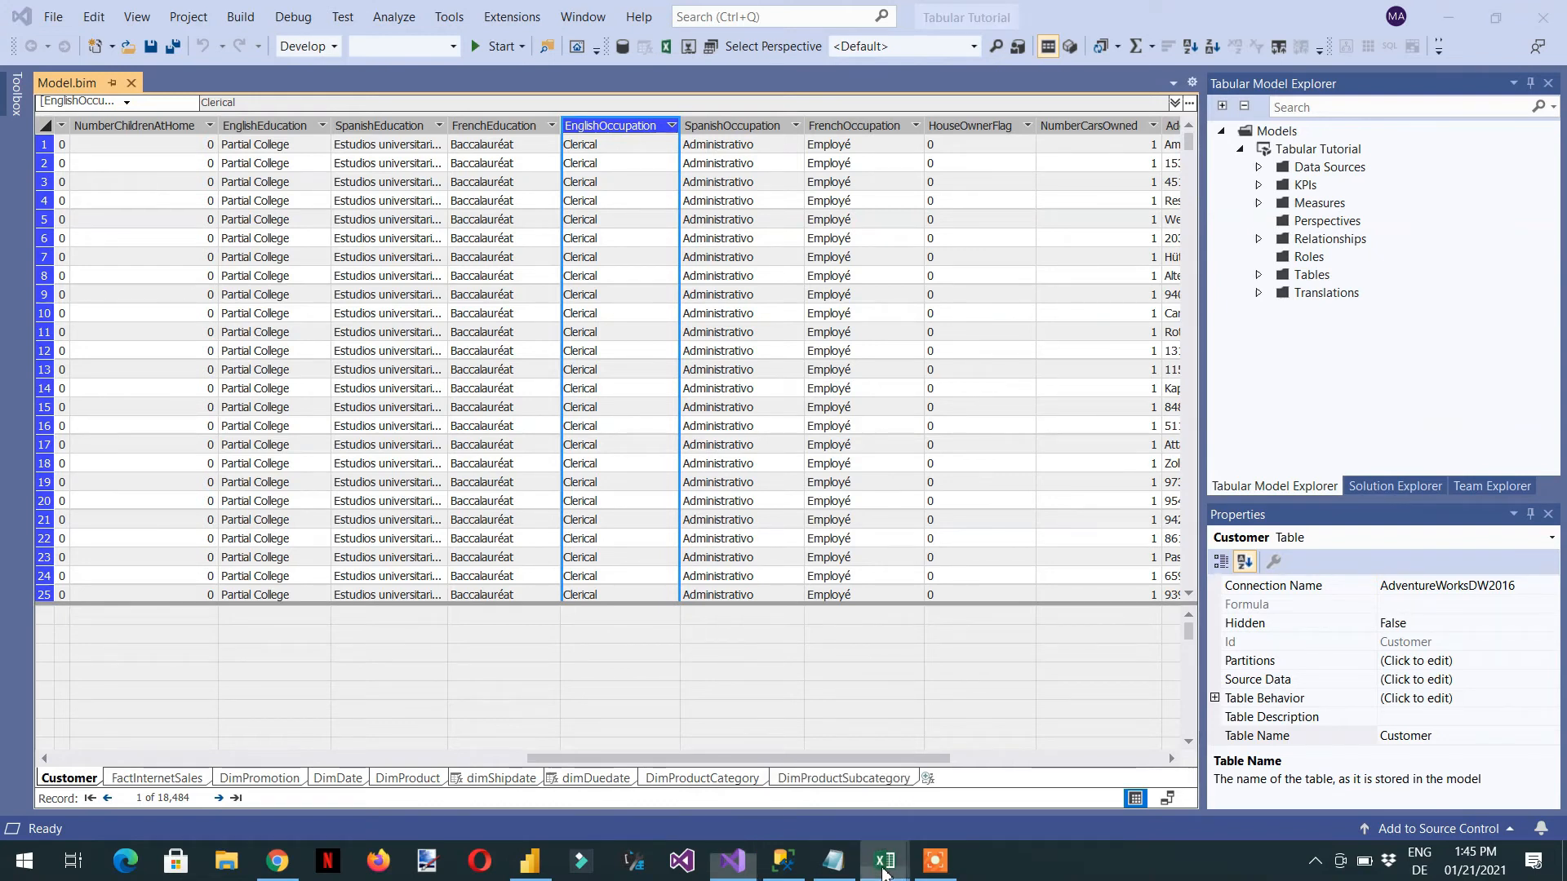
Step: In Book1, launch the From Analysis Services connection wizard, then switch to Management Studio
{"action": "left_click", "coordinate": [881, 861]}
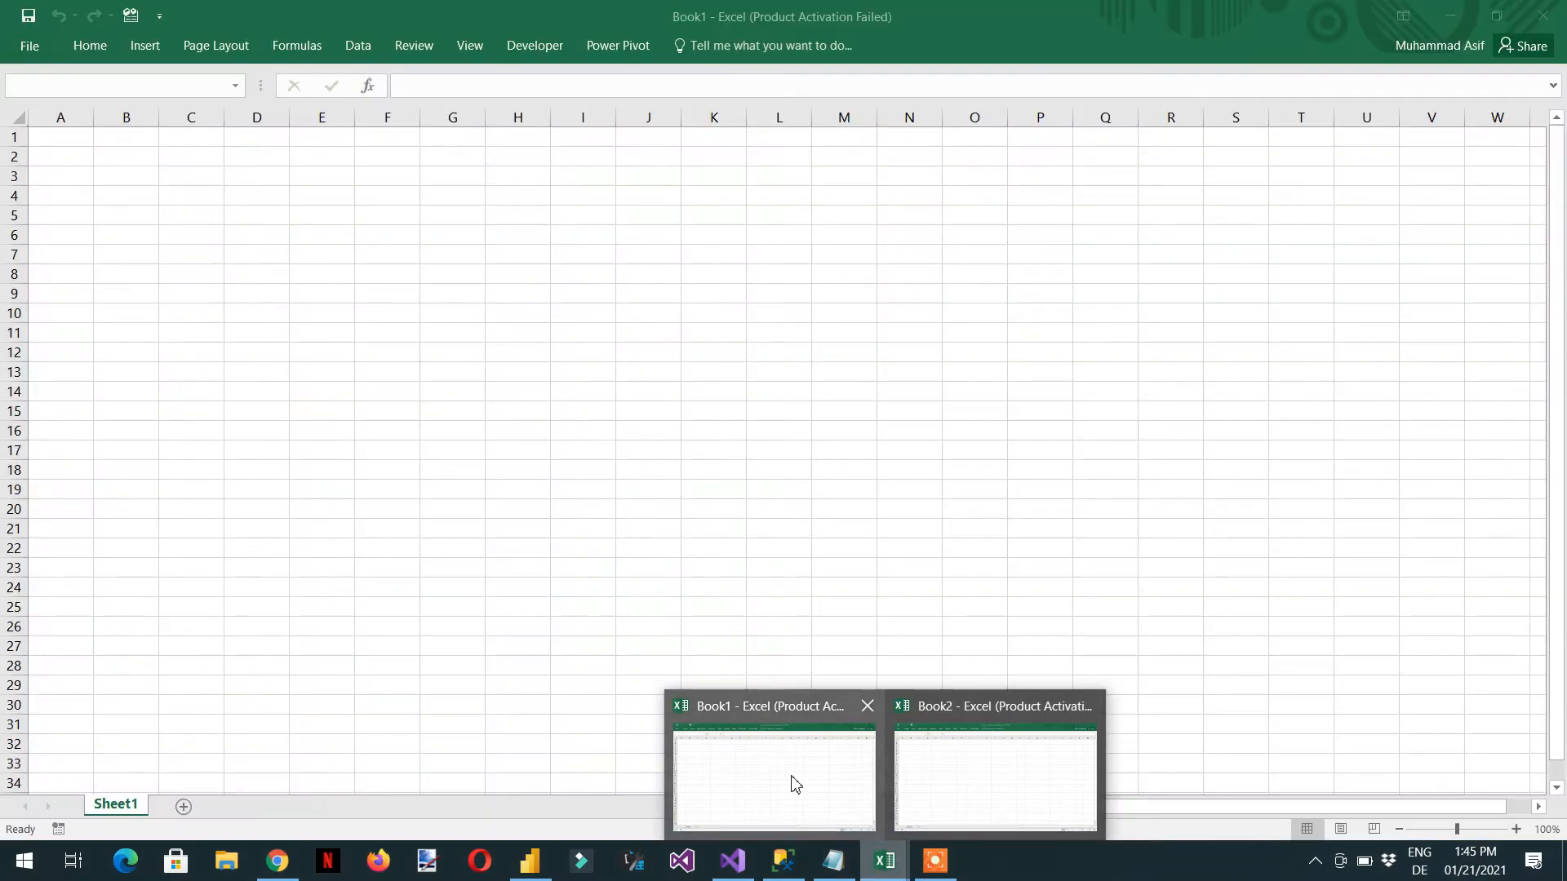
{"action": "left_click", "coordinate": [772, 780]}
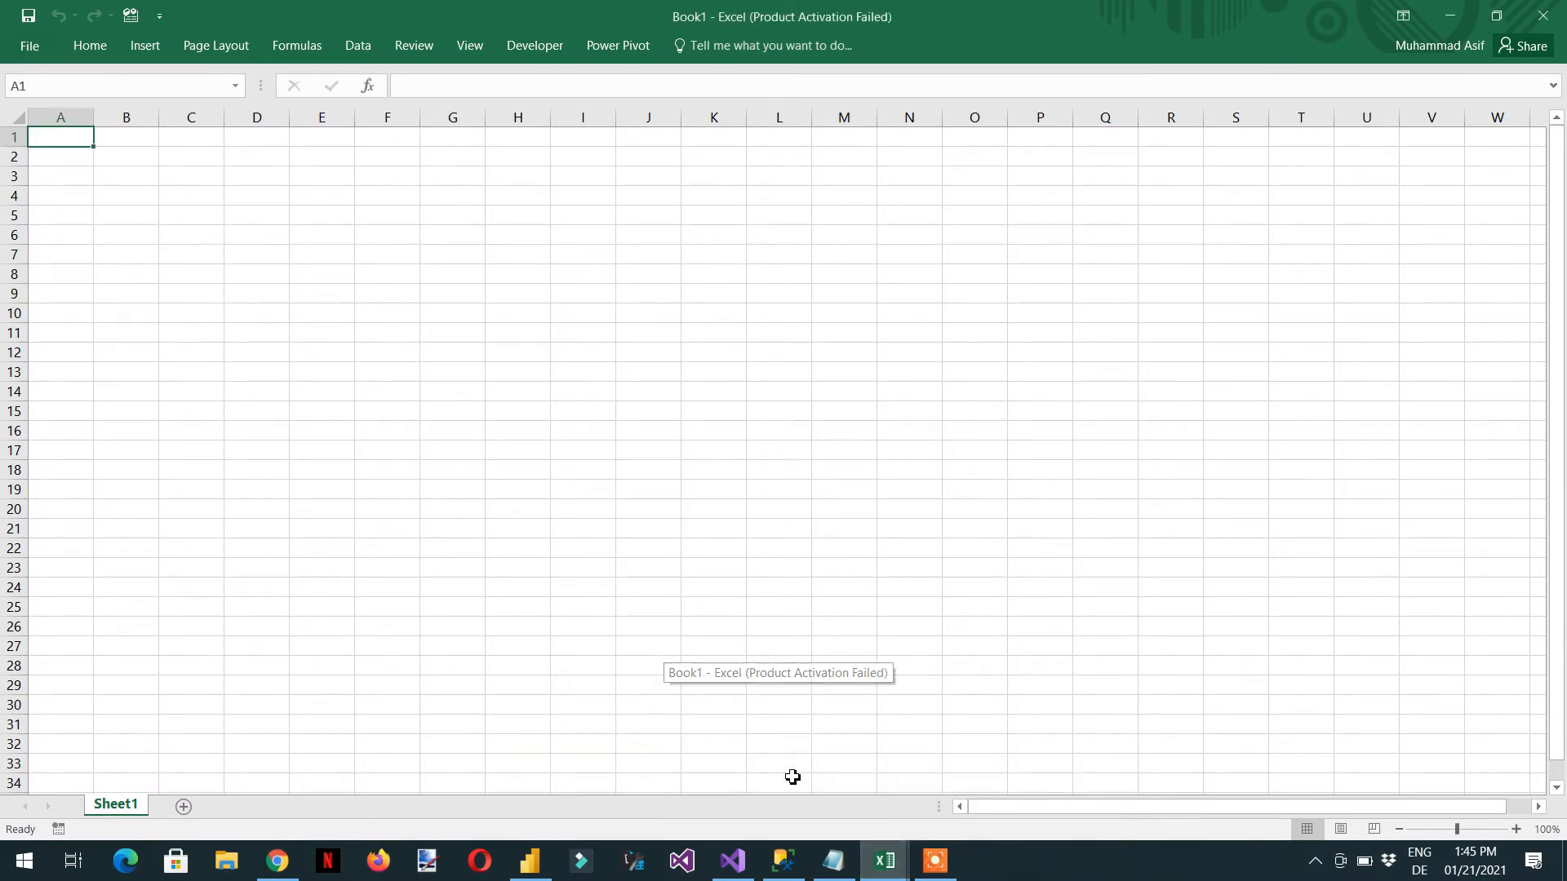
{"action": "mouse_move", "coordinate": [357, 46]}
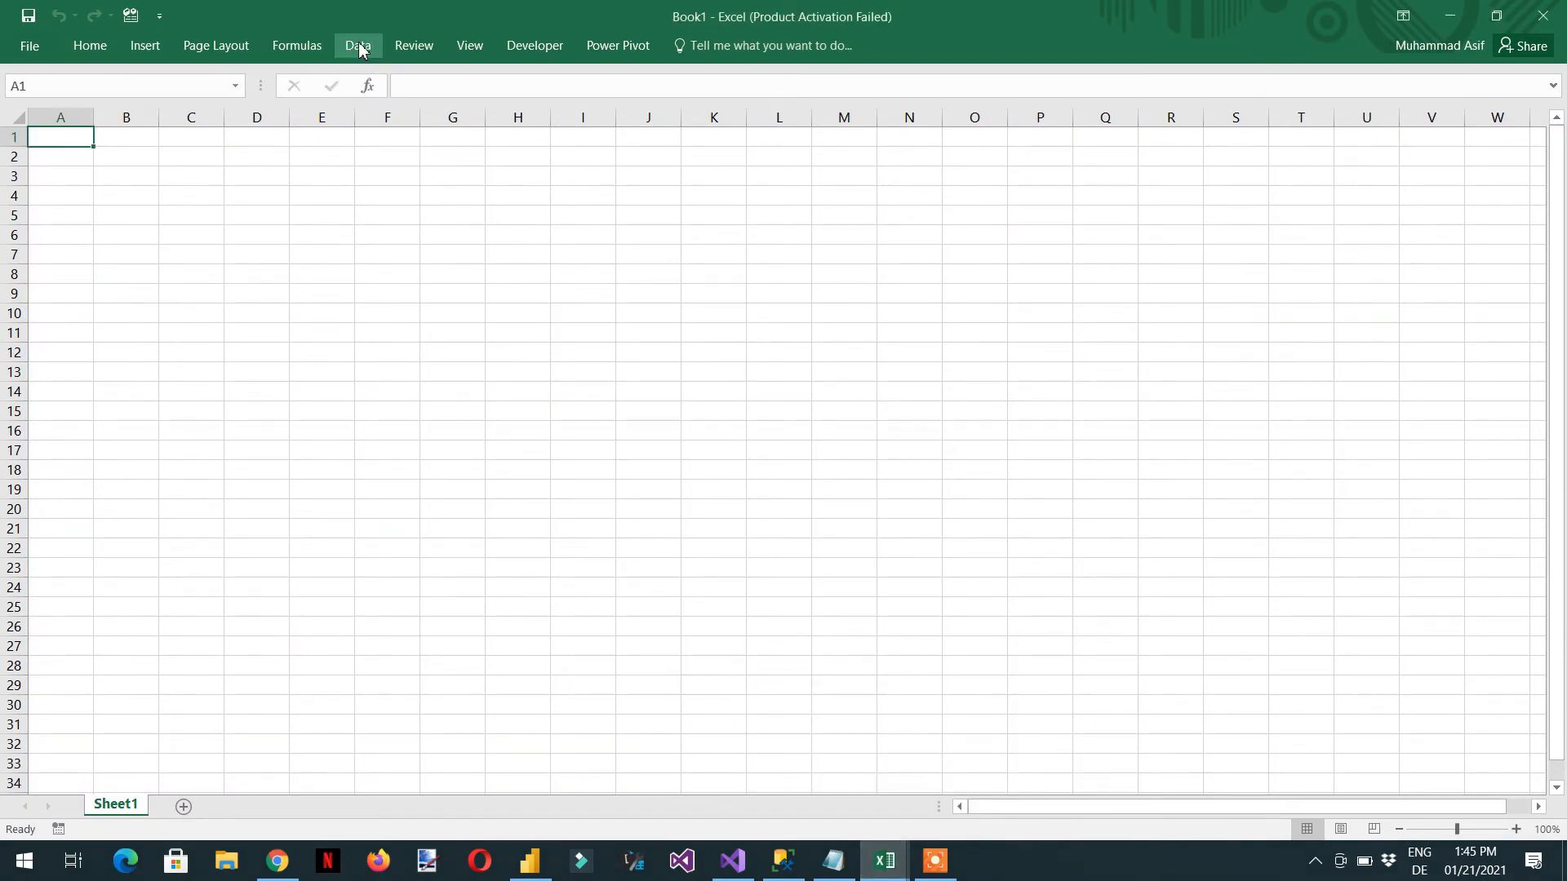
{"action": "left_click", "coordinate": [357, 45]}
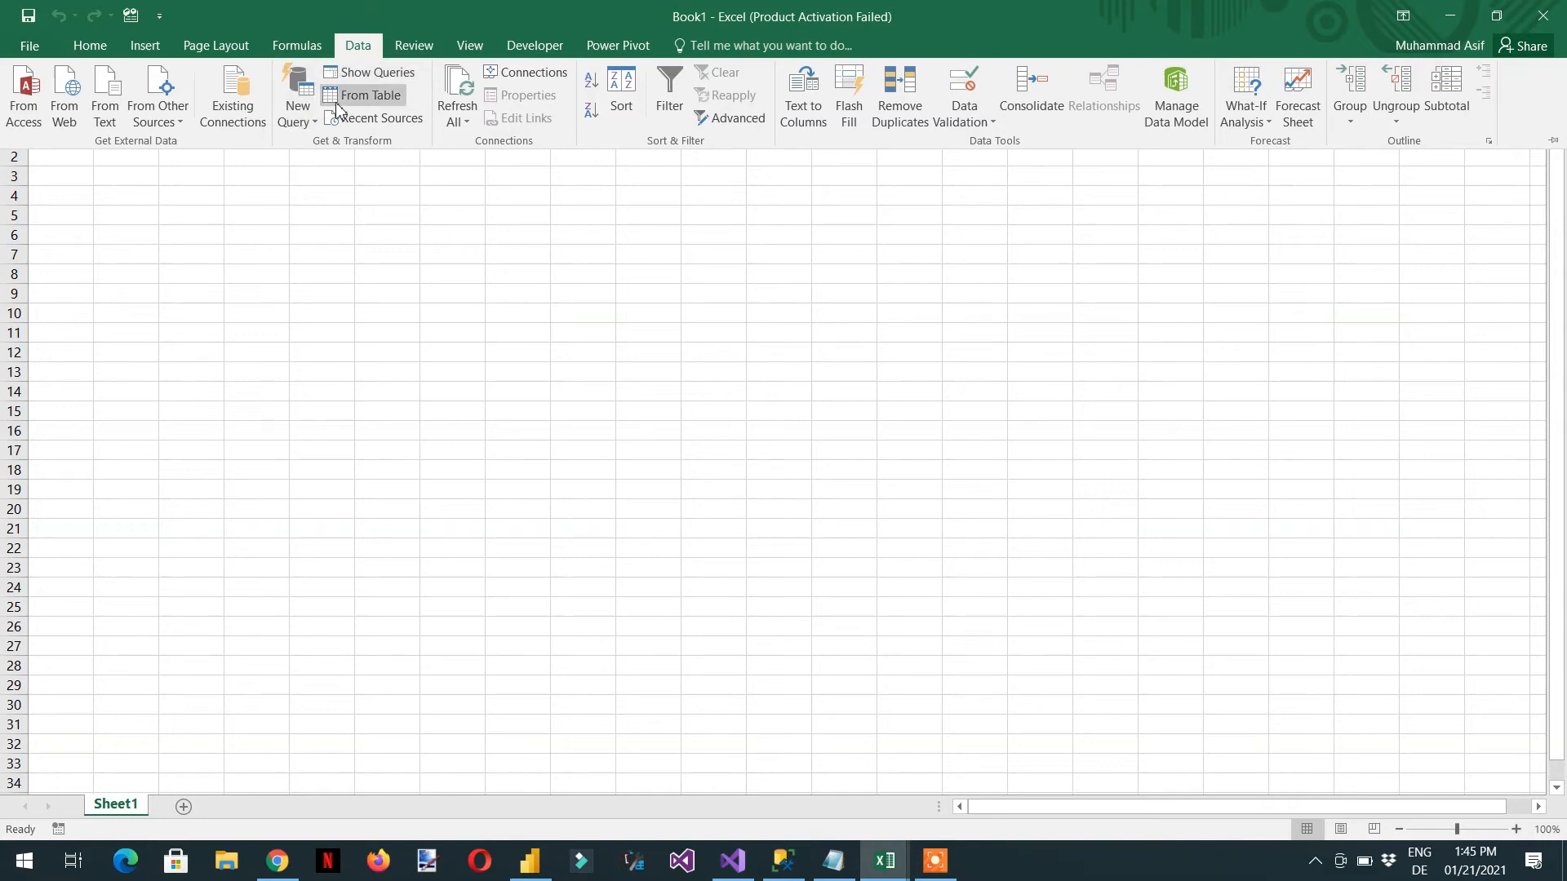
{"action": "mouse_move", "coordinate": [376, 118]}
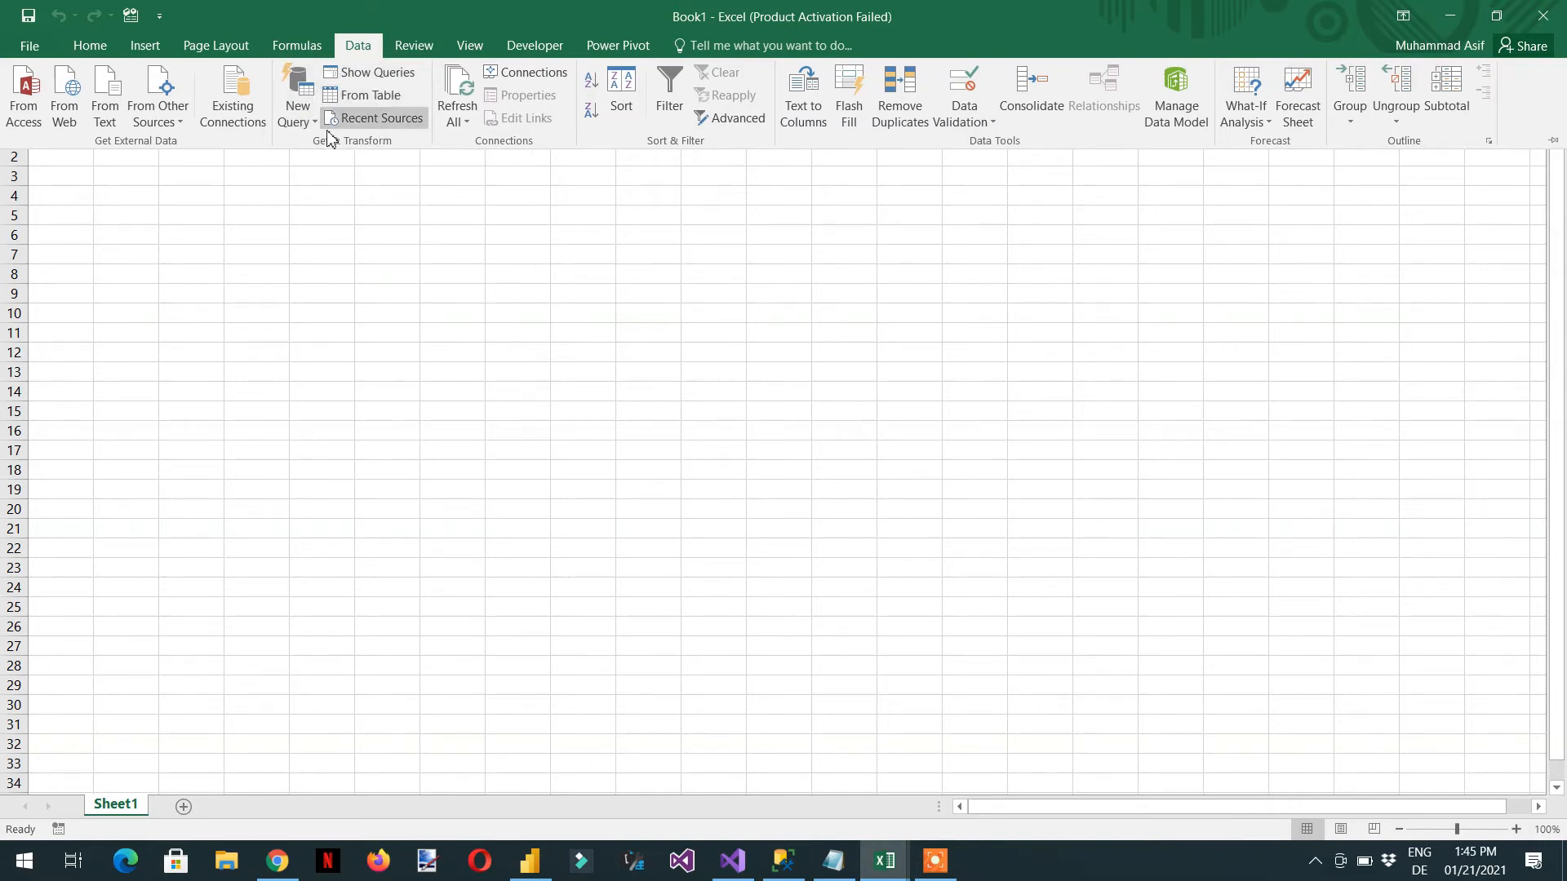
{"action": "mouse_move", "coordinate": [157, 96]}
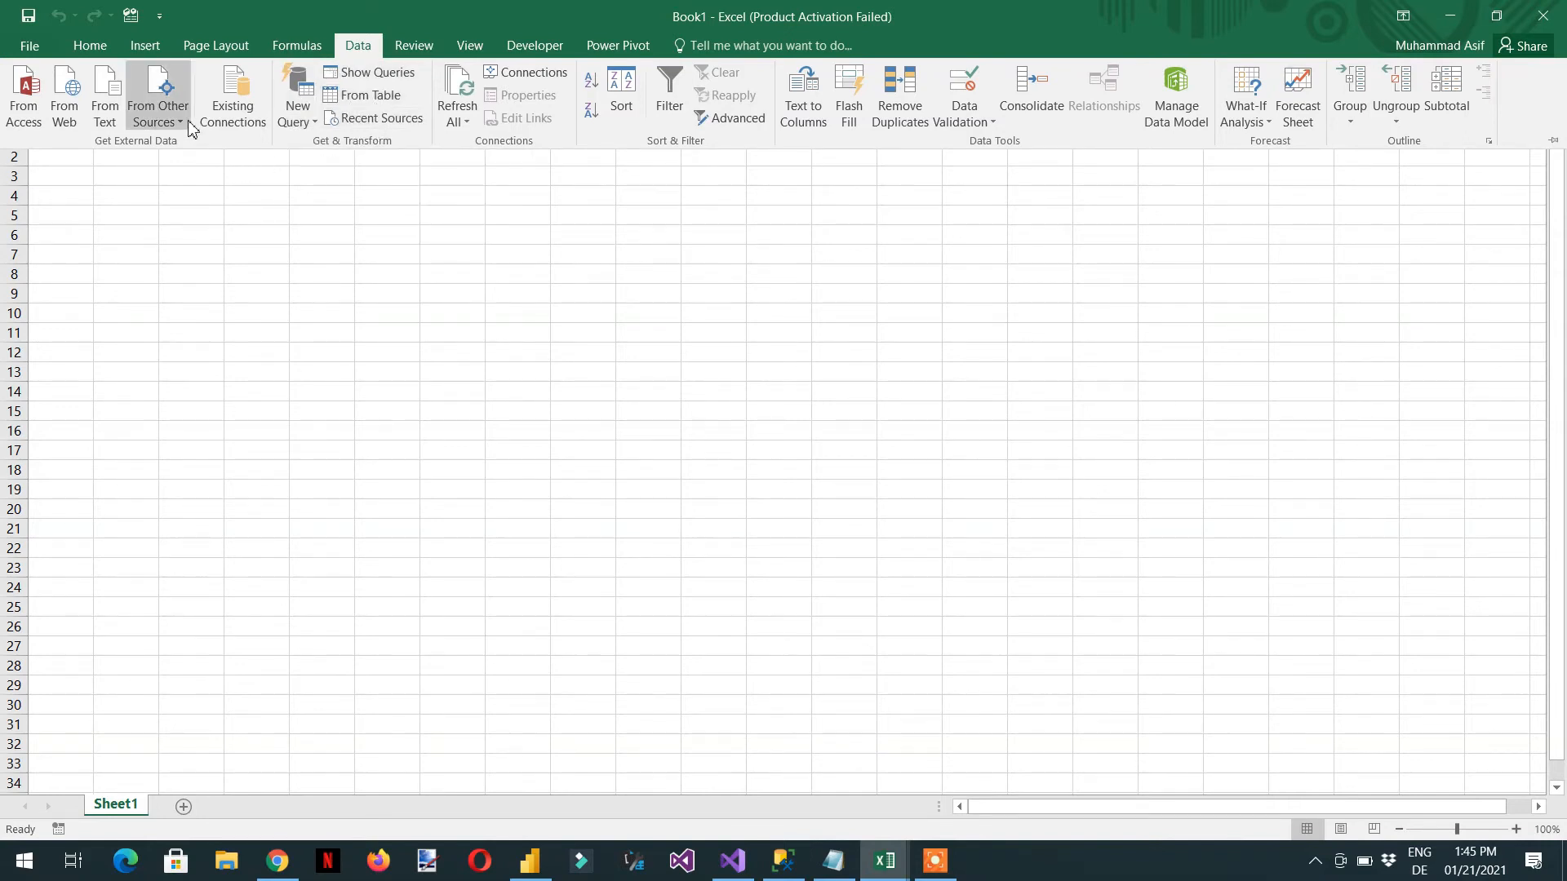
{"action": "left_click", "coordinate": [156, 96]}
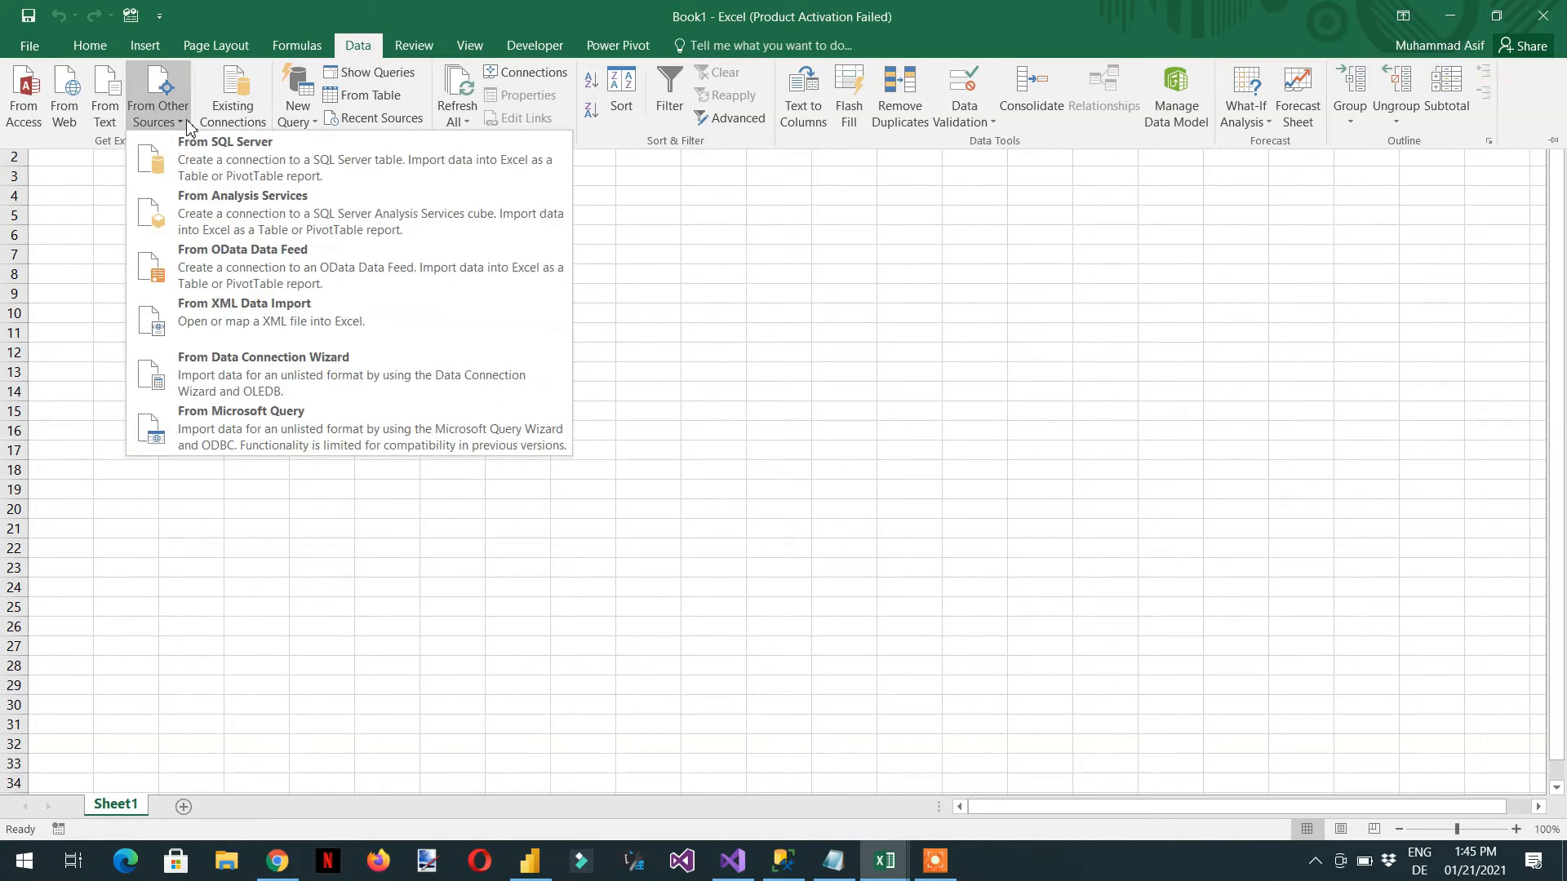
{"action": "mouse_move", "coordinate": [264, 212]}
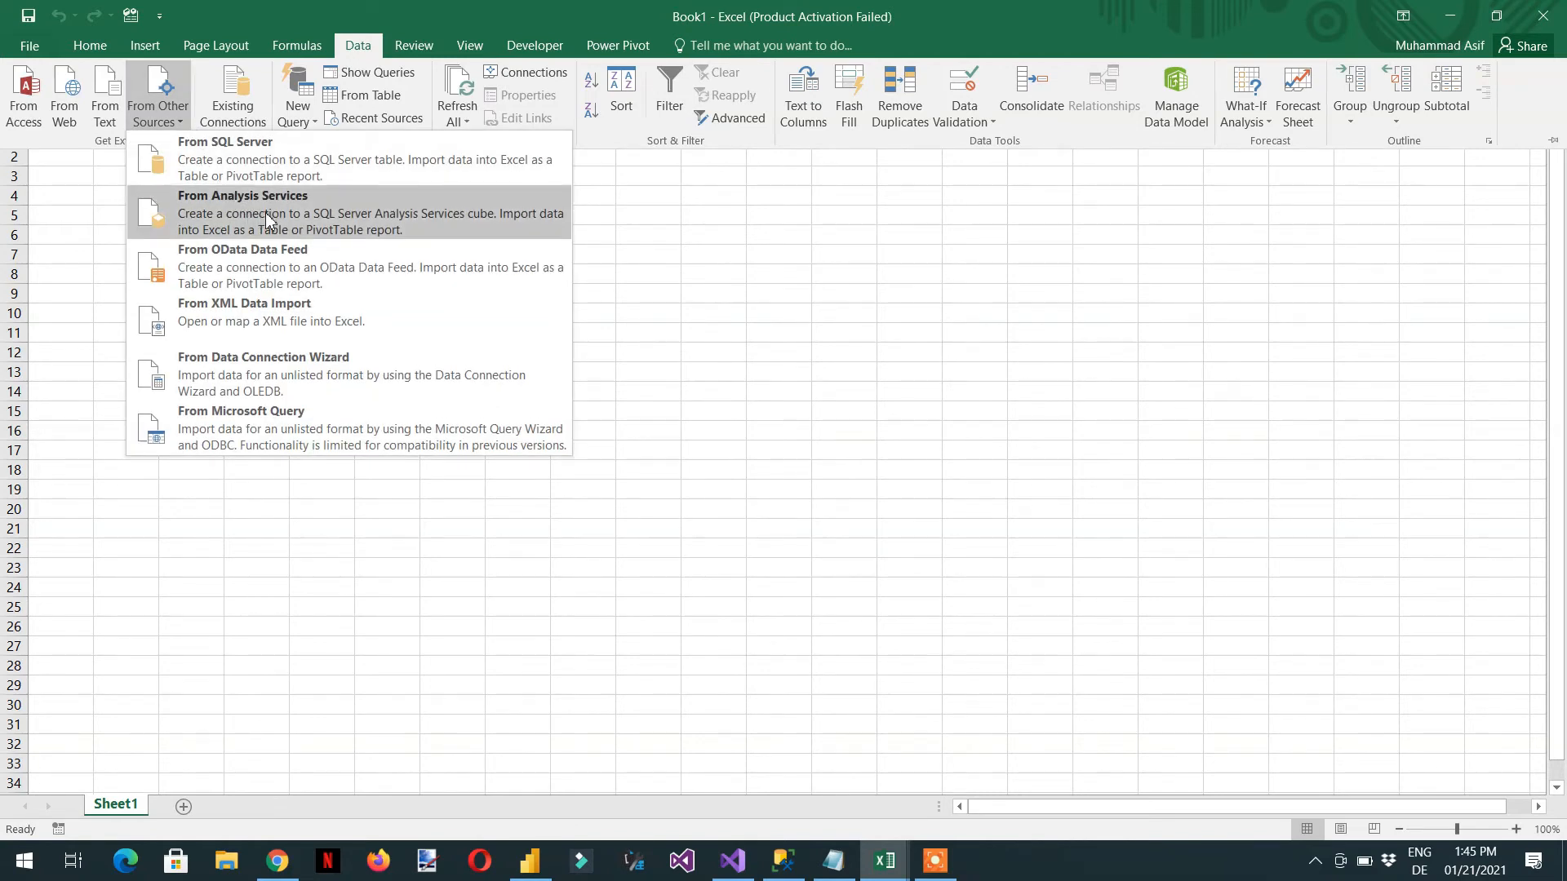
{"action": "left_click", "coordinate": [241, 212]}
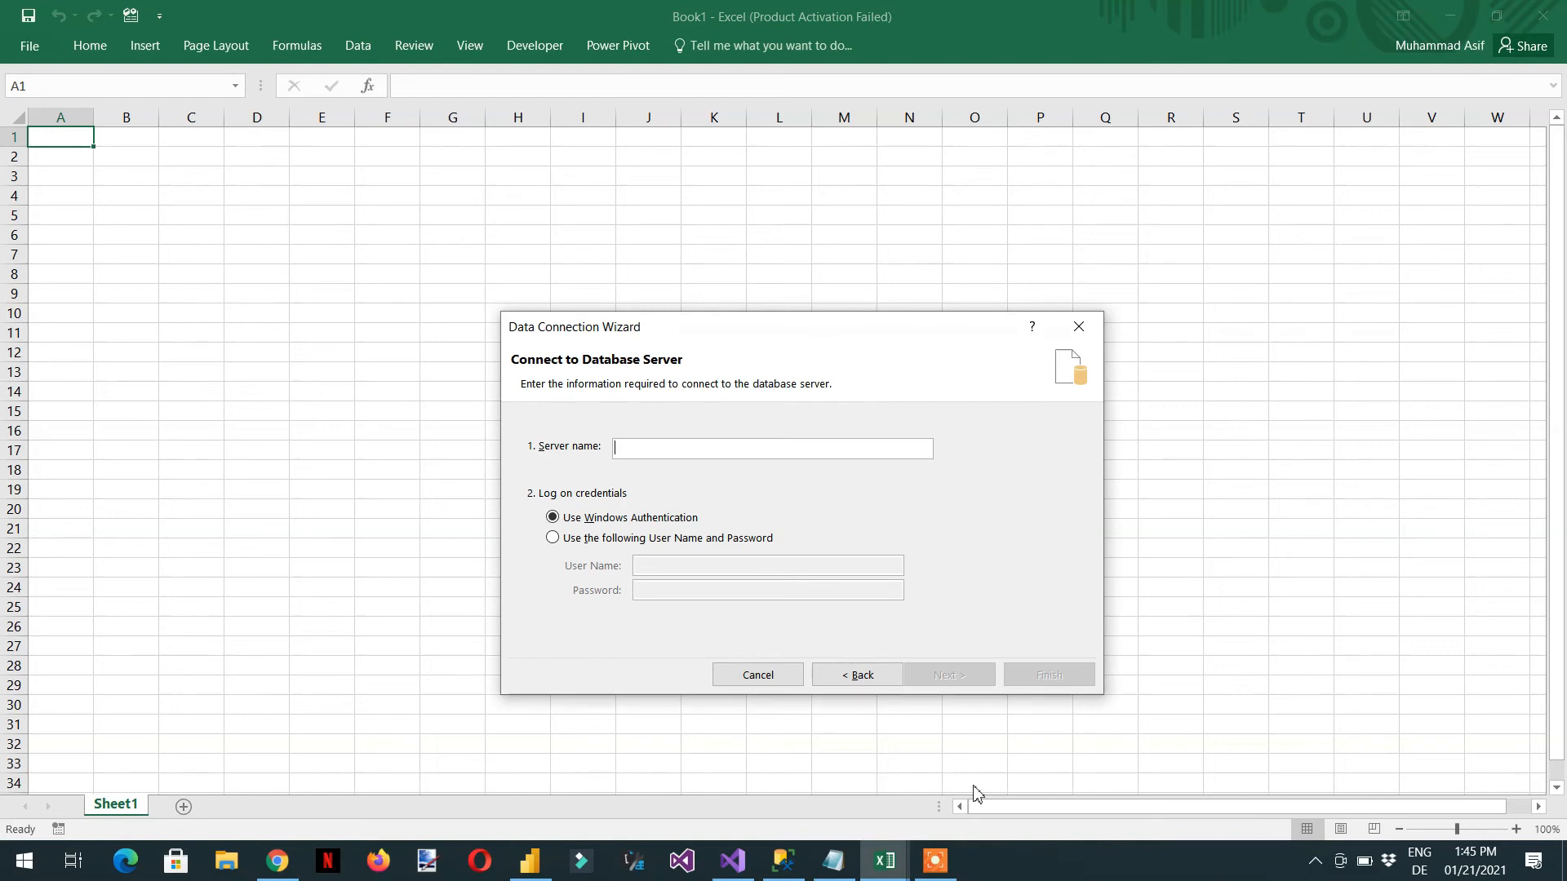
{"action": "left_click", "coordinate": [832, 860]}
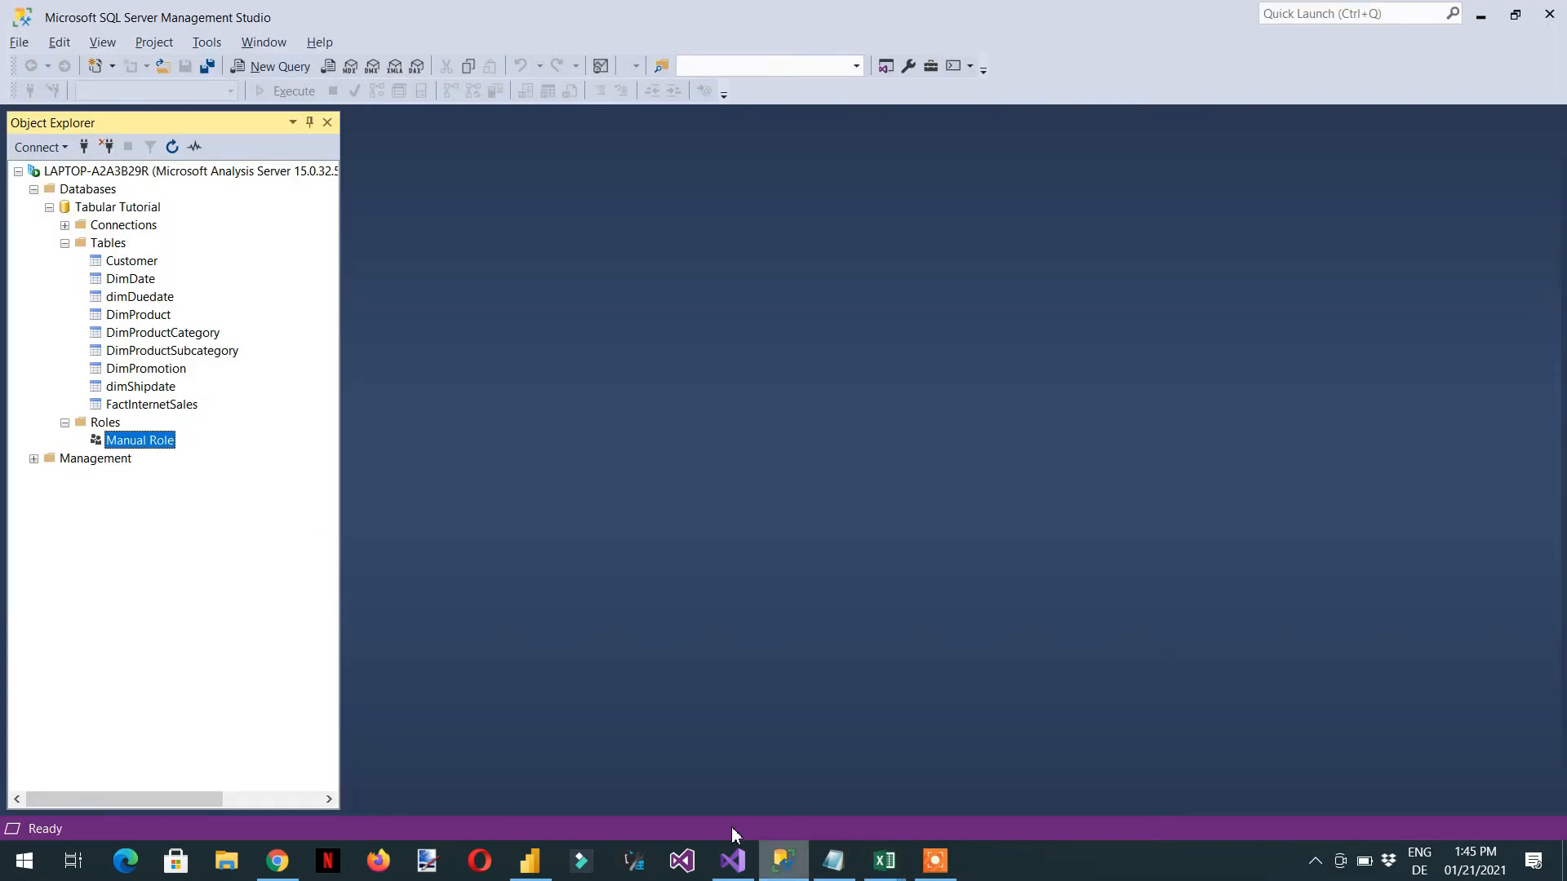
{"action": "left_click", "coordinate": [39, 147]}
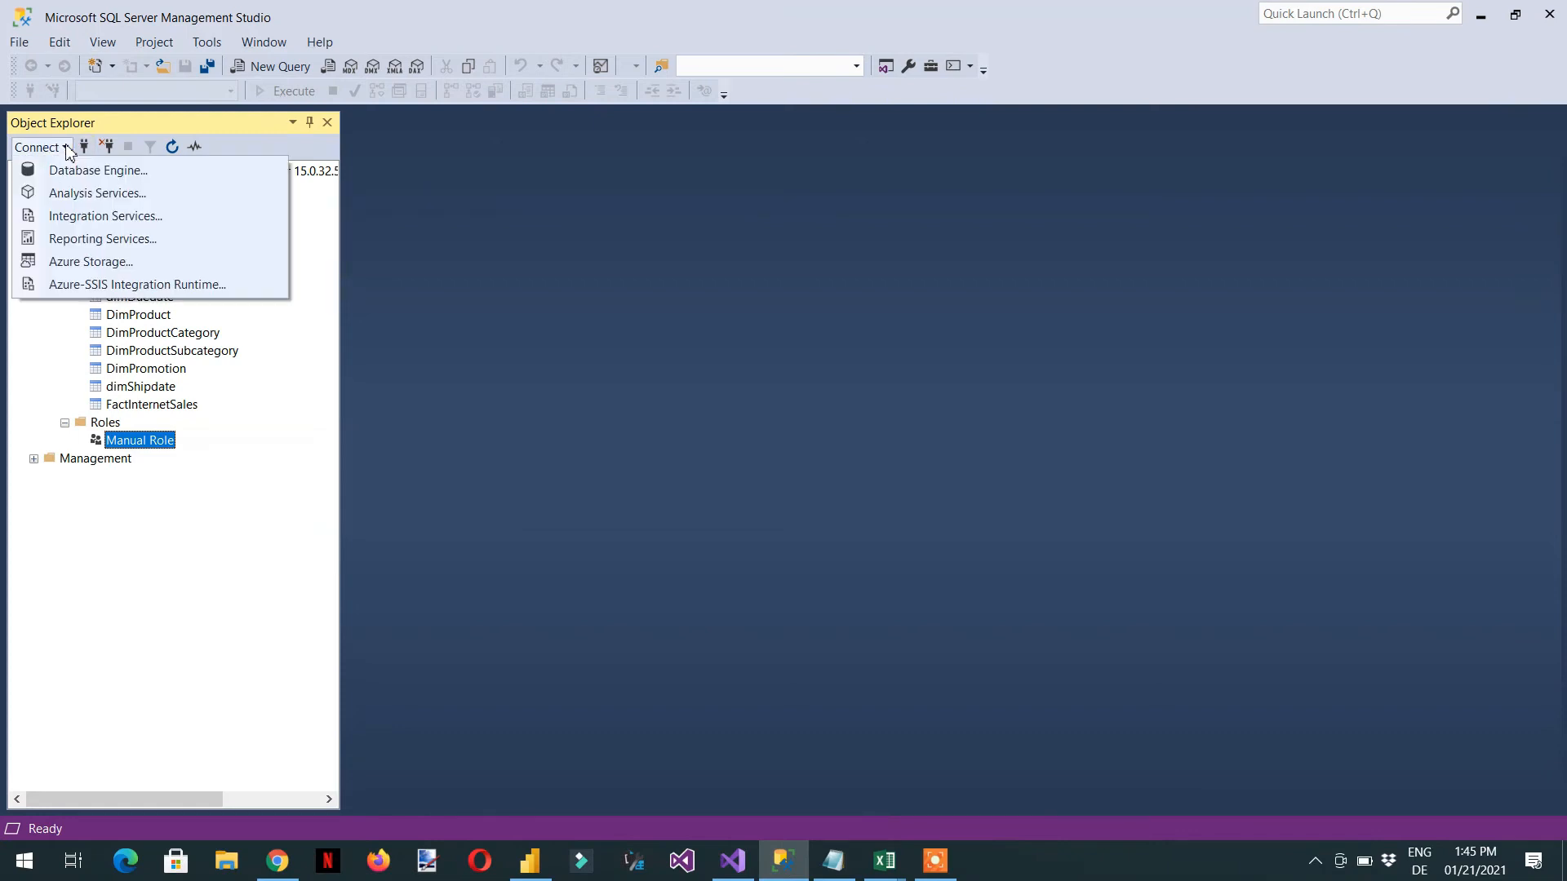
{"action": "left_click", "coordinate": [96, 192]}
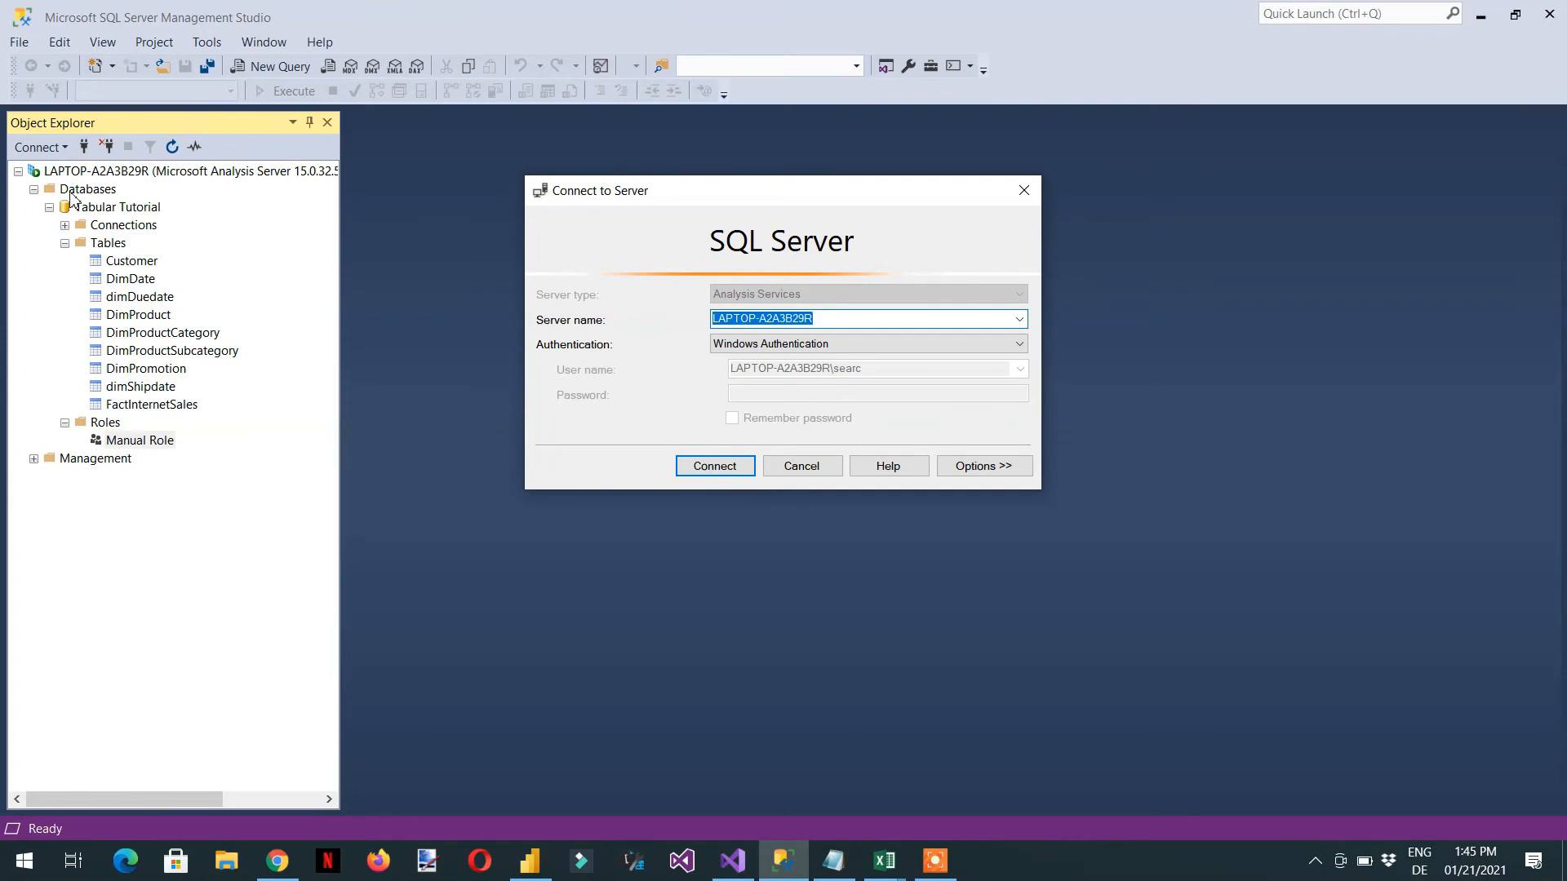
{"action": "mouse_move", "coordinate": [801, 465]}
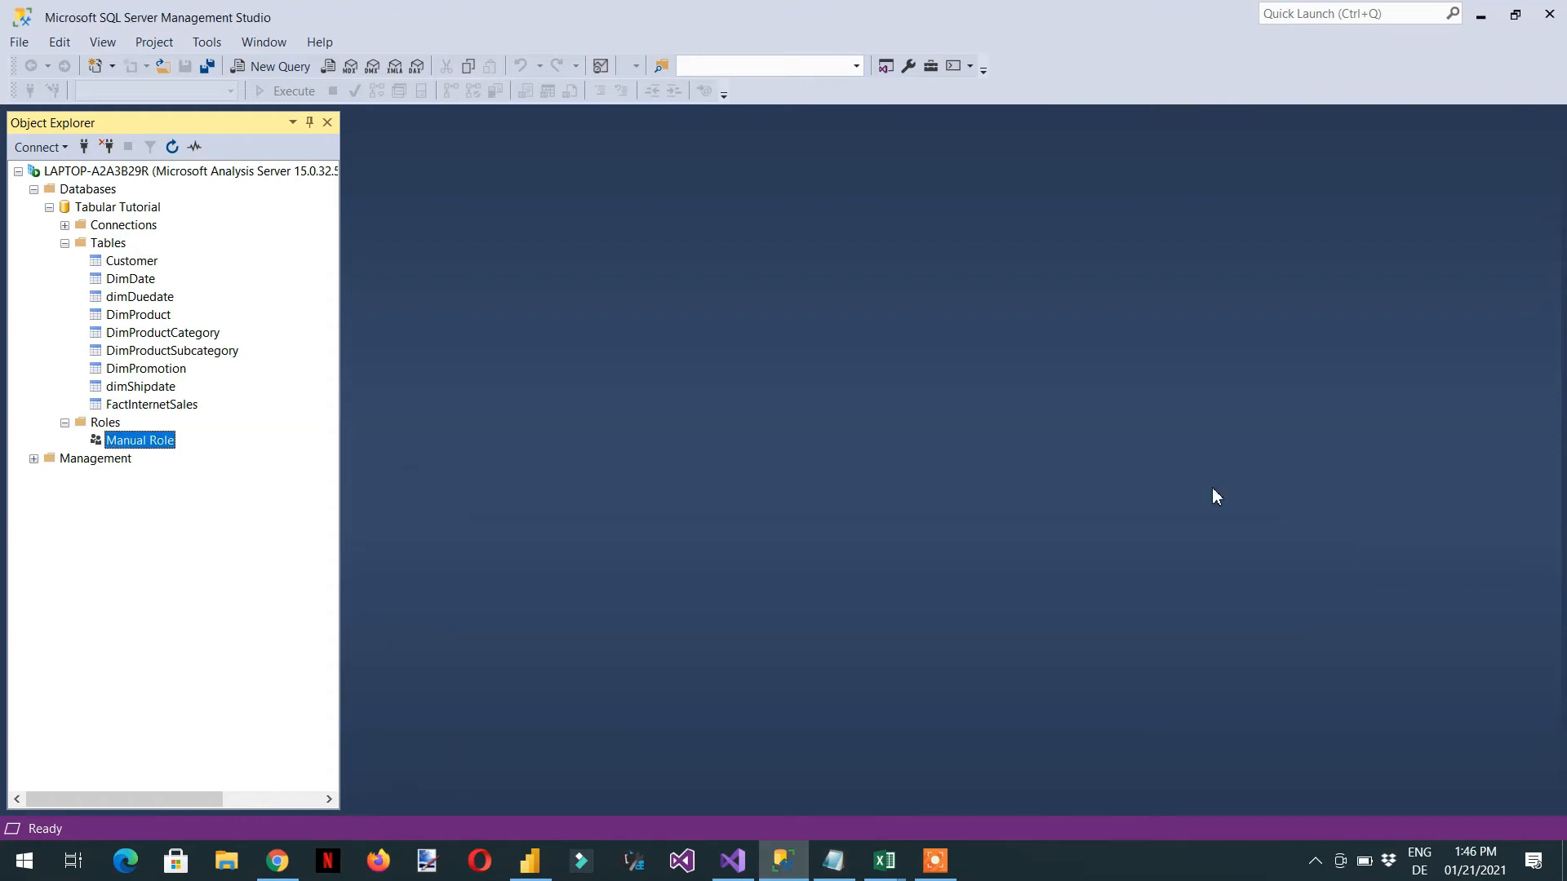
Step: Connect to server LAPTOP-A2A3B29R with Windows Authentication and continue to database selection
{"action": "left_click", "coordinate": [880, 860]}
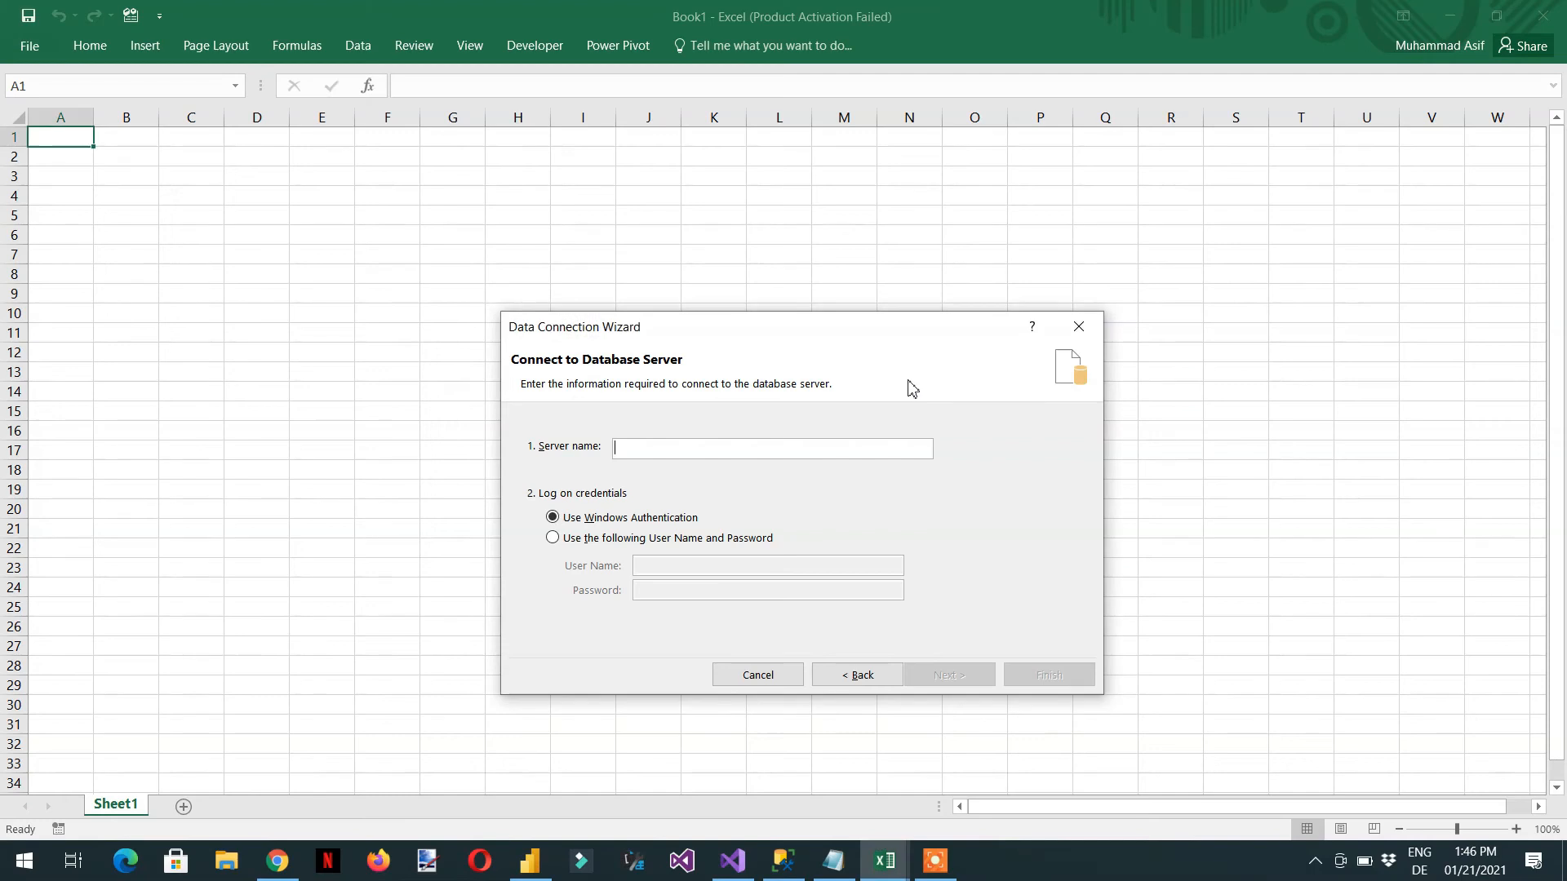
{"action": "type", "text": "LAPTOP-A2A3B29R"}
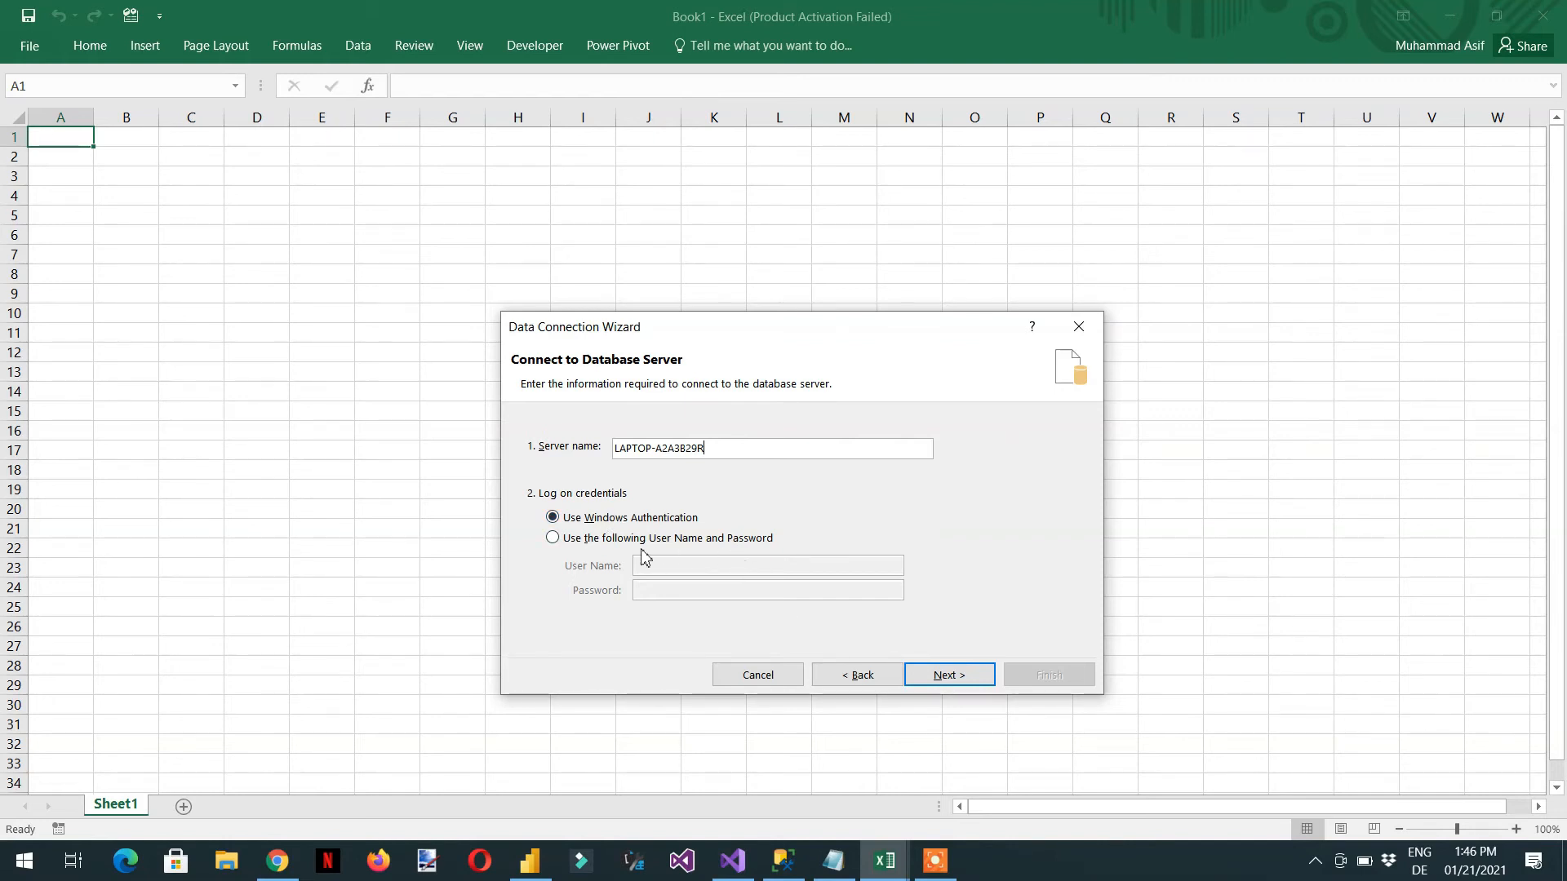
{"action": "left_click", "coordinate": [947, 674]}
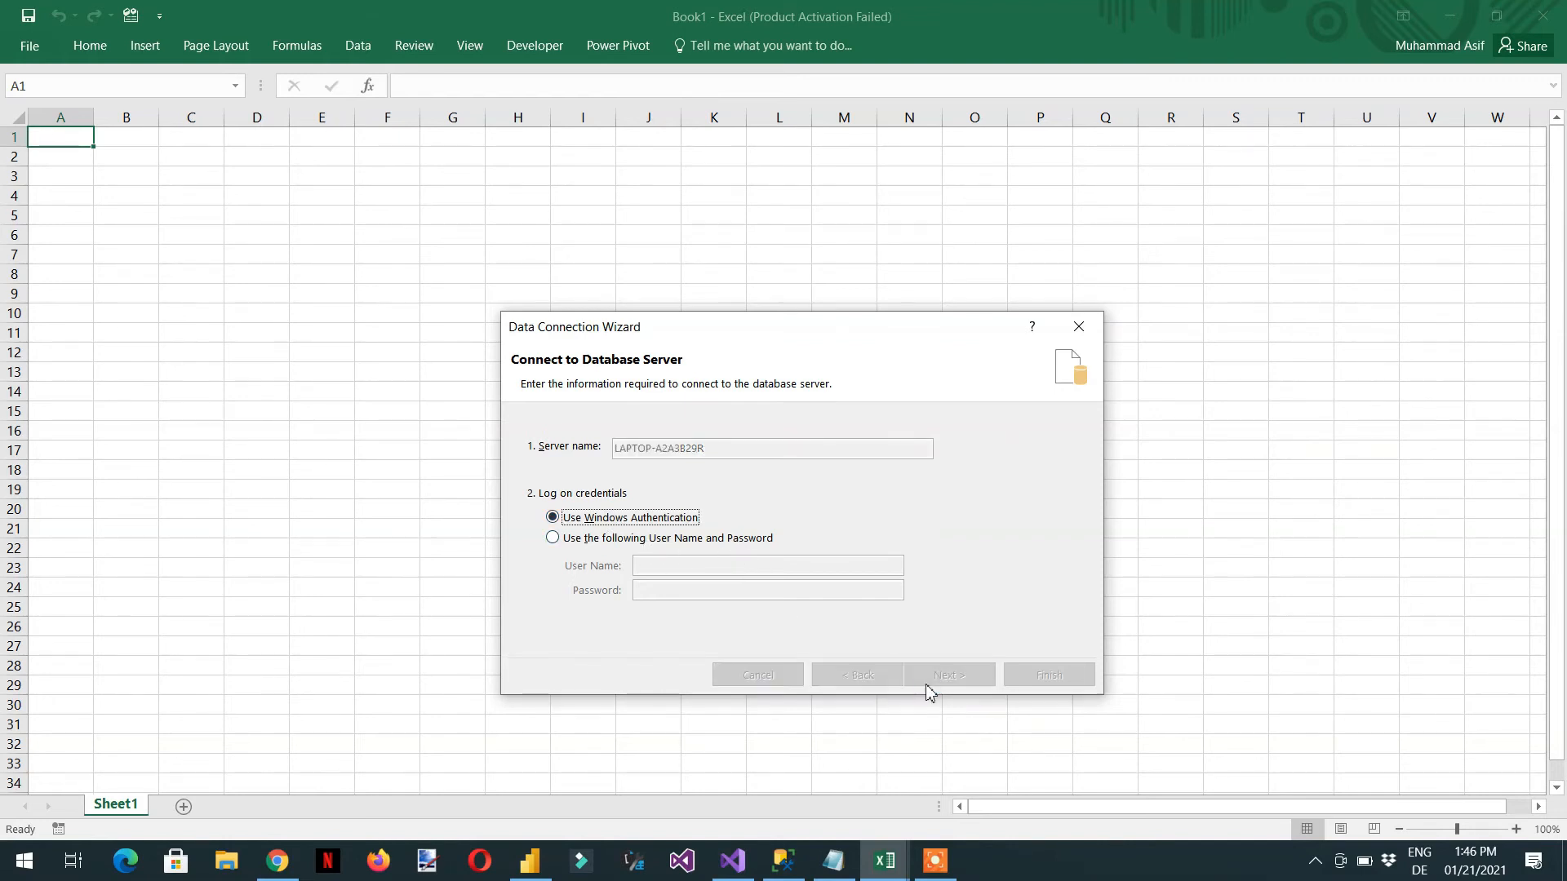
{"action": "left_click", "coordinate": [946, 674]}
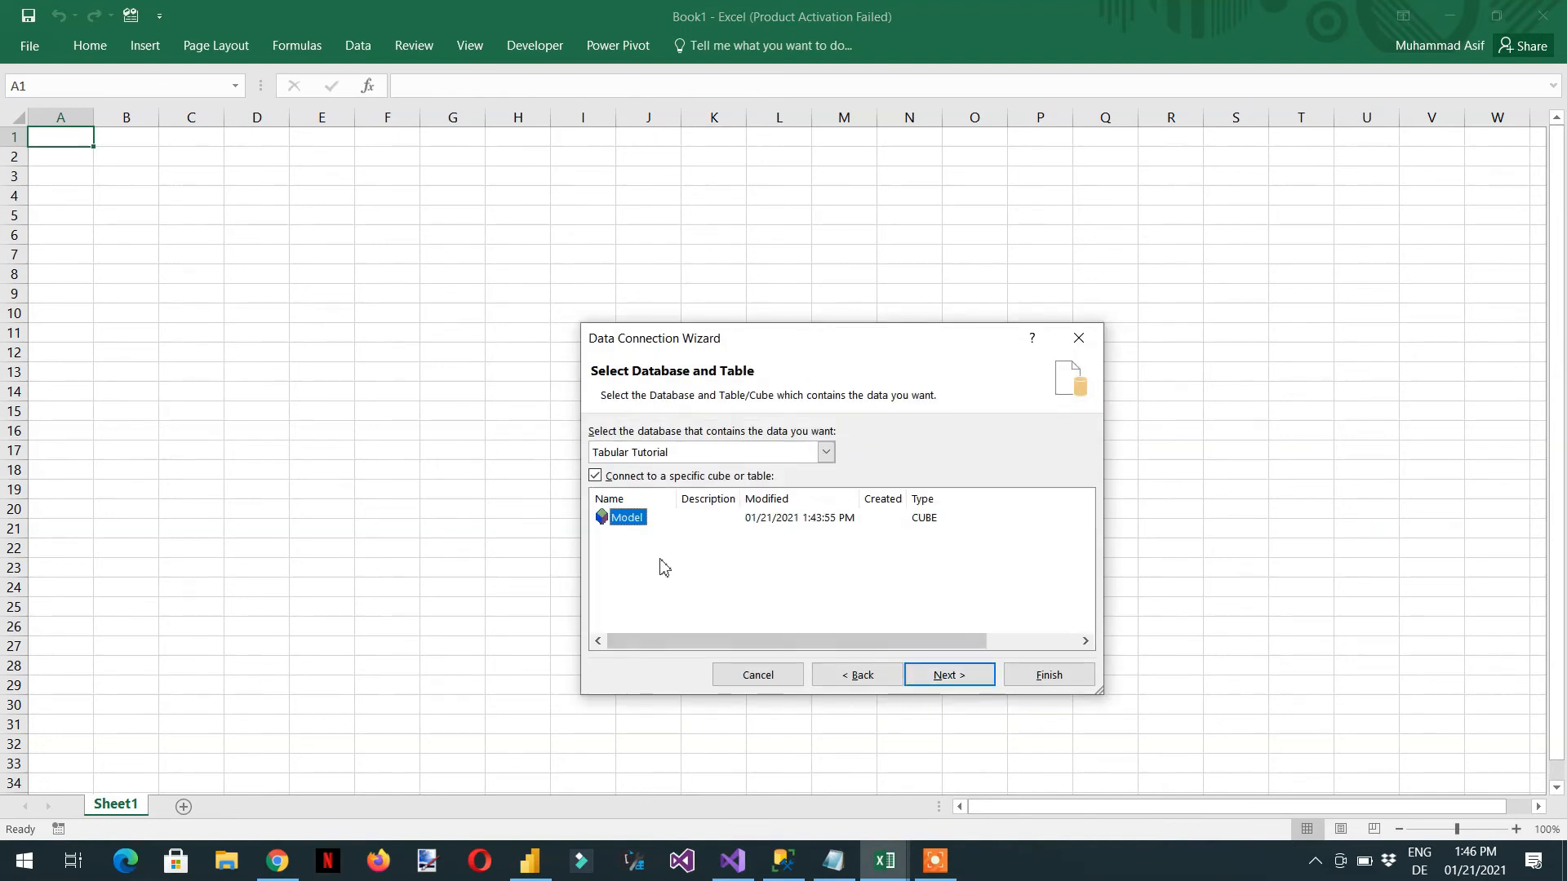
Step: Accept the Tabular Tutorial Model cube, finish, and replace the existing .odc connection file
{"action": "left_click", "coordinate": [947, 674]}
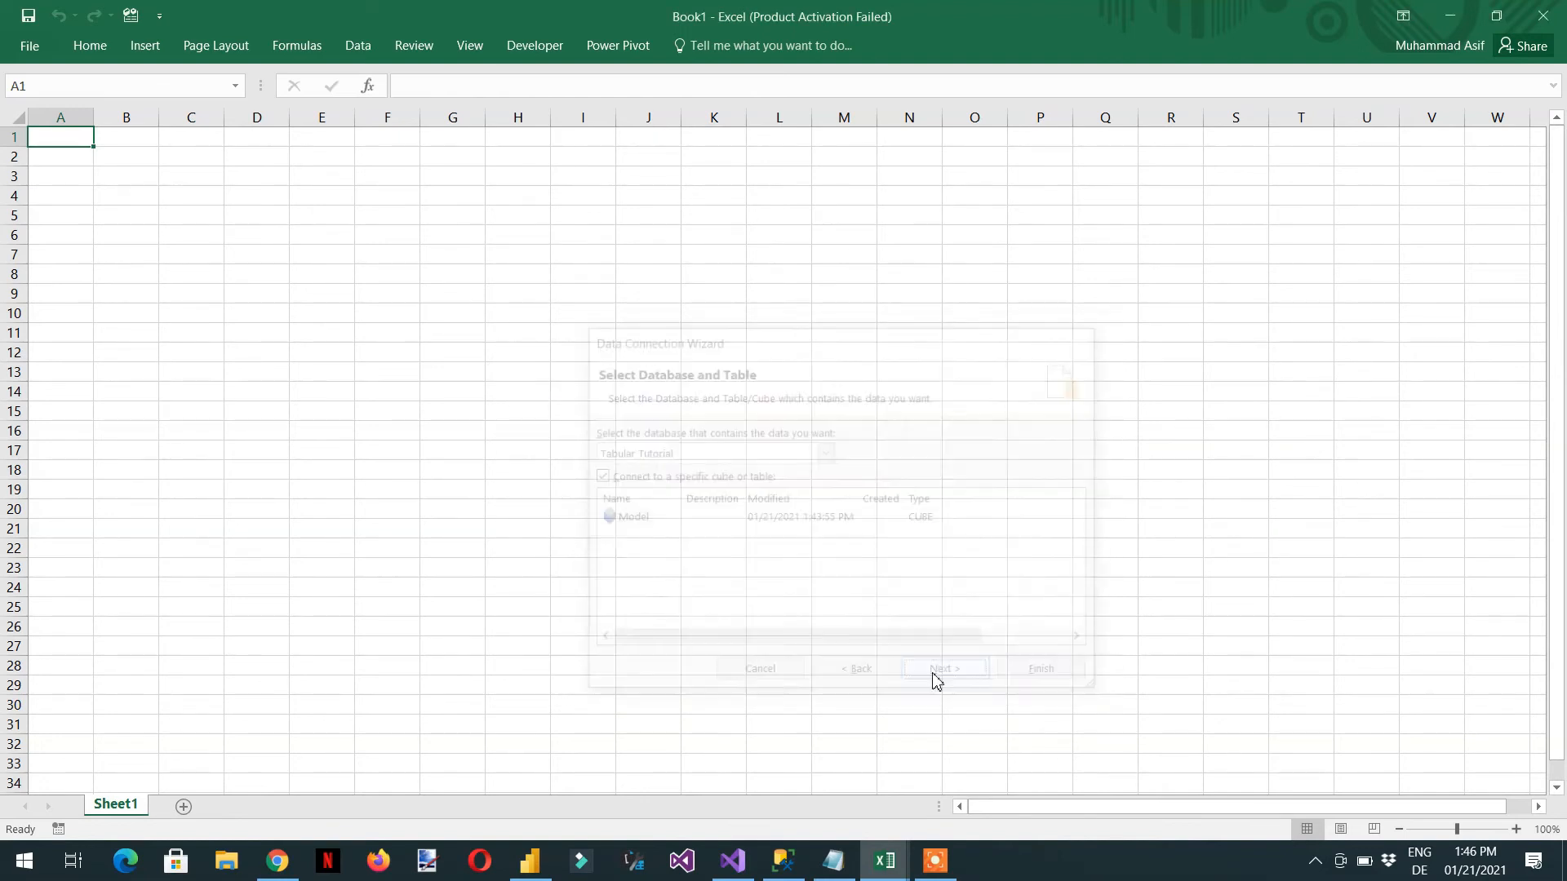
{"action": "left_click", "coordinate": [944, 668]}
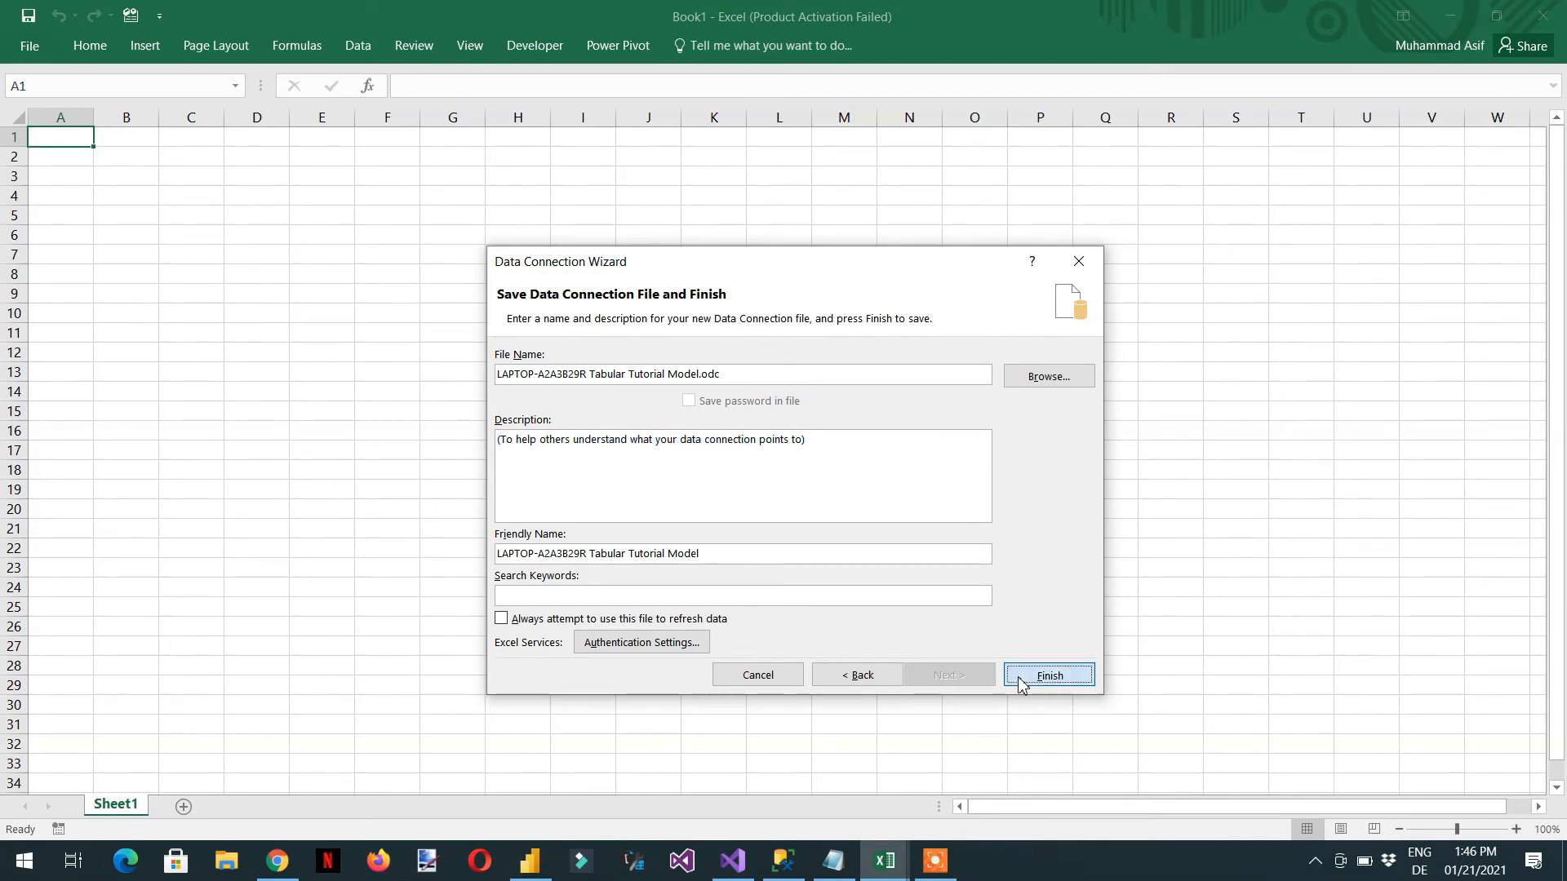
{"action": "left_click", "coordinate": [1048, 674]}
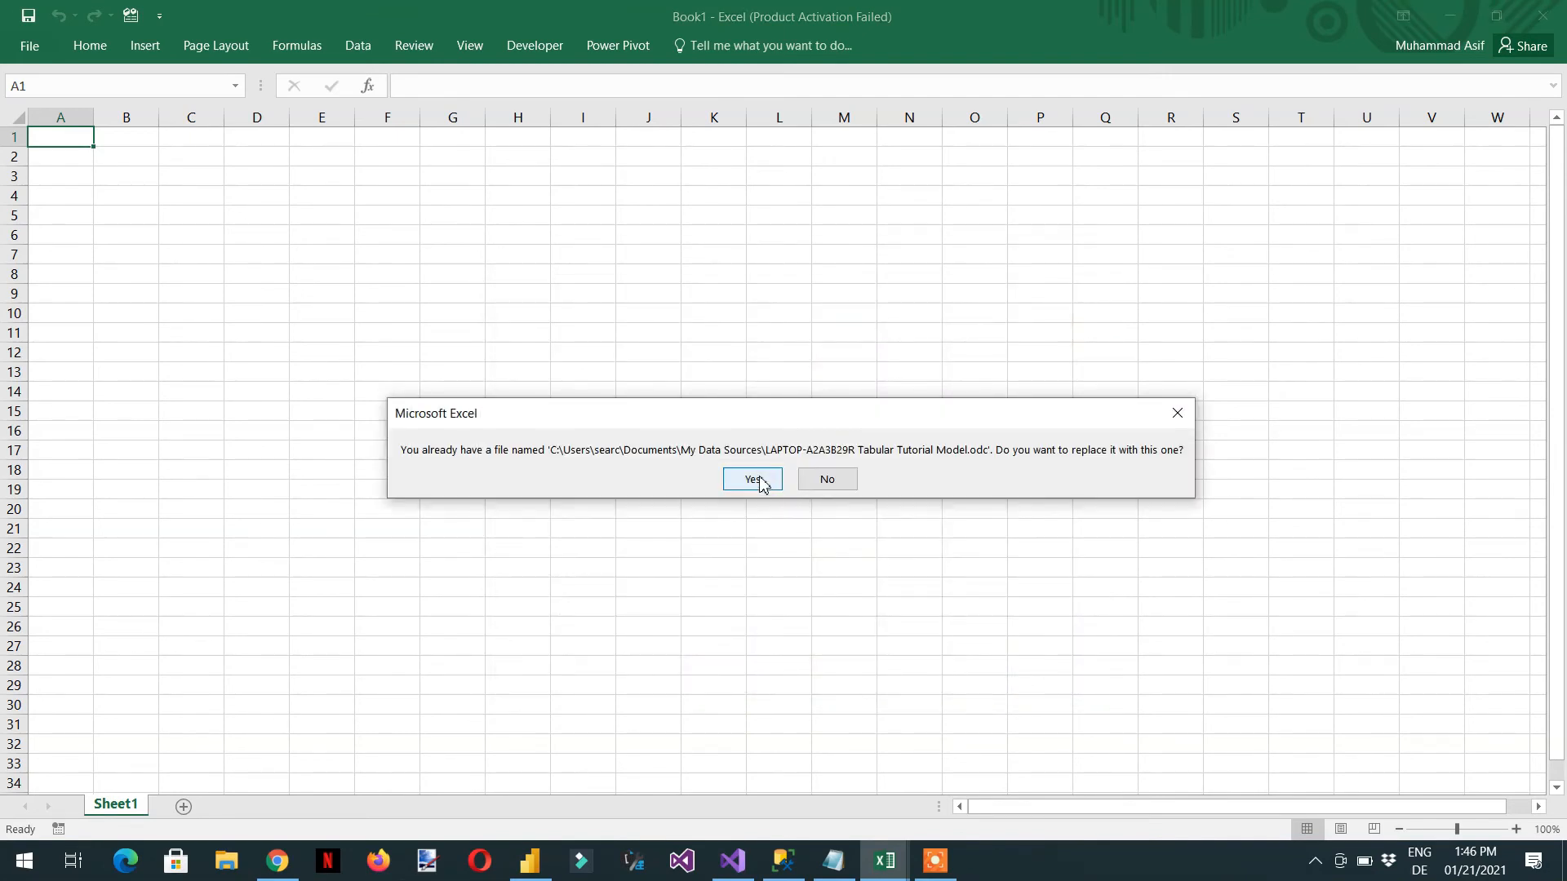
{"action": "left_click", "coordinate": [751, 478]}
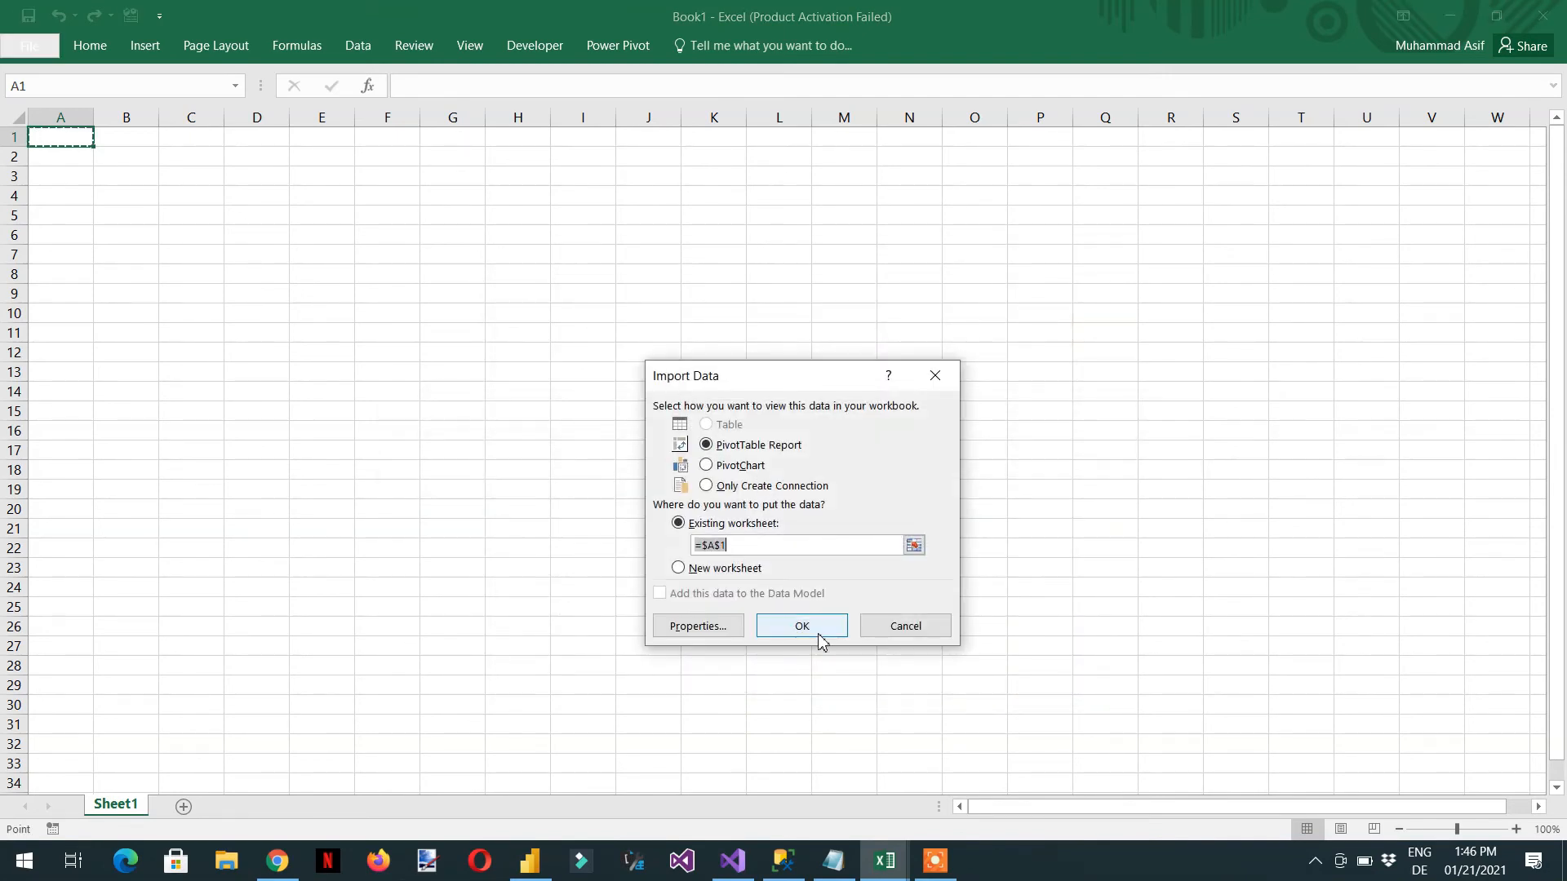
{"action": "left_click", "coordinate": [800, 625]}
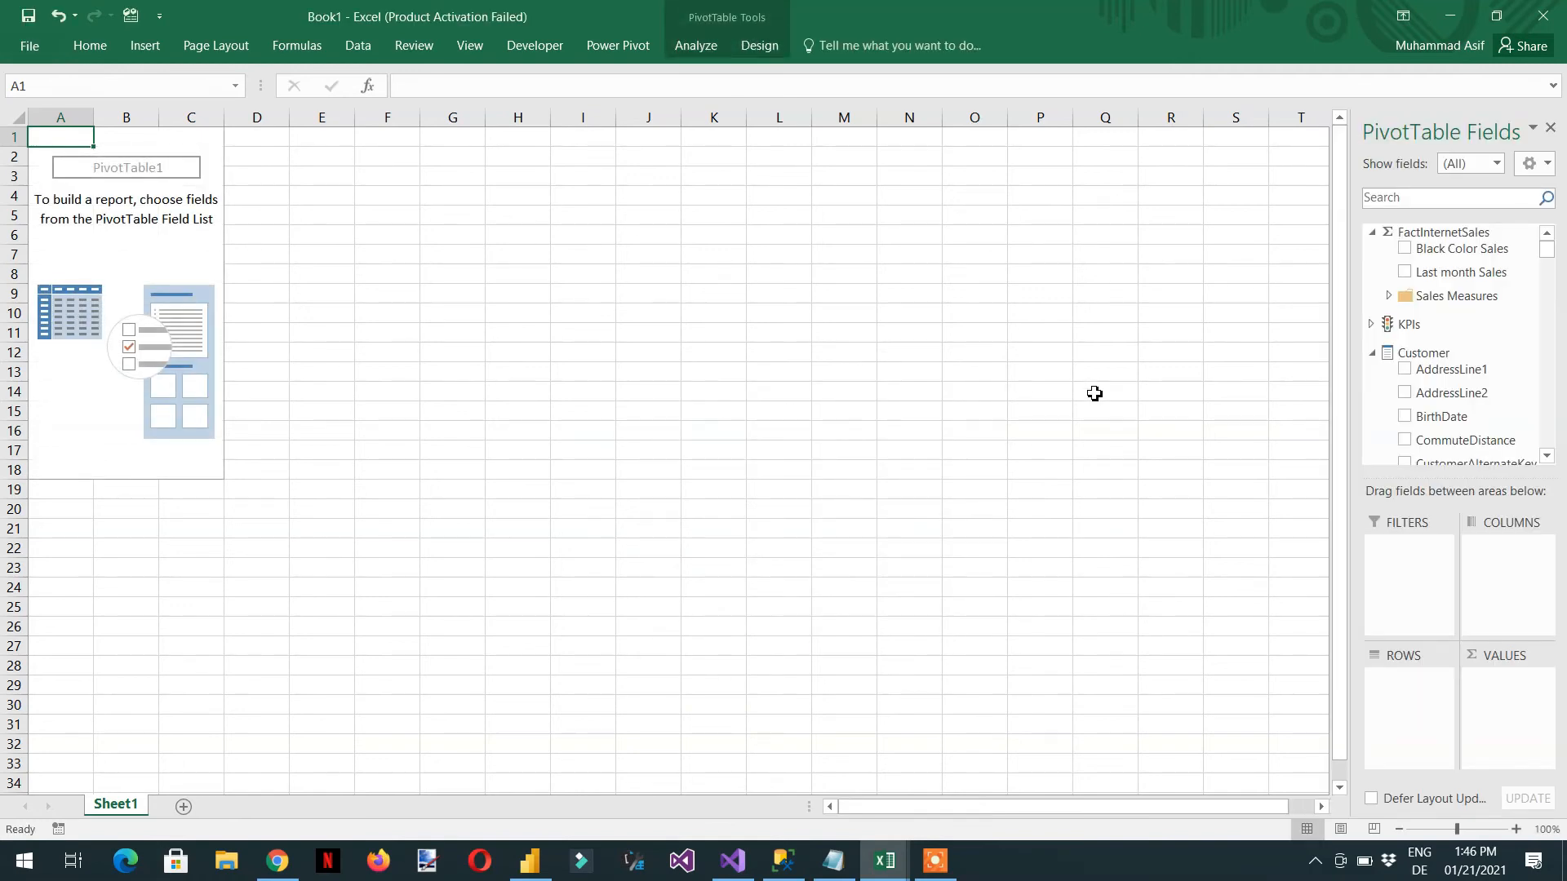
{"action": "mouse_move", "coordinate": [1539, 267]}
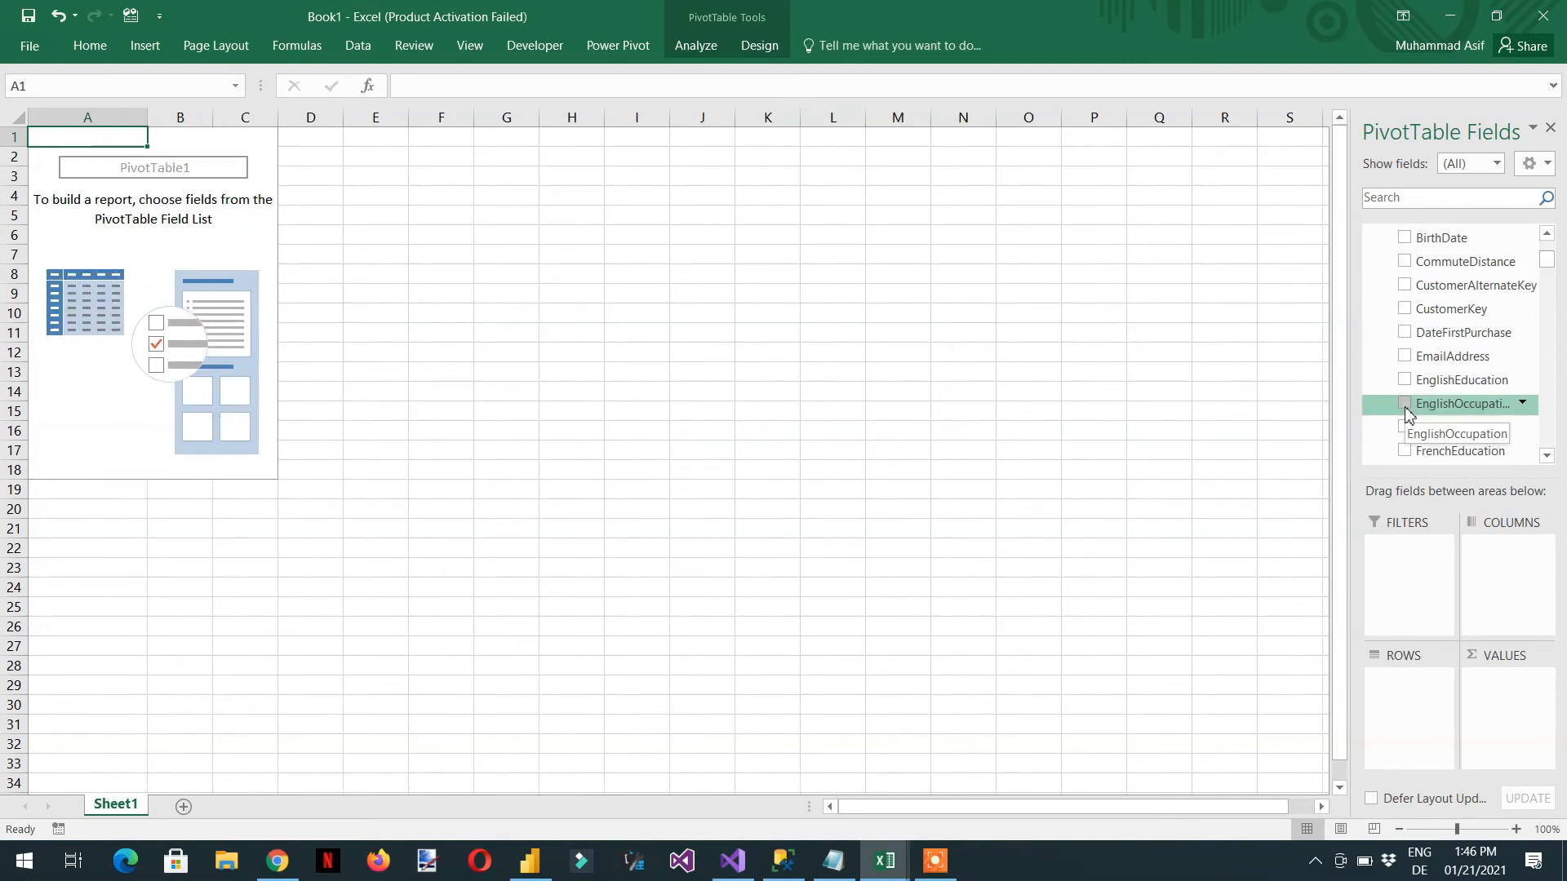
{"action": "left_click", "coordinate": [1405, 404]}
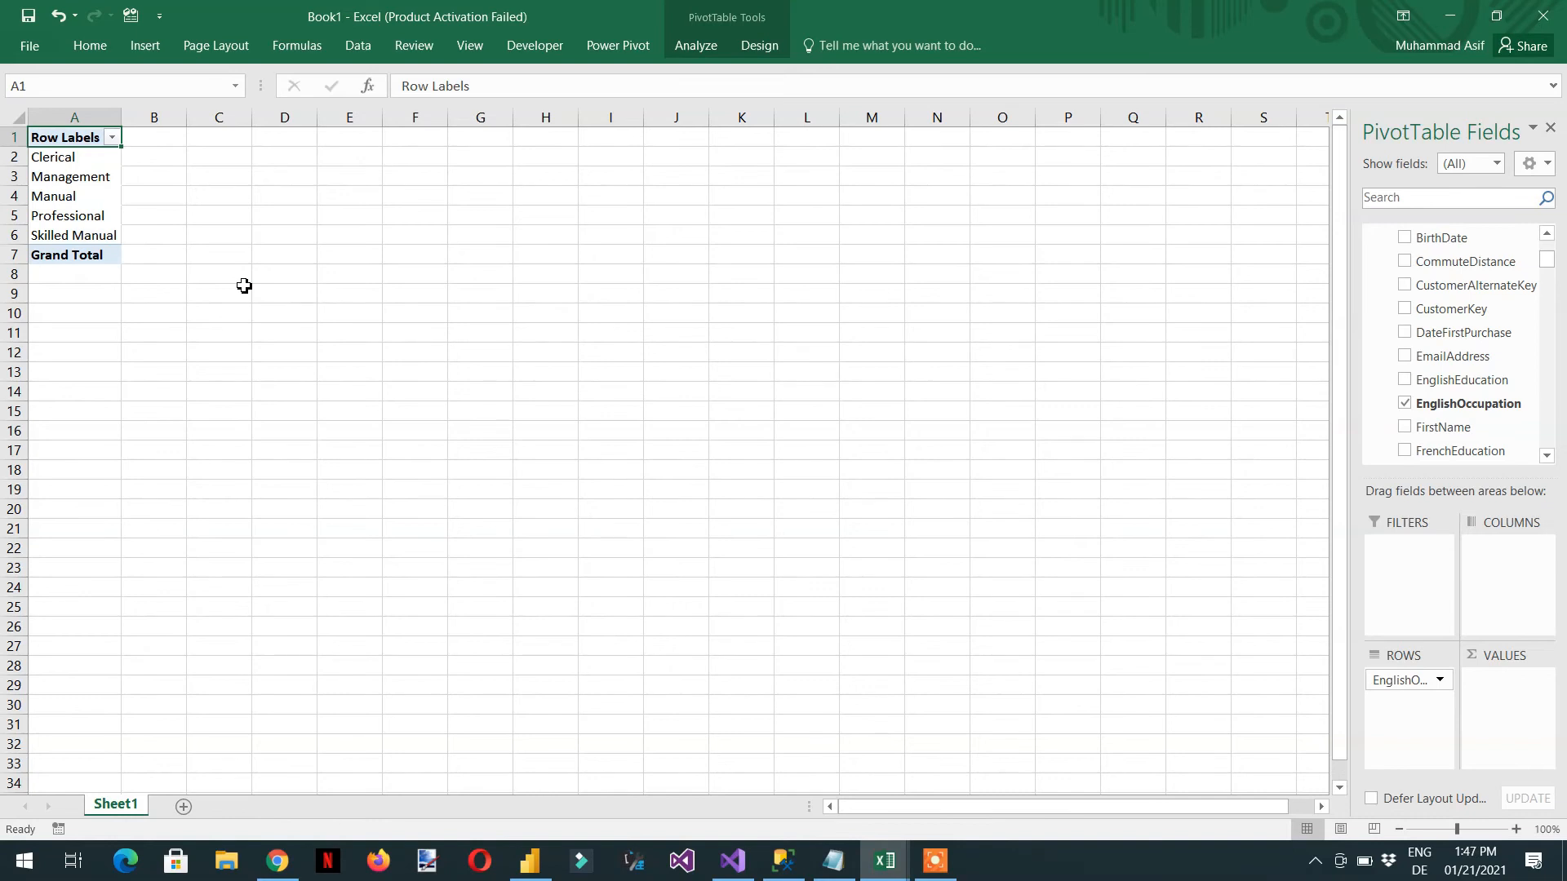
{"action": "mouse_move", "coordinate": [127, 189]}
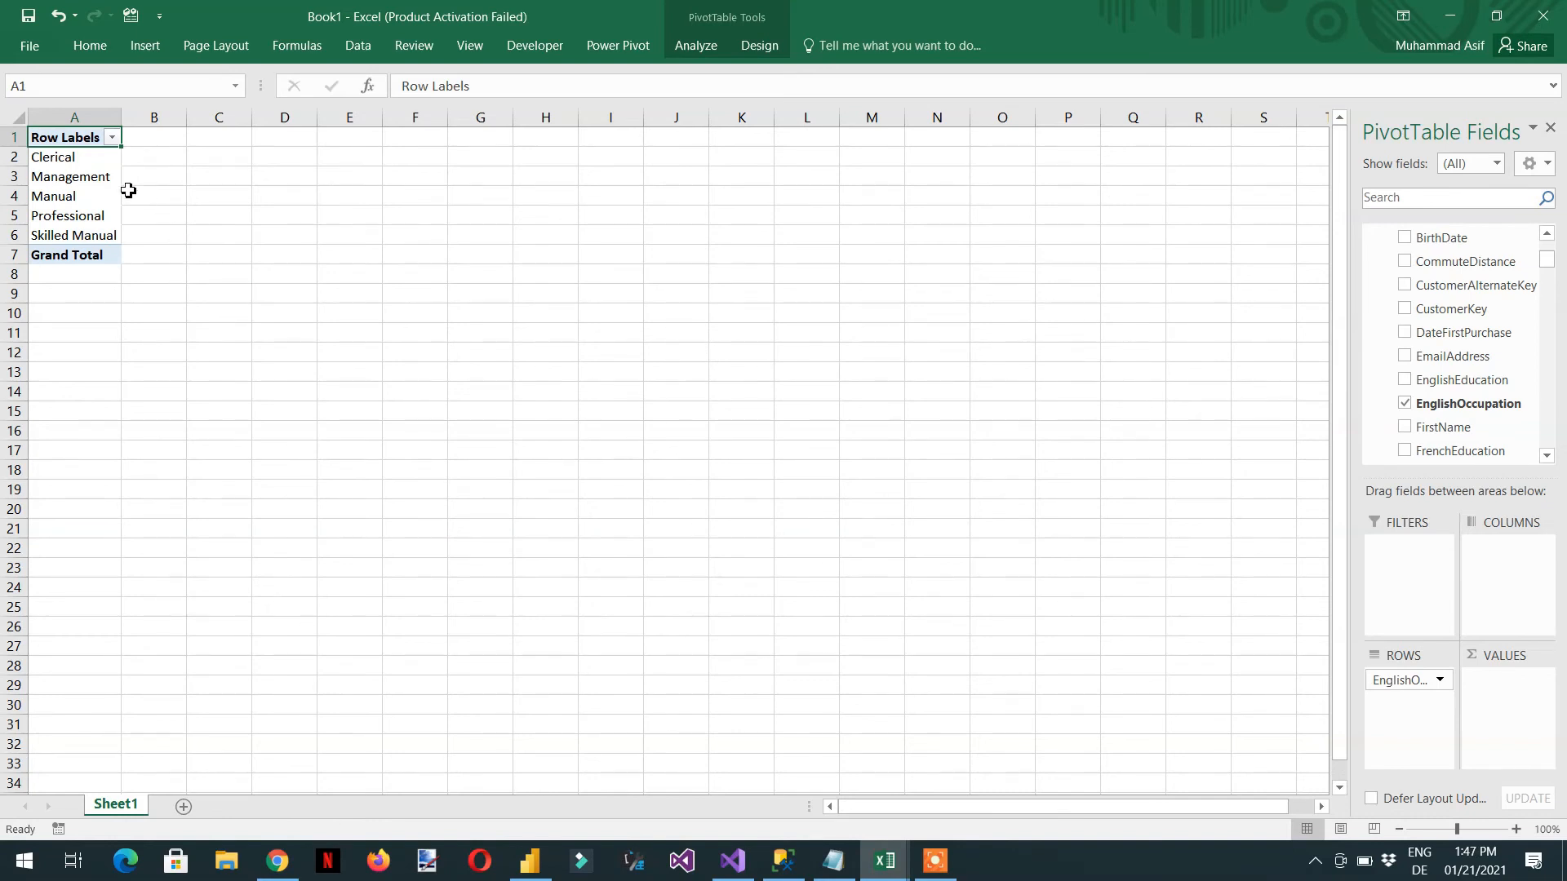
{"action": "mouse_move", "coordinate": [88, 188]}
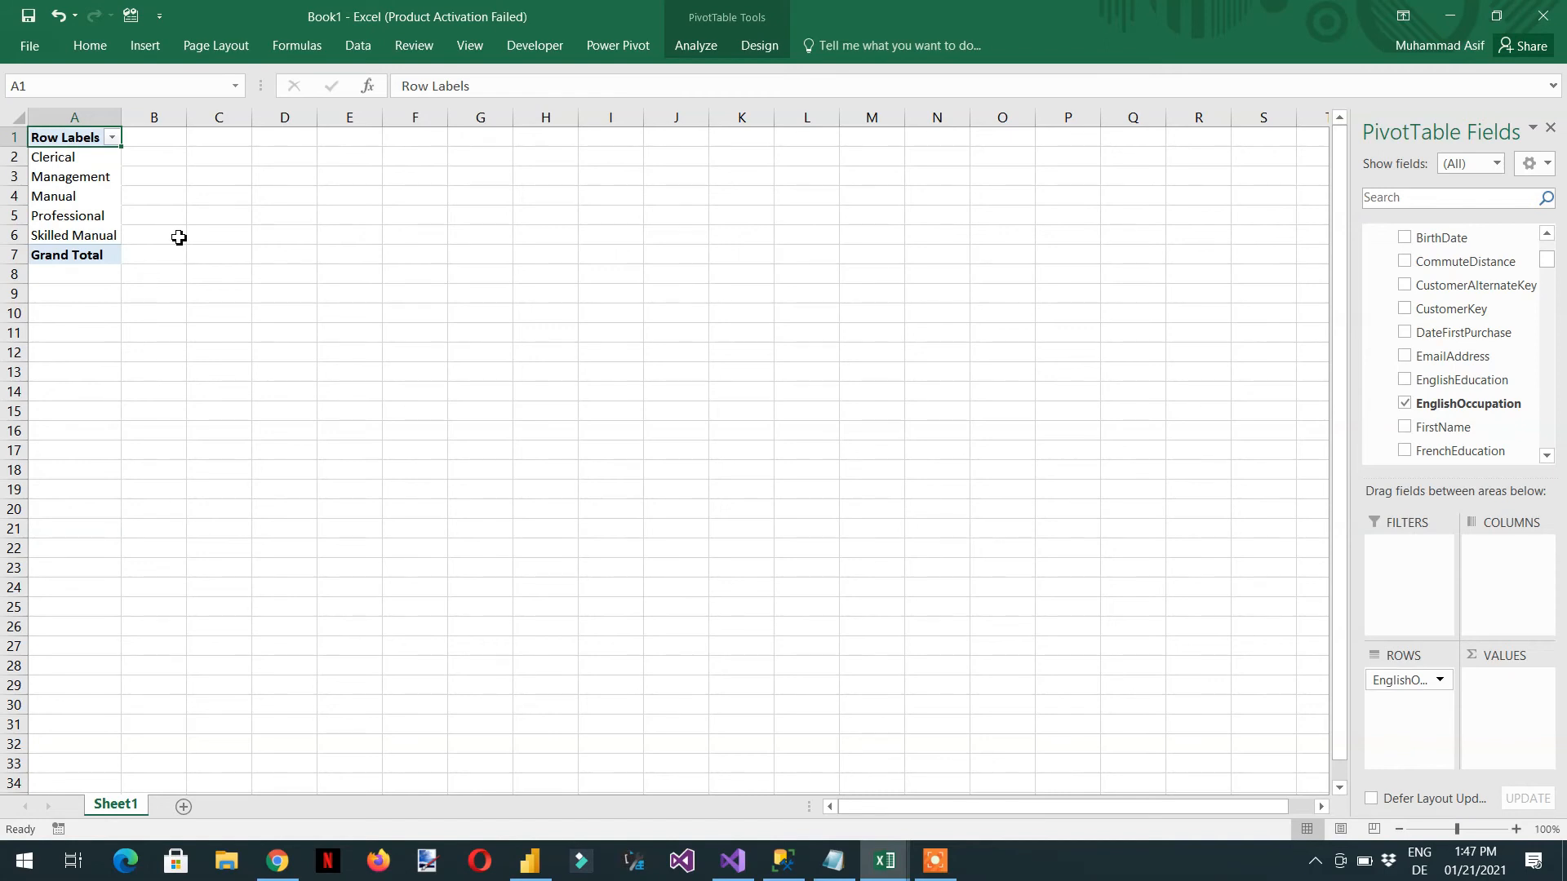
{"action": "mouse_move", "coordinate": [728, 500]}
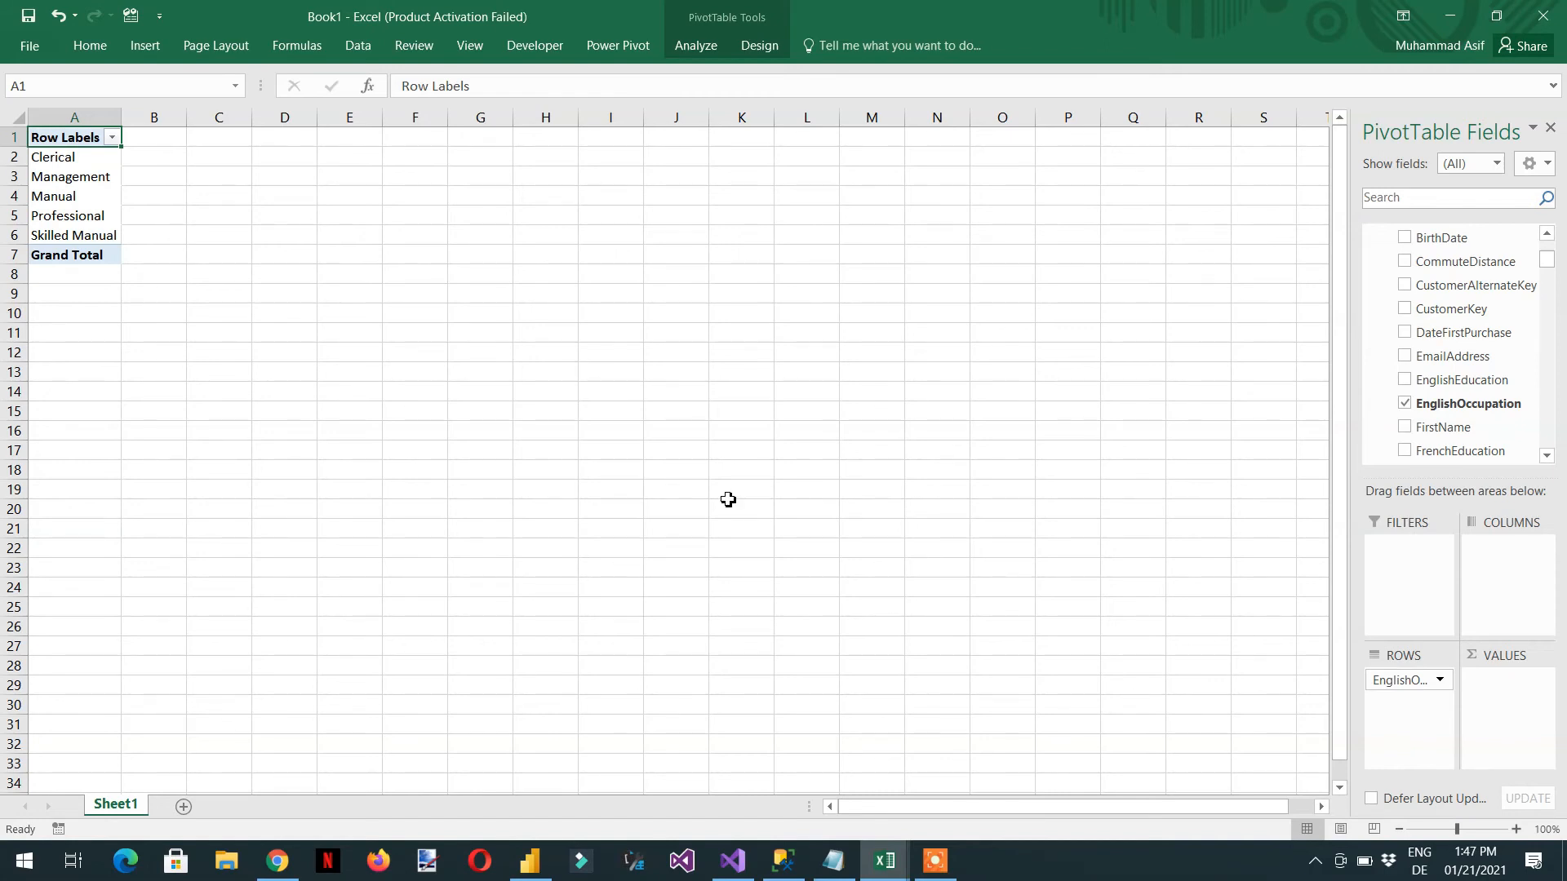
{"action": "mouse_move", "coordinate": [883, 860]}
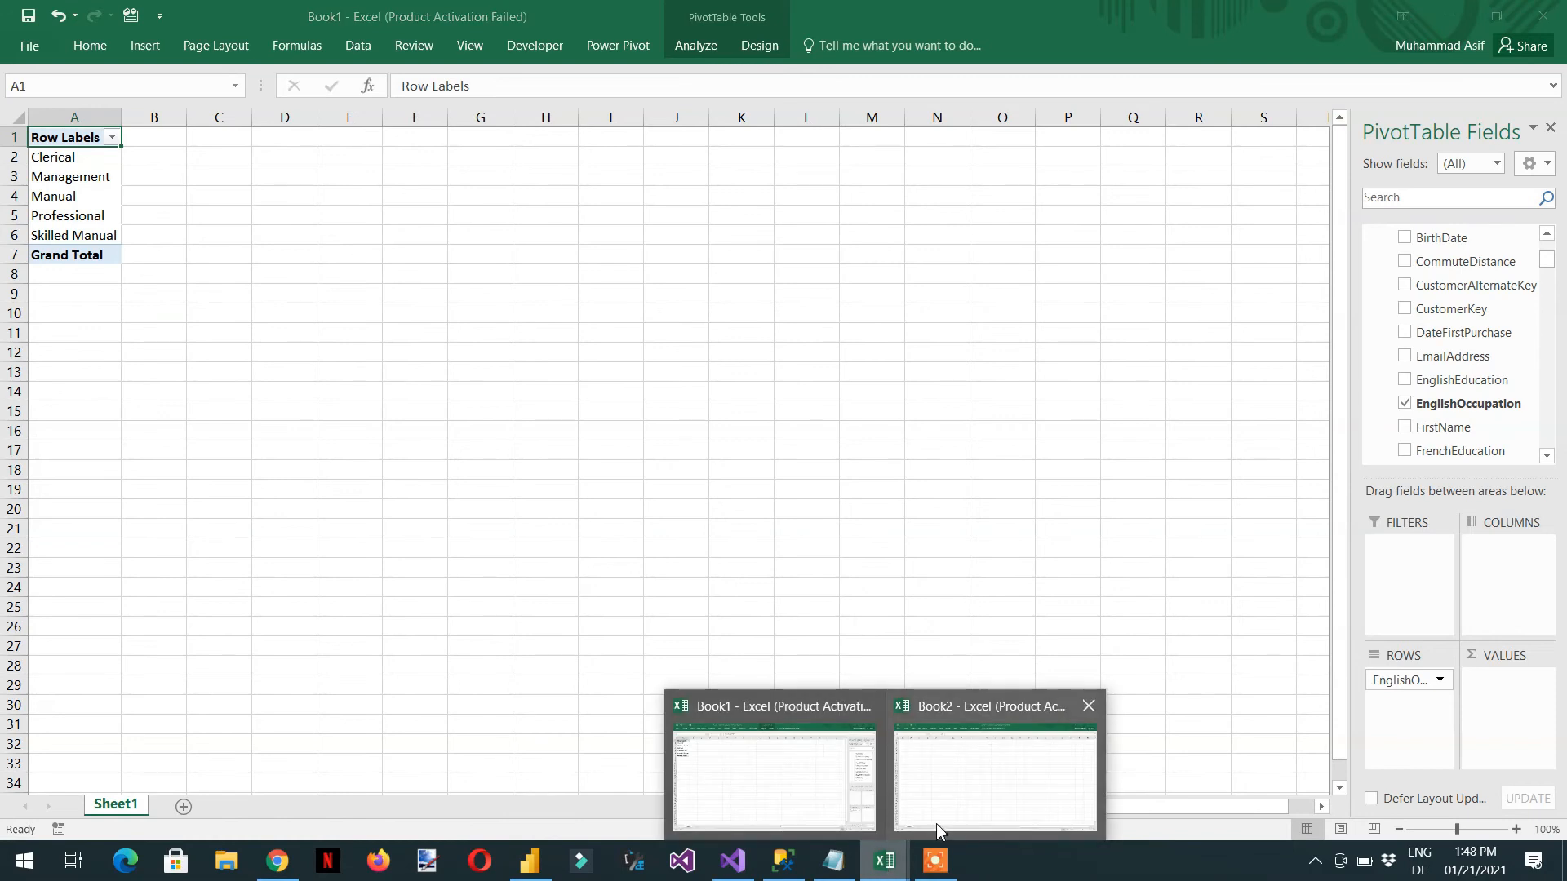
Step: In Book2, begin an Analysis Services connection to LAPTOP-A2A3B29R using user name and password sign-in
{"action": "left_click", "coordinate": [994, 782]}
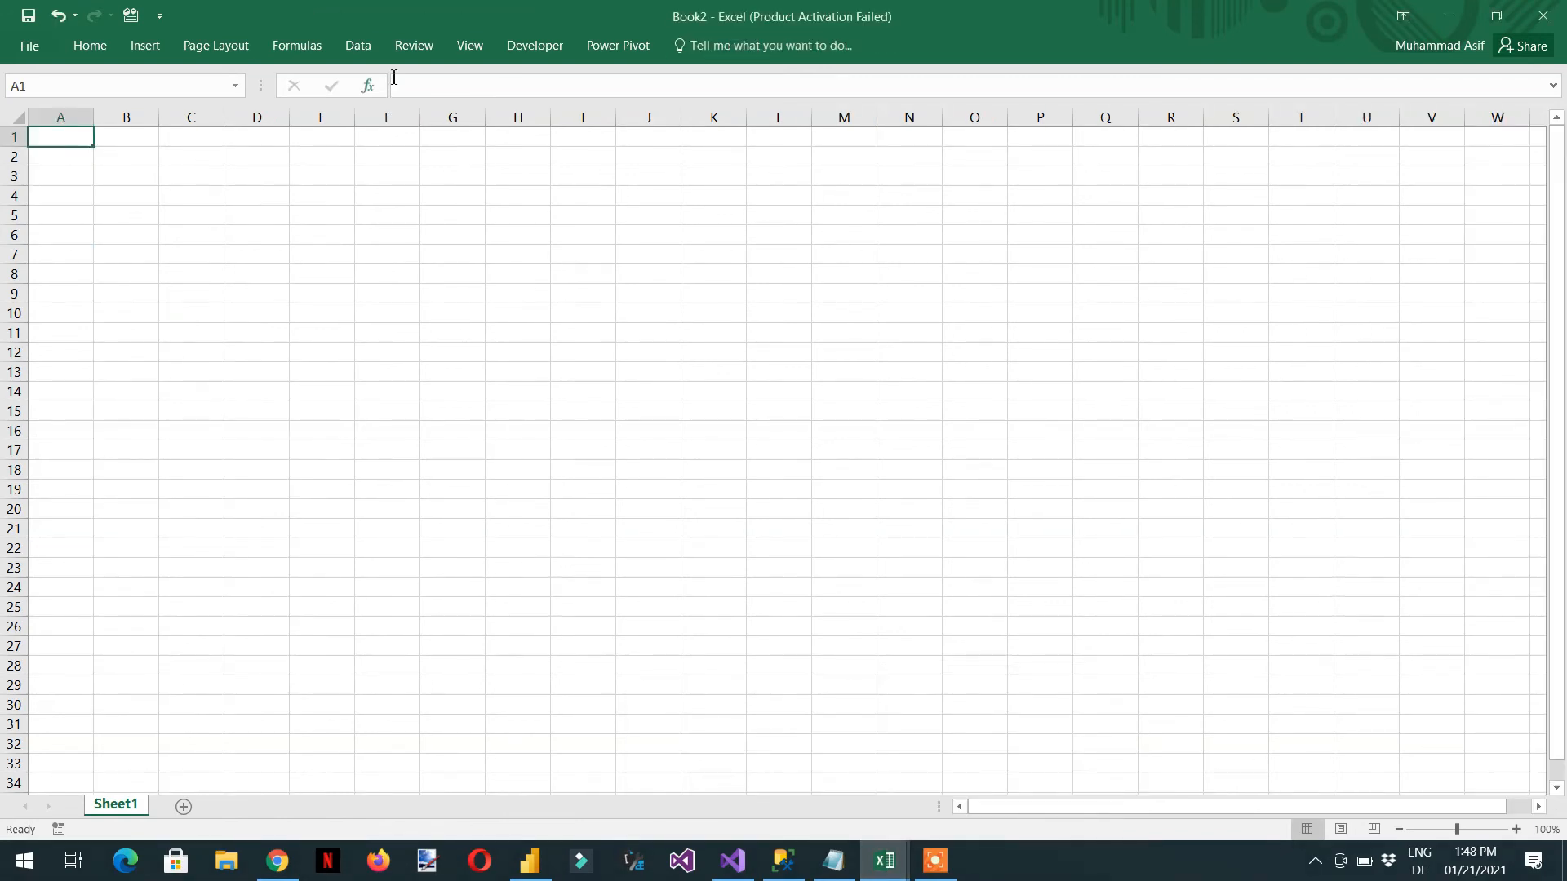
{"action": "left_click", "coordinate": [358, 46]}
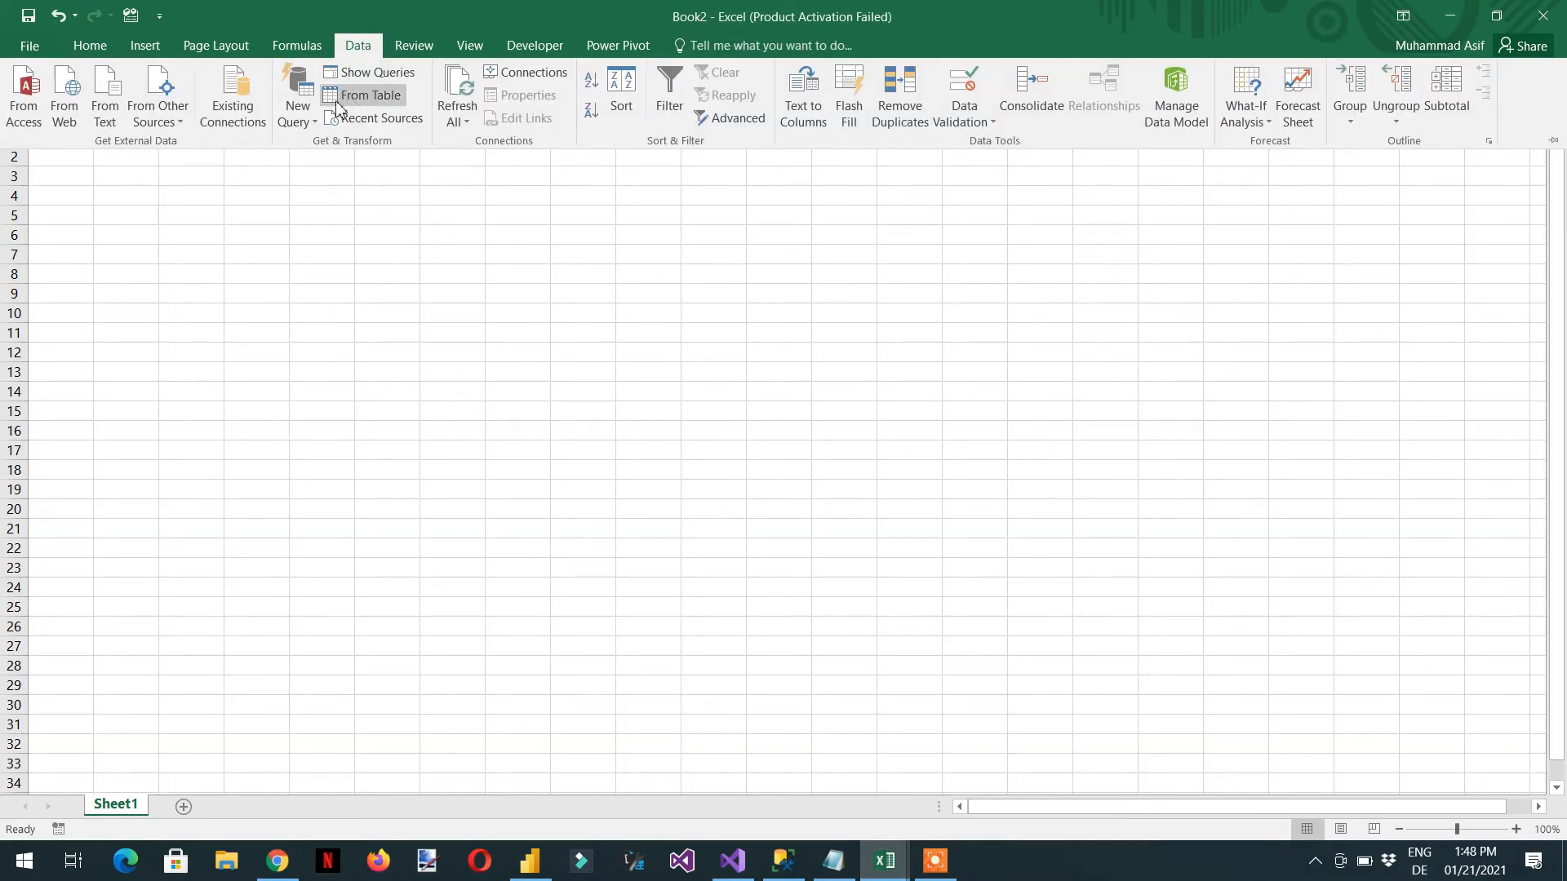
{"action": "left_click", "coordinate": [156, 96]}
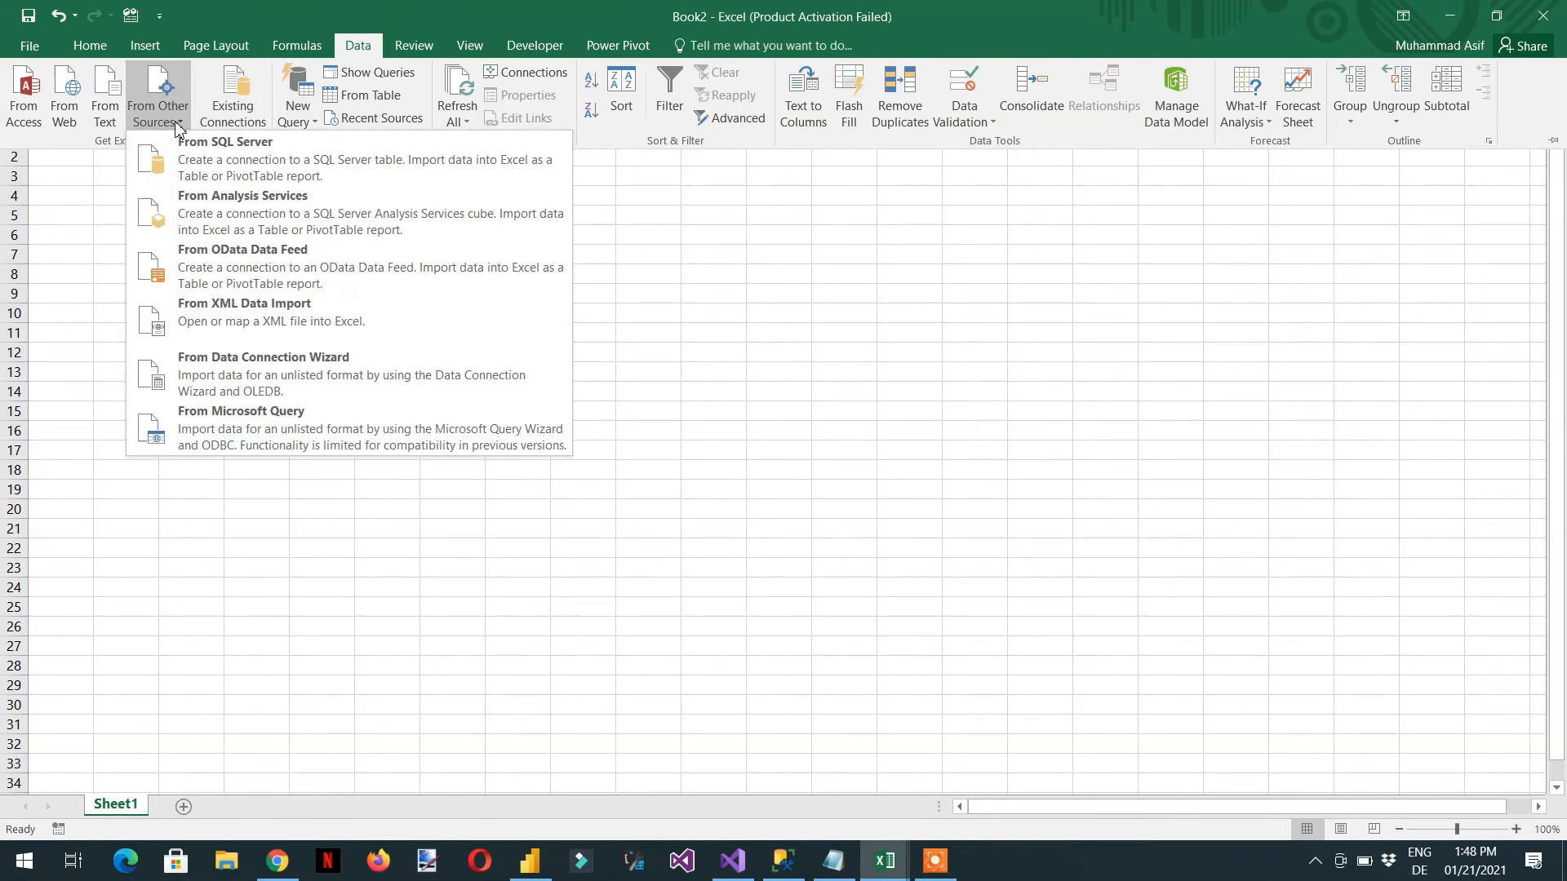
{"action": "mouse_move", "coordinate": [268, 212]}
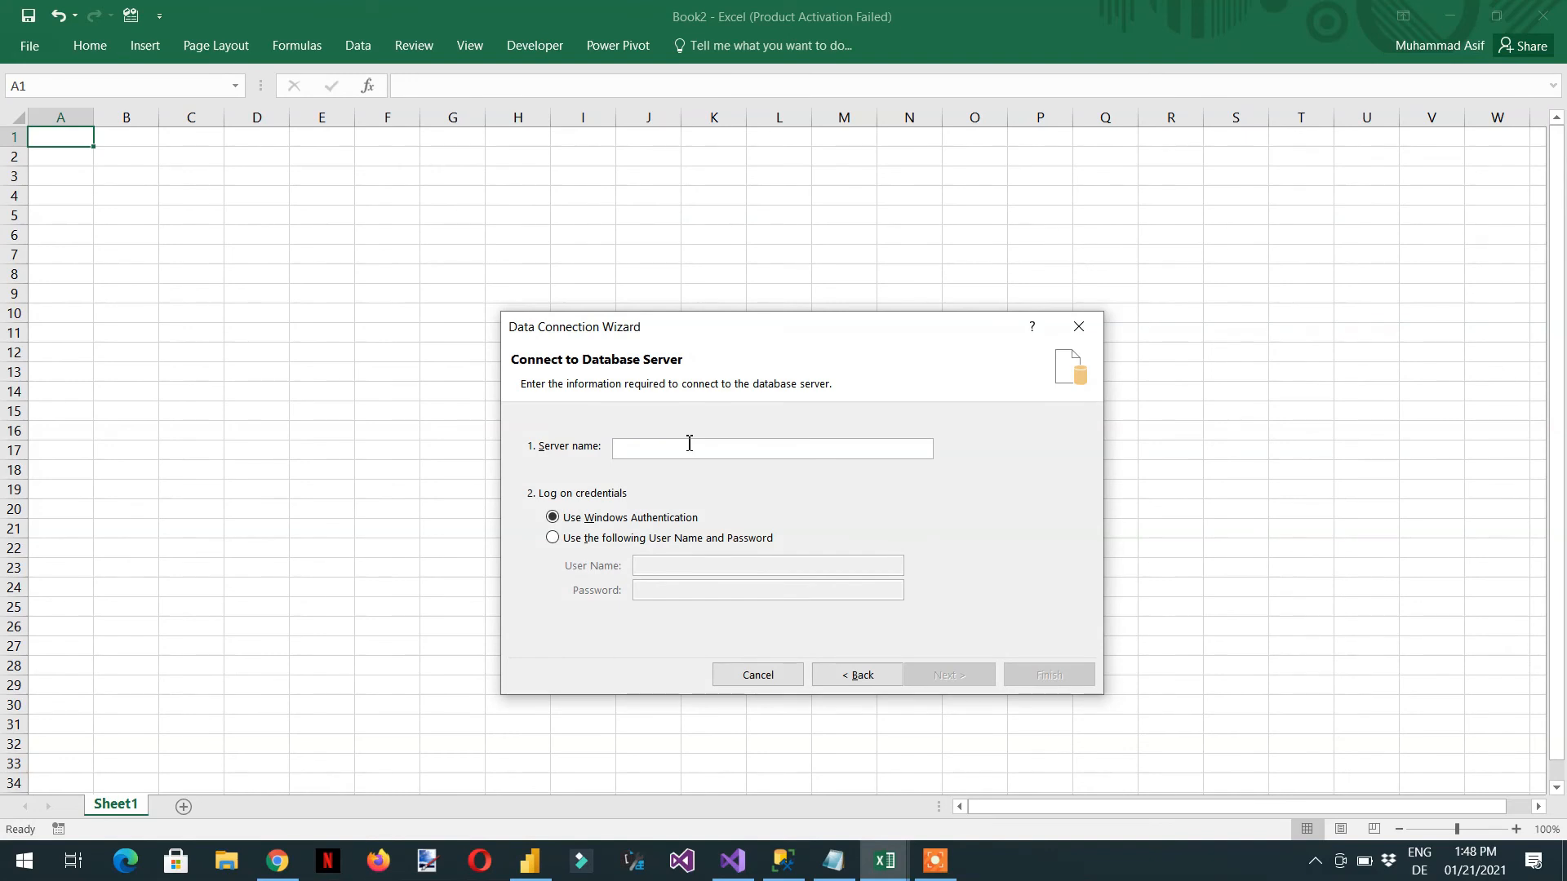
{"action": "type", "text": "LAPTOP-A2A3B29R"}
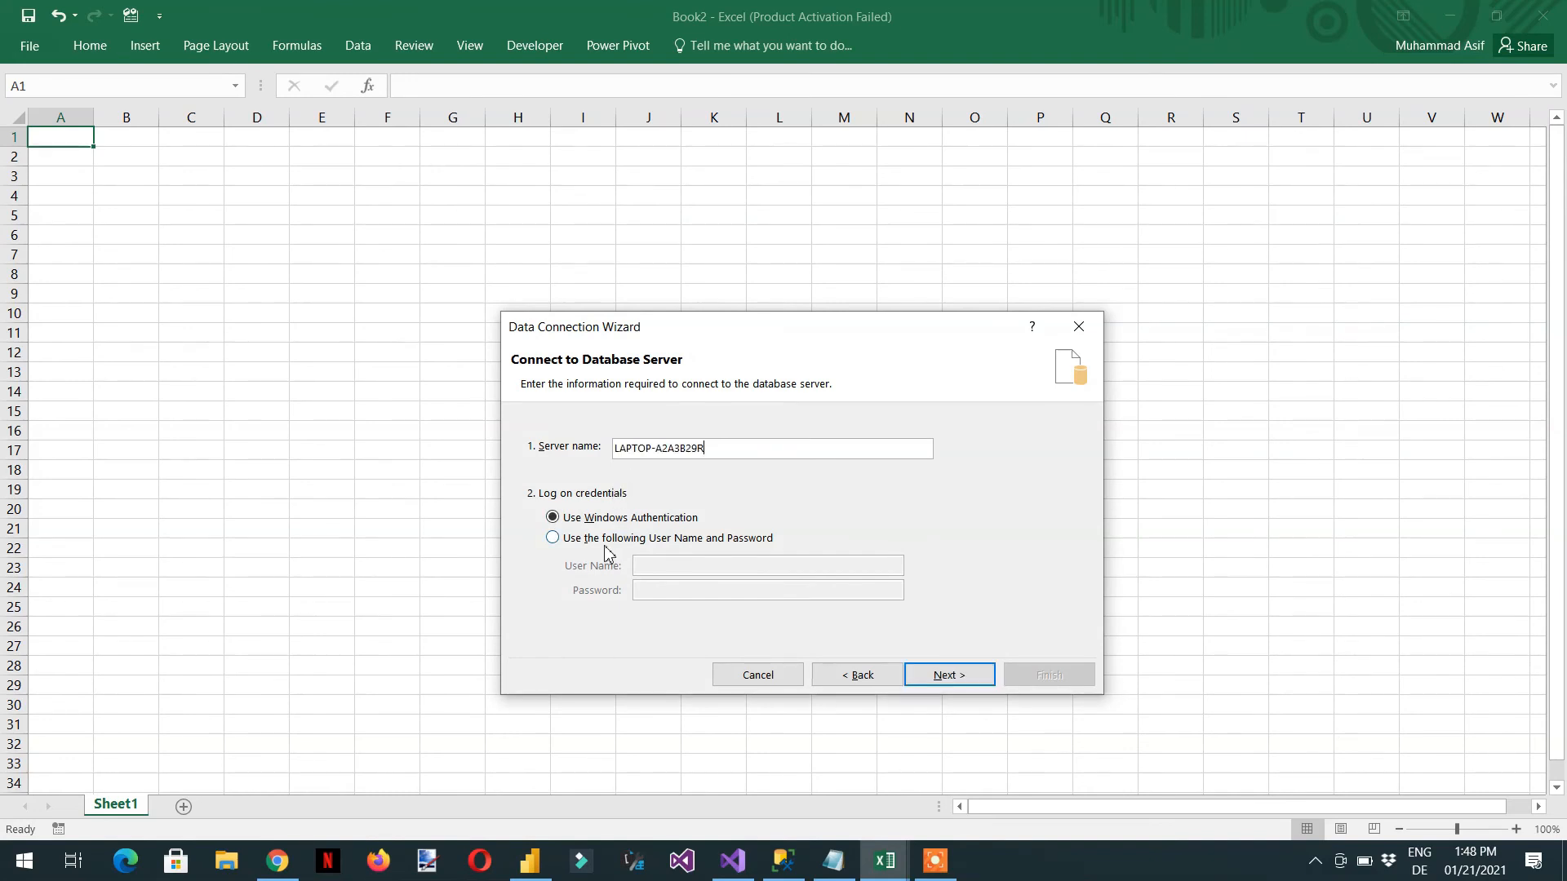
{"action": "left_click", "coordinate": [551, 537]}
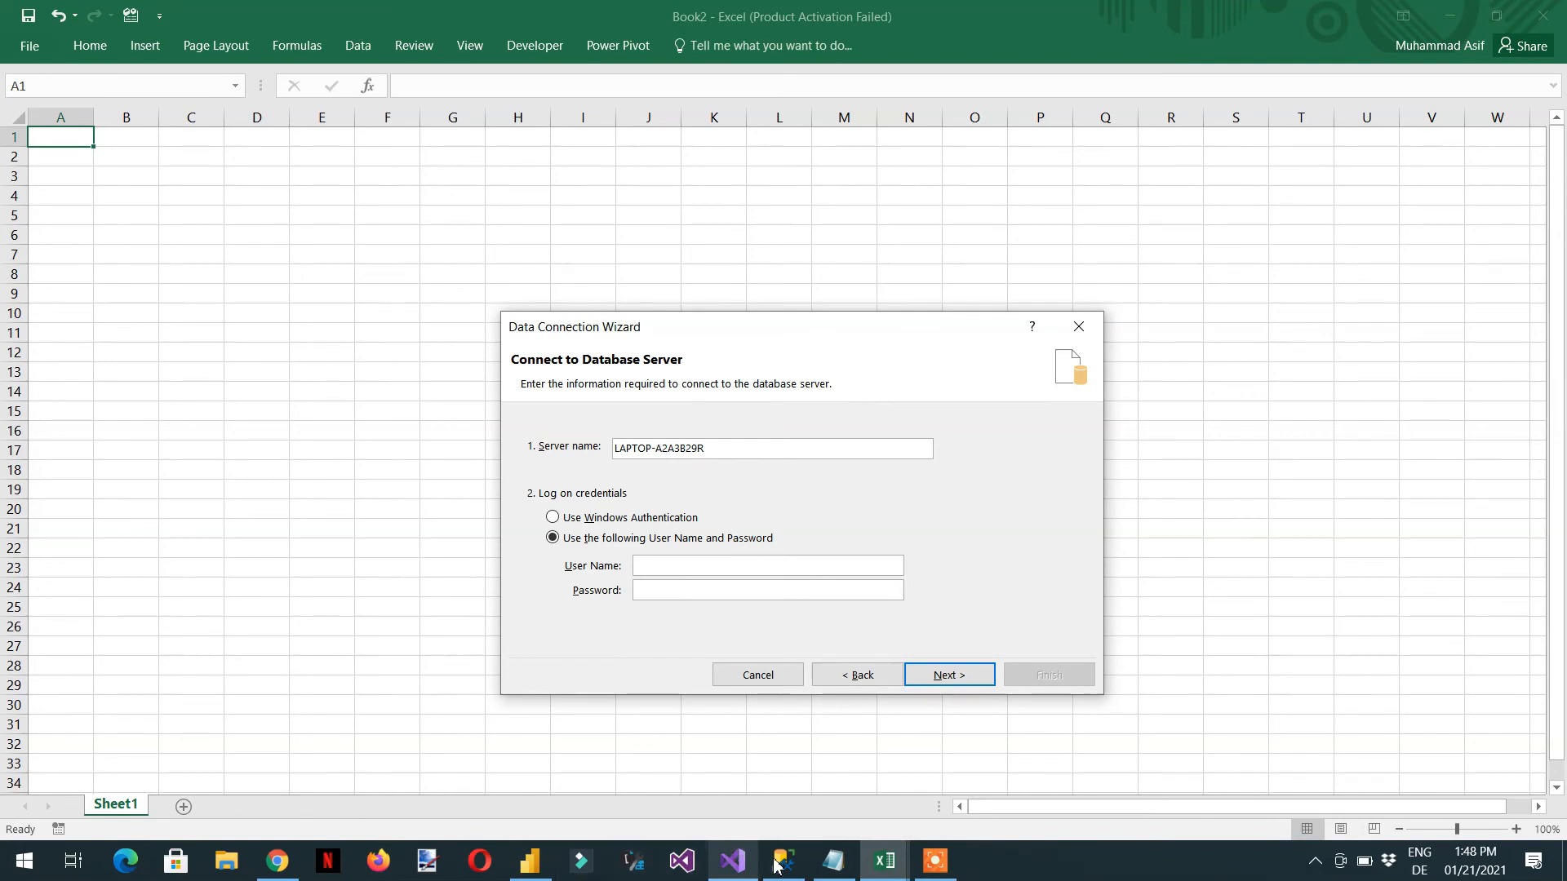
{"action": "left_click", "coordinate": [782, 860]}
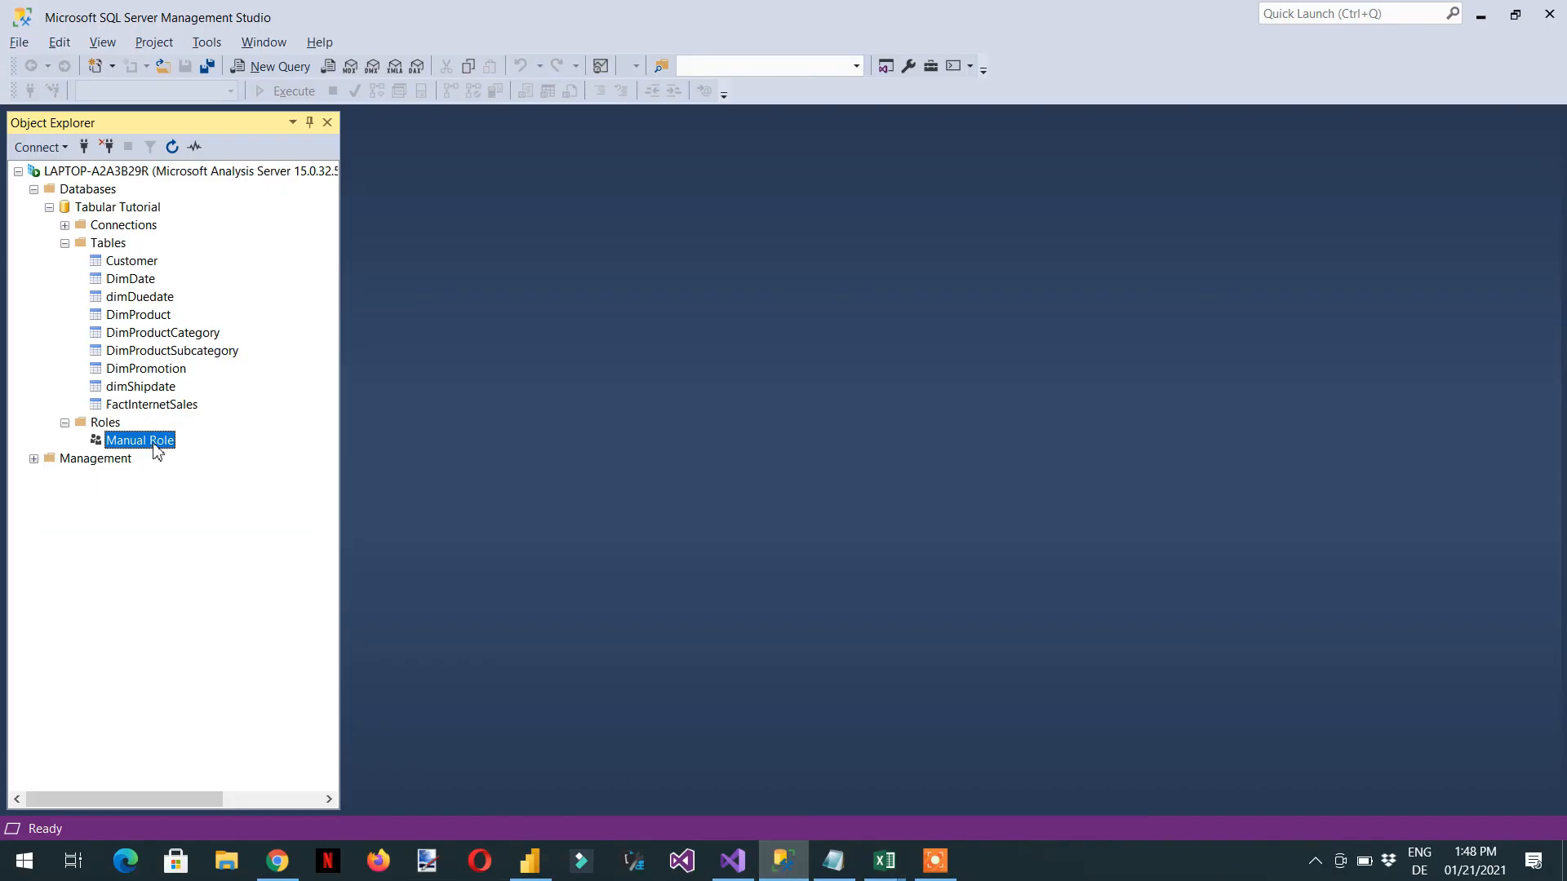
{"action": "double_click", "coordinate": [138, 439]}
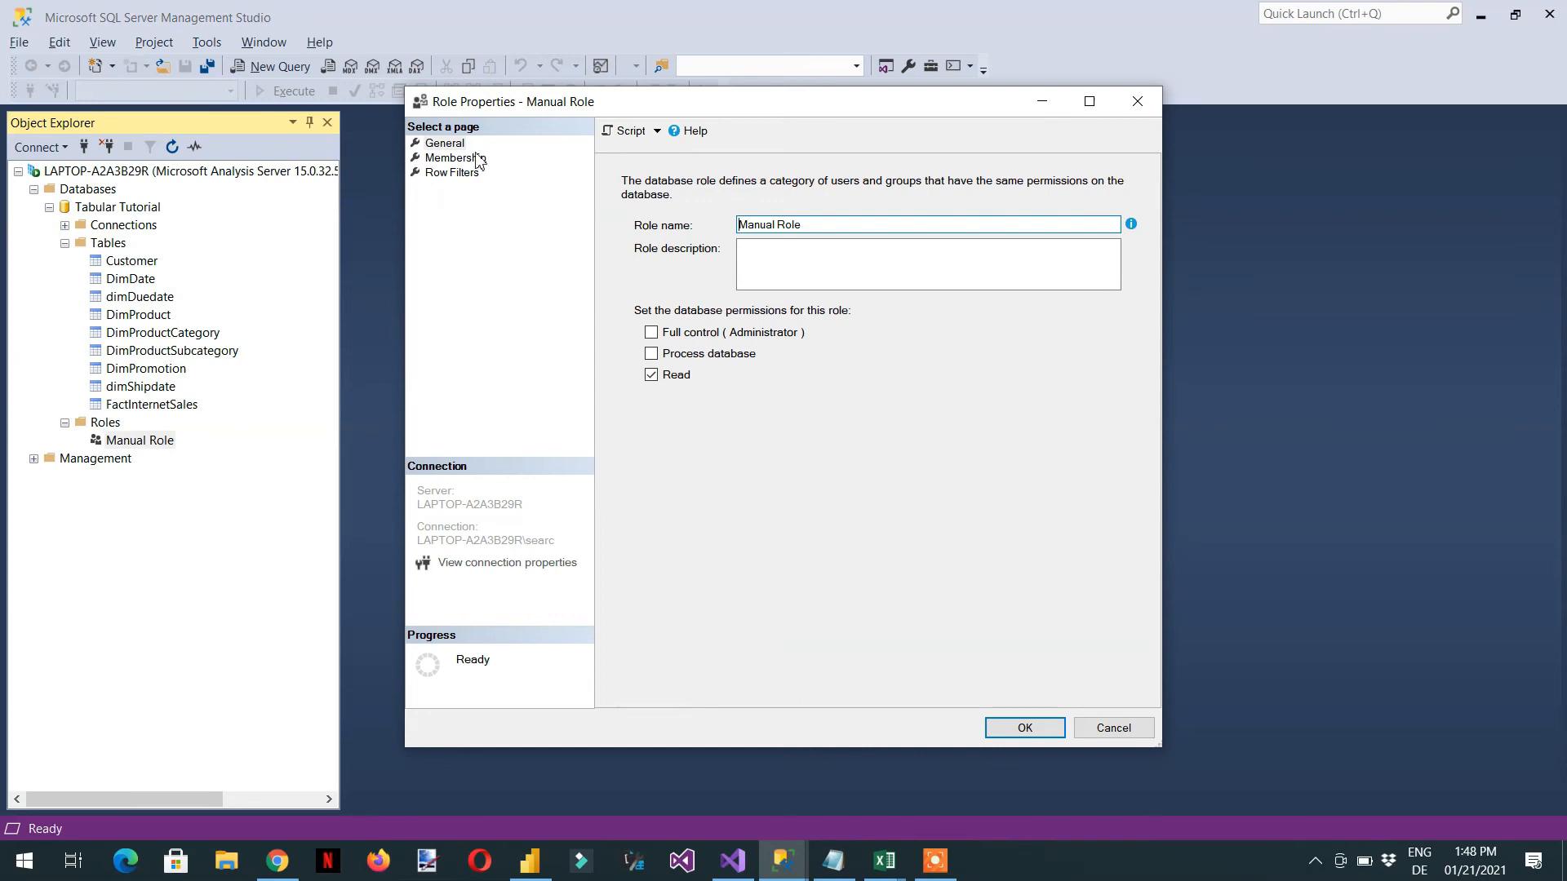
{"action": "left_click", "coordinate": [455, 158]}
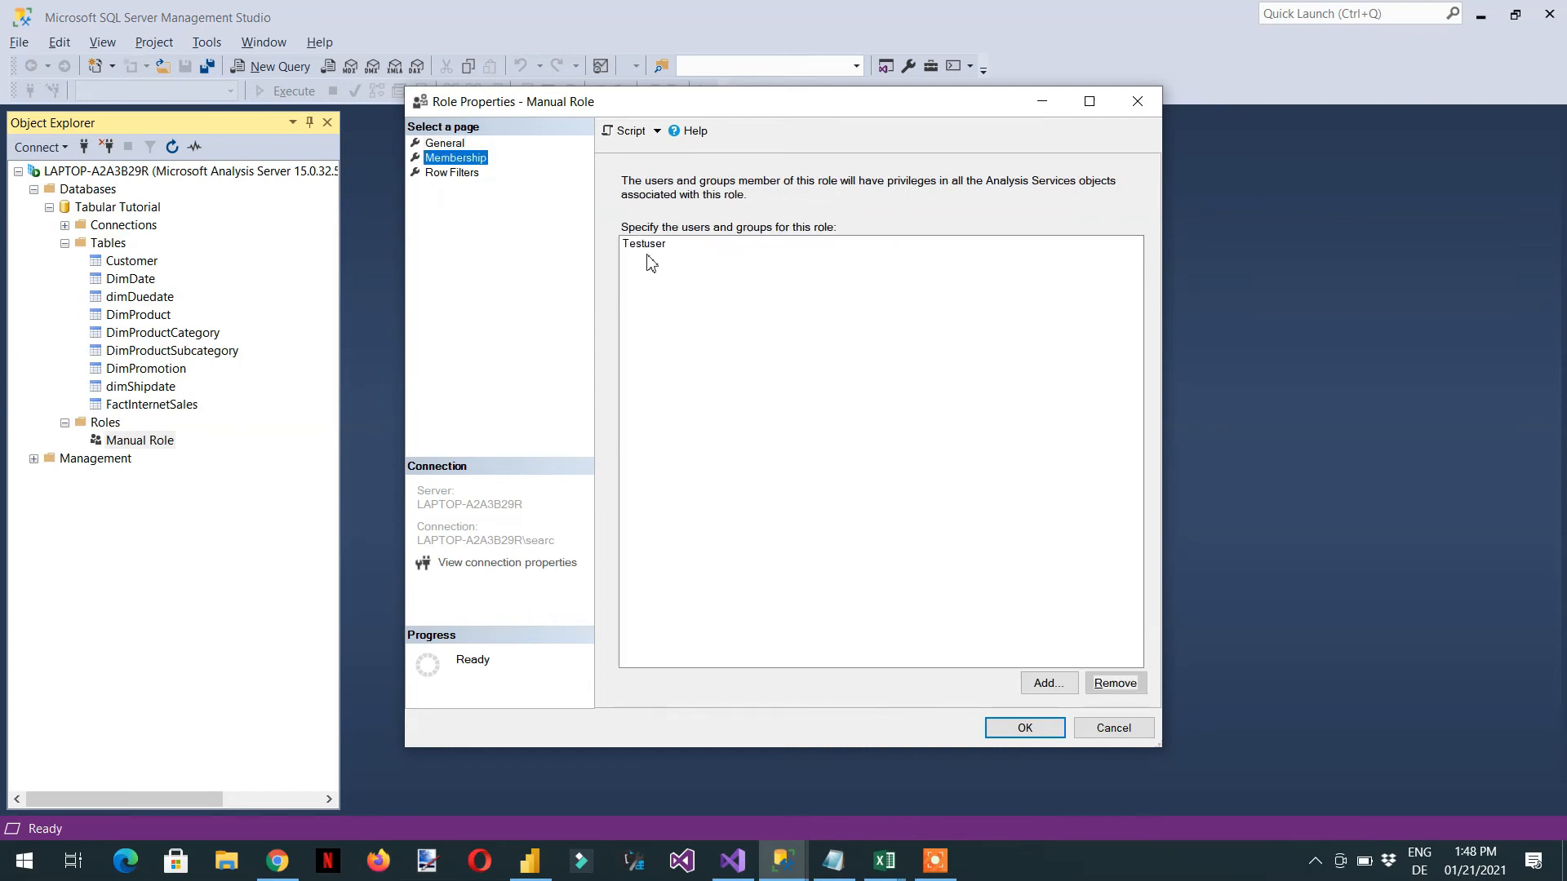
{"action": "mouse_move", "coordinate": [1111, 728]}
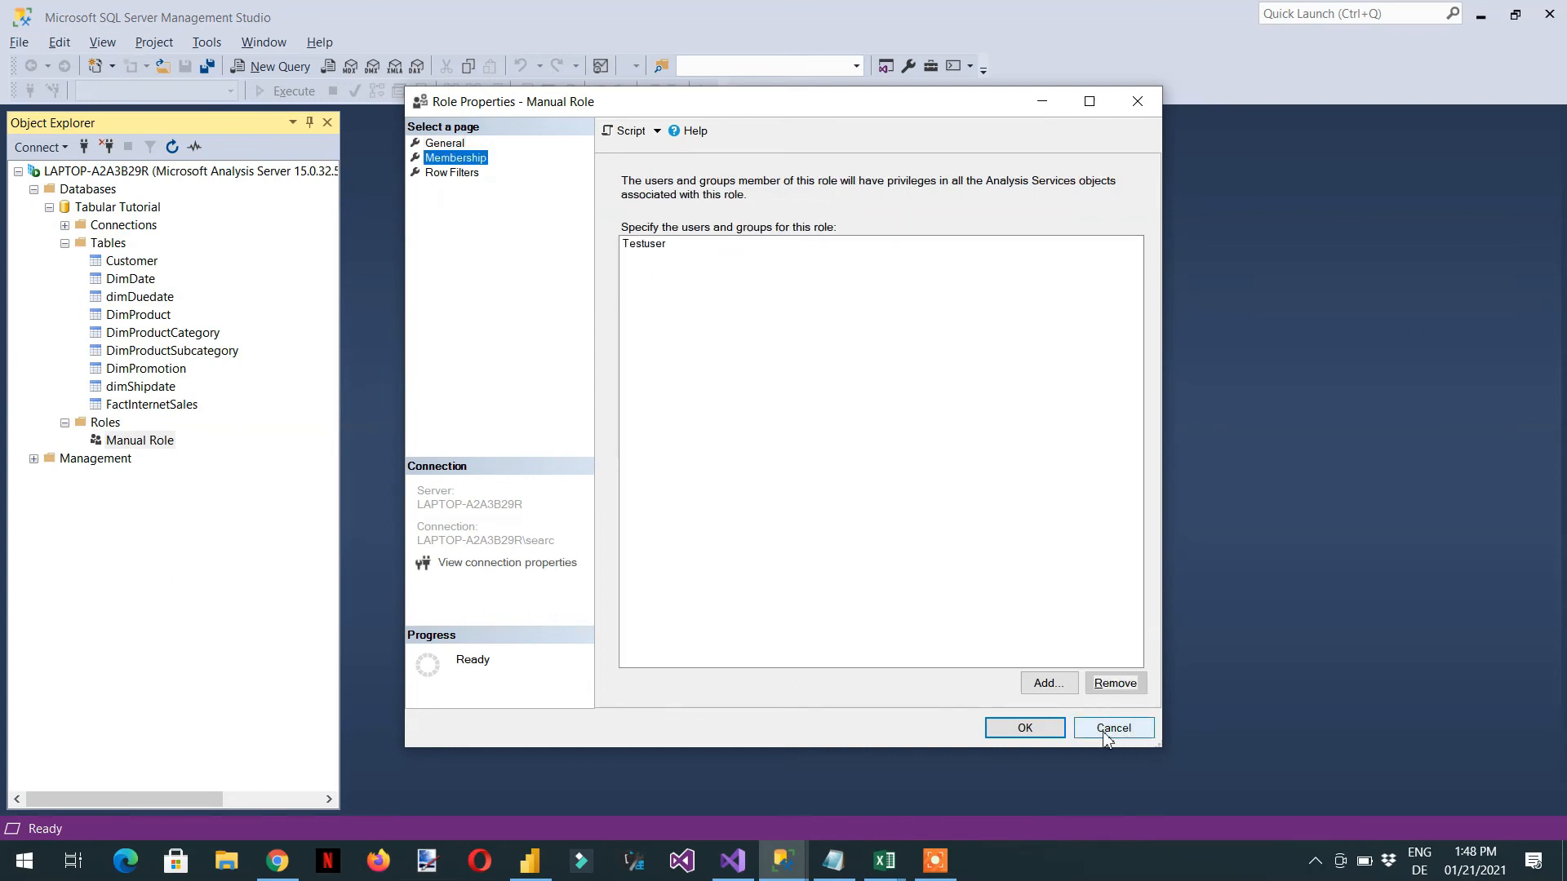
{"action": "left_click", "coordinate": [1111, 728]}
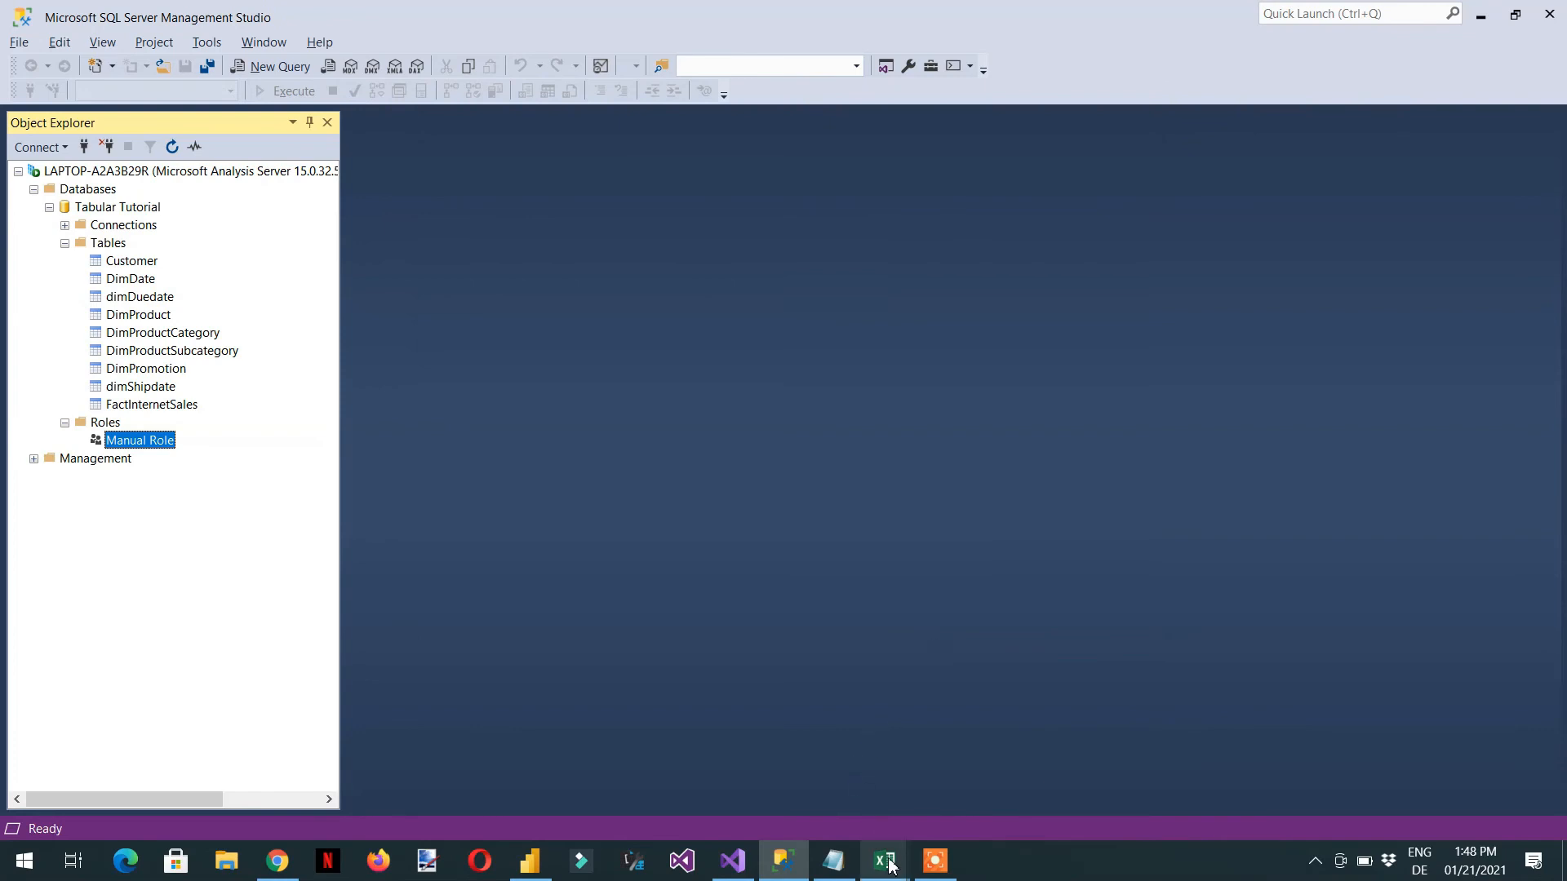
Step: Log on to the server as Testuser and submit the connection details
{"action": "left_click", "coordinate": [883, 860]}
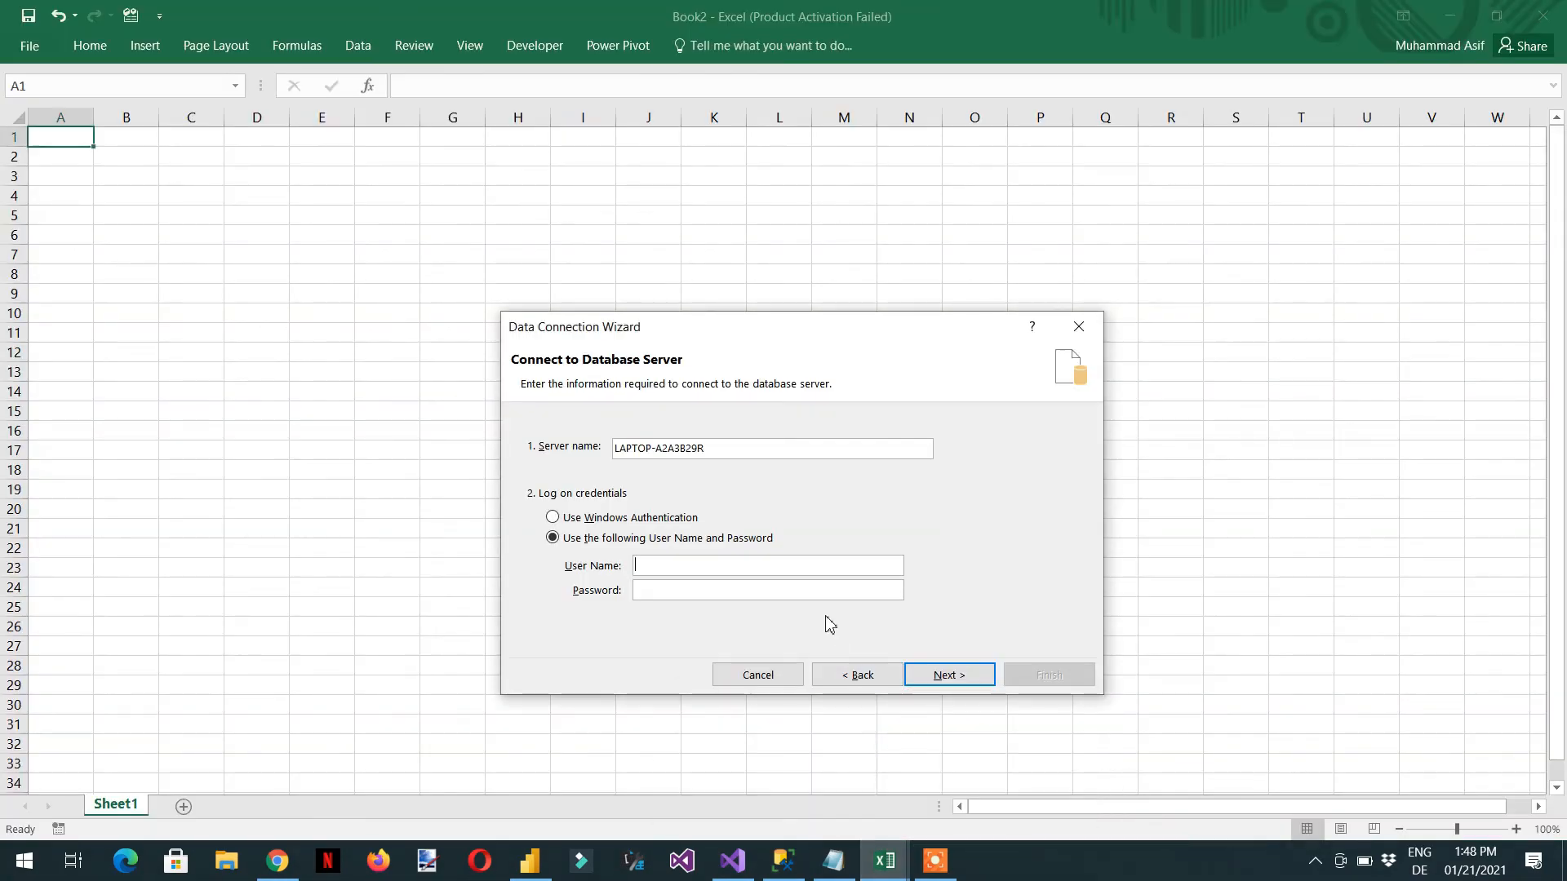
{"action": "type", "text": "Test"}
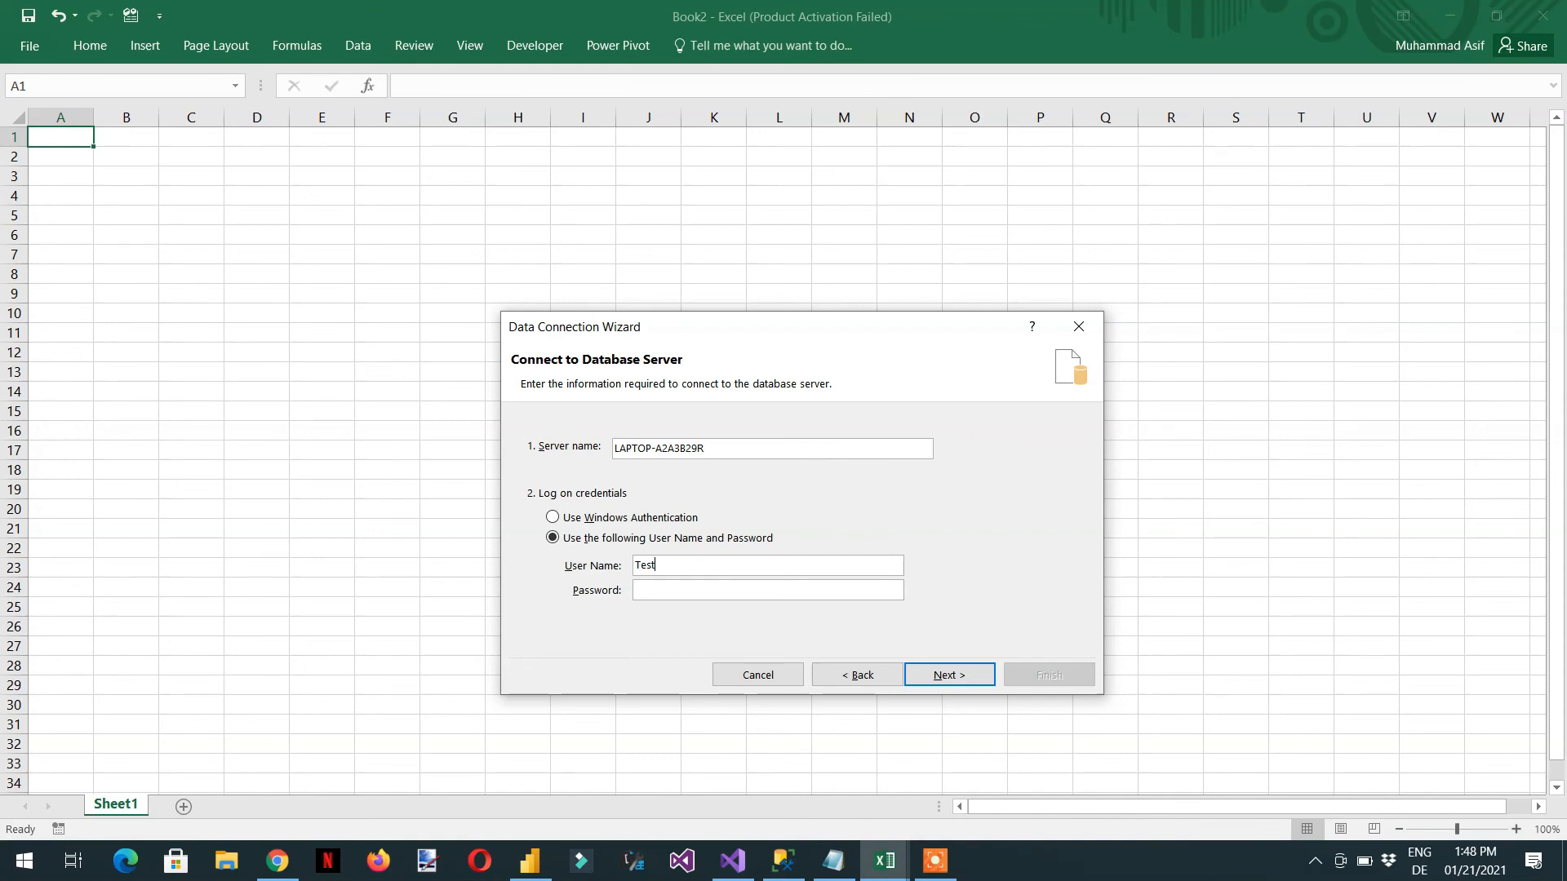
{"action": "type", "text": "user"}
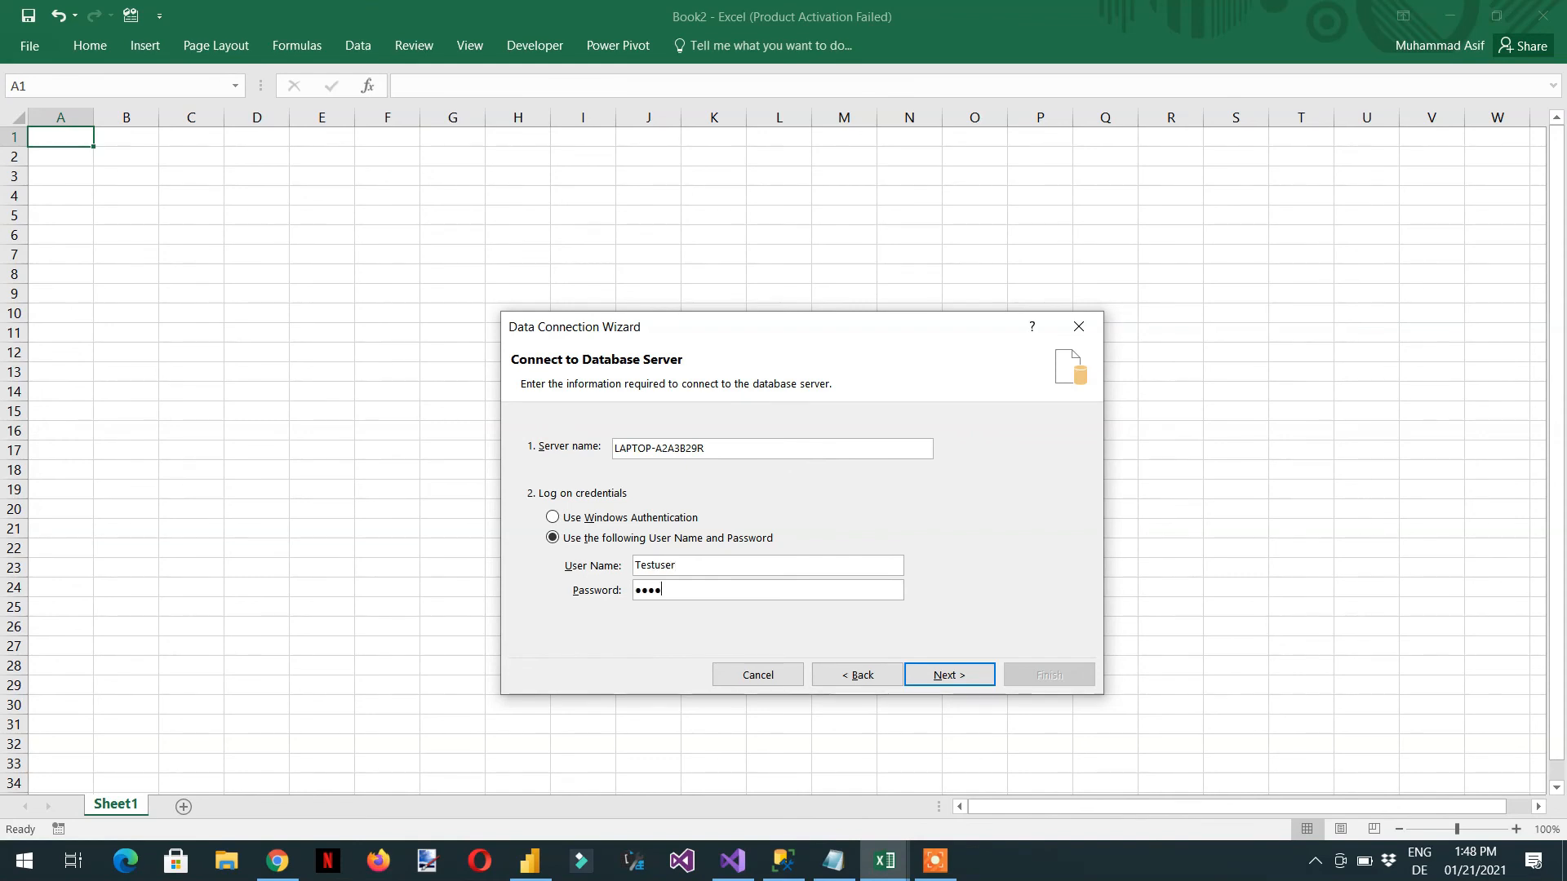
{"action": "left_click", "coordinate": [946, 674]}
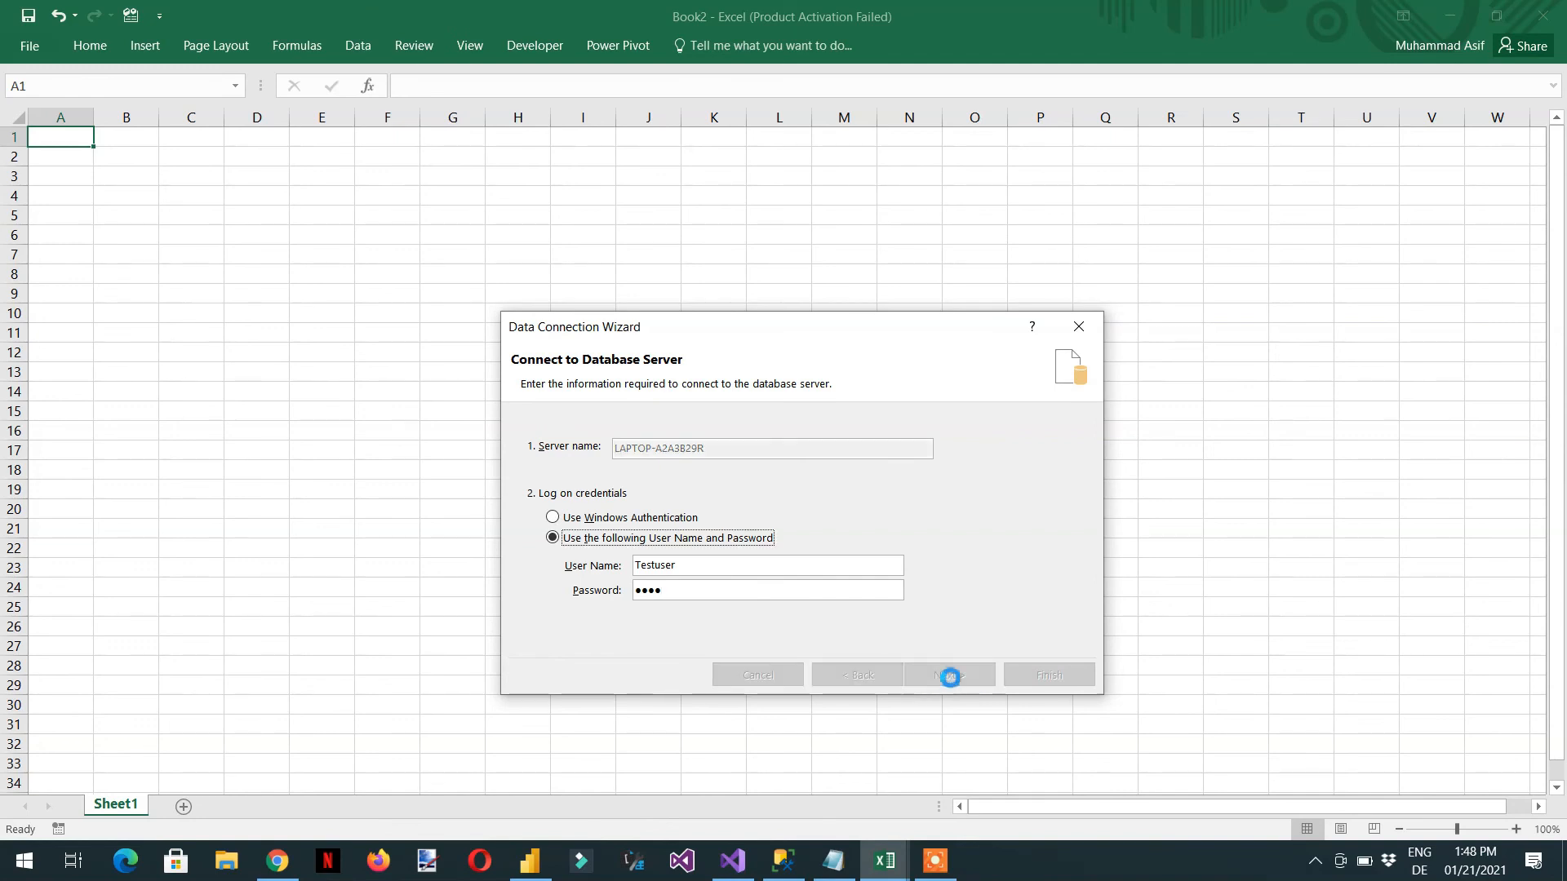
Step: Select the Tabular Tutorial Model cube, replace the existing connection file and create the PivotTable on this sheet
{"action": "left_click", "coordinate": [947, 674]}
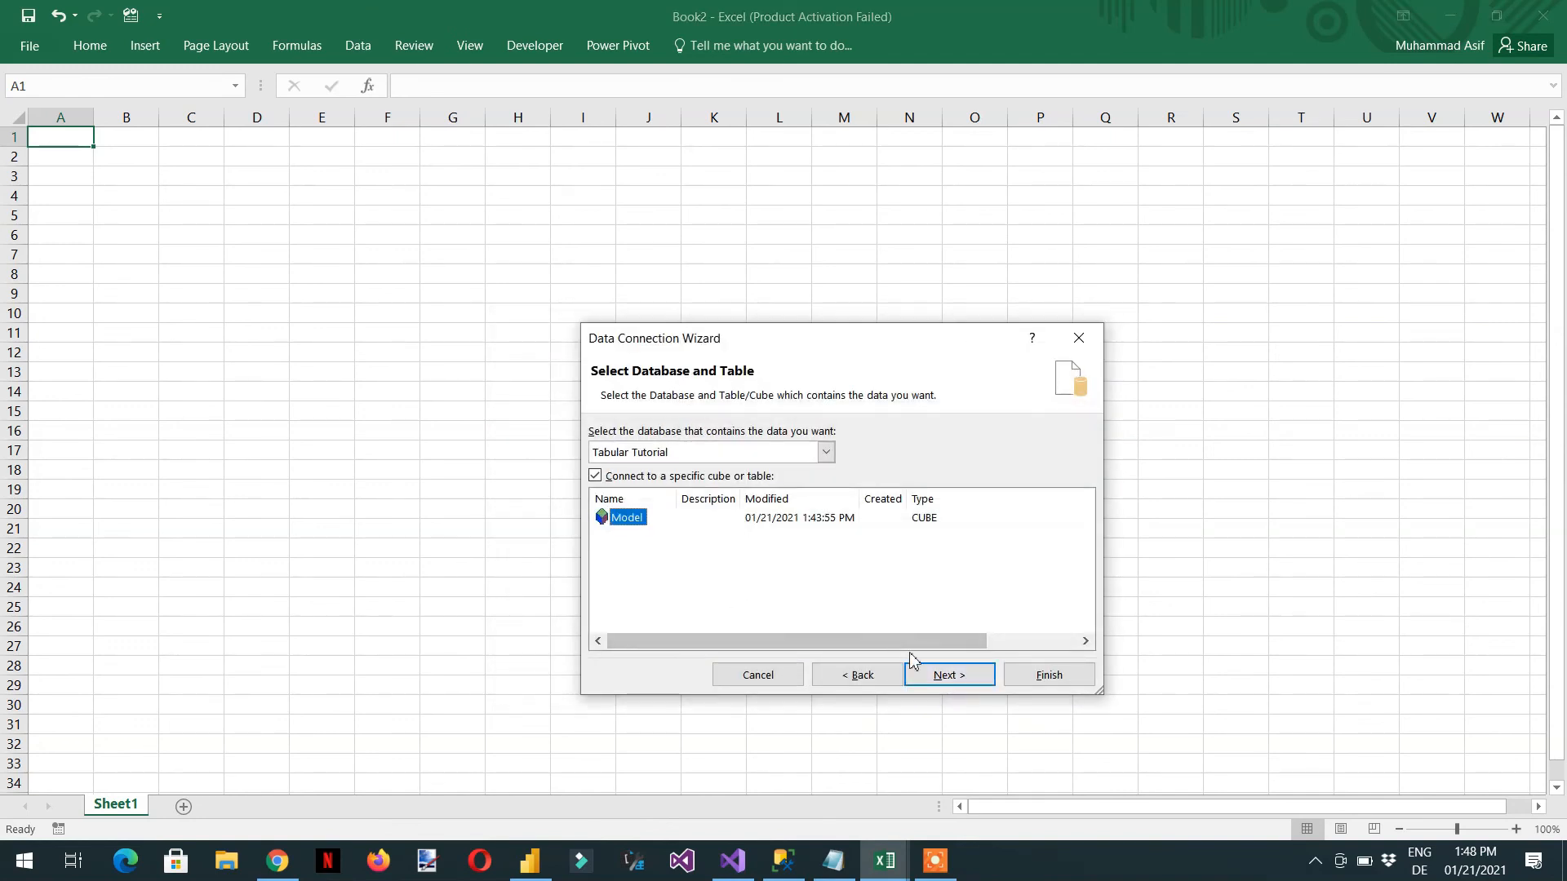
{"action": "left_click", "coordinate": [947, 674]}
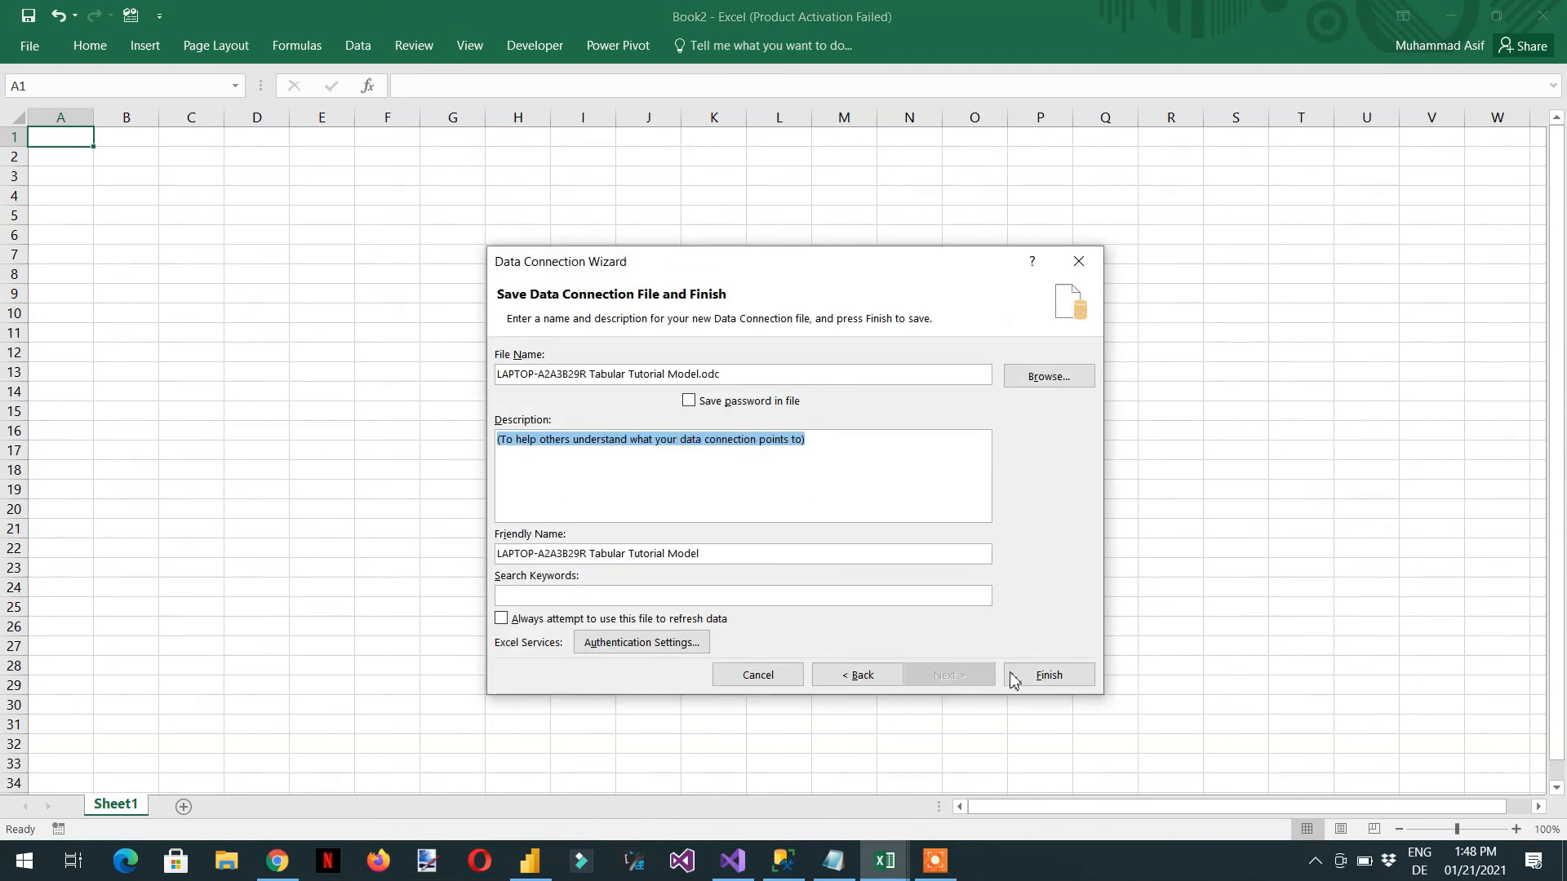
{"action": "left_click", "coordinate": [1048, 674]}
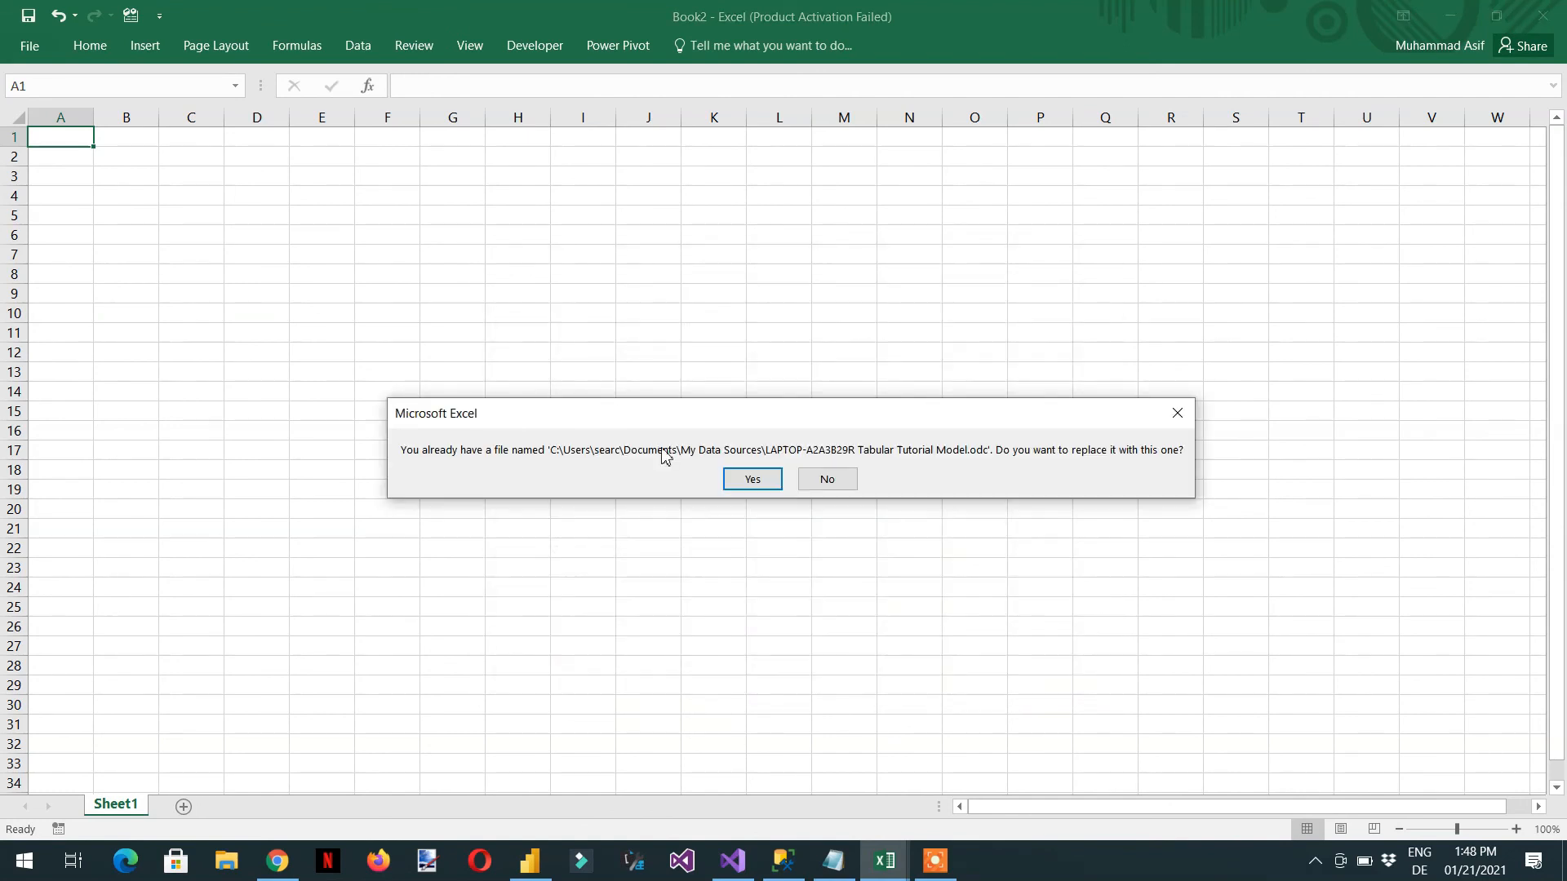
{"action": "left_click", "coordinate": [751, 478]}
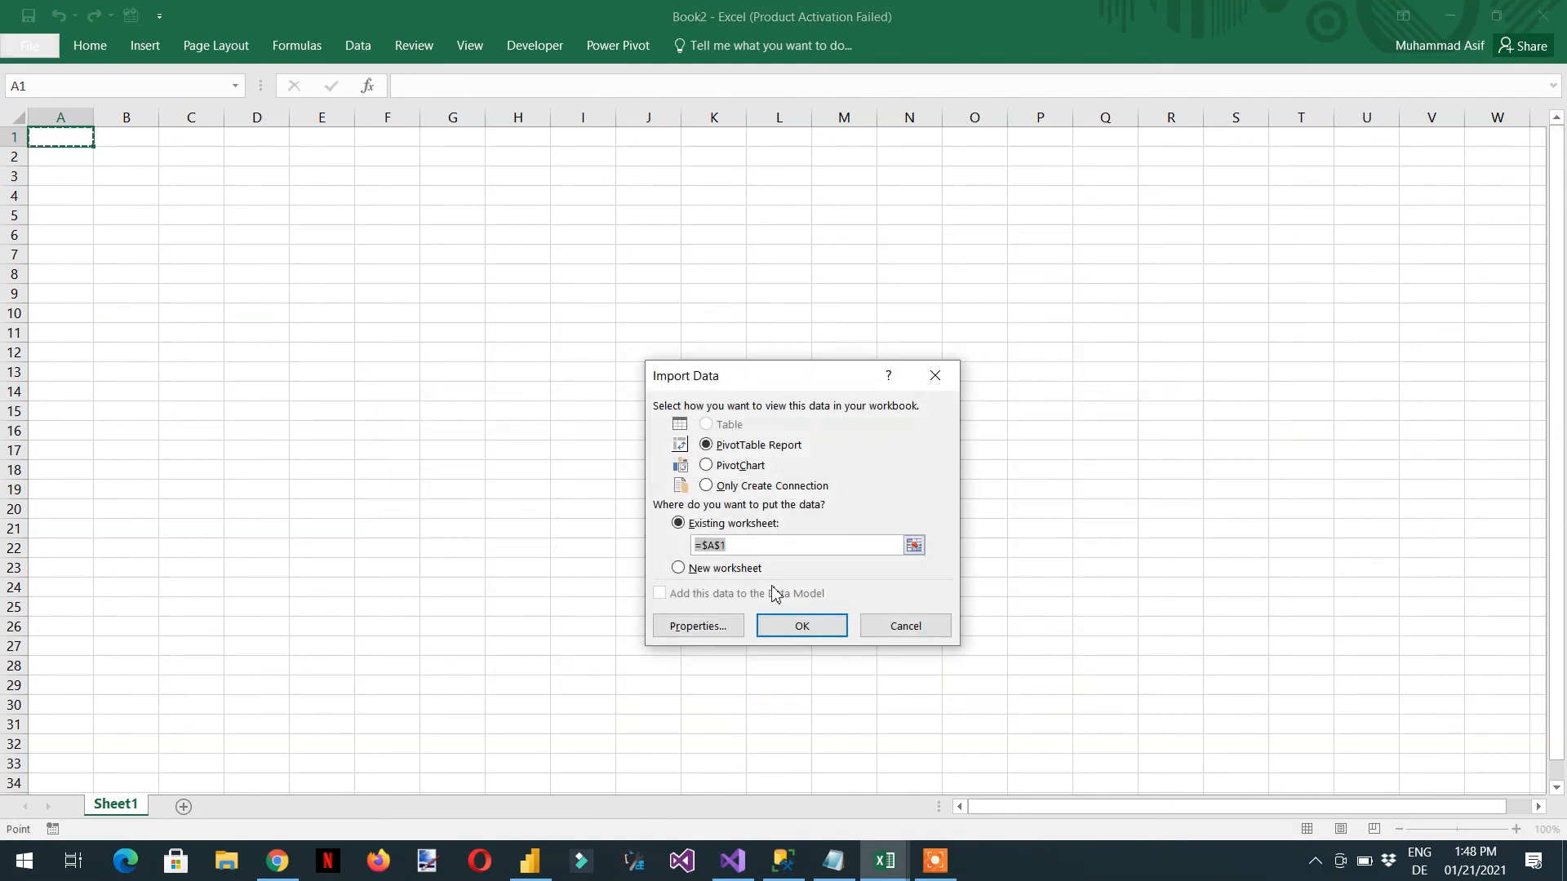
{"action": "left_click", "coordinate": [800, 626]}
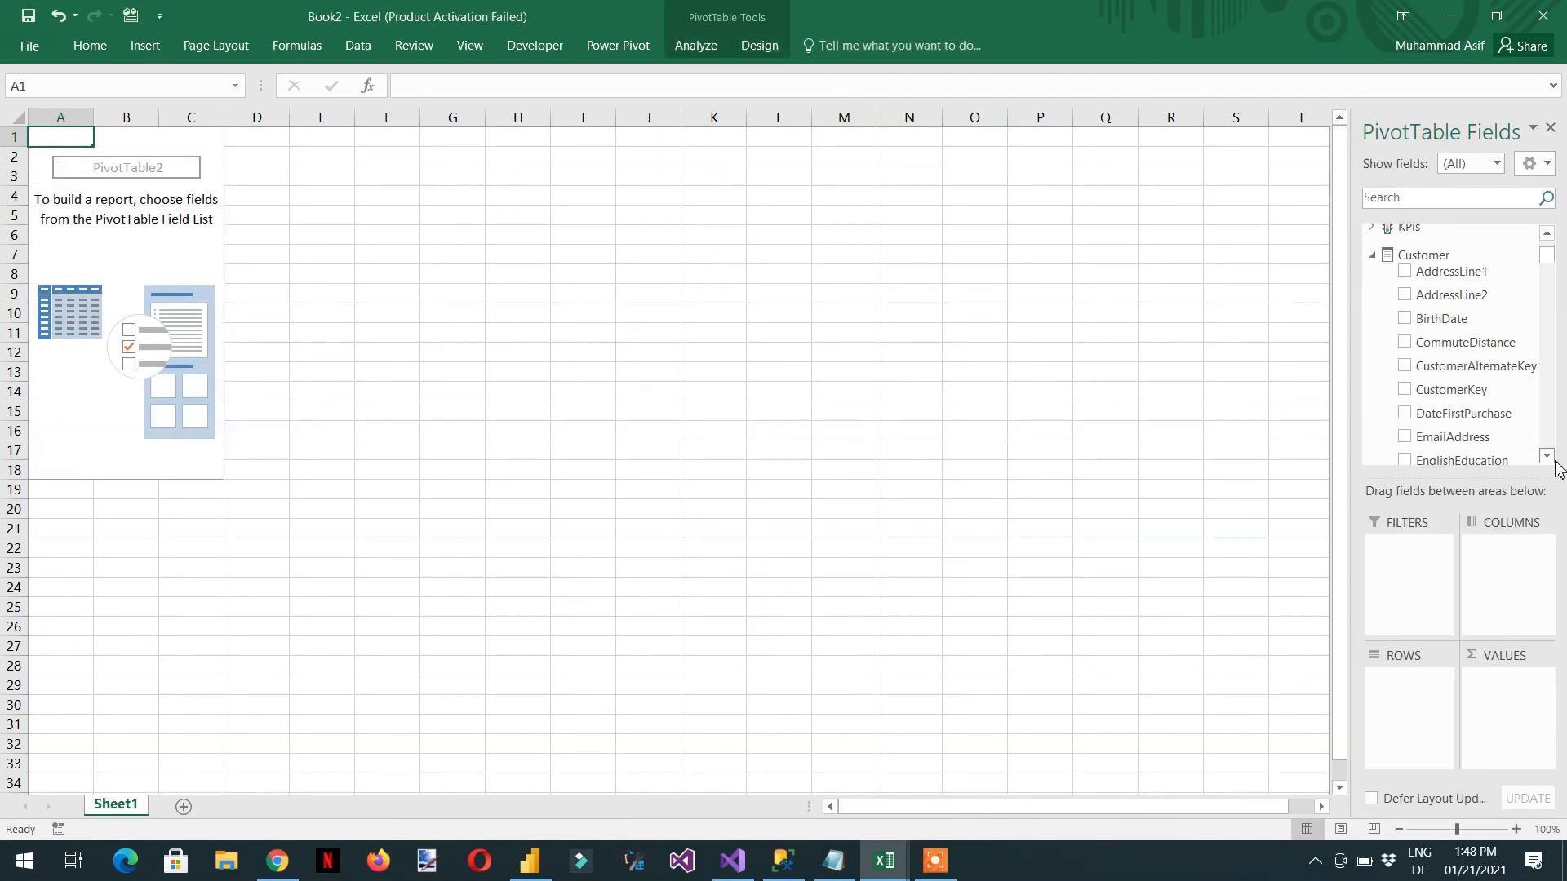
Step: Add EnglishOccupation to the PivotTable rows, showing only Manual, then return to Management Studio
{"action": "scroll", "scroll_direction": "down", "scroll_amount": 3}
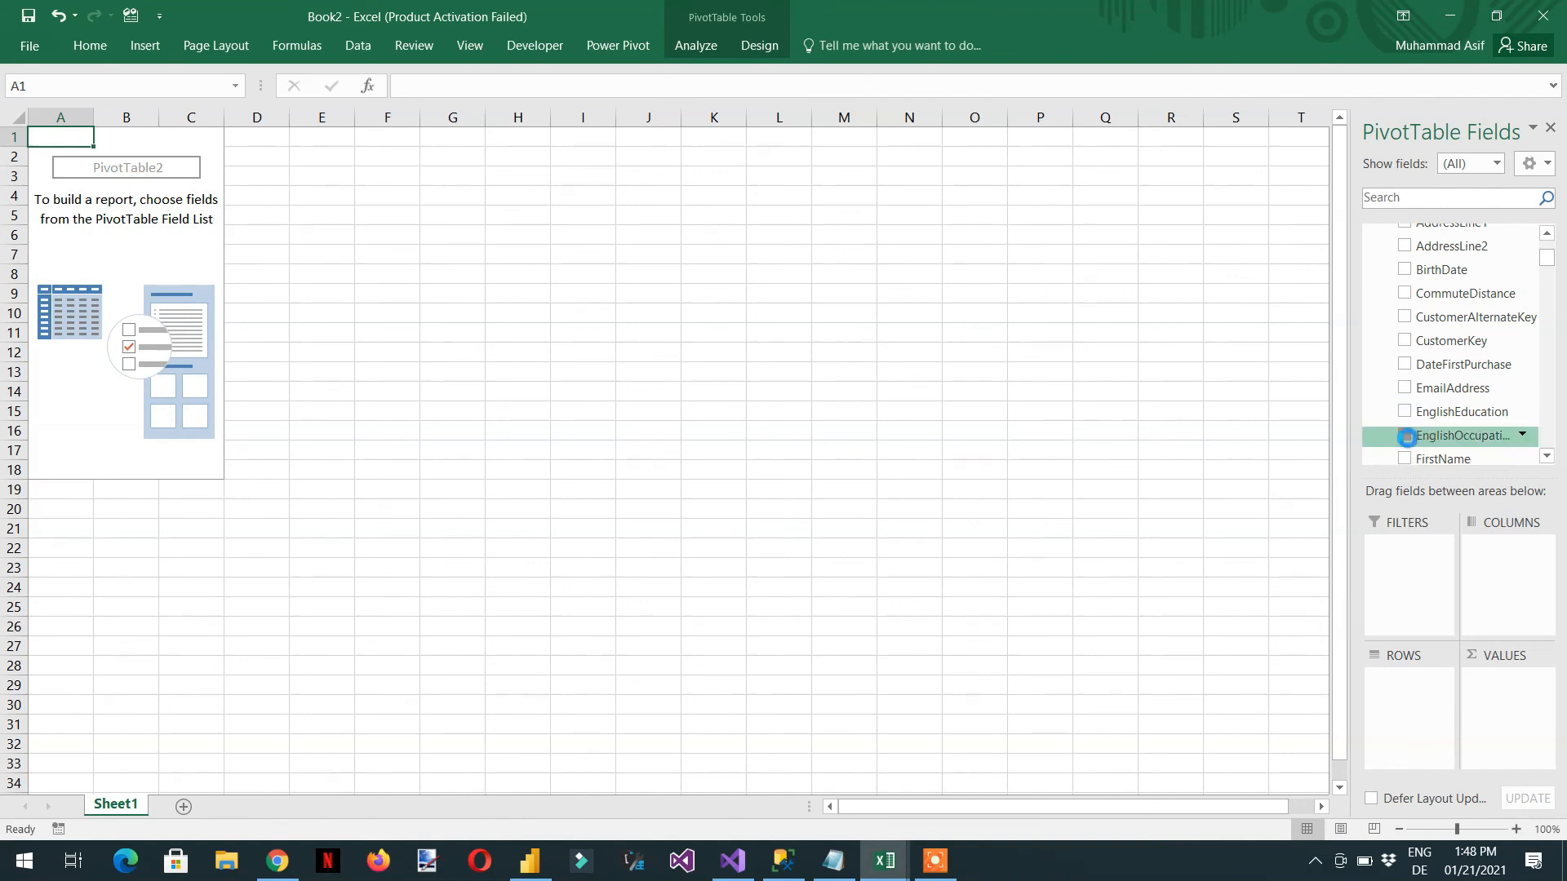
{"action": "left_click", "coordinate": [1405, 434]}
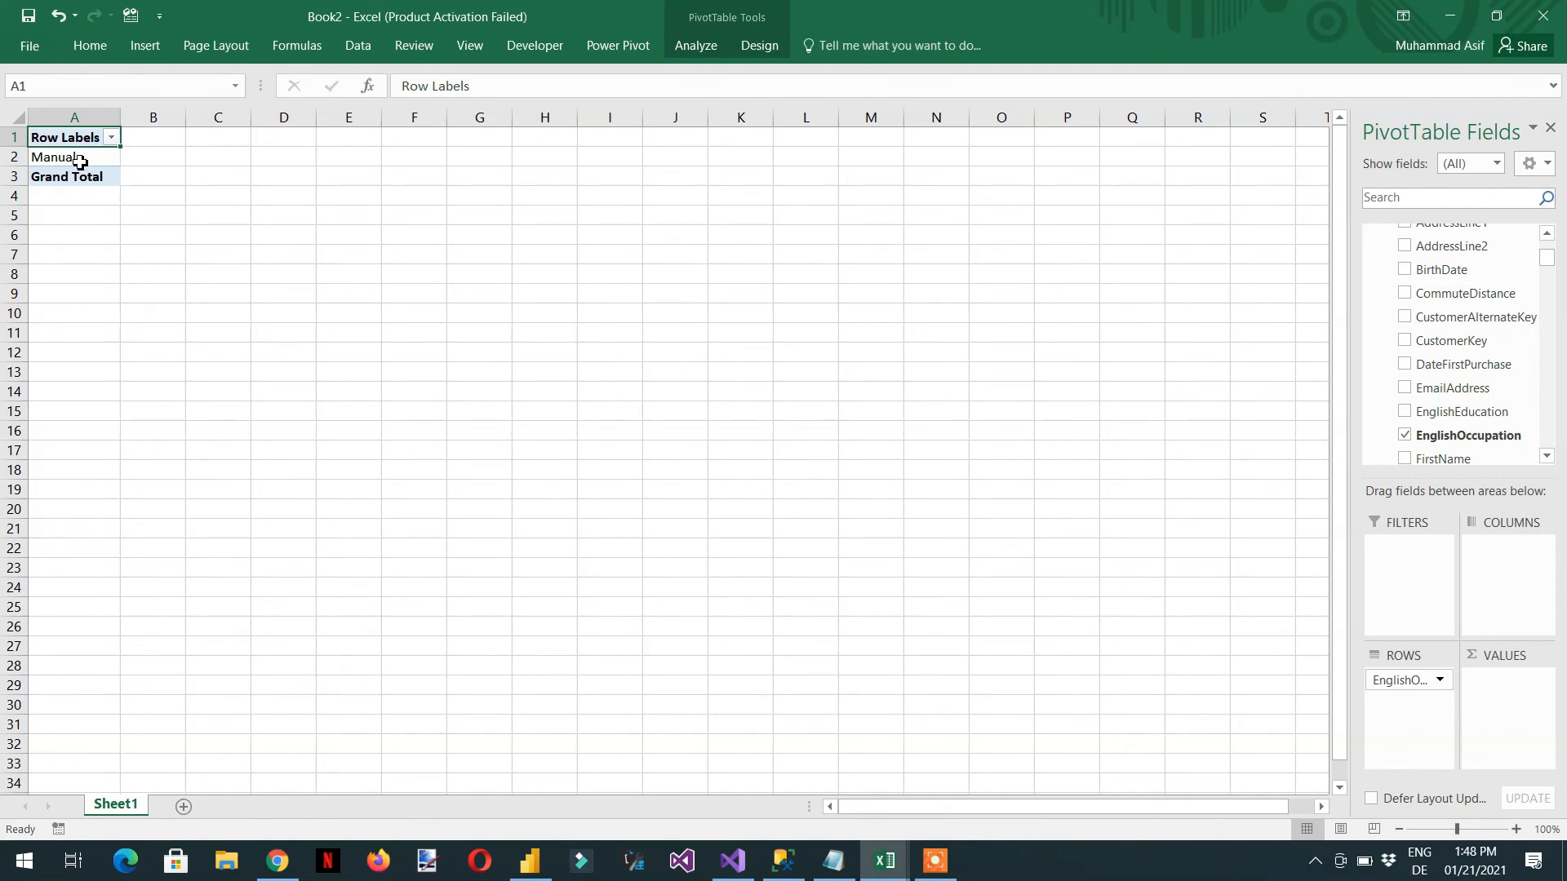
{"action": "mouse_move", "coordinate": [80, 164]}
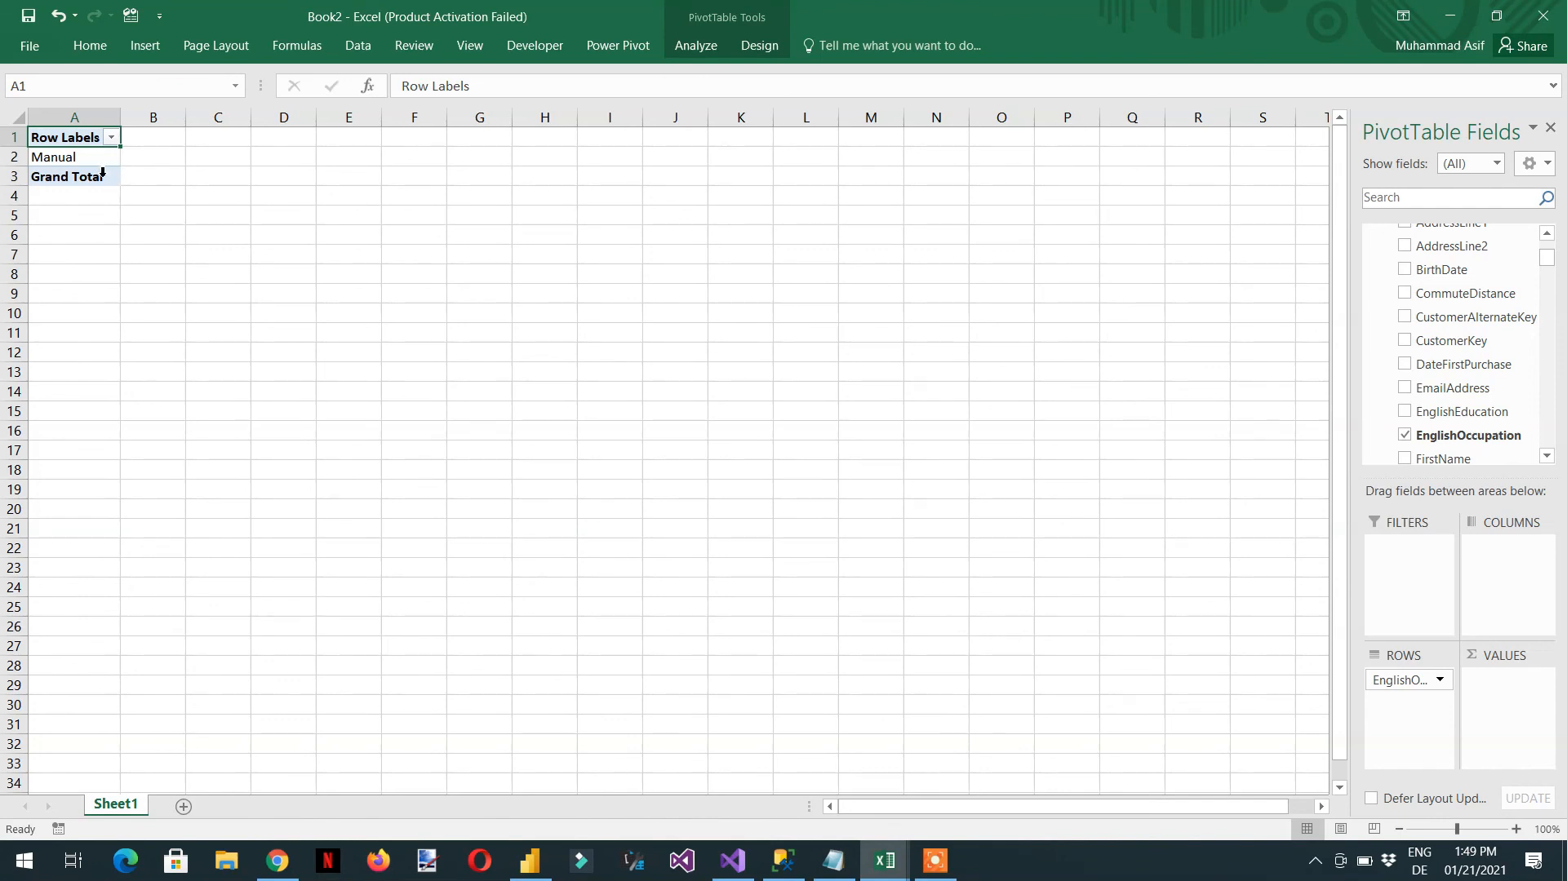
{"action": "mouse_move", "coordinate": [52, 157]}
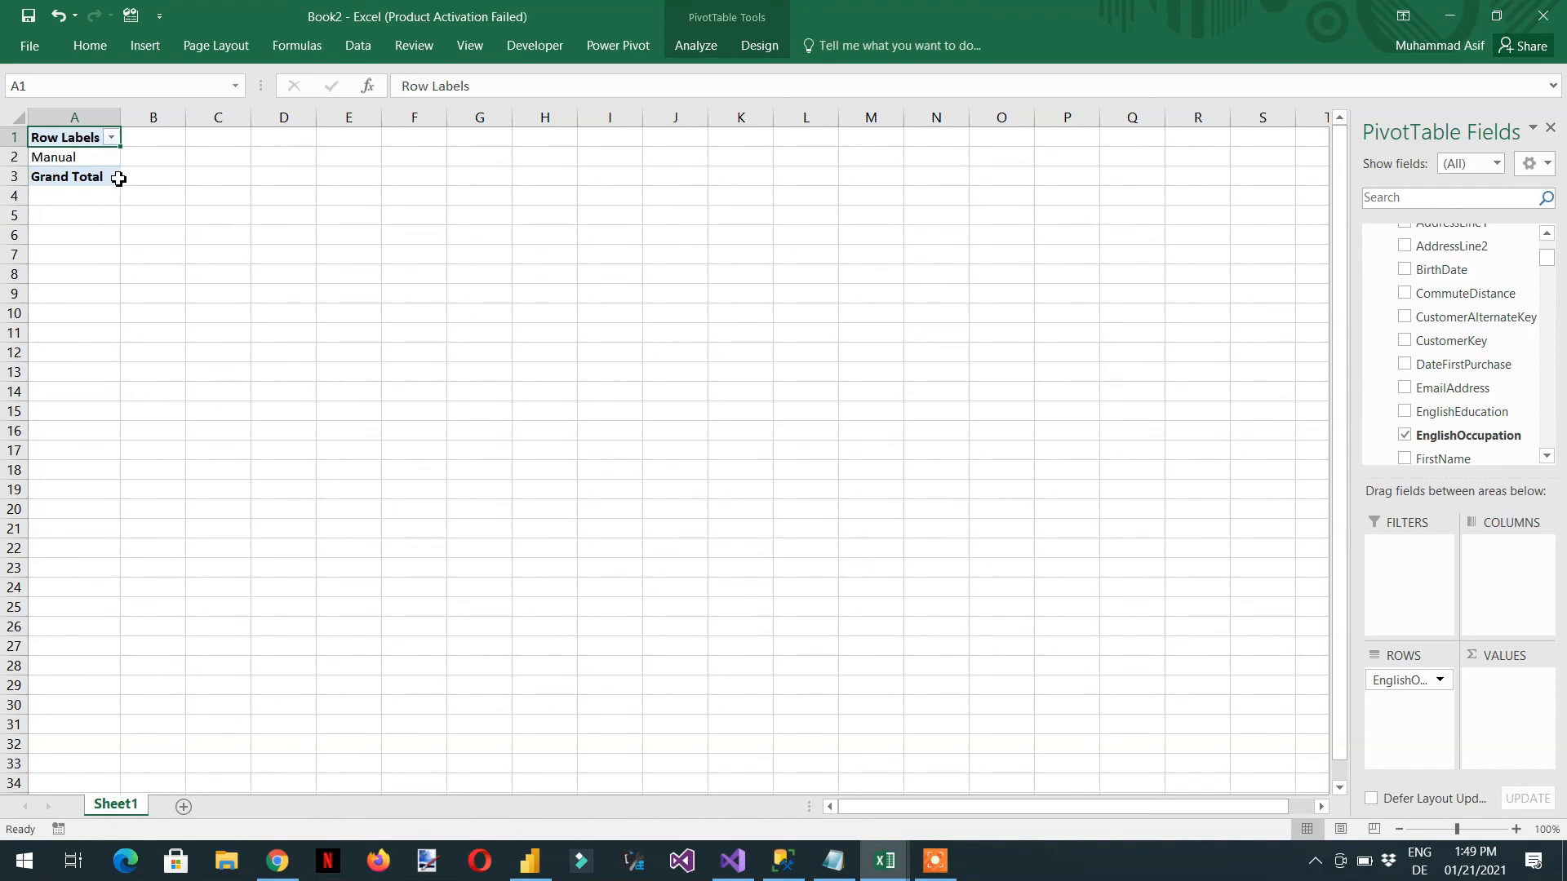
{"action": "mouse_move", "coordinate": [626, 875]}
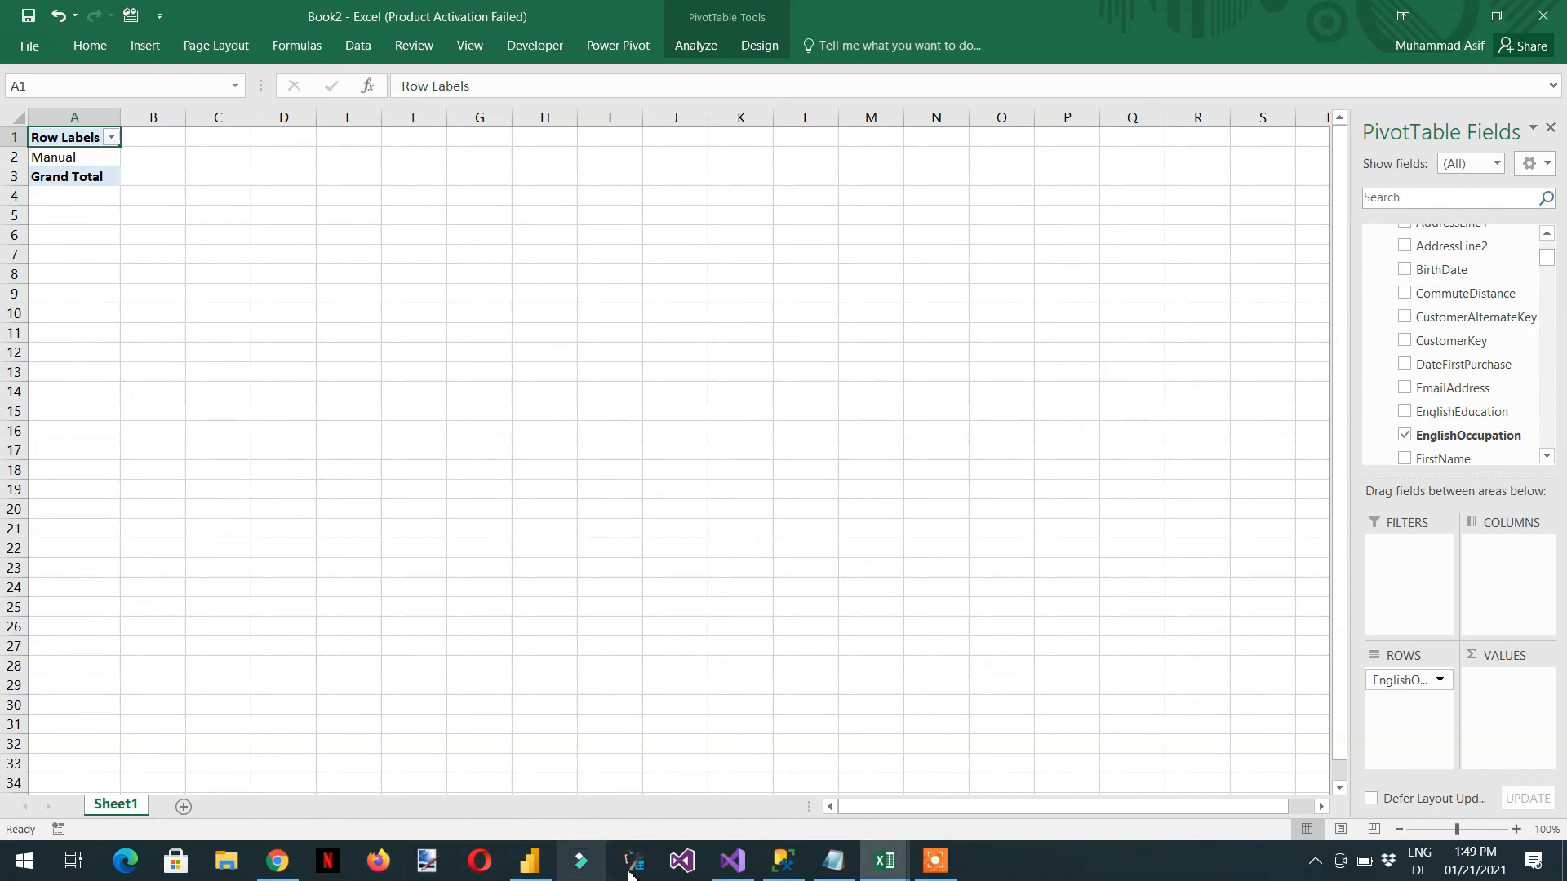
{"action": "left_click", "coordinate": [630, 860]}
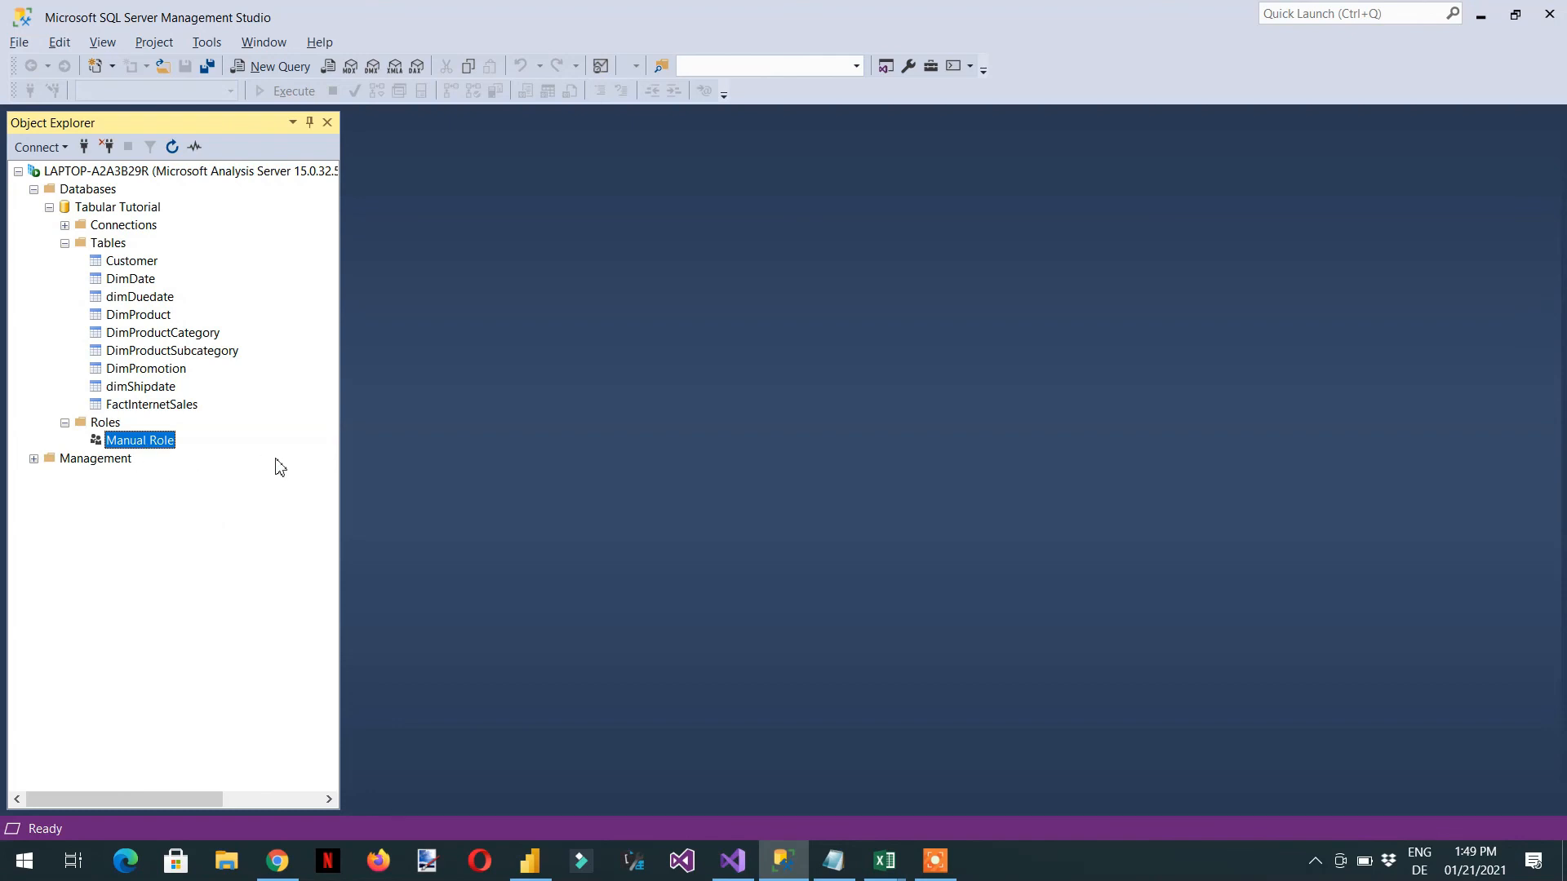